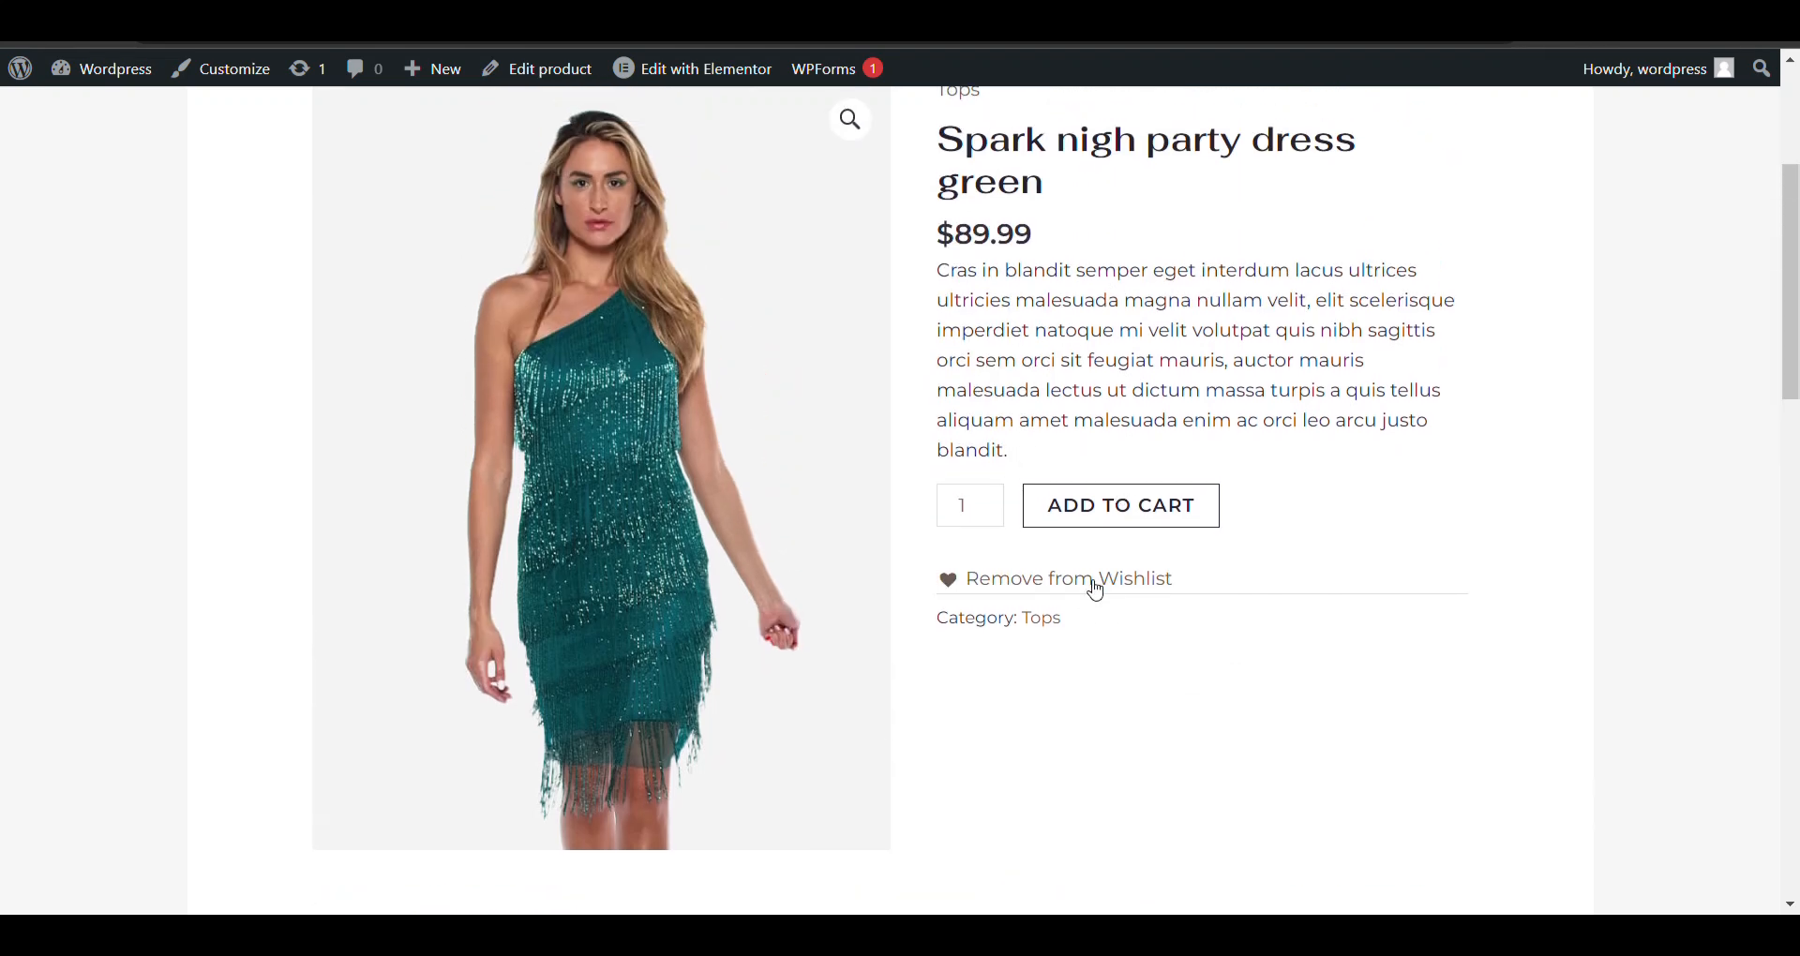
# Browse to the store home page with the Party Wears banner, then reach the admin shortcuts.
pyautogui.click(1069, 578)
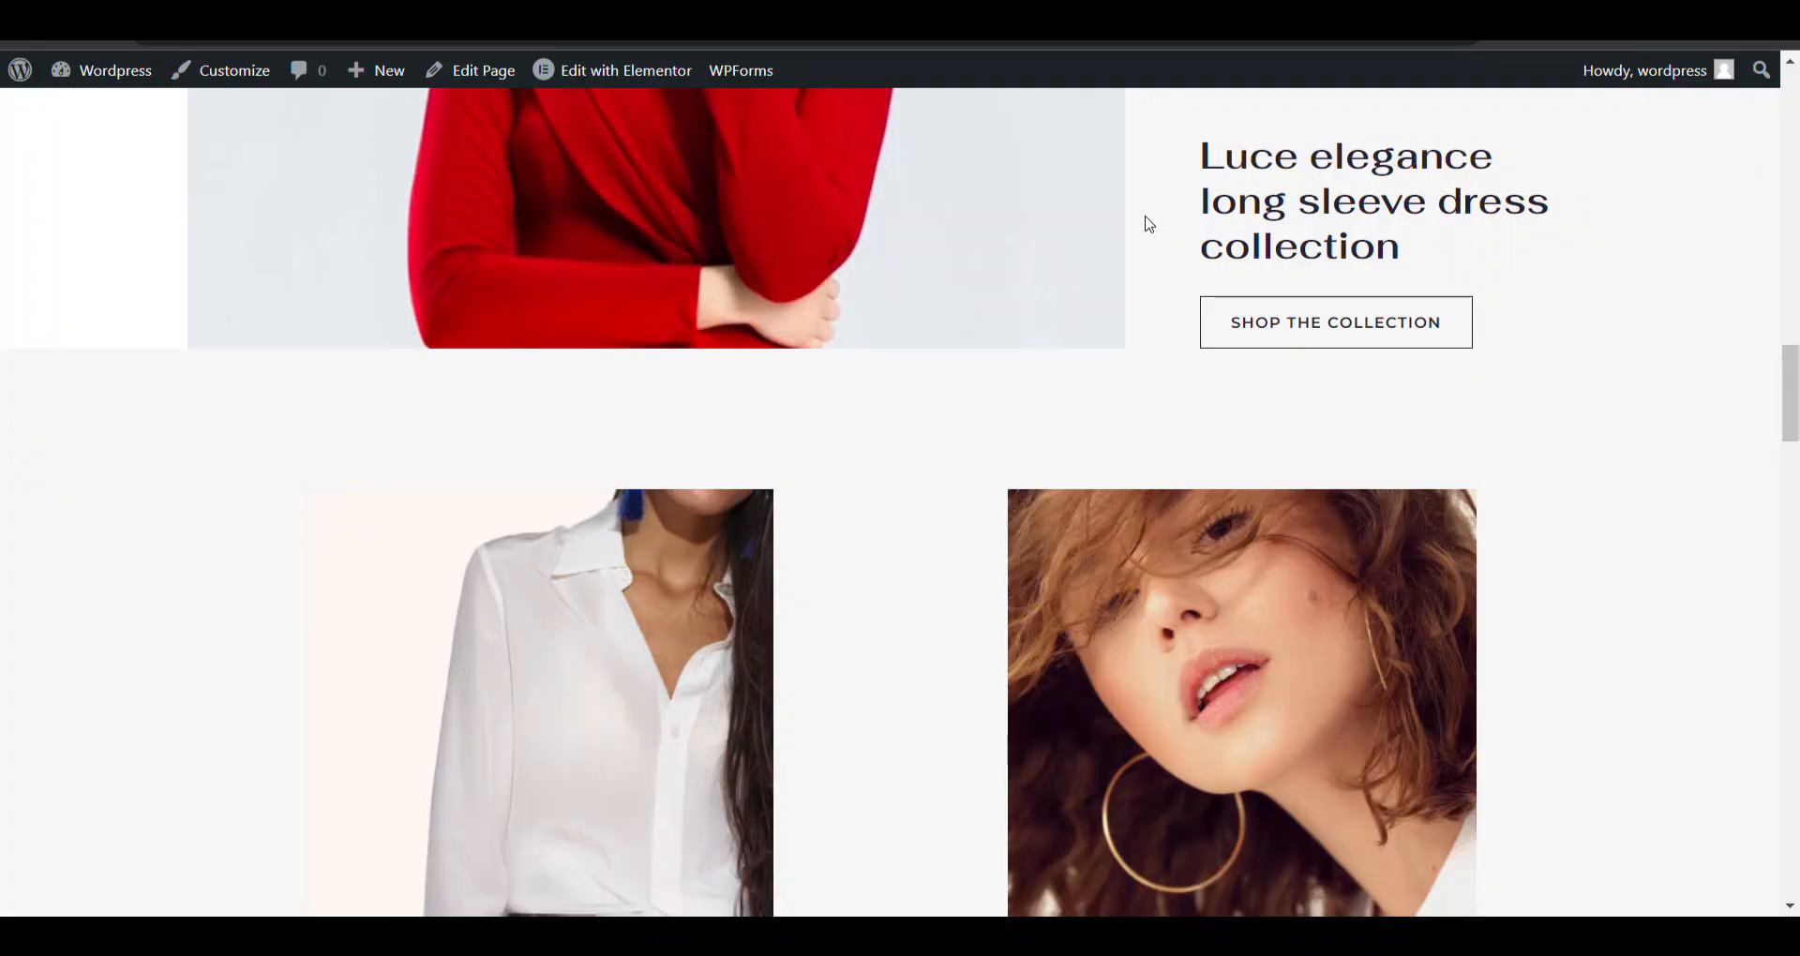
pyautogui.scroll(-3)
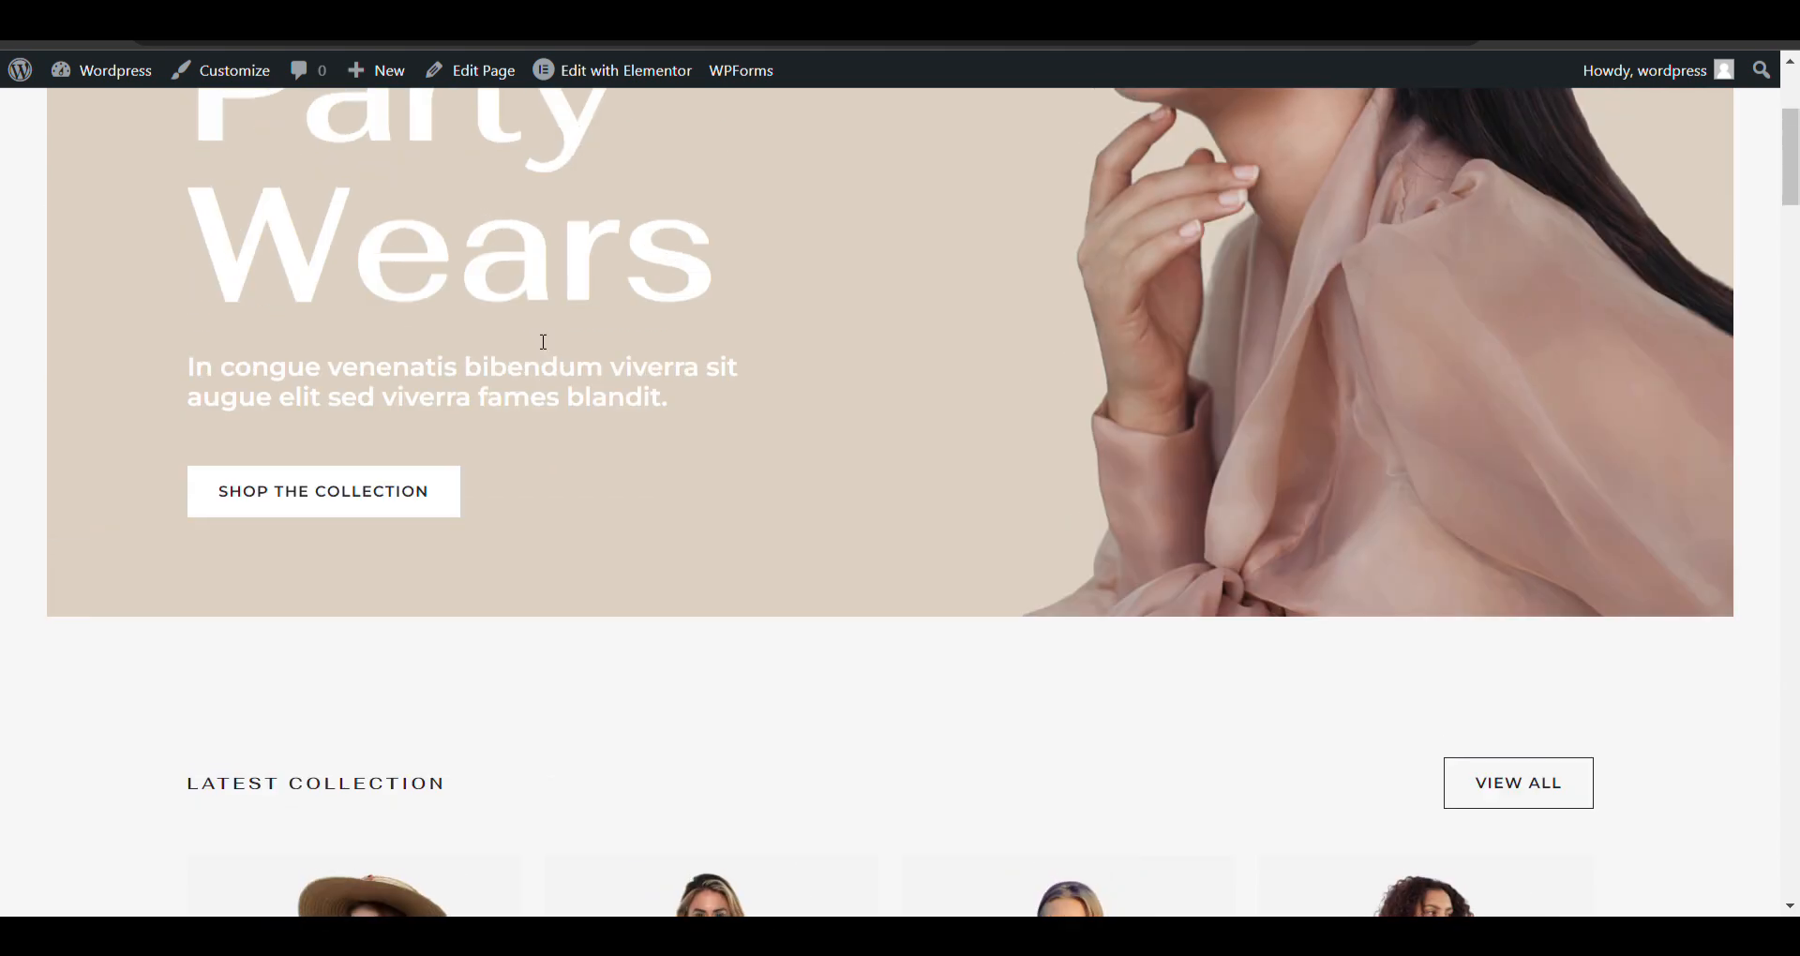
pyautogui.click(101, 70)
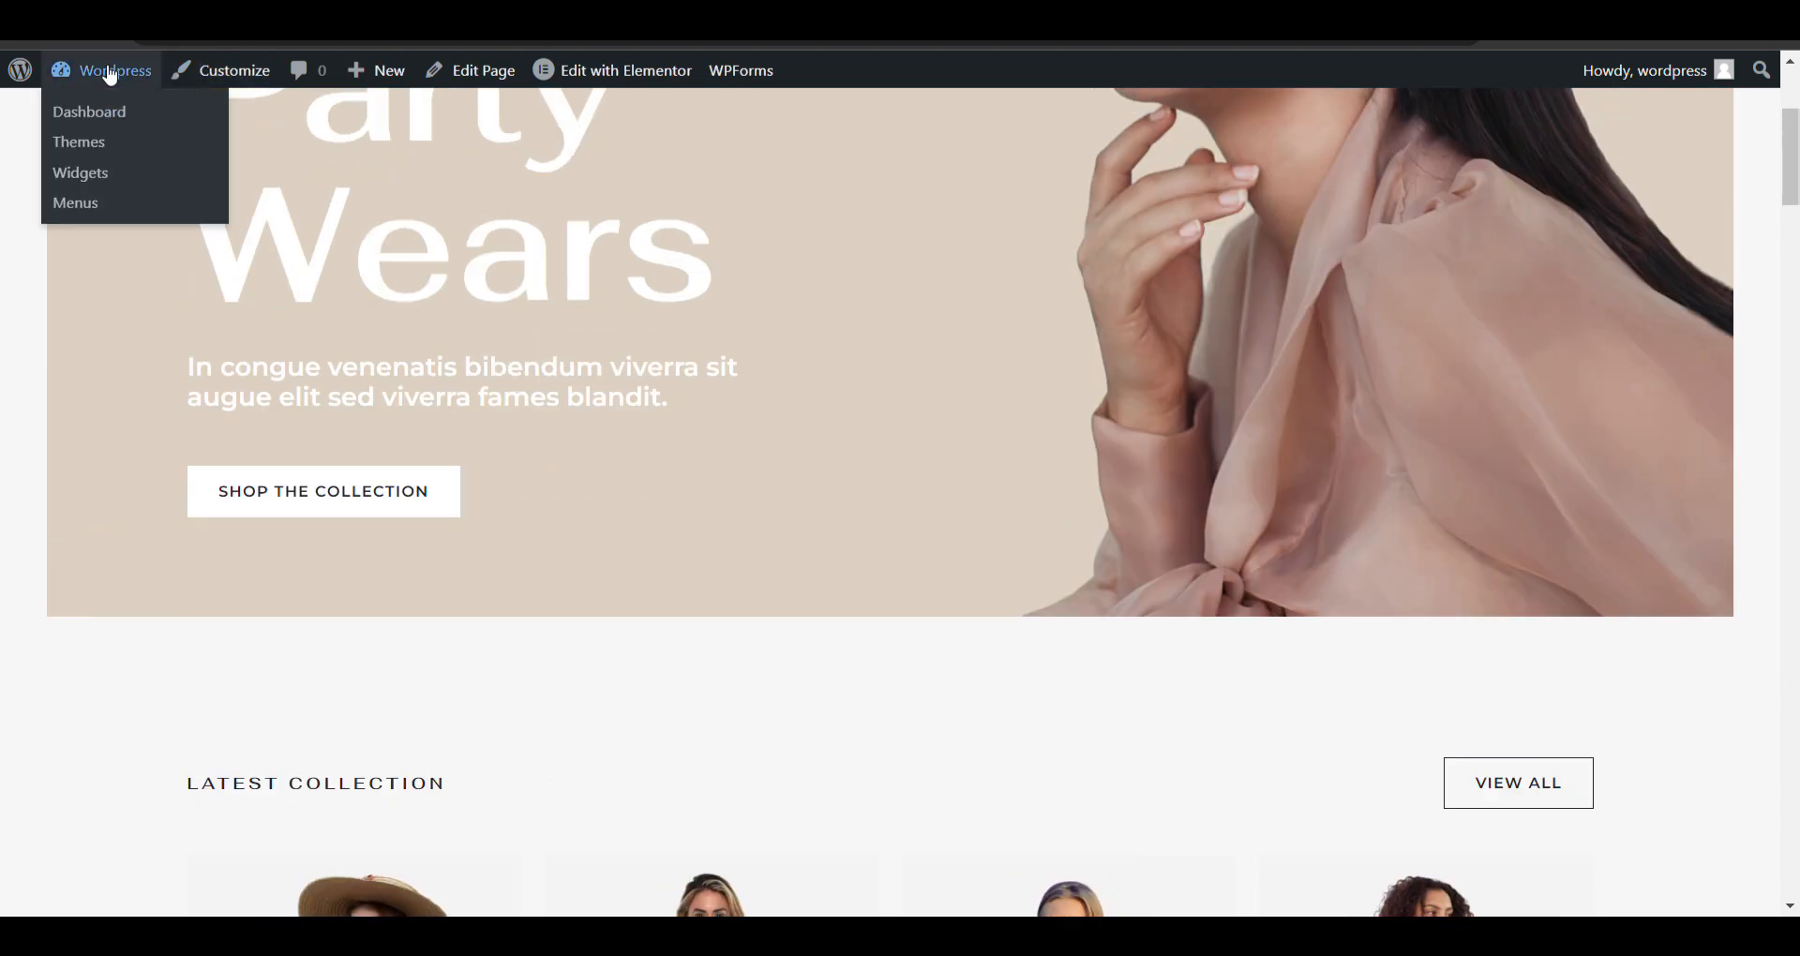
pyautogui.click(628, 270)
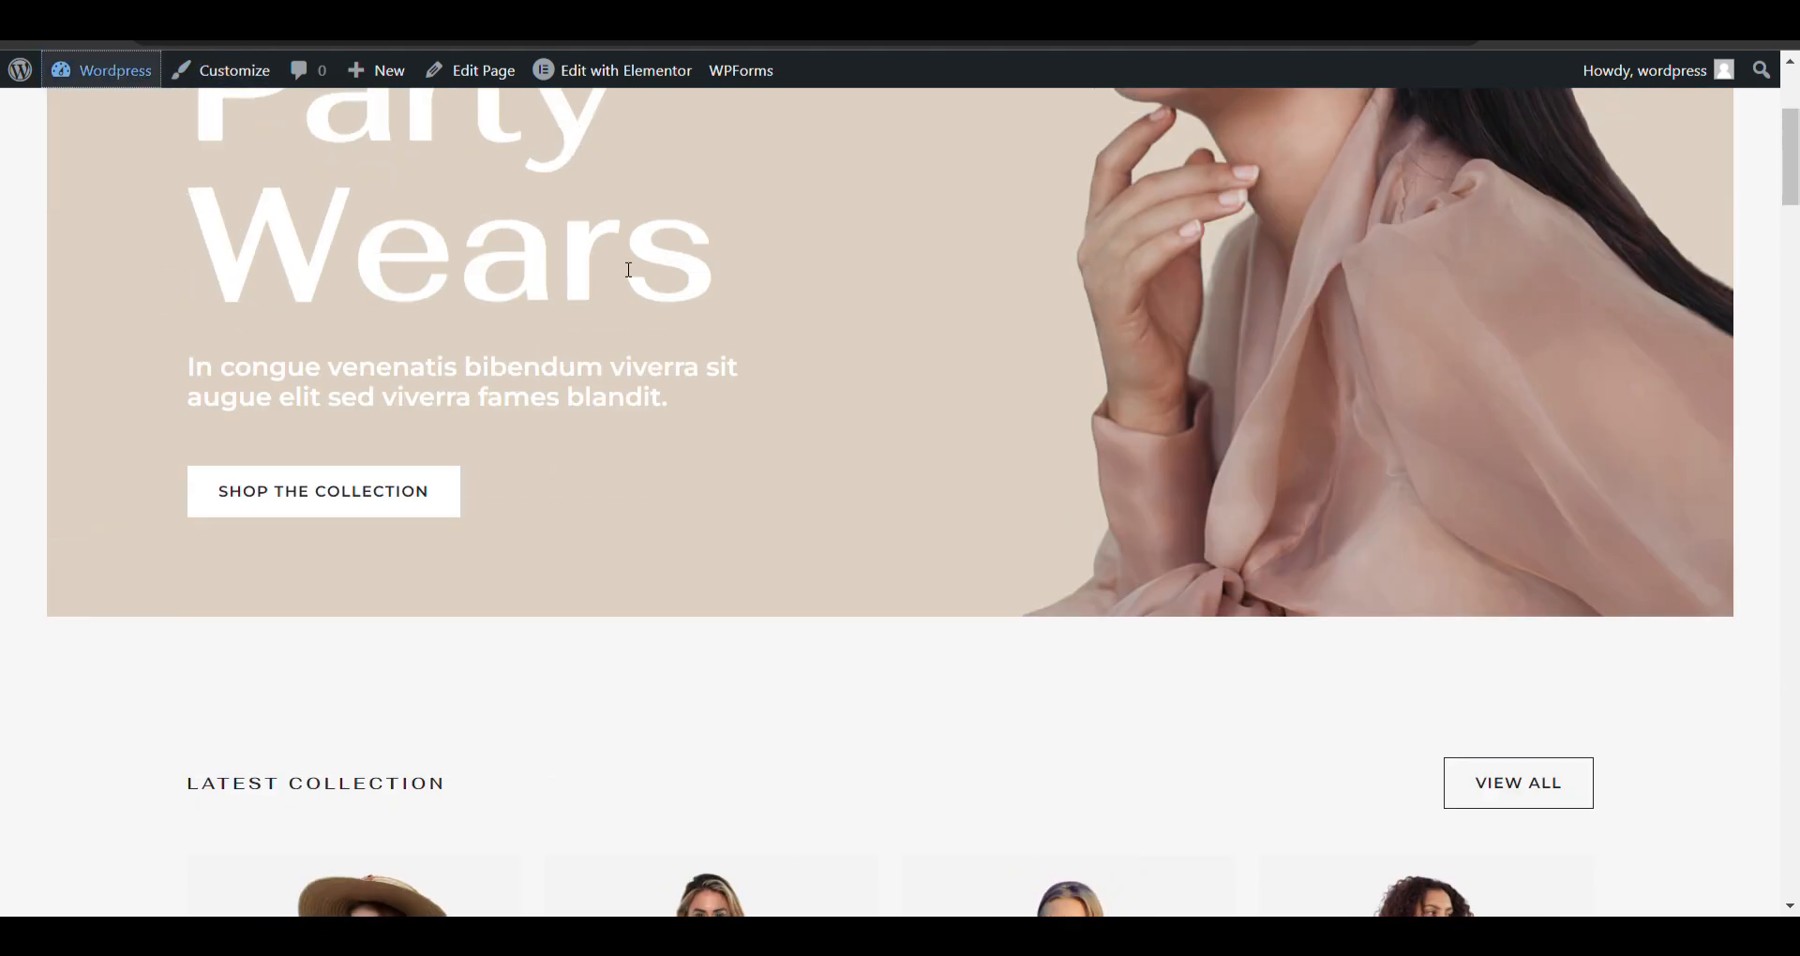
pyautogui.moveTo(348, 203)
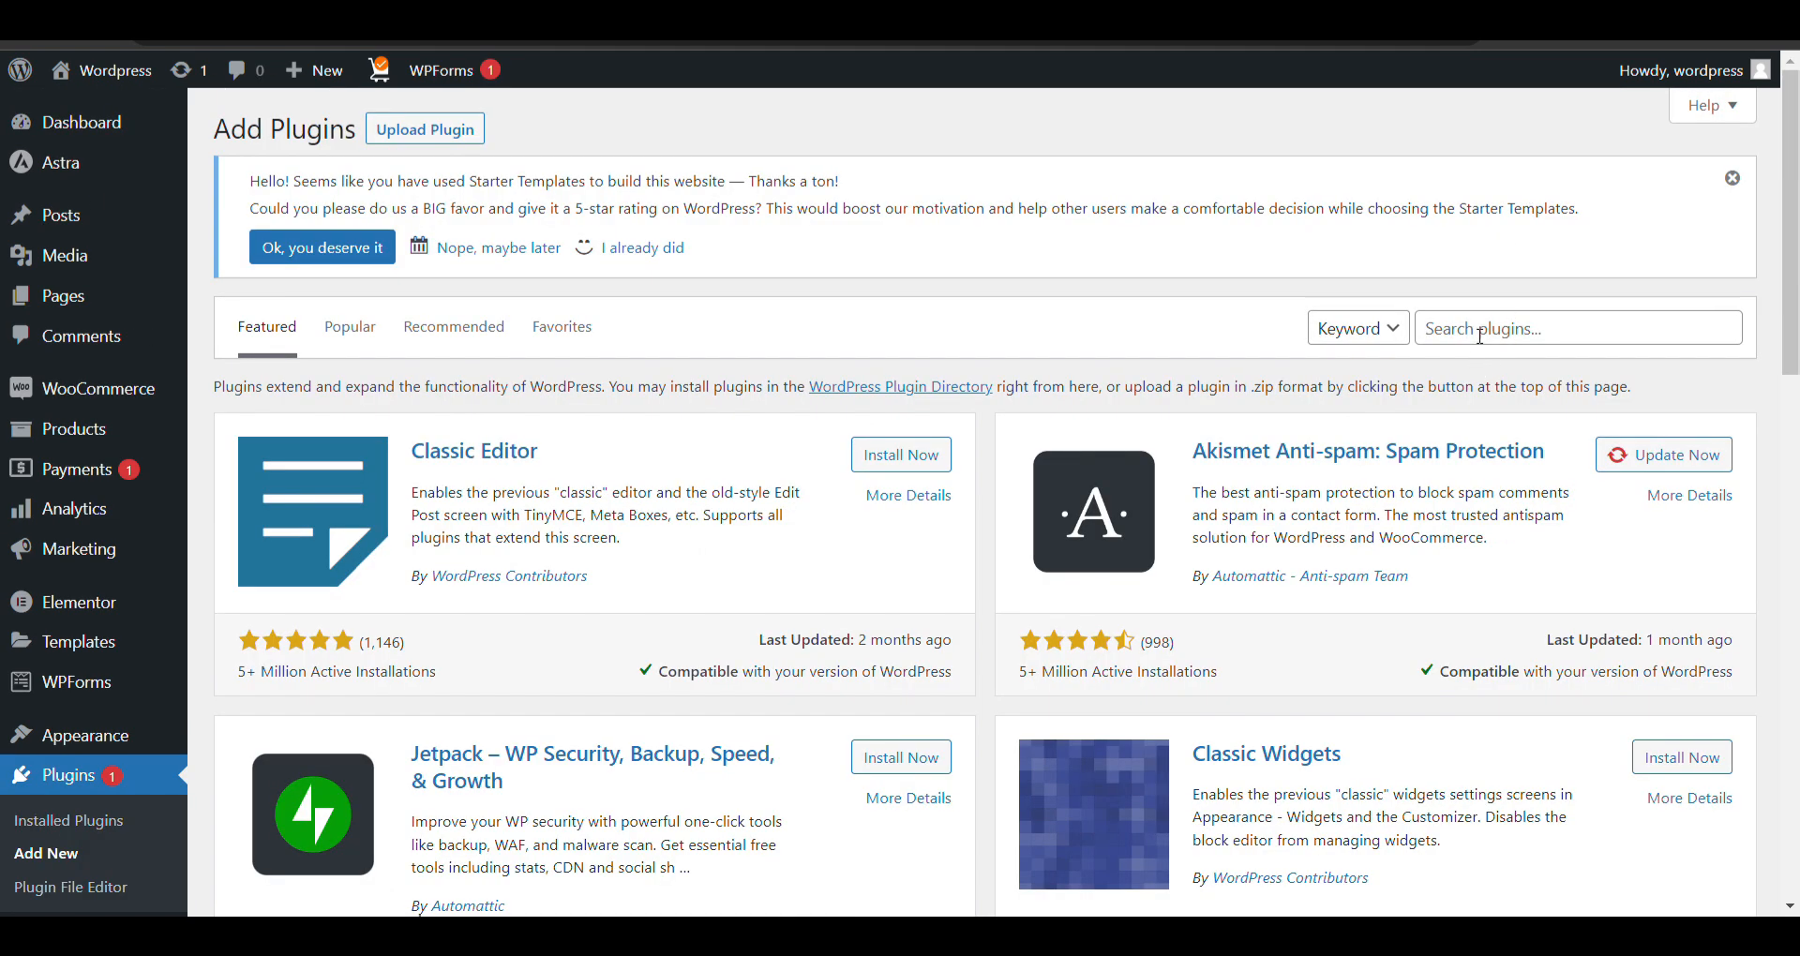
# Search the plugin directory for 'ti wishlist' and install TI WooCommerce Wishlist.
pyautogui.click(1577, 327)
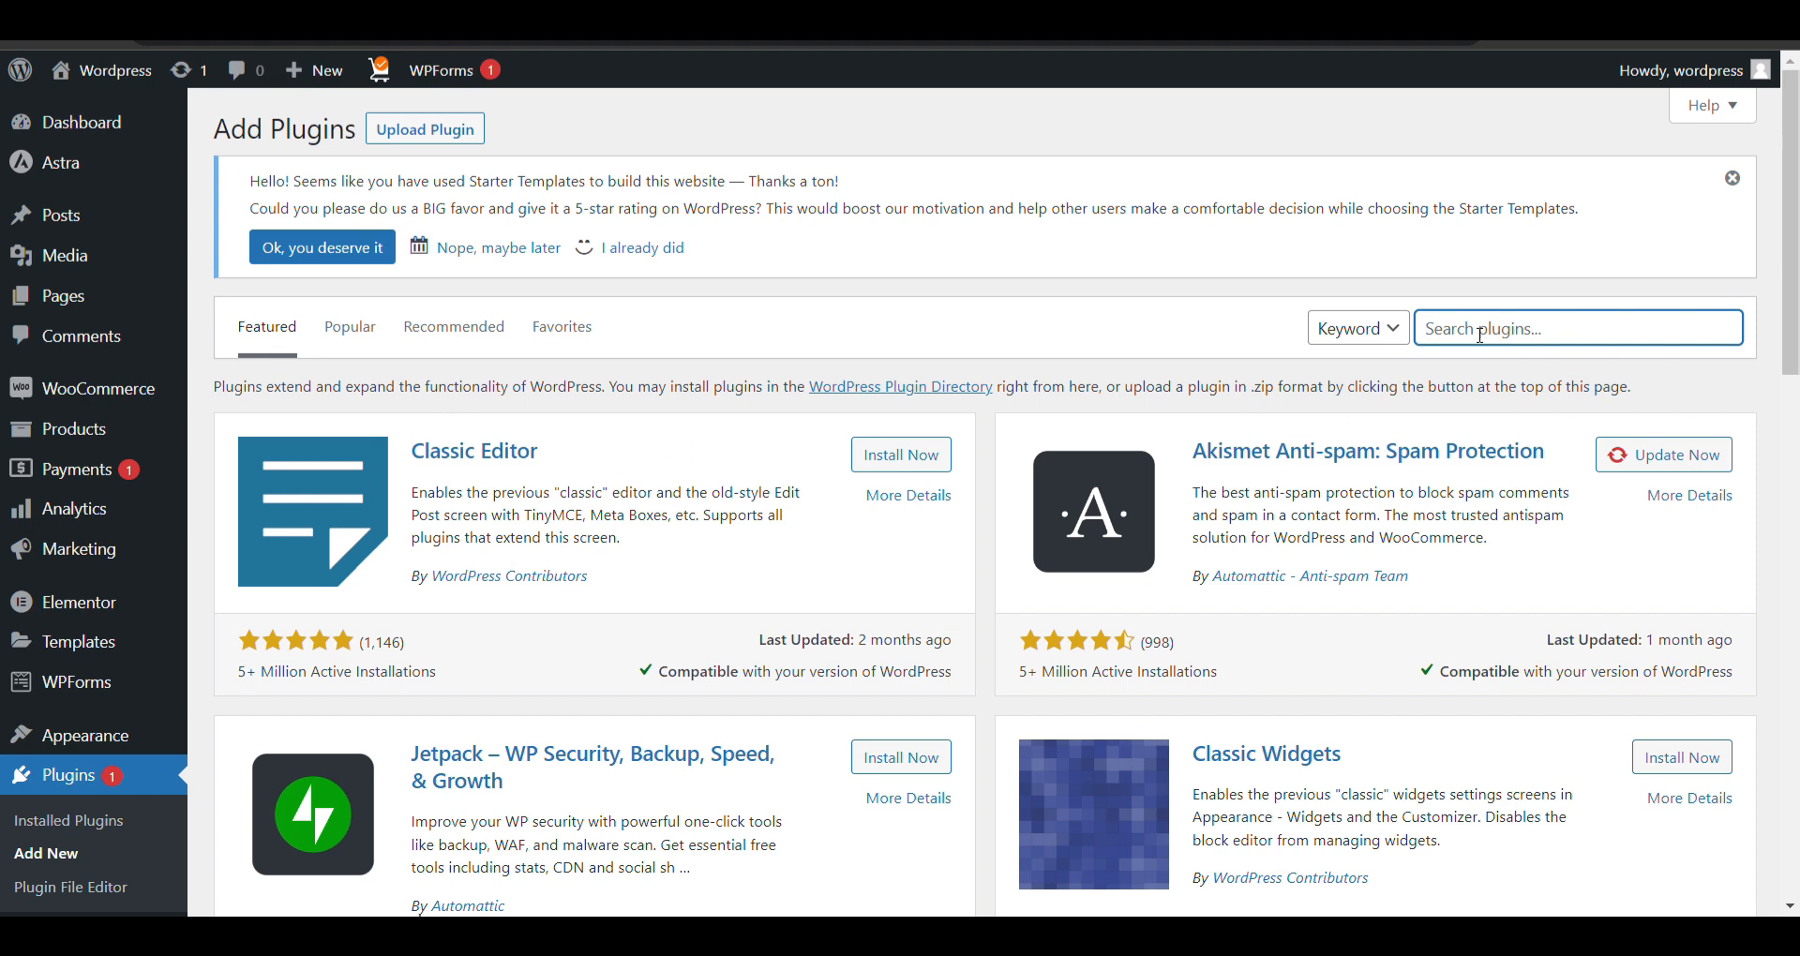
pyautogui.write('ti wishlist')
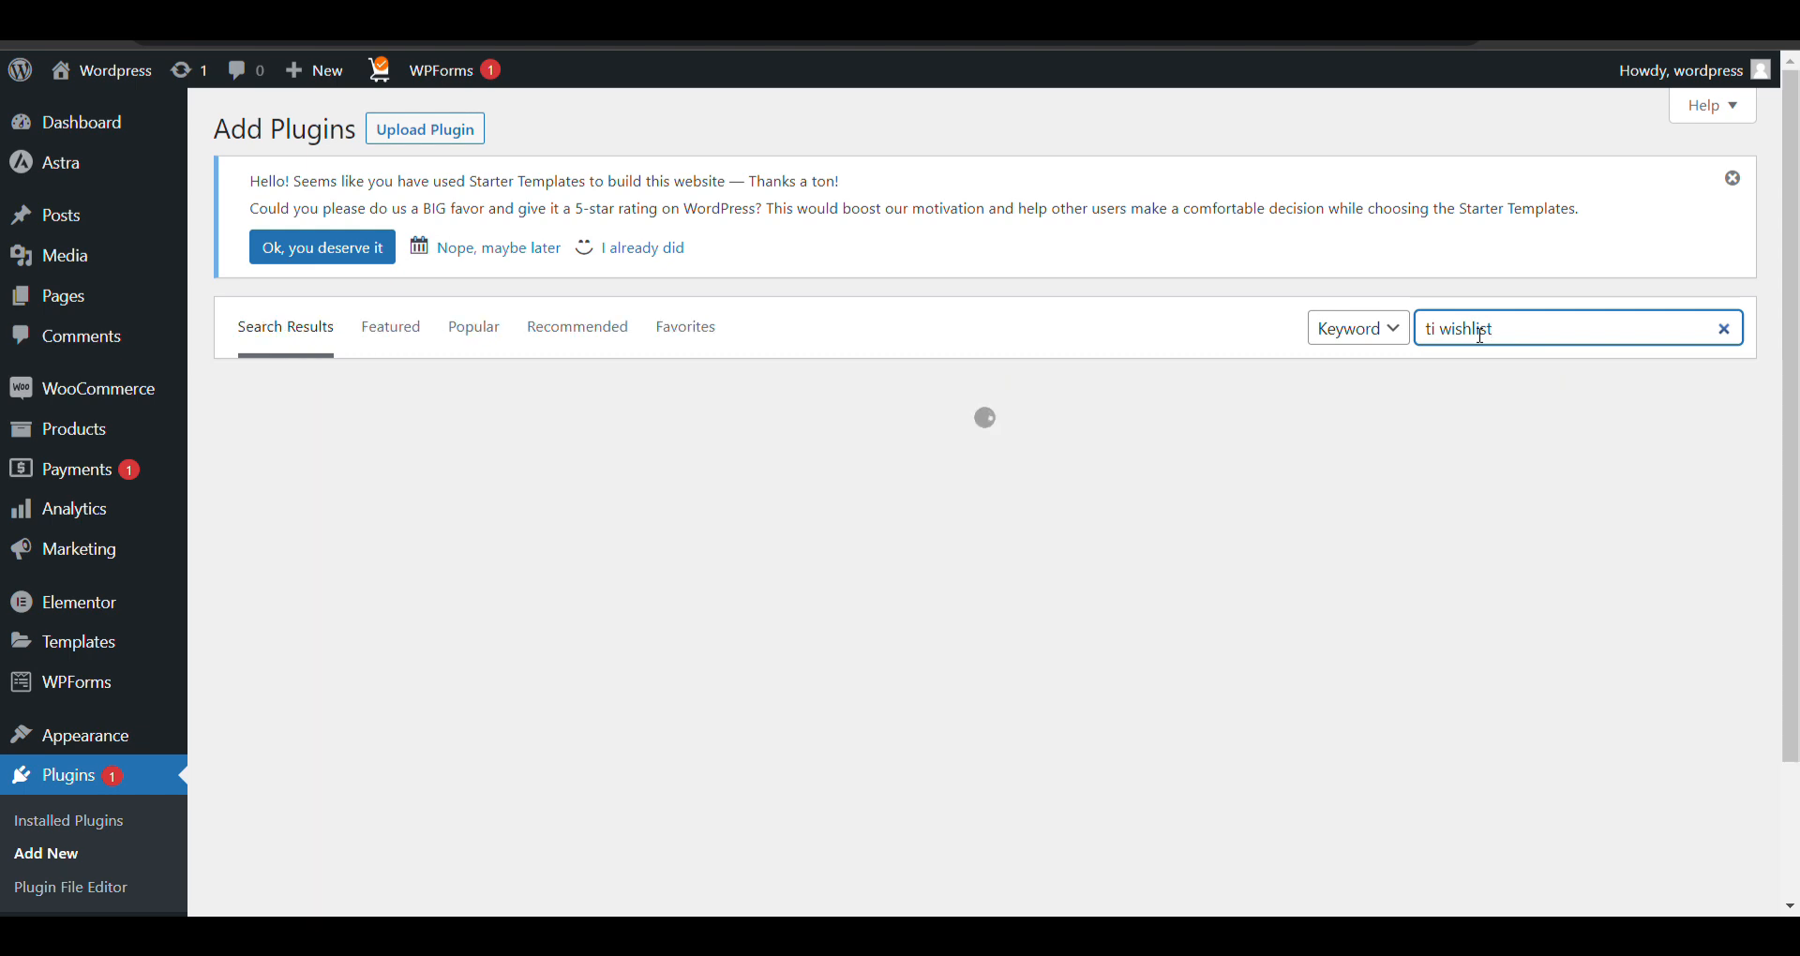
pyautogui.moveTo(1272, 470)
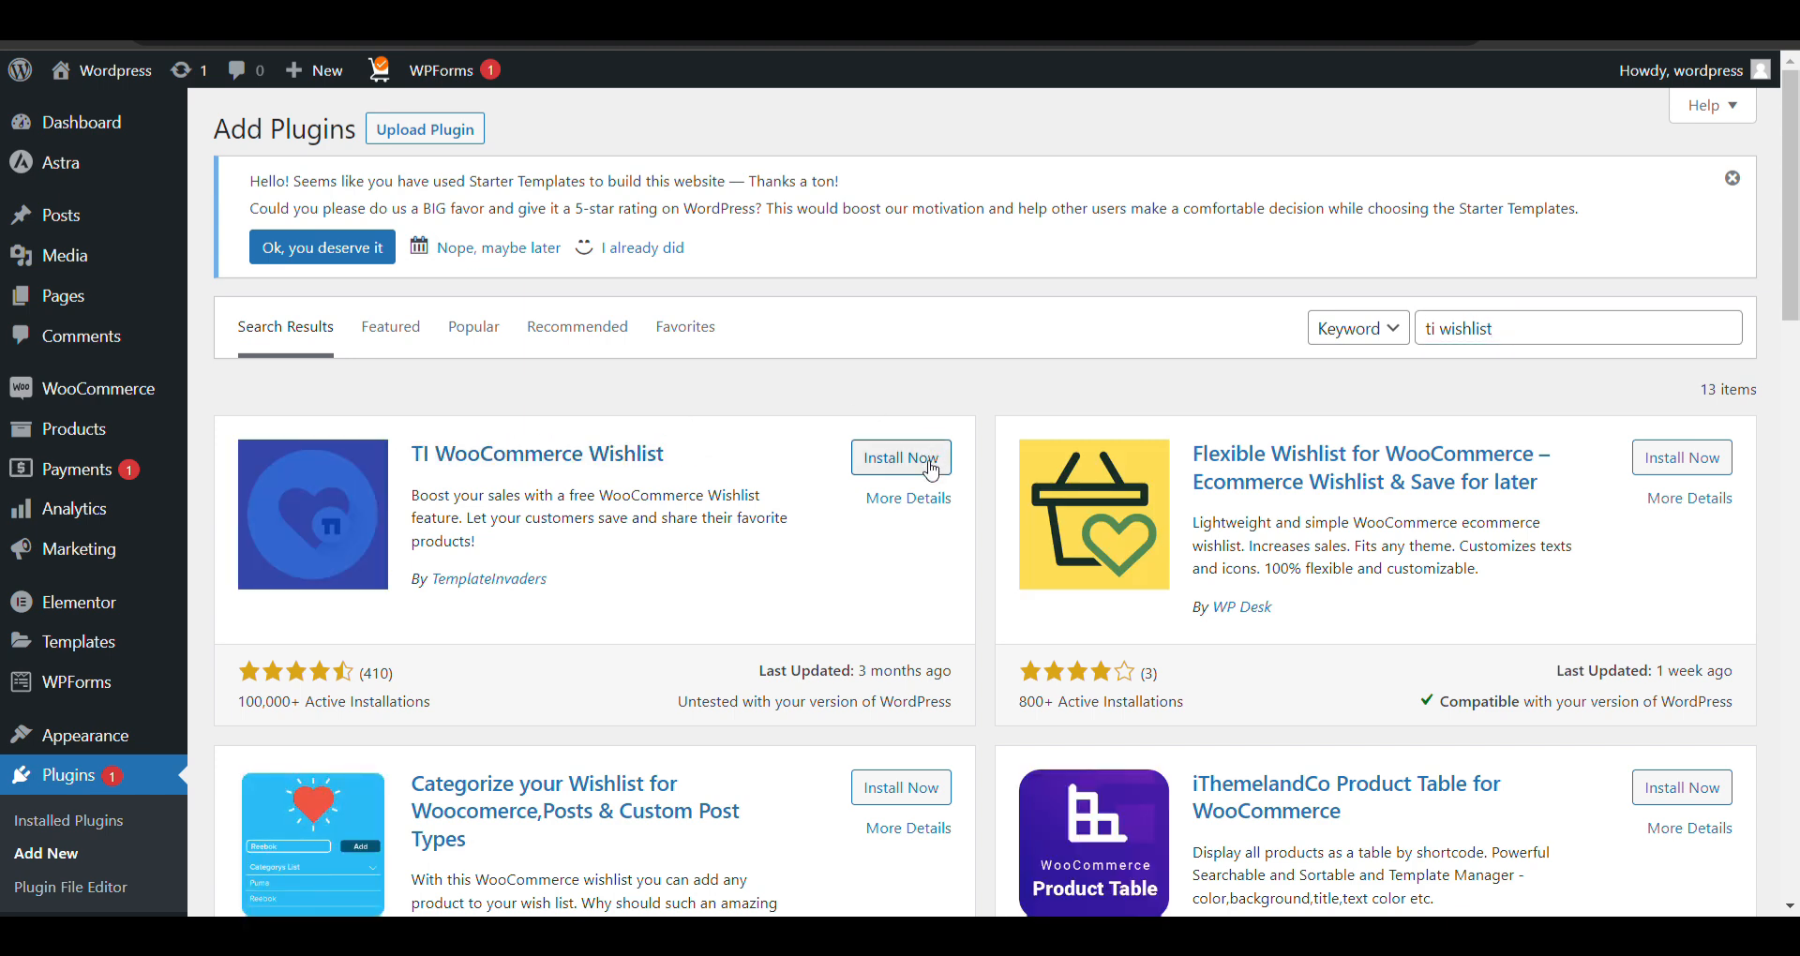
pyautogui.click(901, 457)
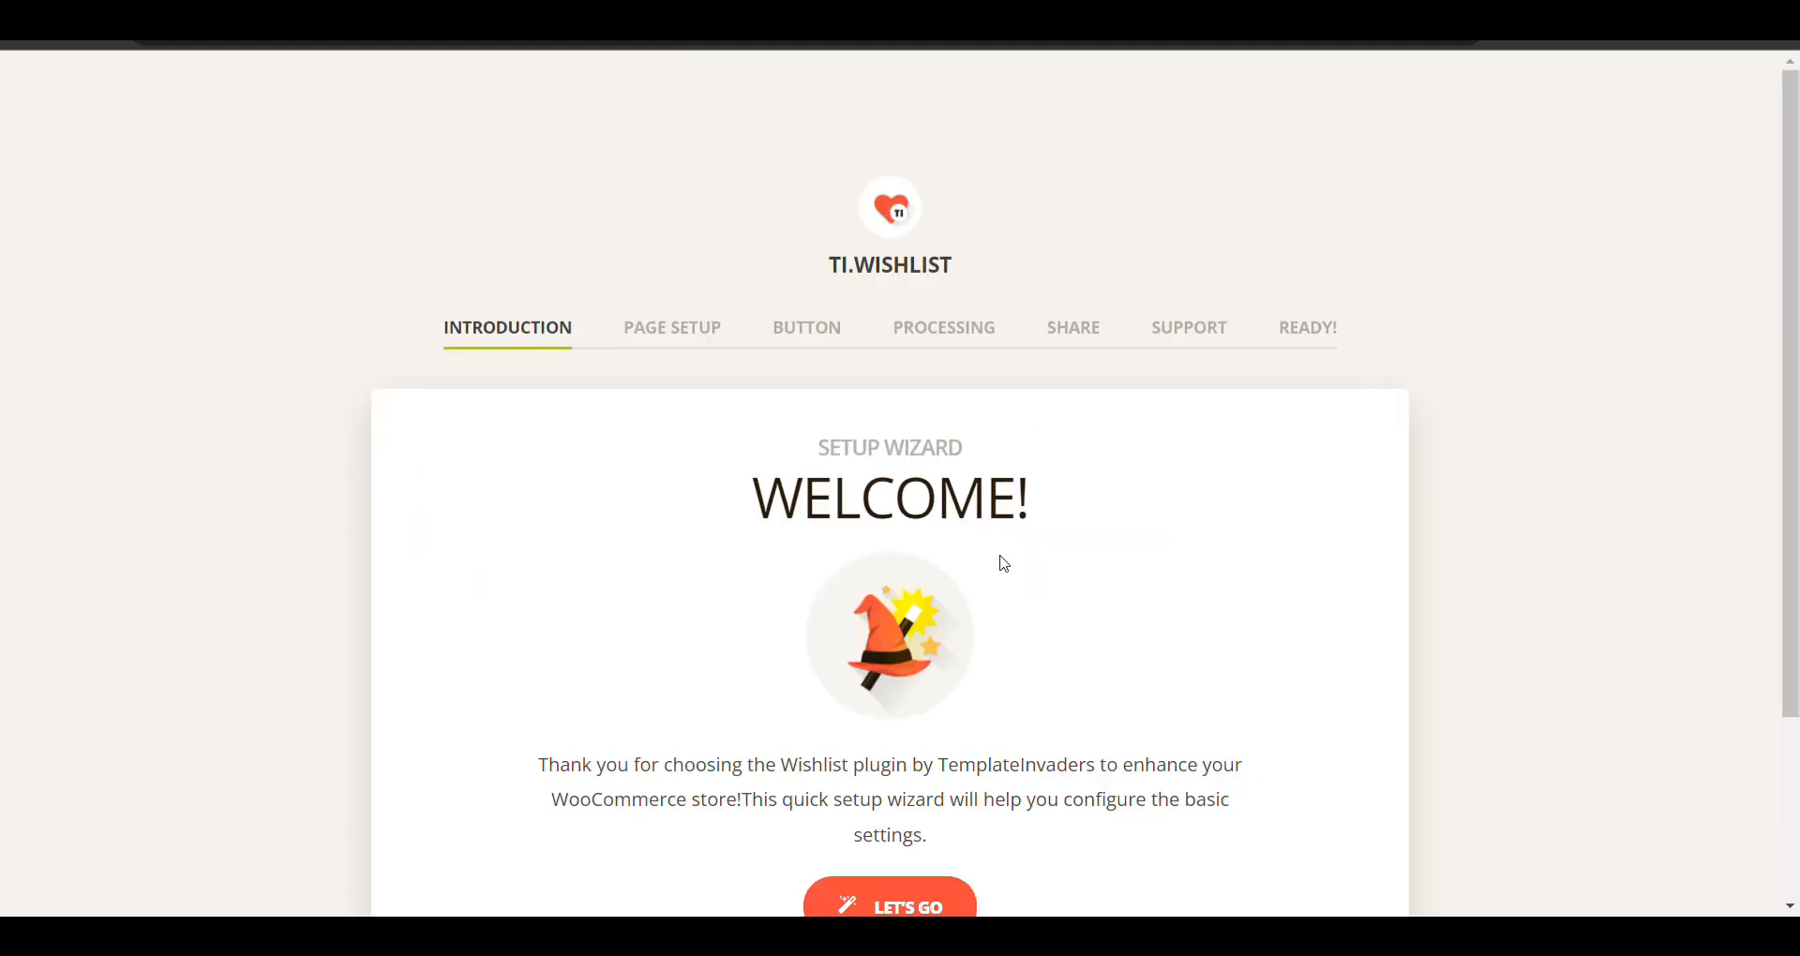
# Click Let's Go on the TI Wishlist wizard welcome screen to reach page setup.
pyautogui.scroll(-3)
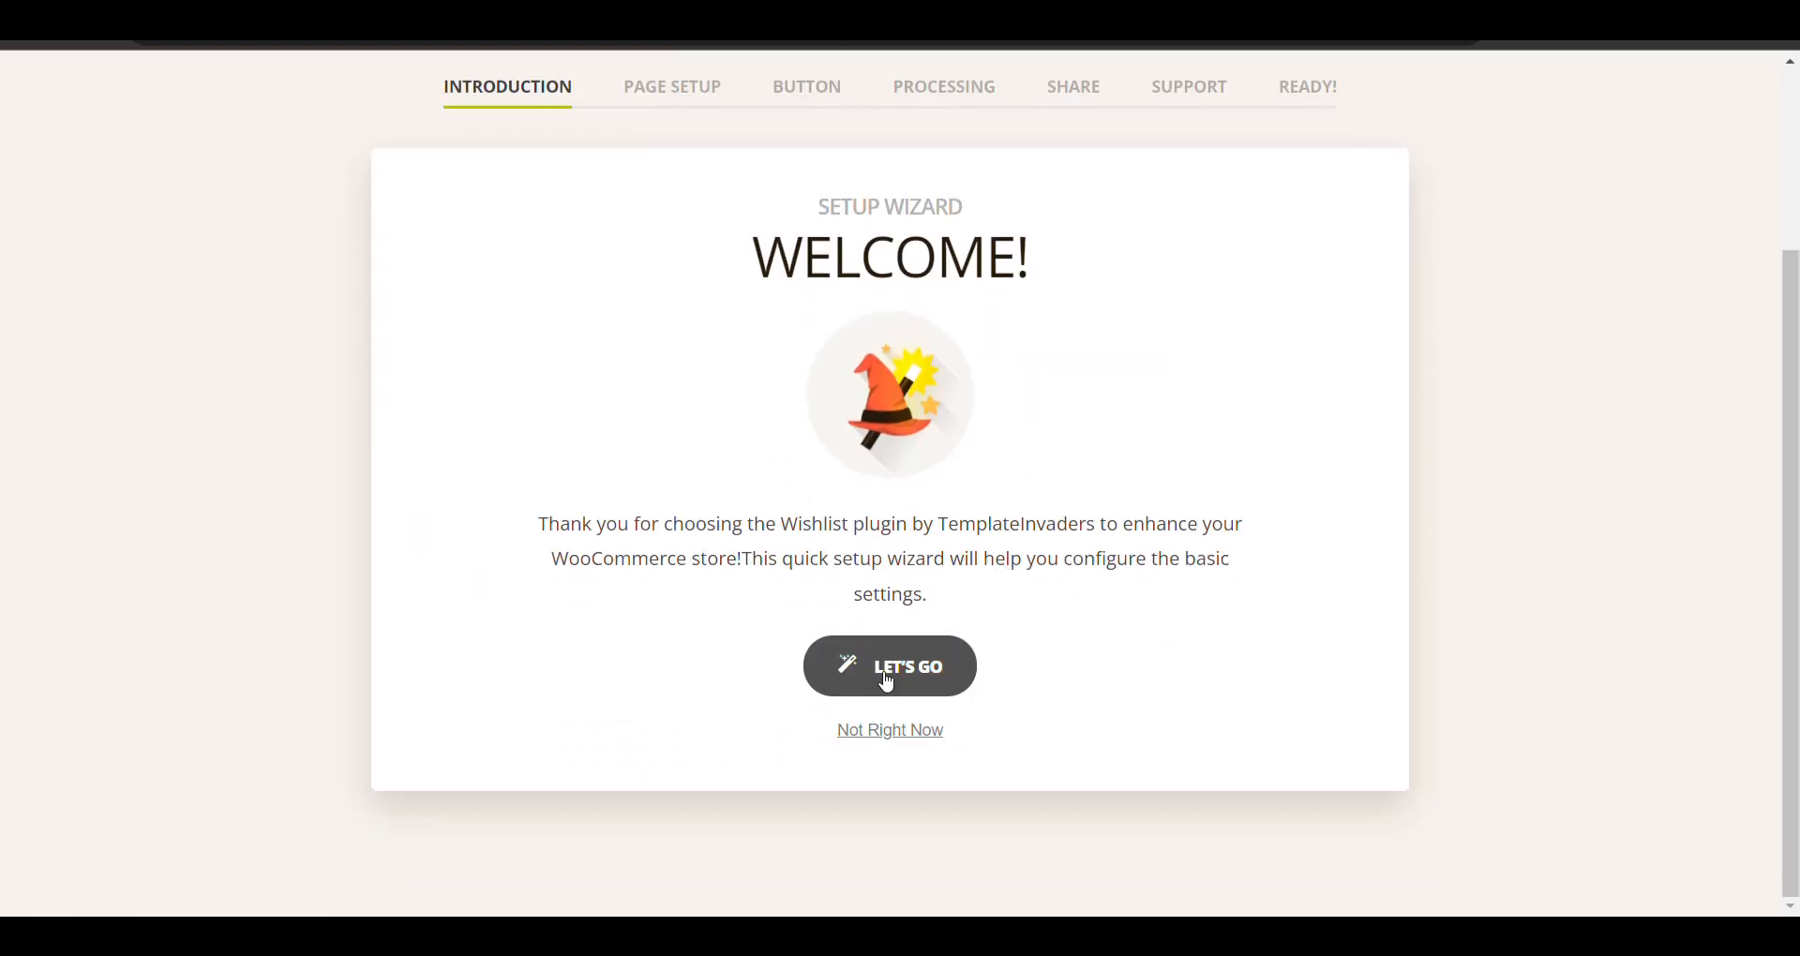
pyautogui.click(890, 665)
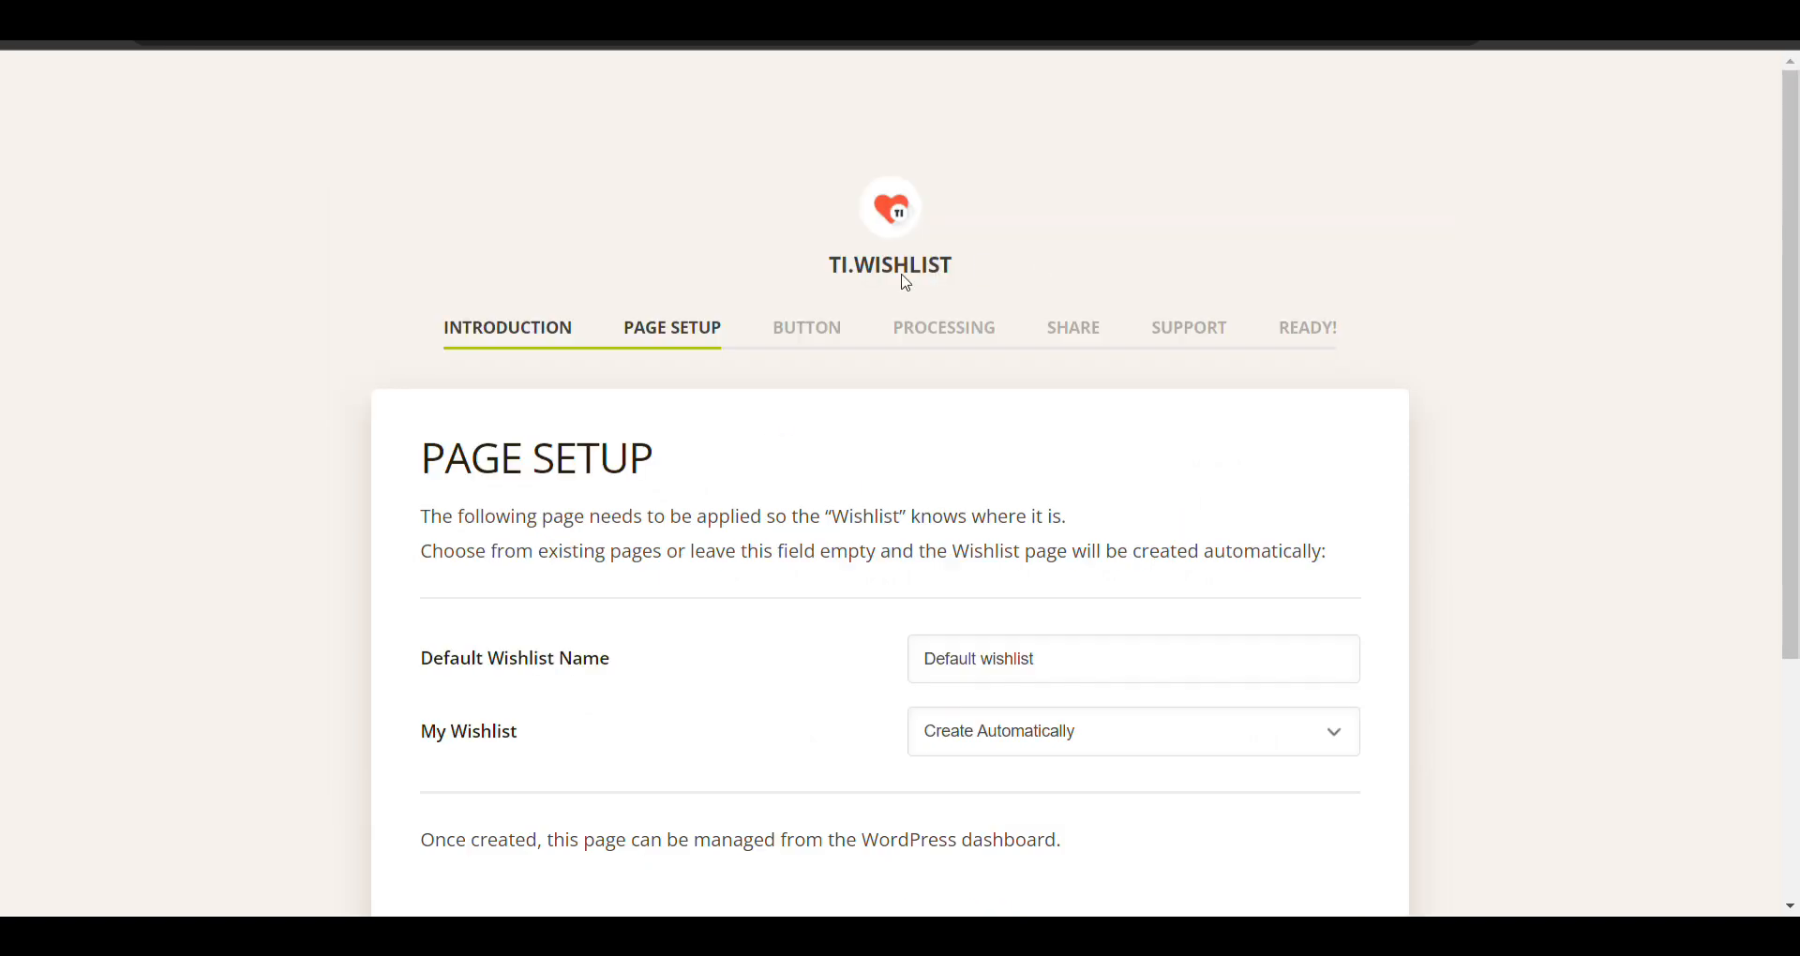
pyautogui.scroll(-3)
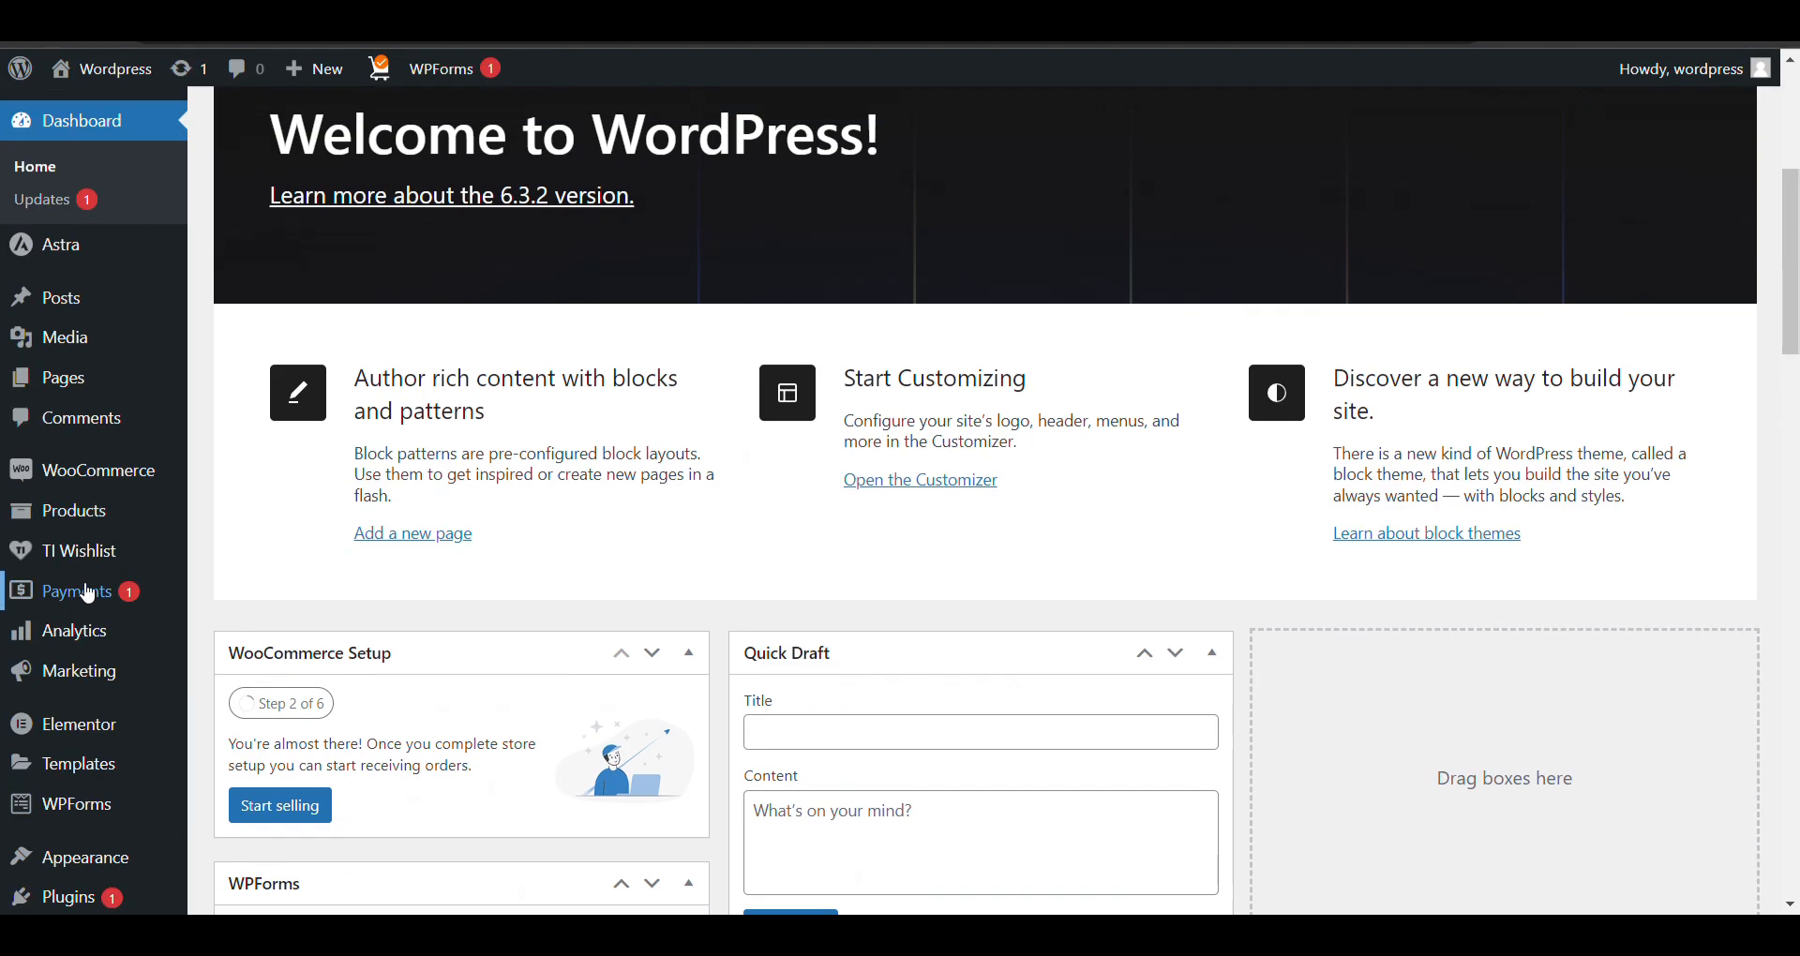
pyautogui.moveTo(78, 551)
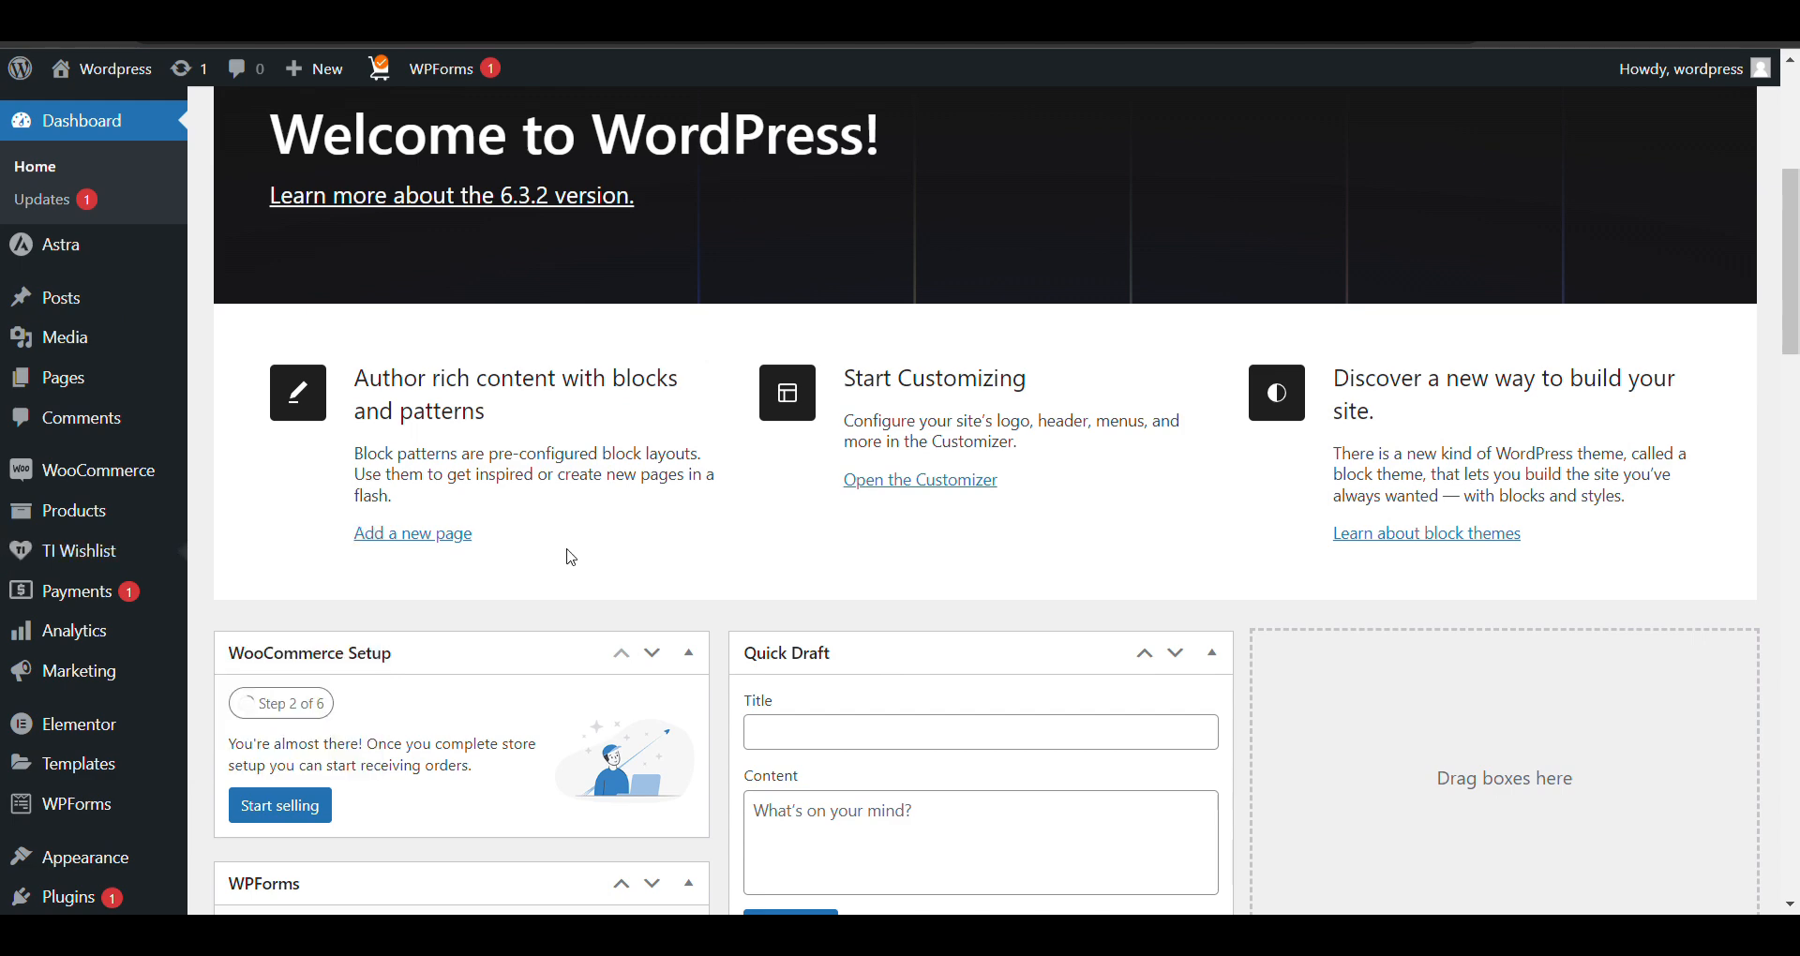
pyautogui.moveTo(736, 552)
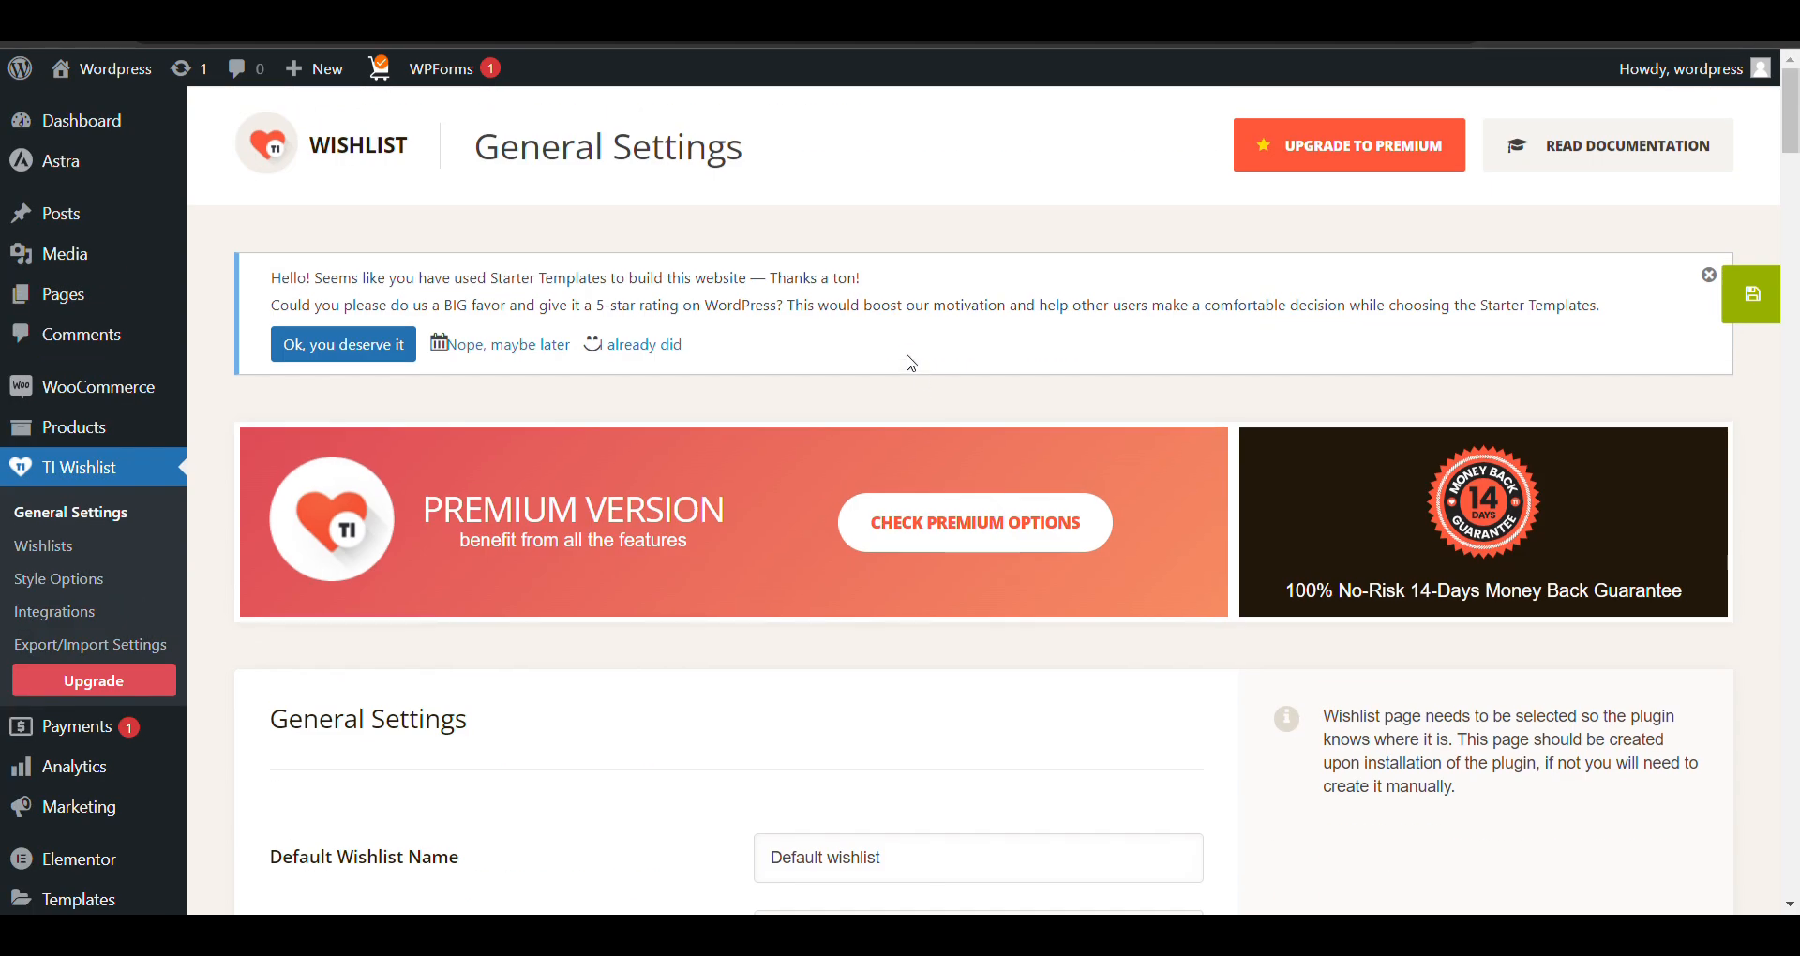
# Scroll the TI Wishlist General Settings page past the default wishlist name field.
pyautogui.scroll(-3)
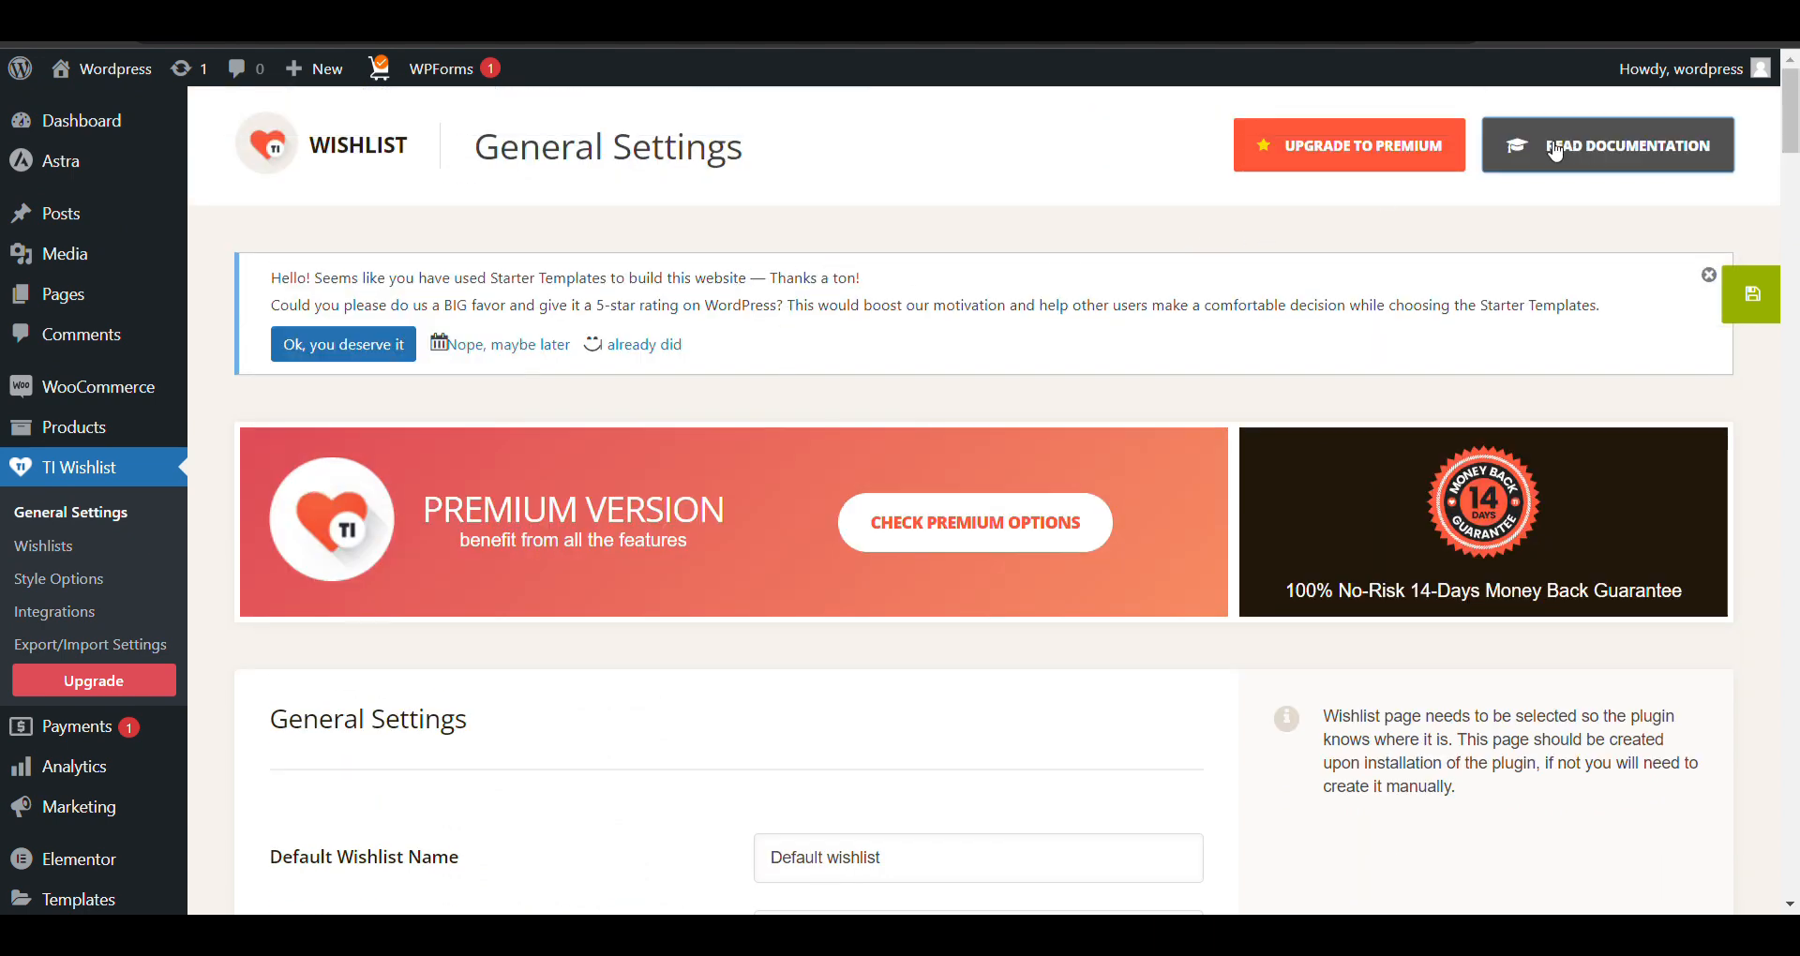
# Open the TI Wishlist documentation and scroll through its Installation section.
pyautogui.click(1607, 145)
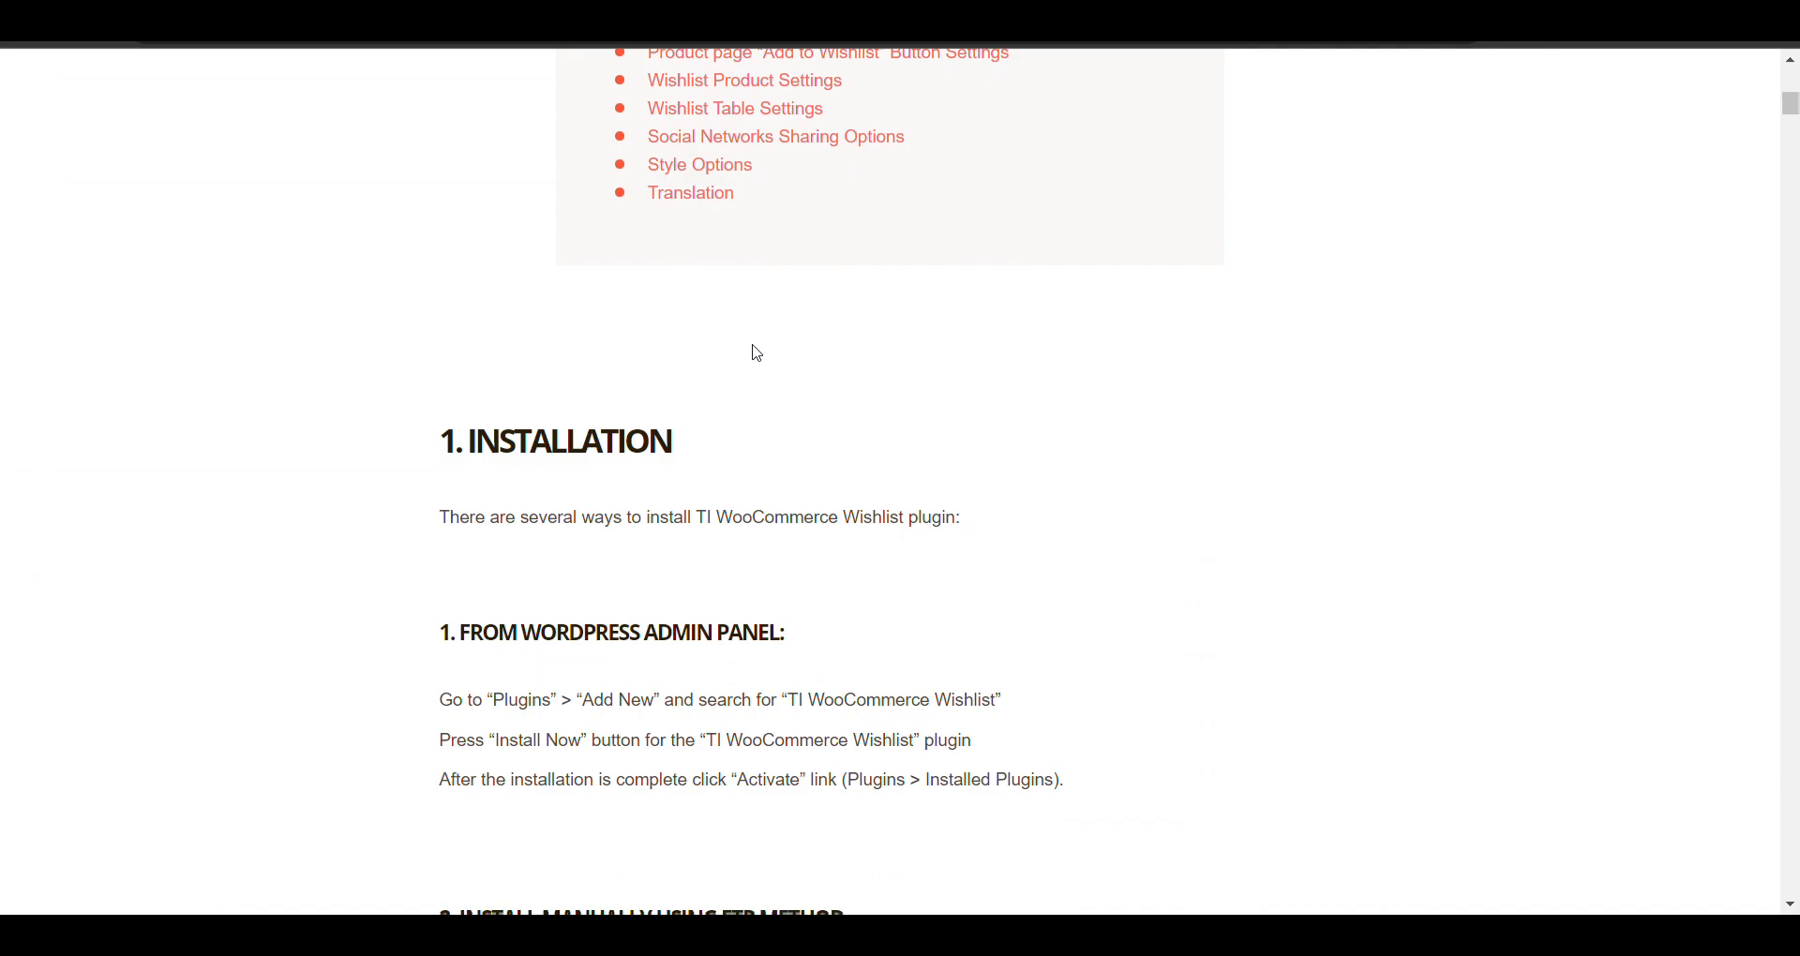
pyautogui.scroll(-3)
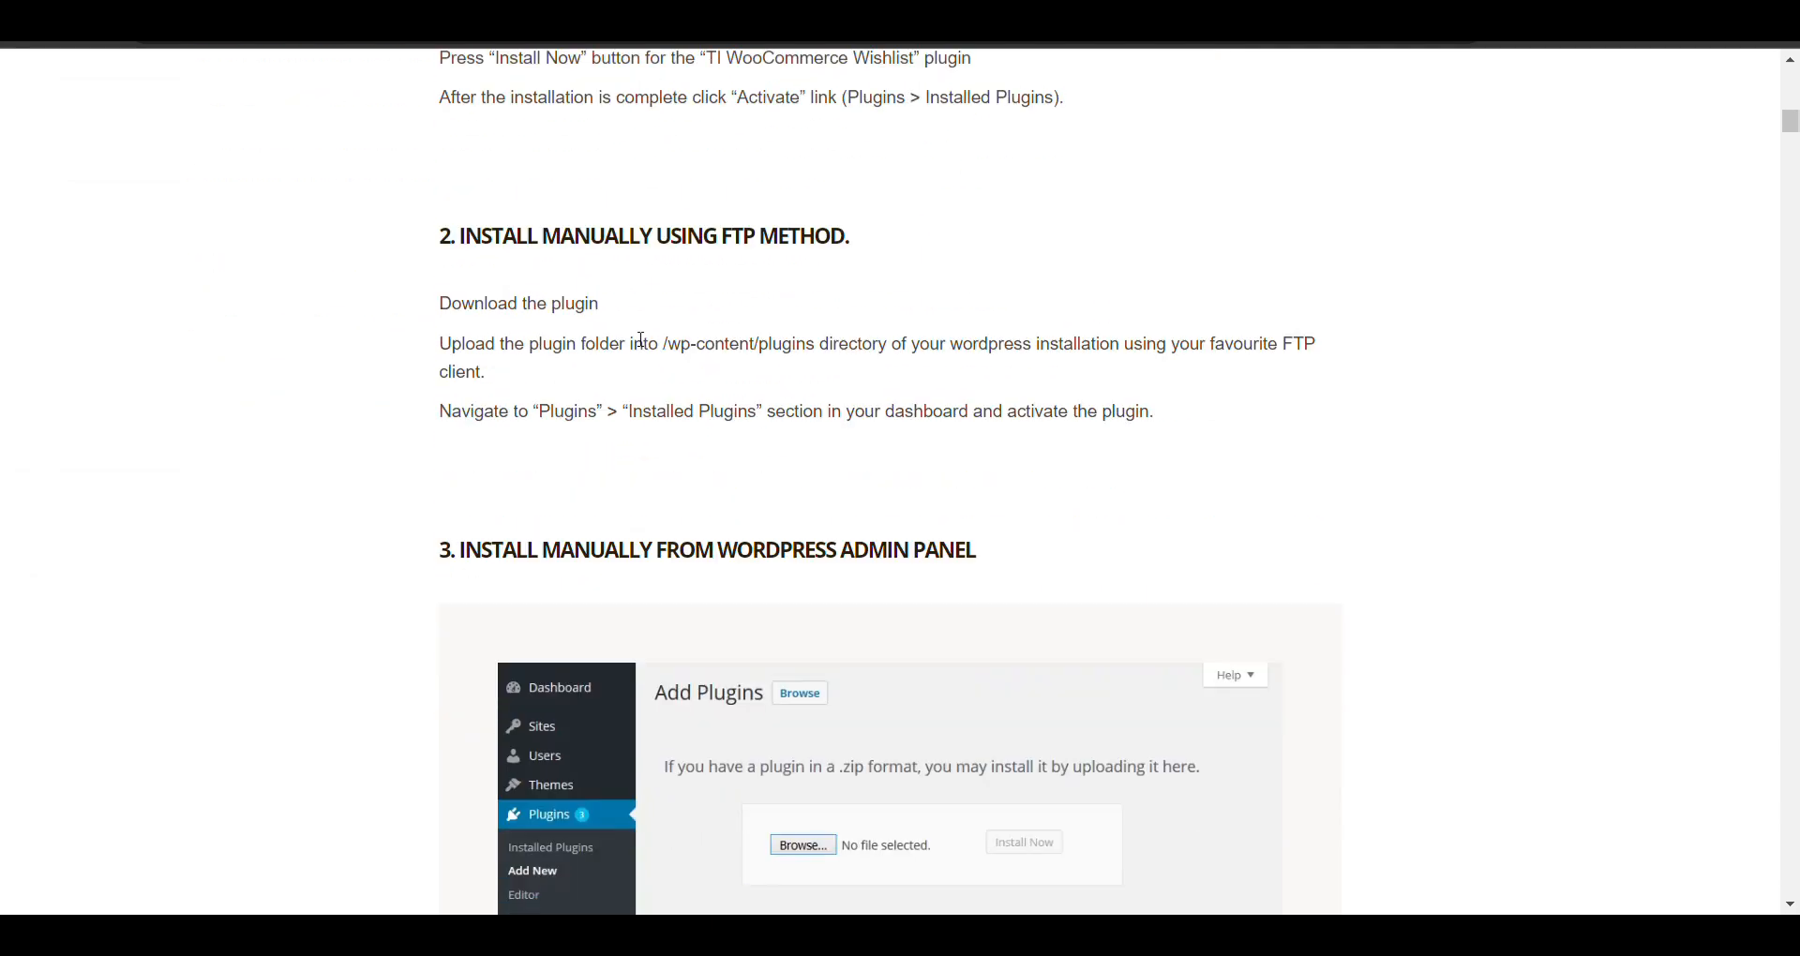
pyautogui.scroll(3)
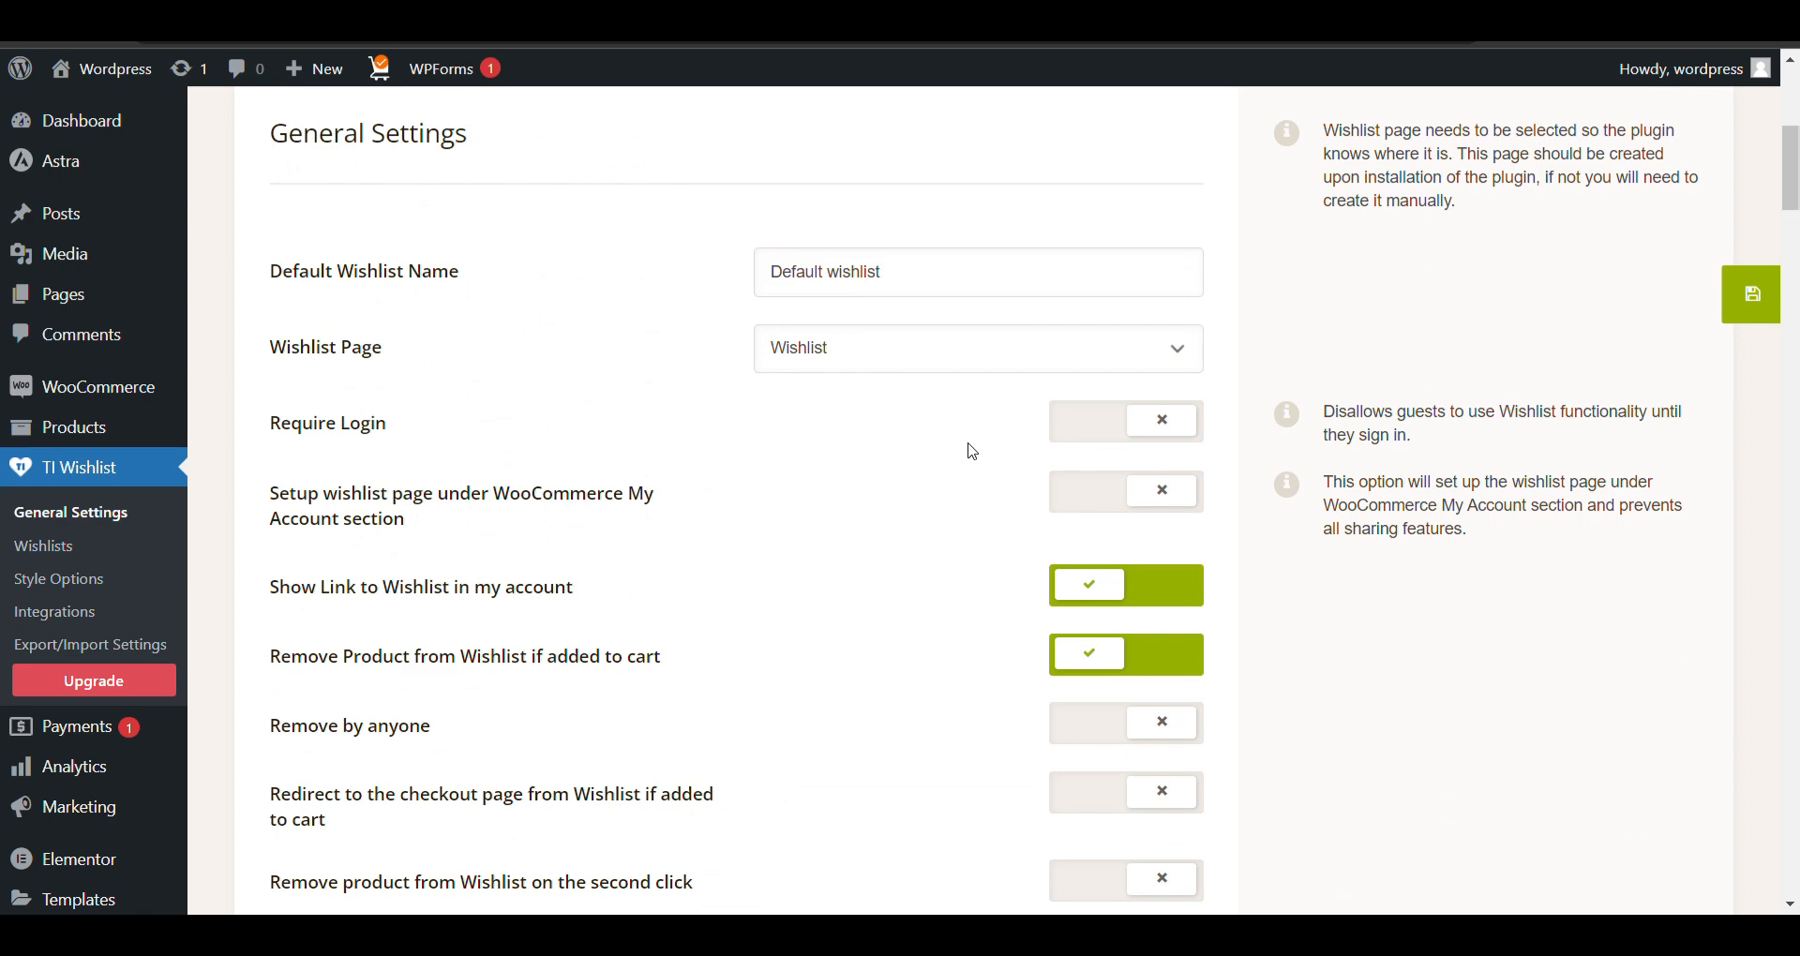
pyautogui.moveTo(1133, 428)
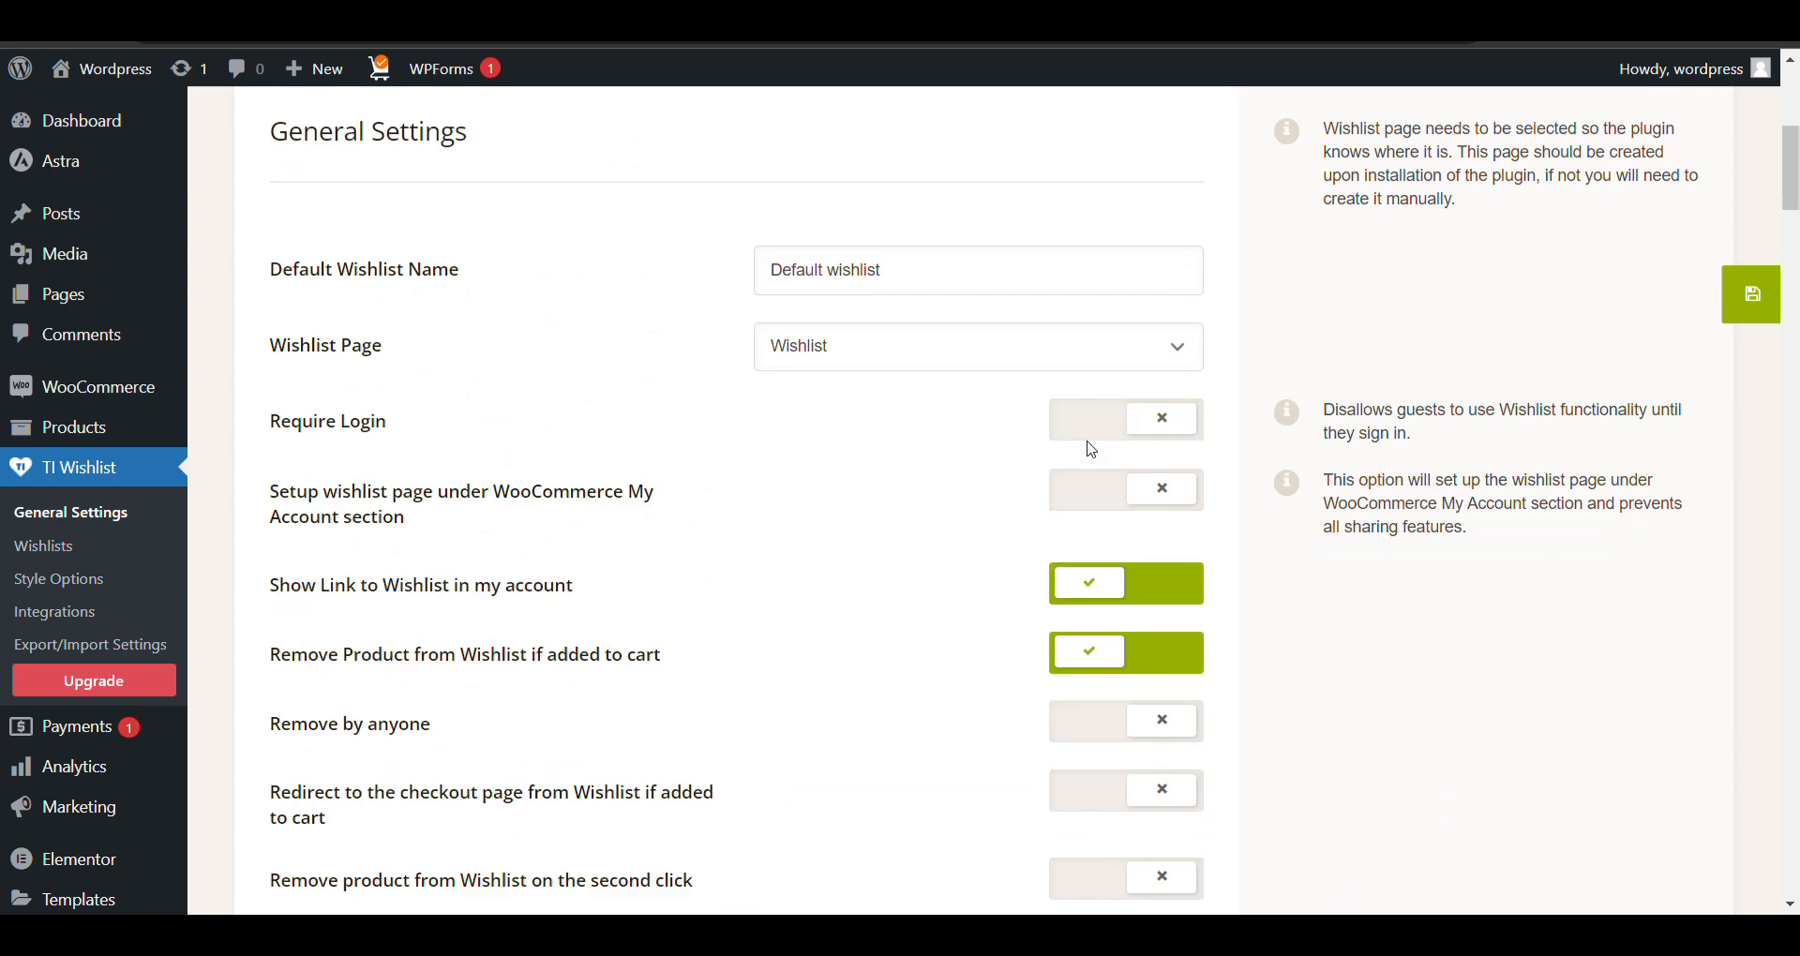
pyautogui.scroll(-3)
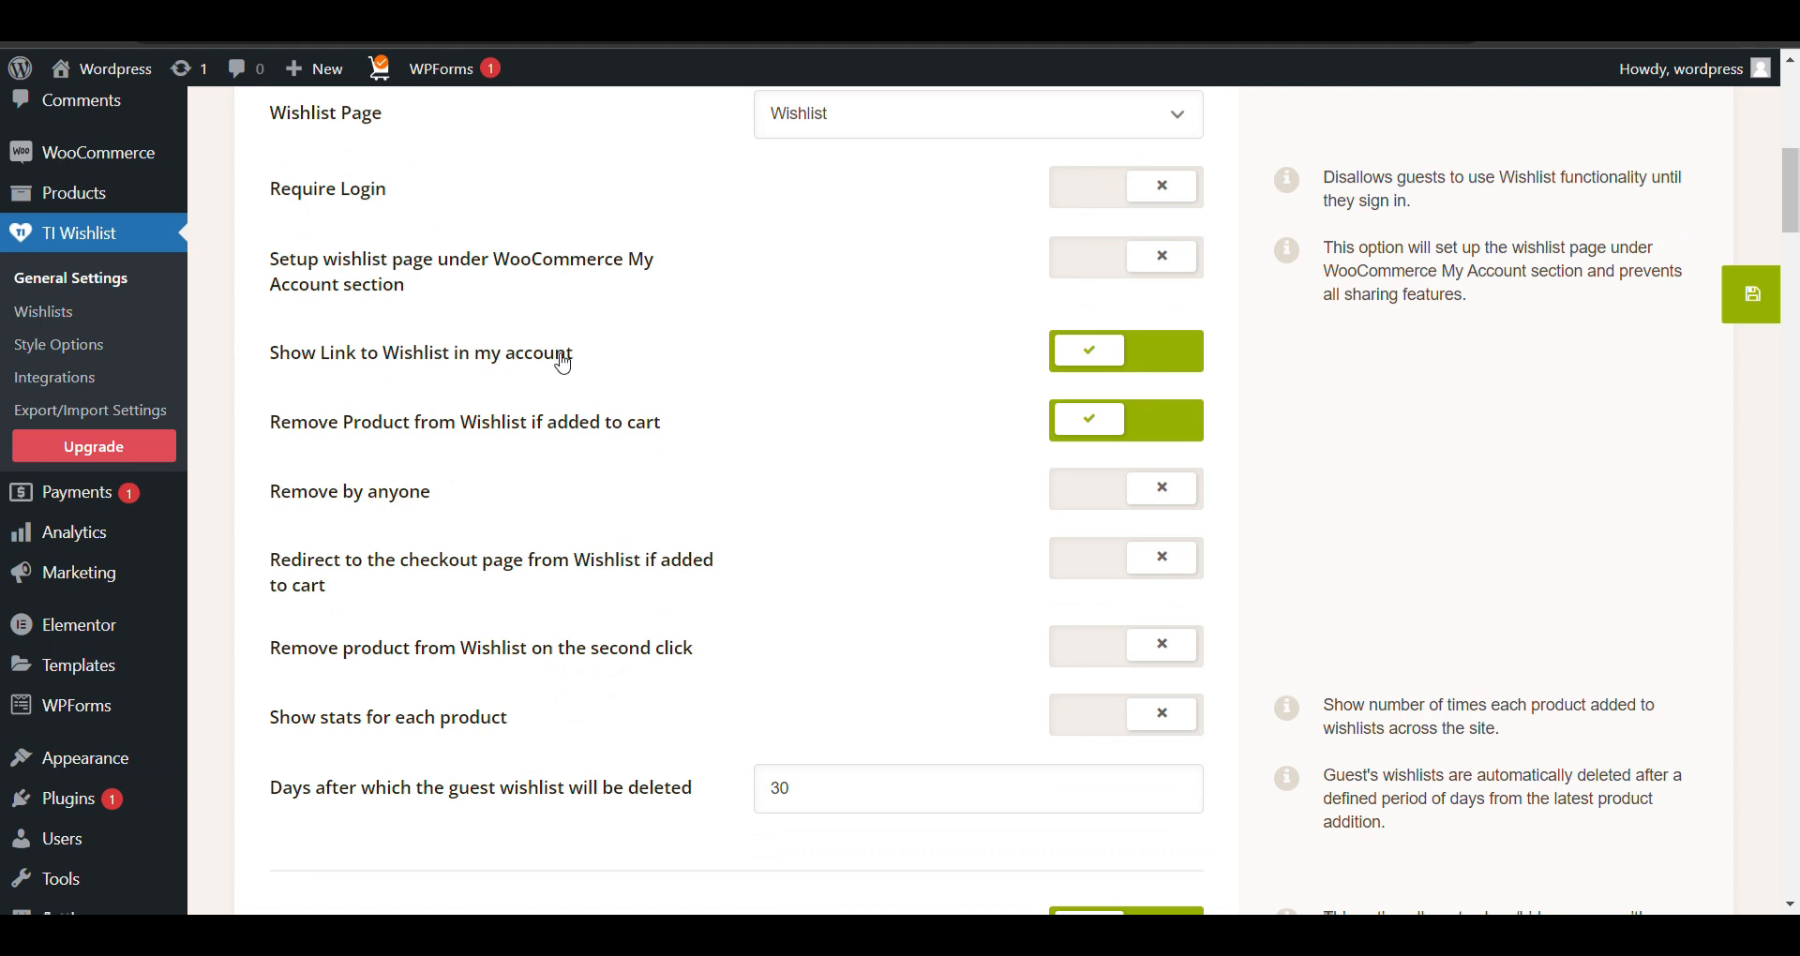
pyautogui.moveTo(1067, 383)
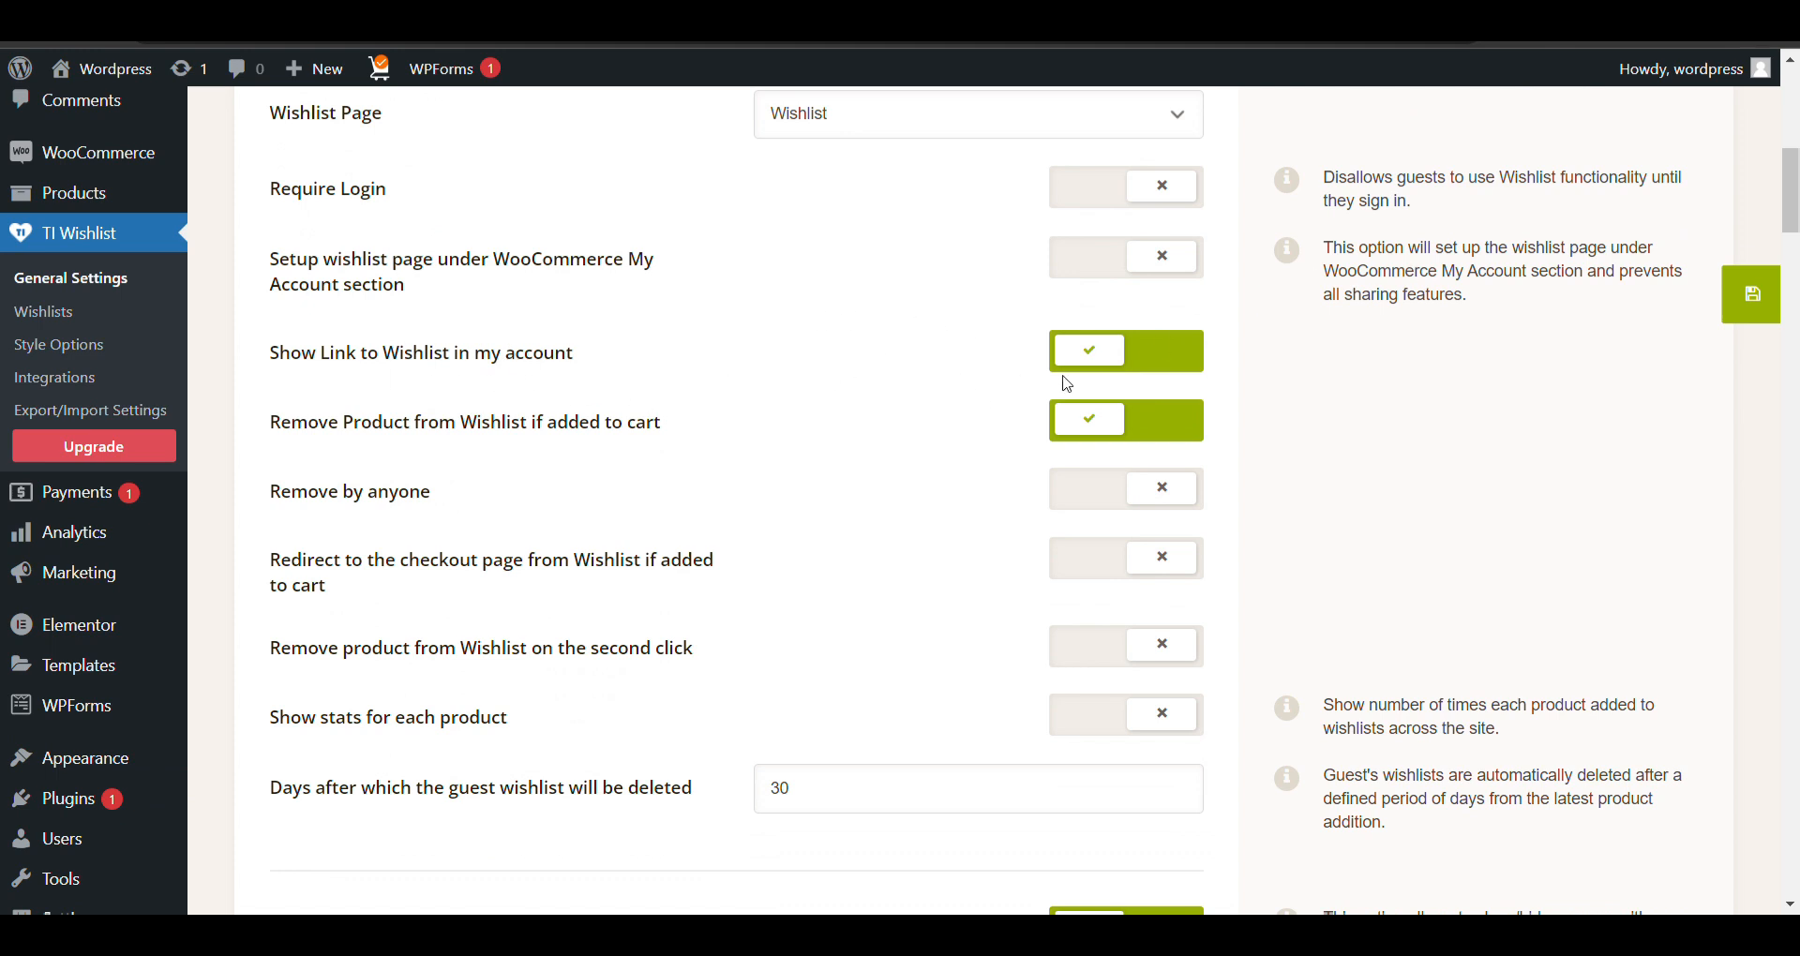
pyautogui.scroll(-3)
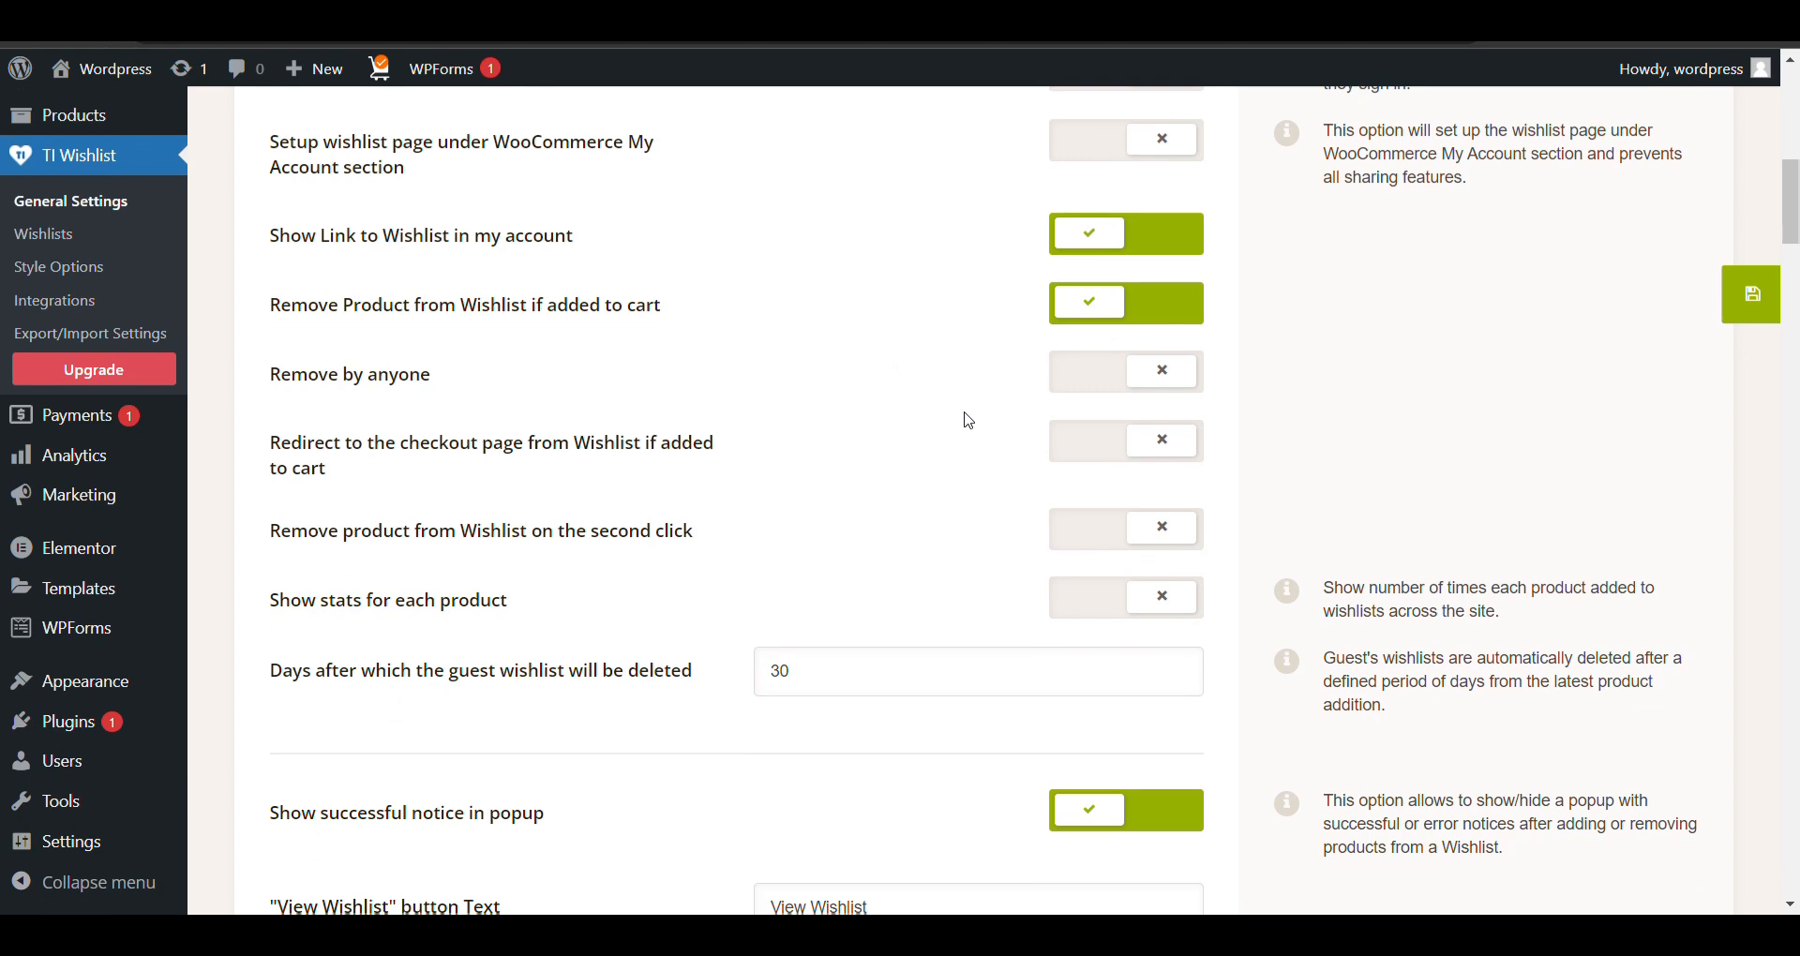
pyautogui.scroll(-3)
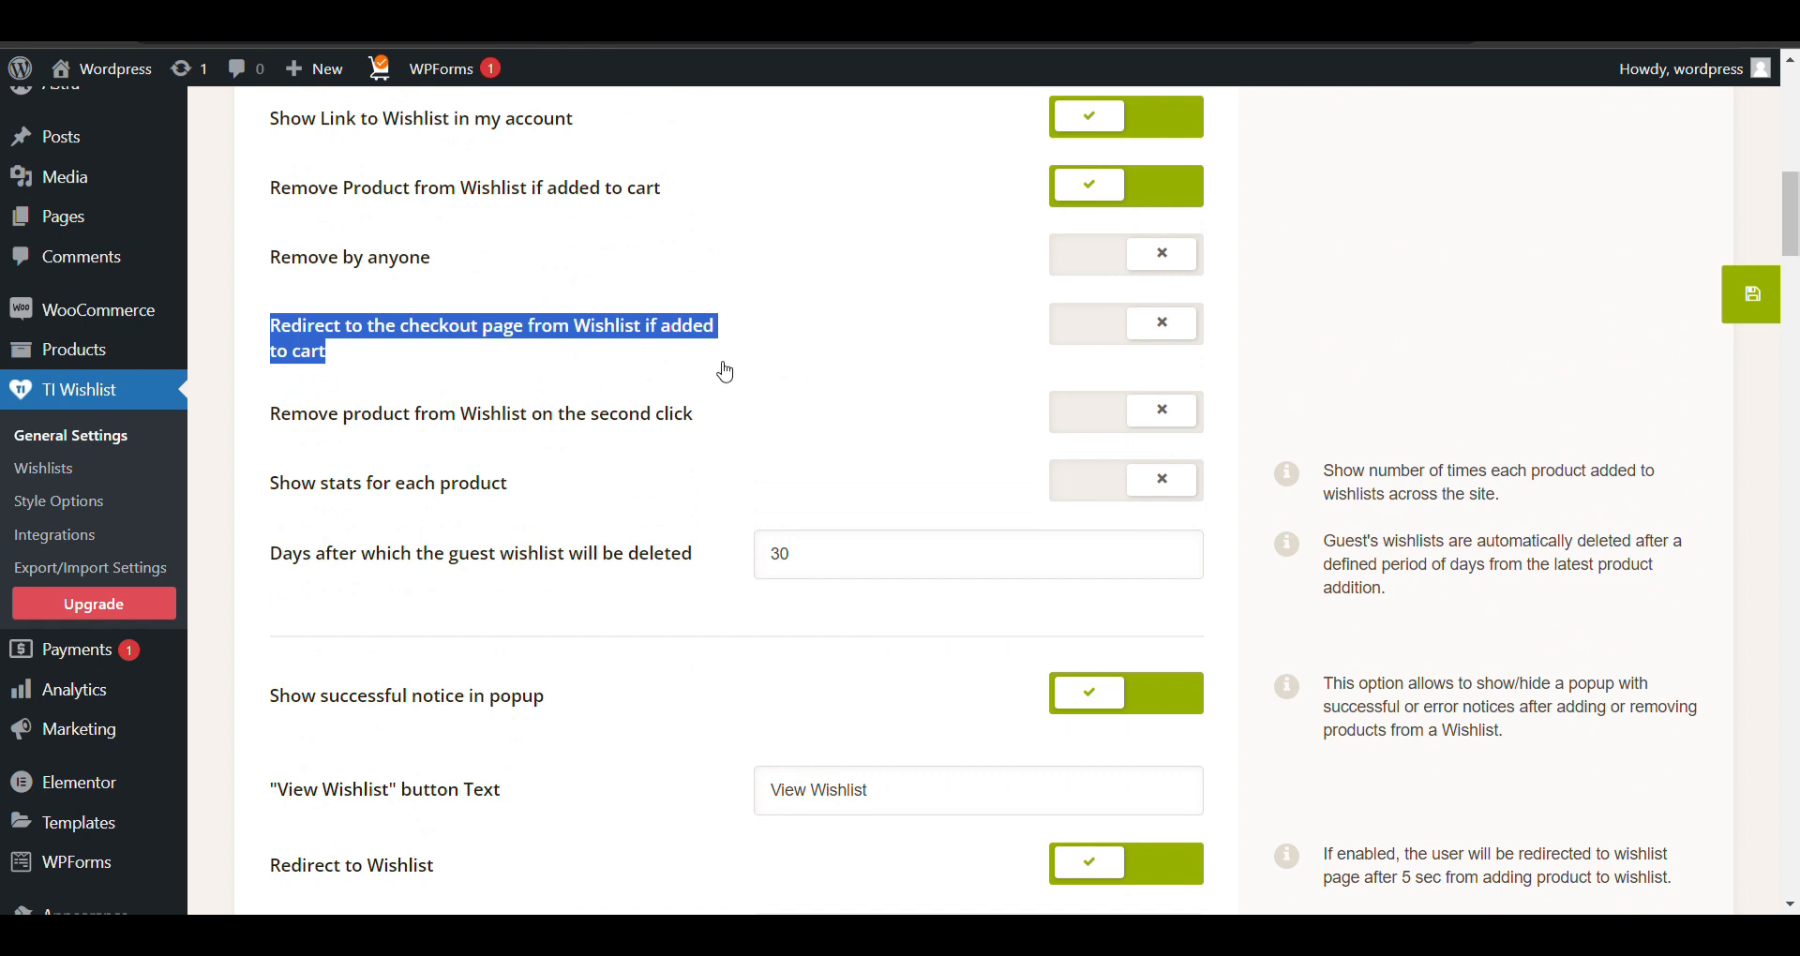
pyautogui.moveTo(545, 382)
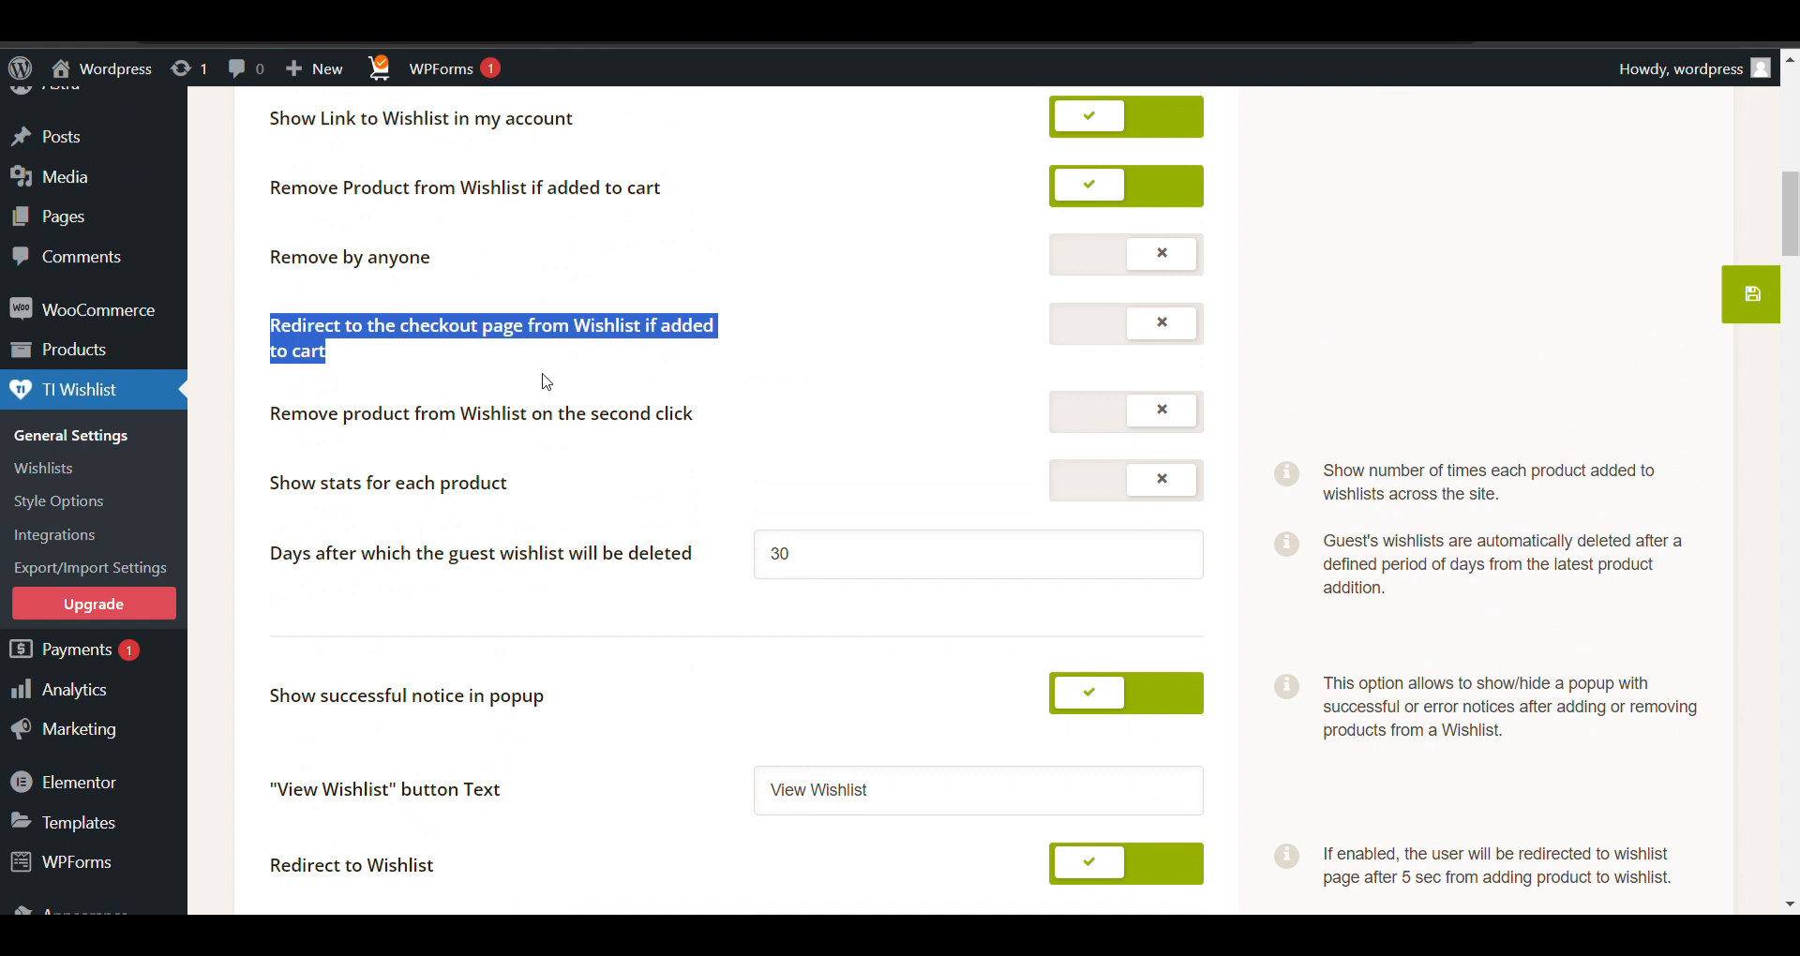
pyautogui.moveTo(980, 379)
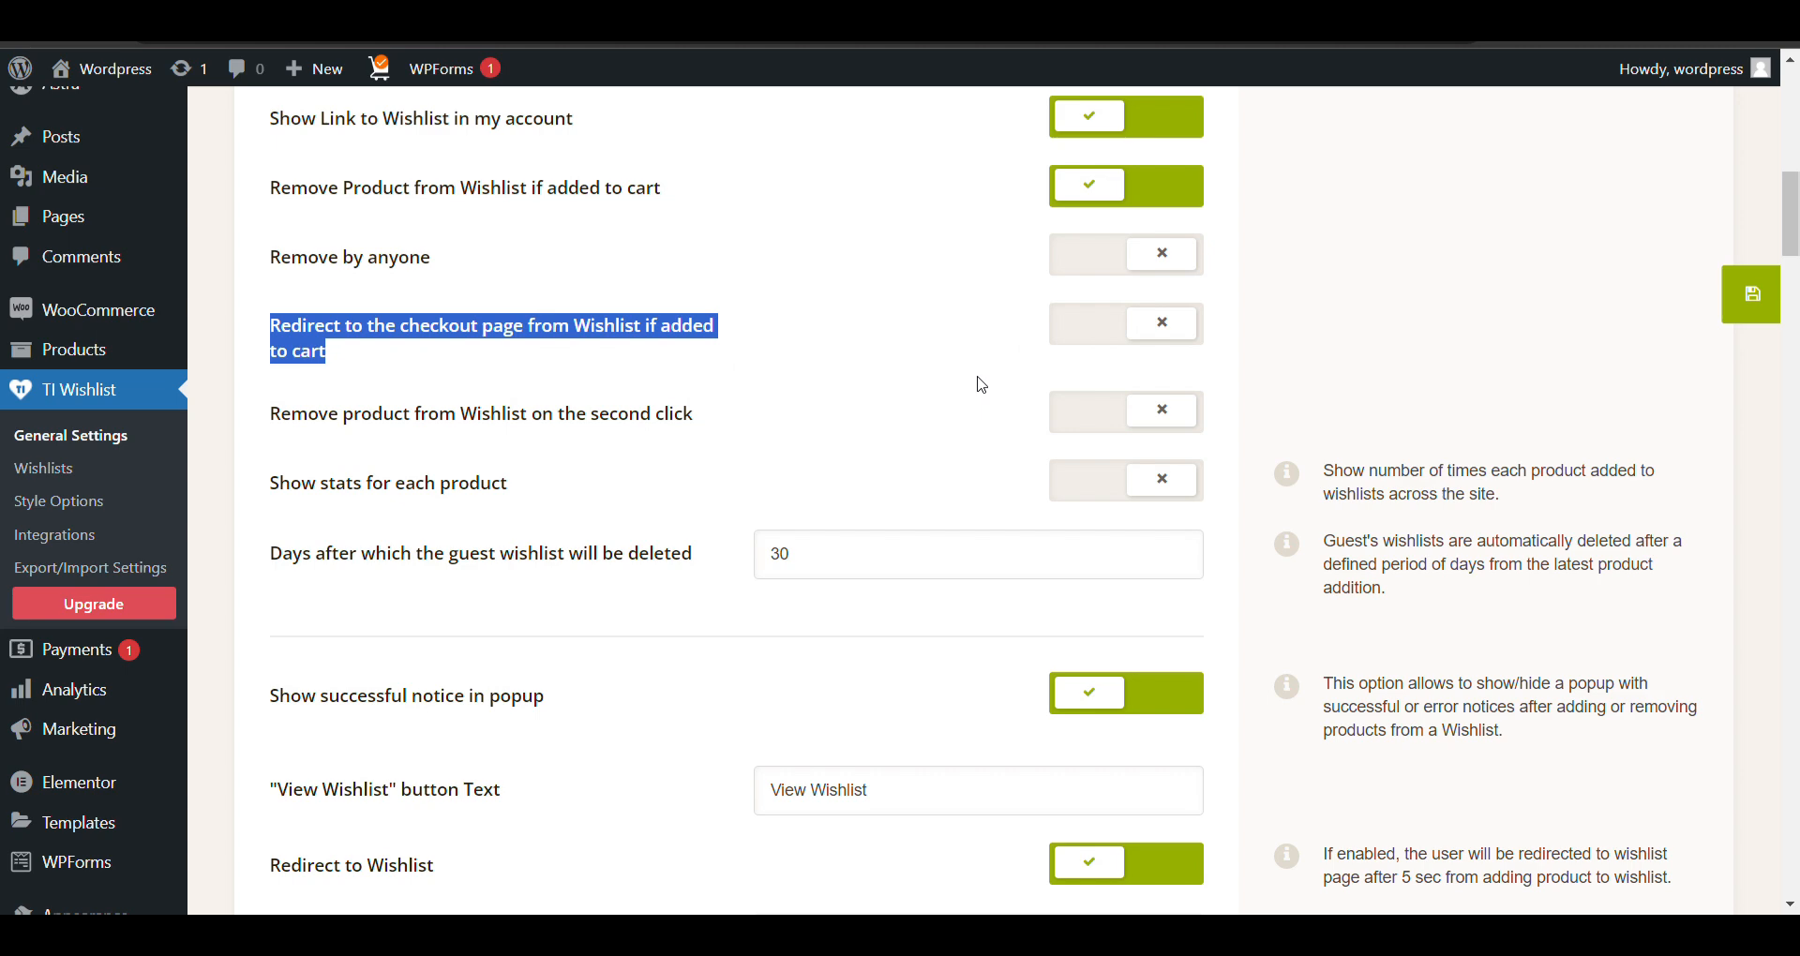
pyautogui.scroll(-3)
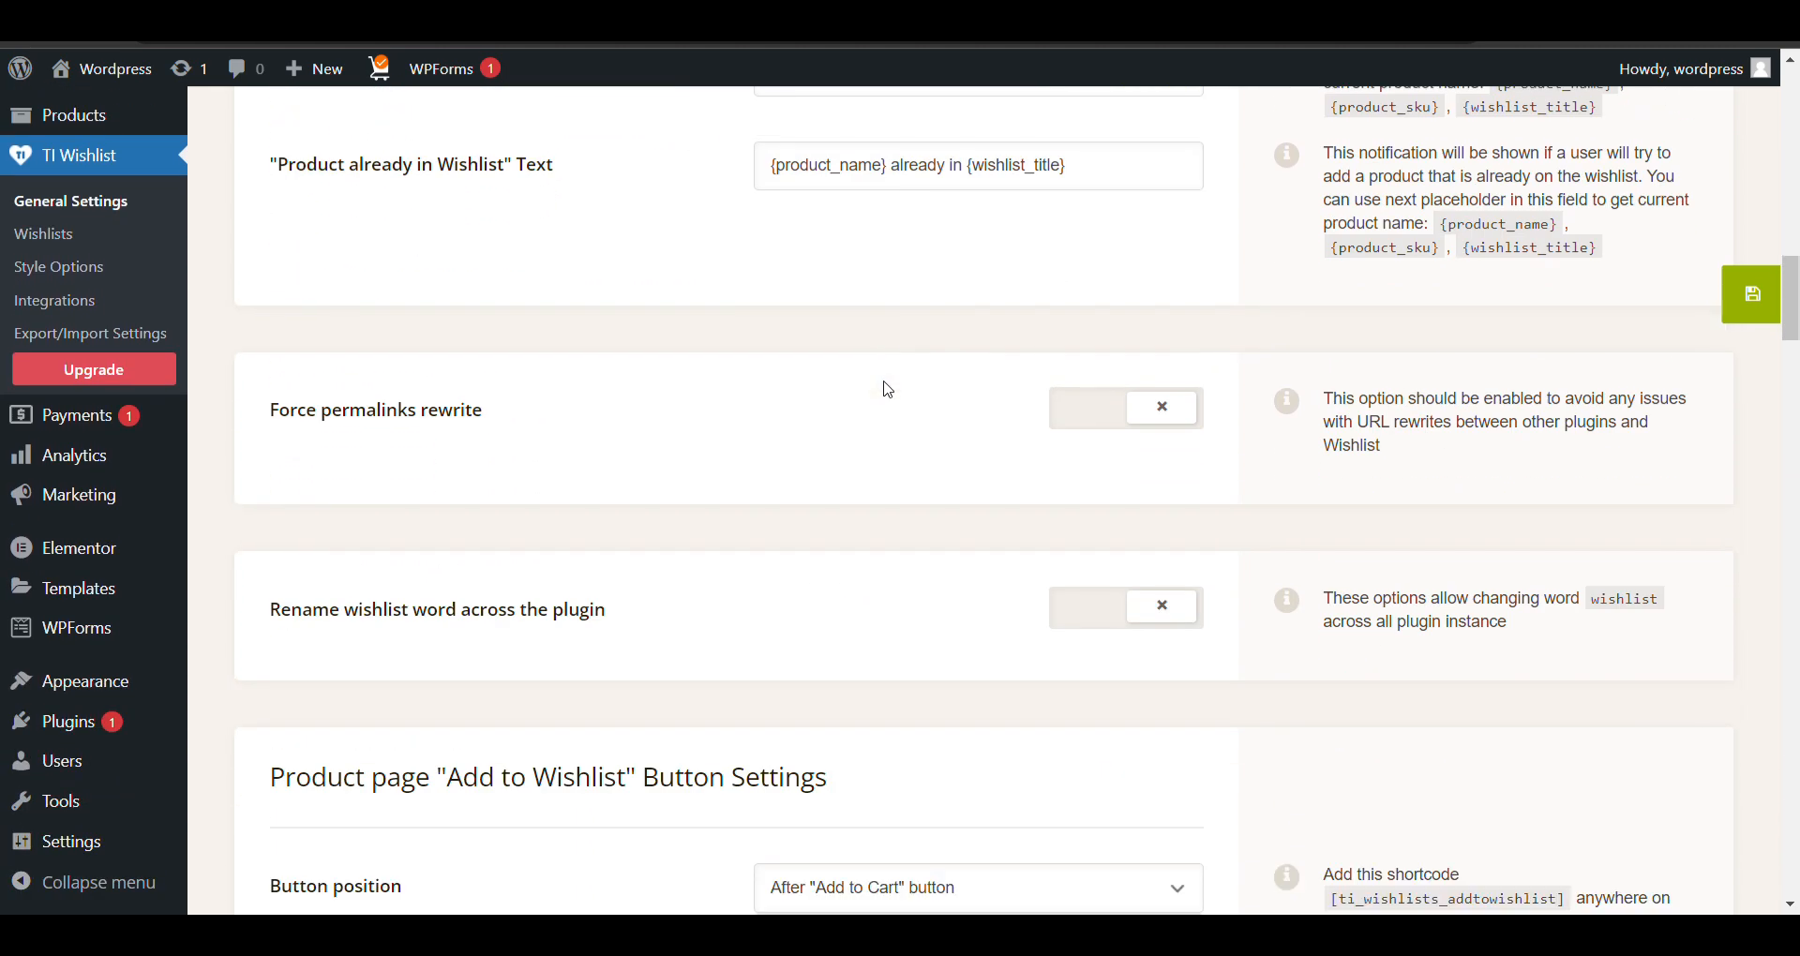
pyautogui.scroll(-3)
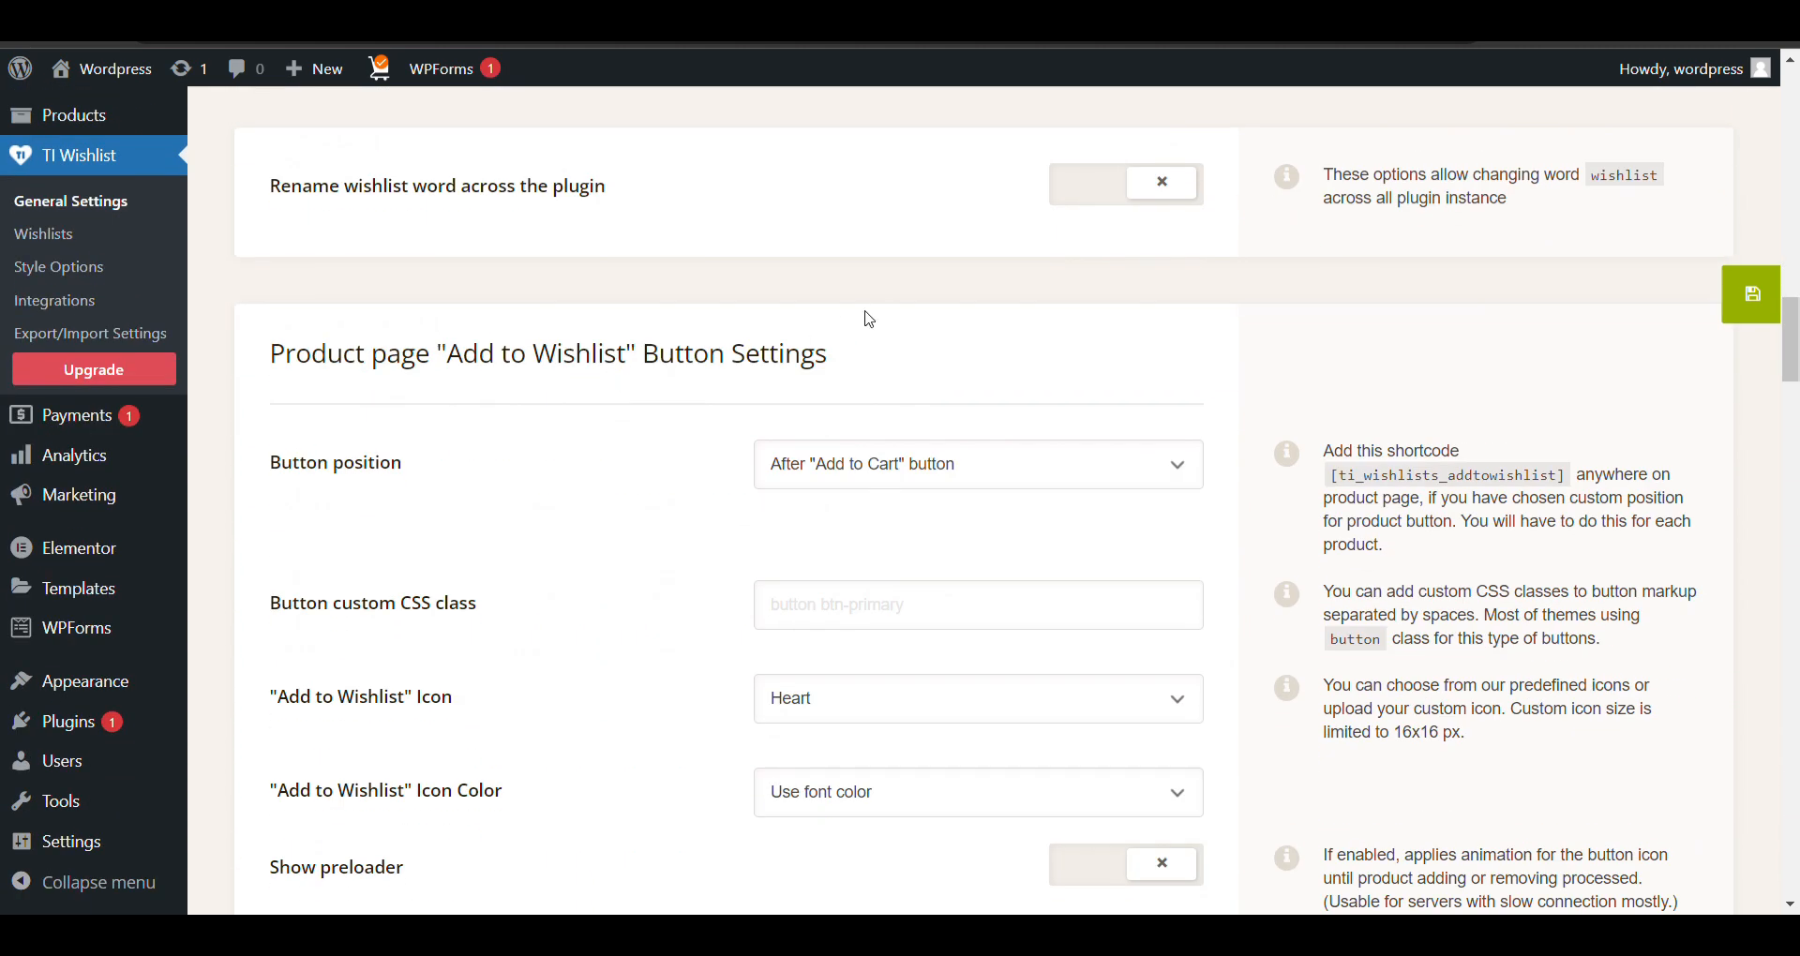
pyautogui.scroll(-3)
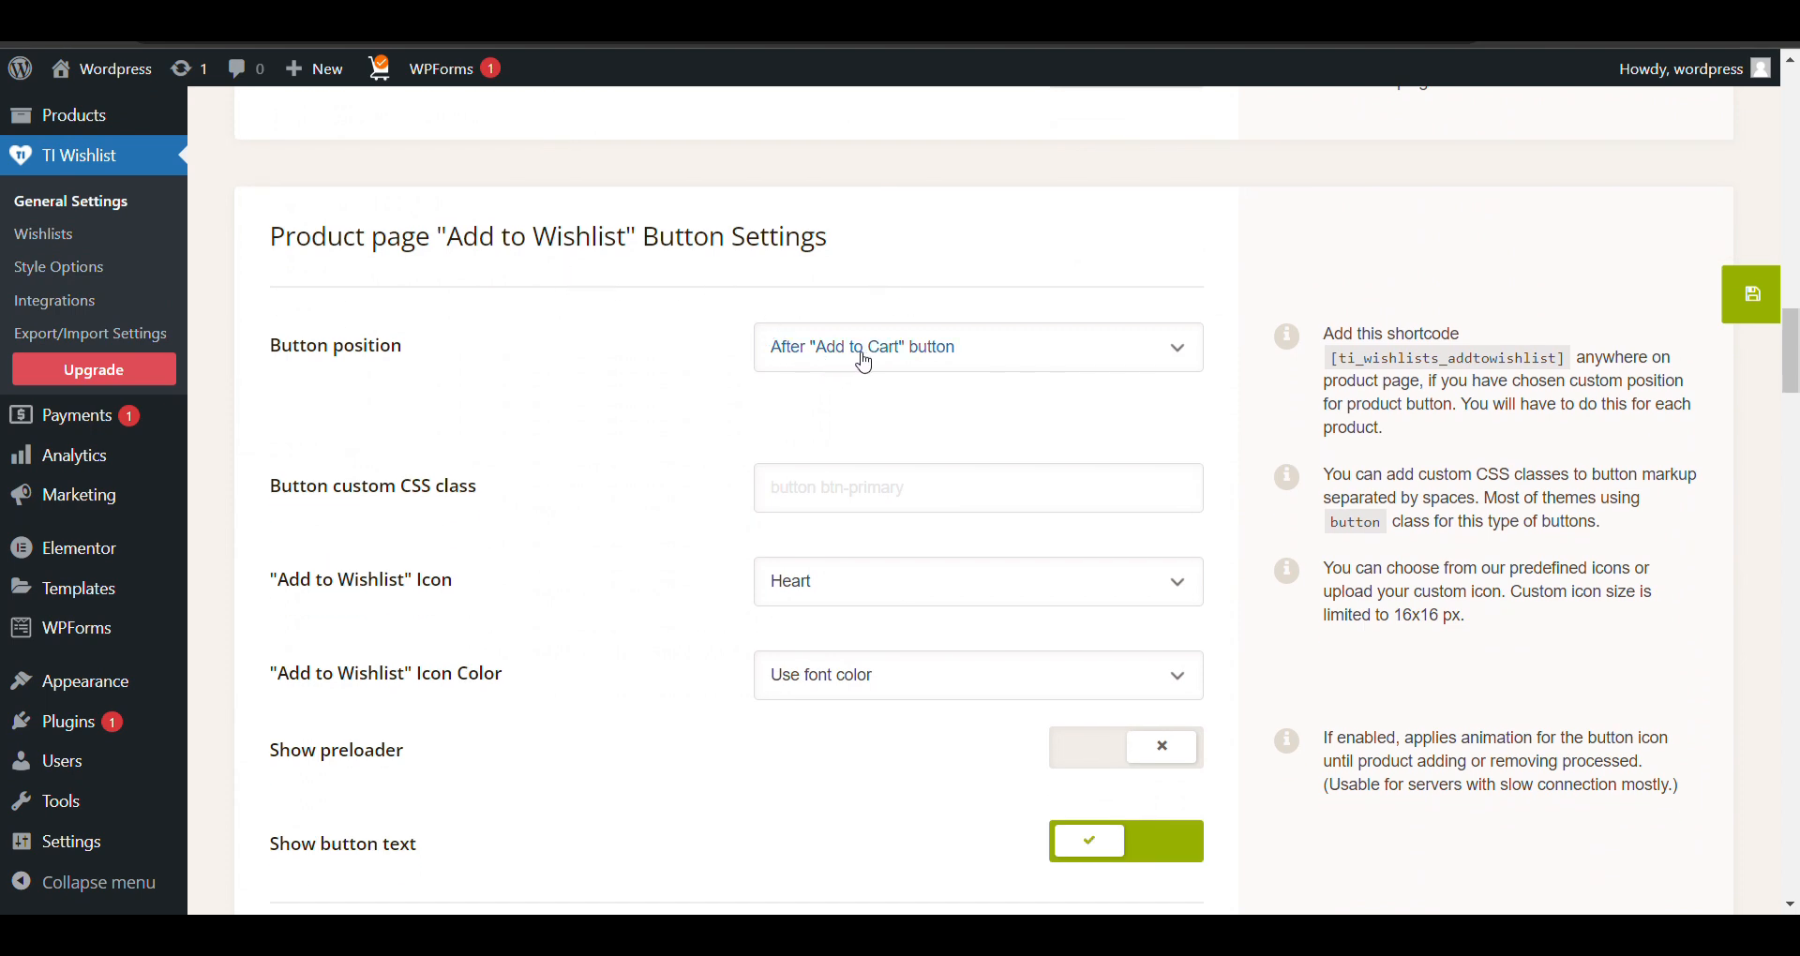
pyautogui.click(978, 347)
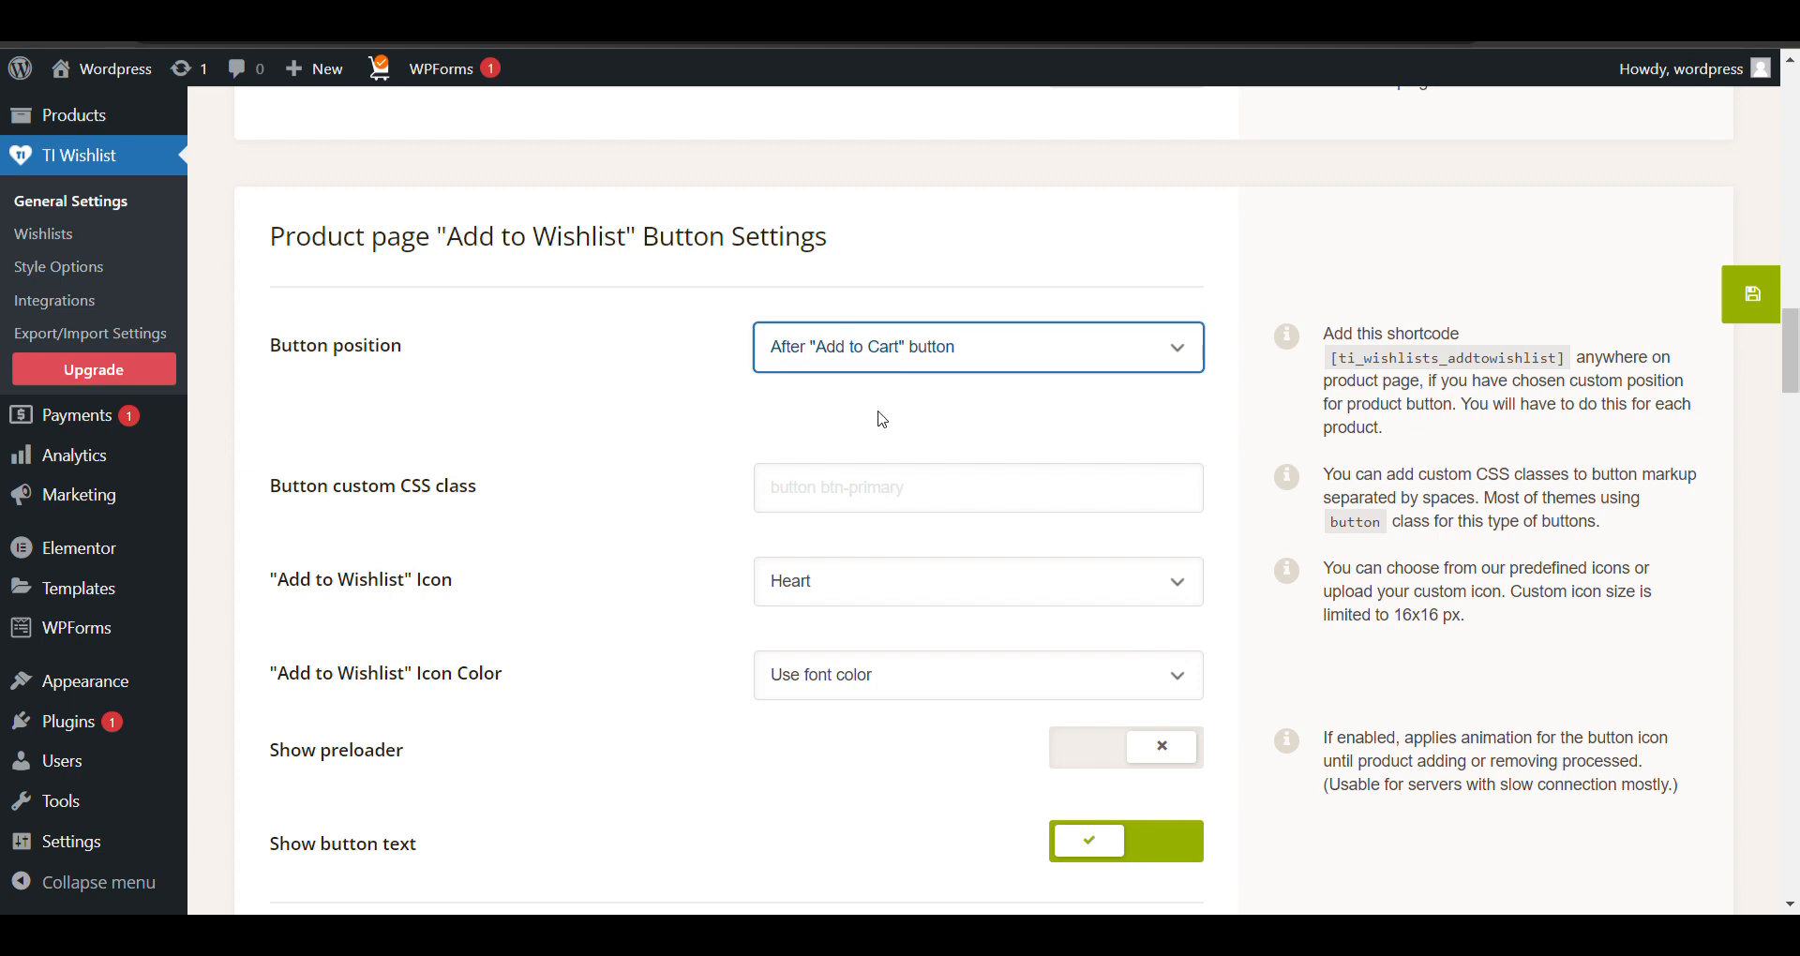
pyautogui.scroll(-3)
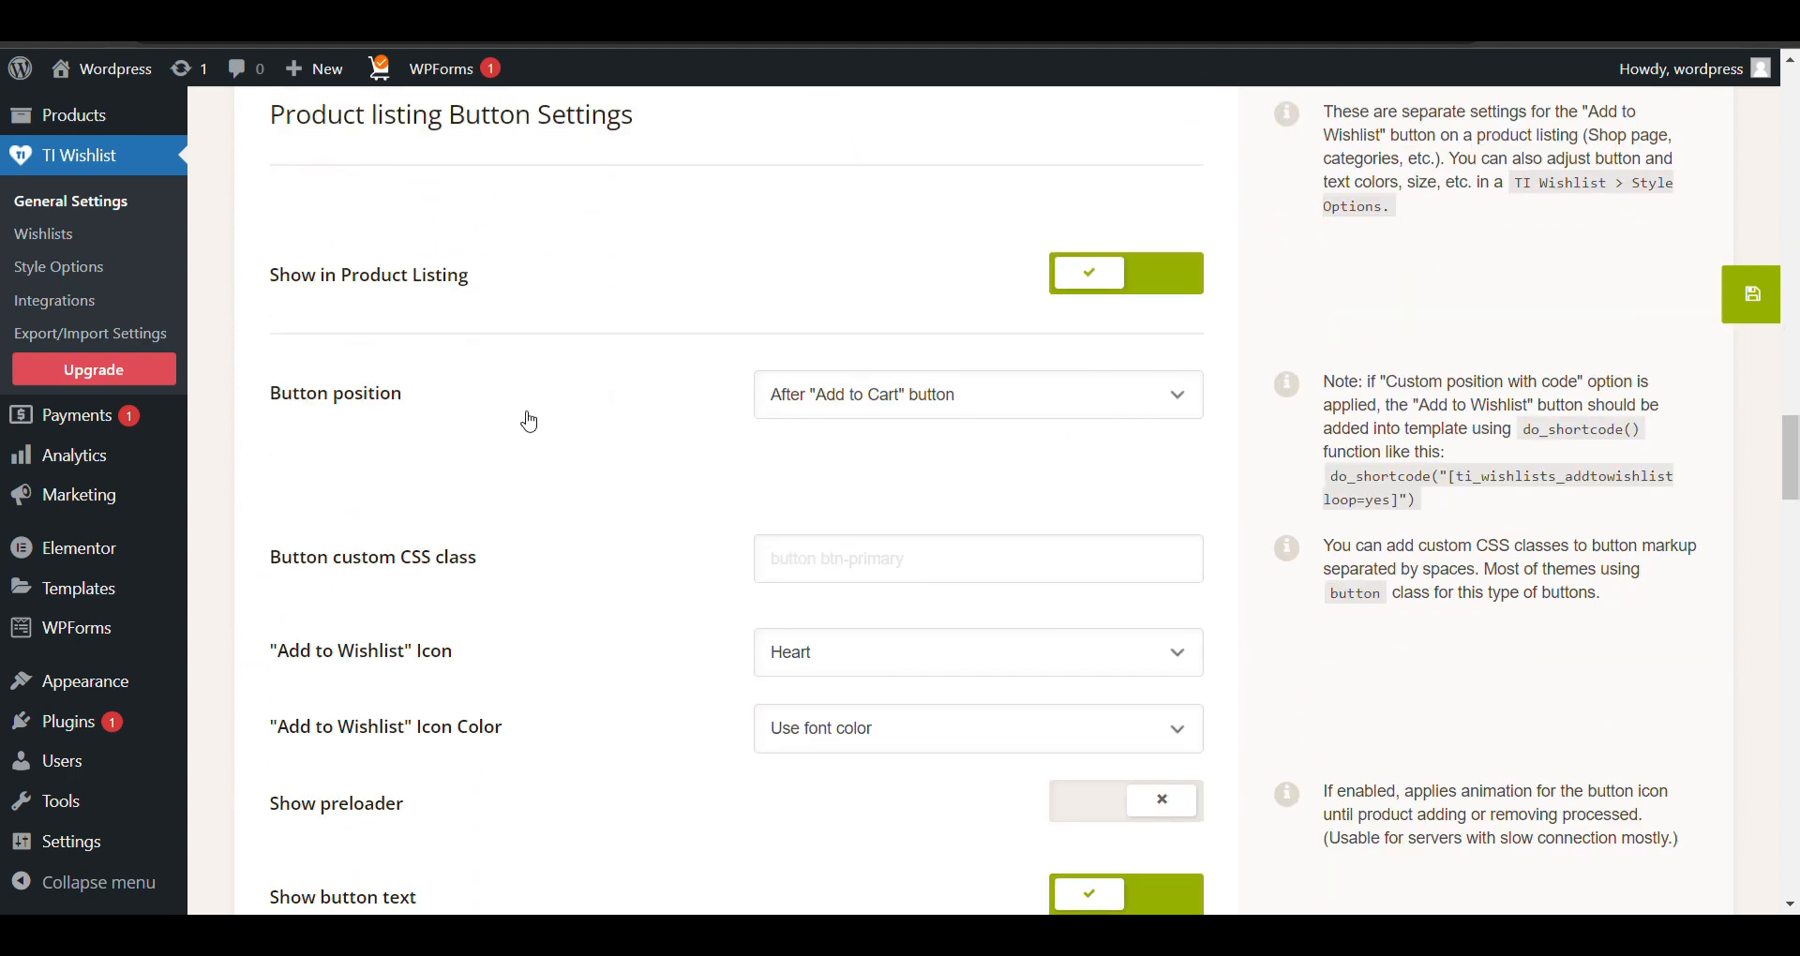
pyautogui.scroll(-3)
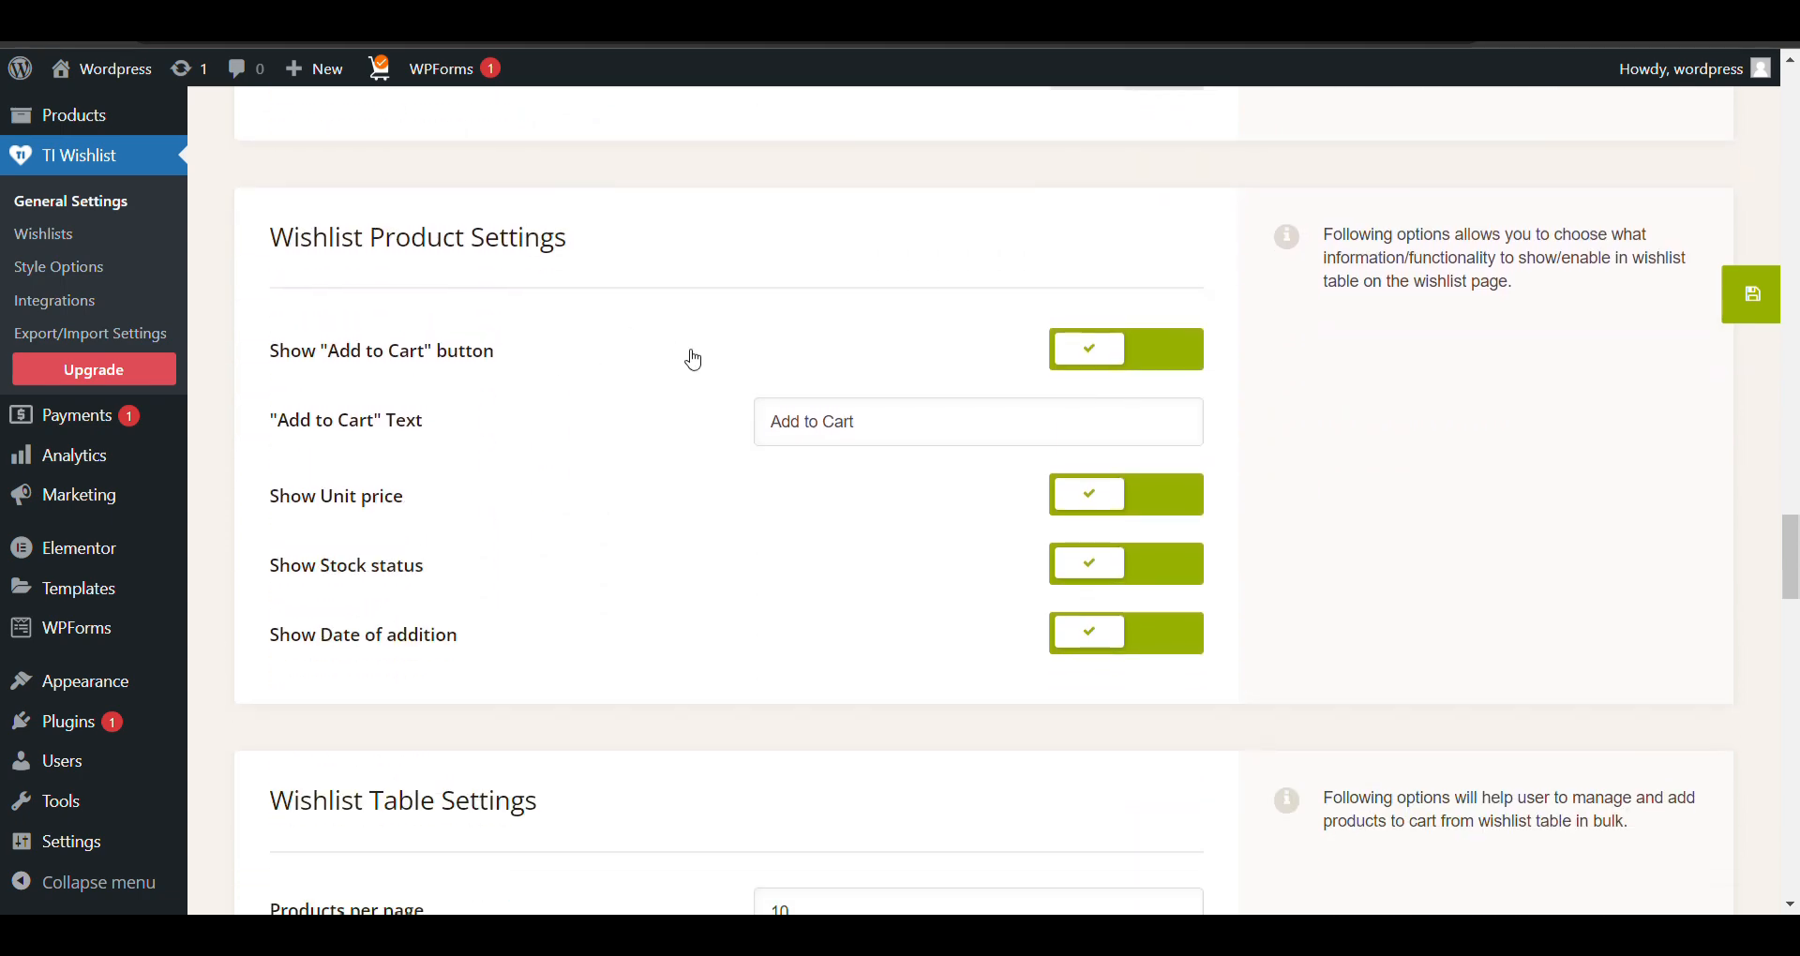
pyautogui.scroll(-3)
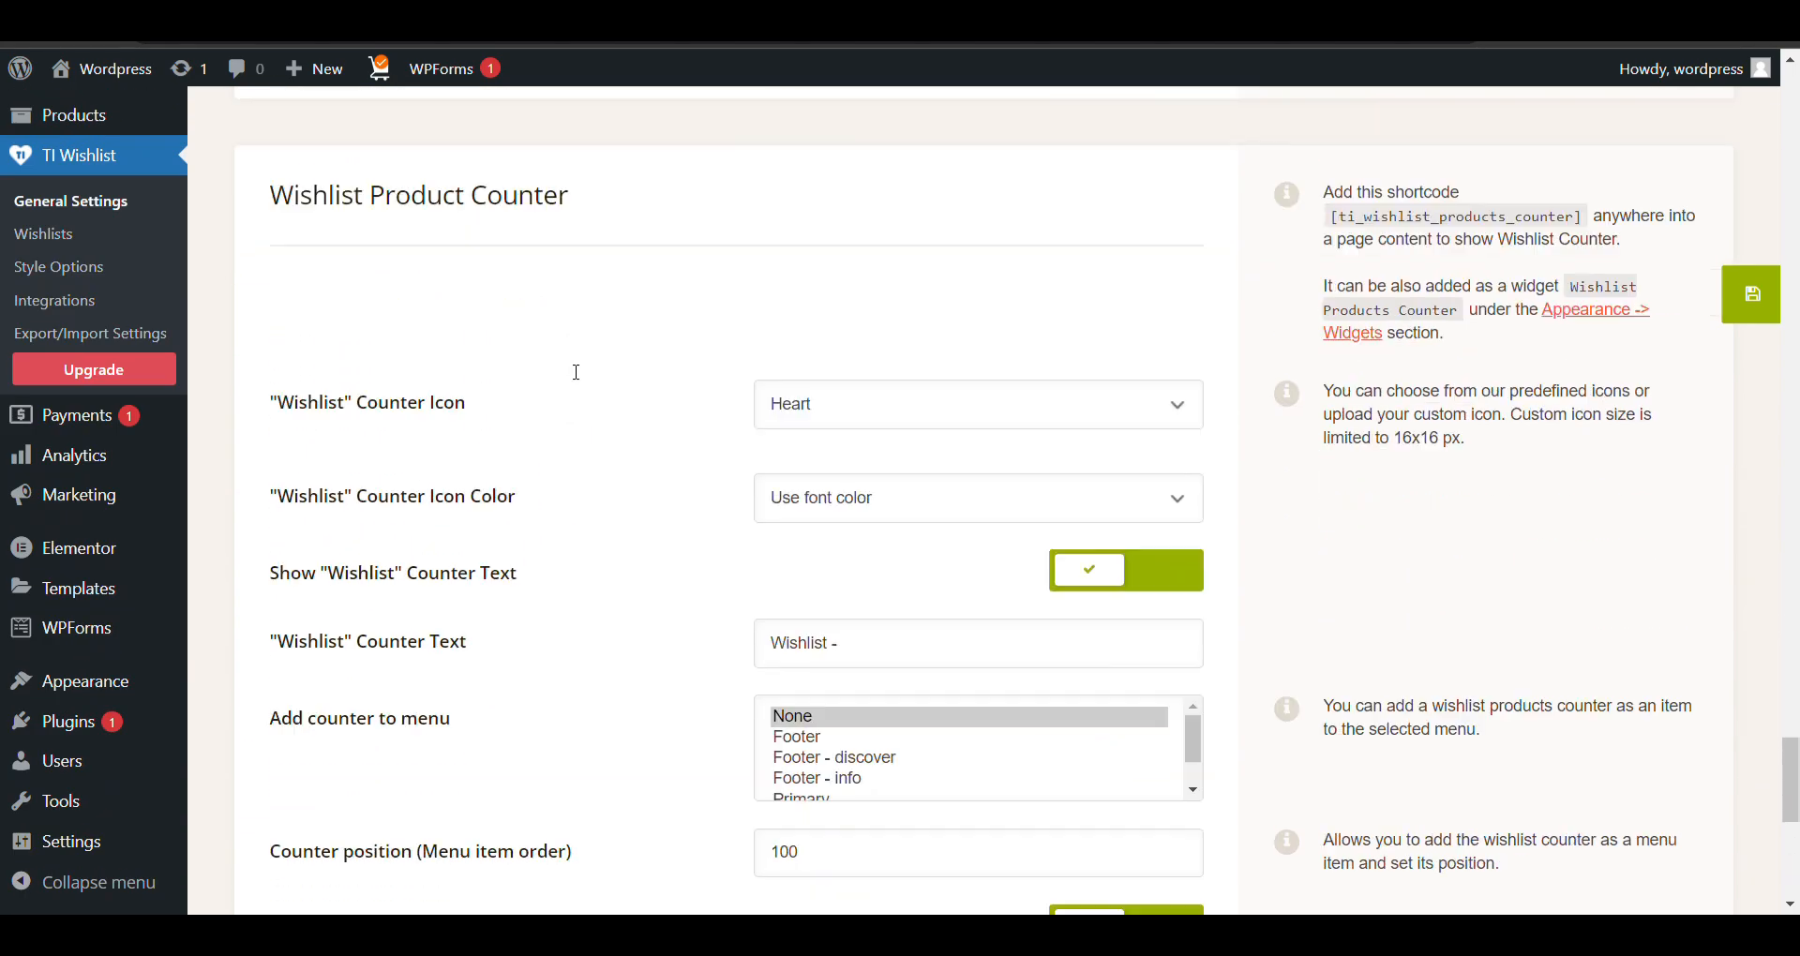
# Review the Wishlist Product Counter options, then visit the live store home page.
pyautogui.scroll(-3)
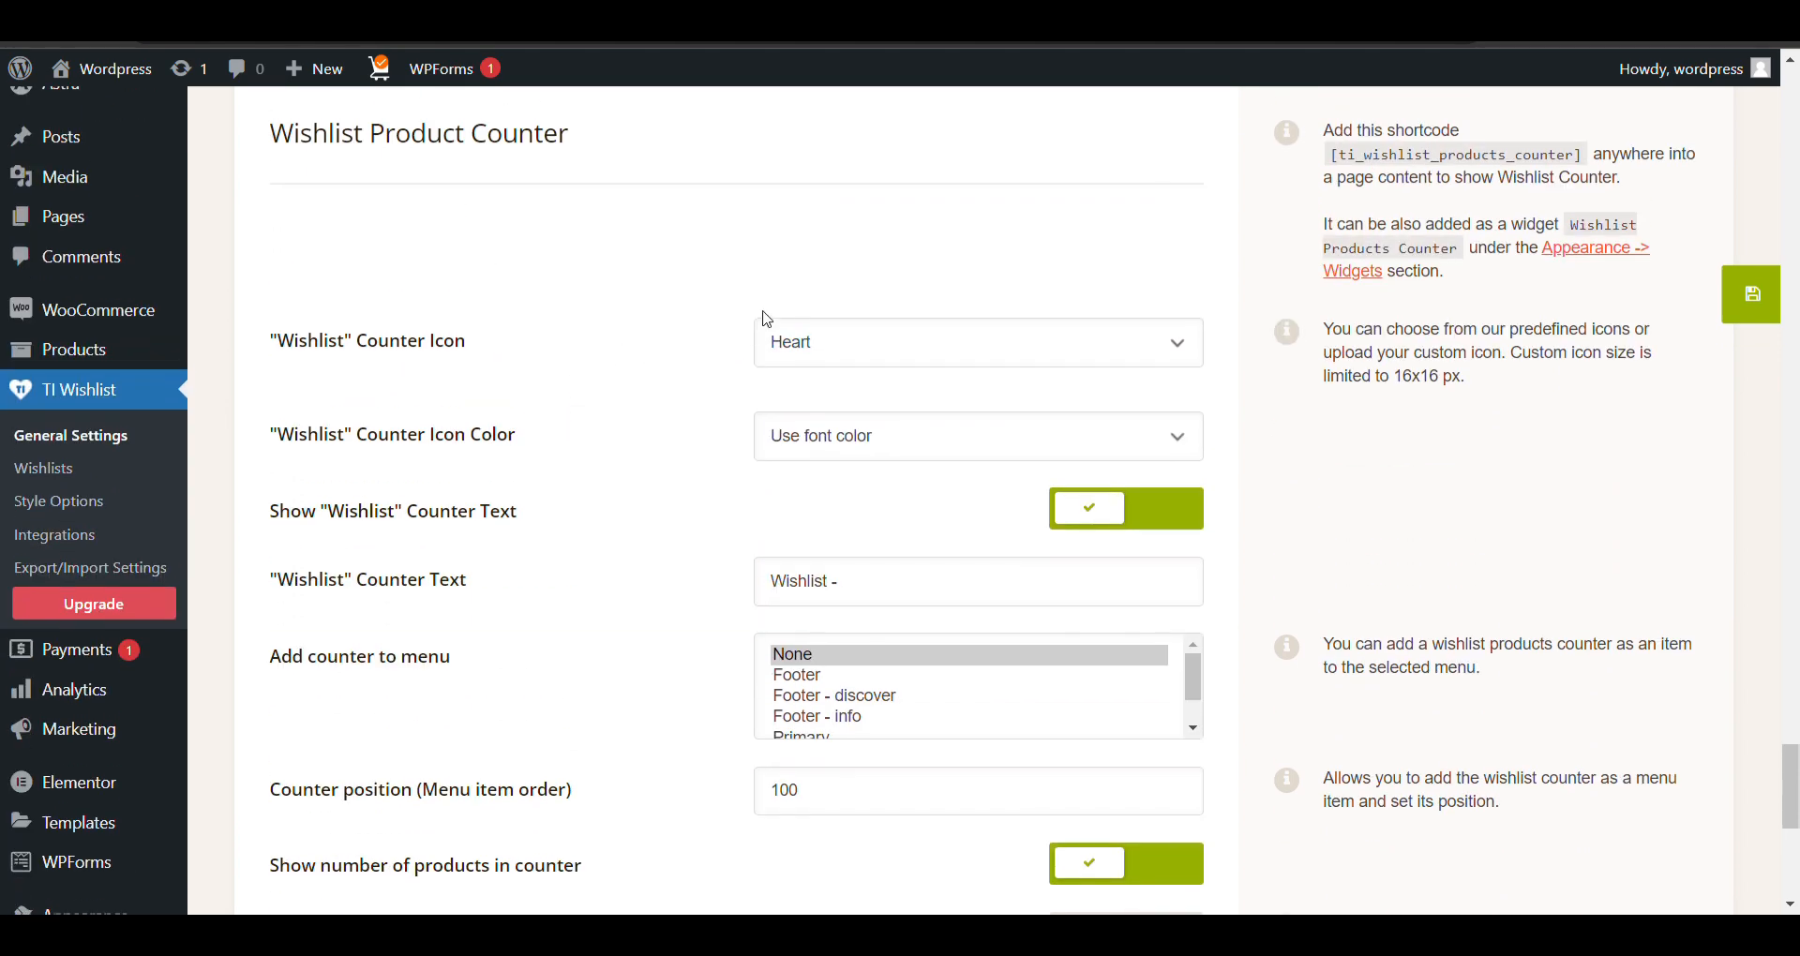
pyautogui.scroll(-3)
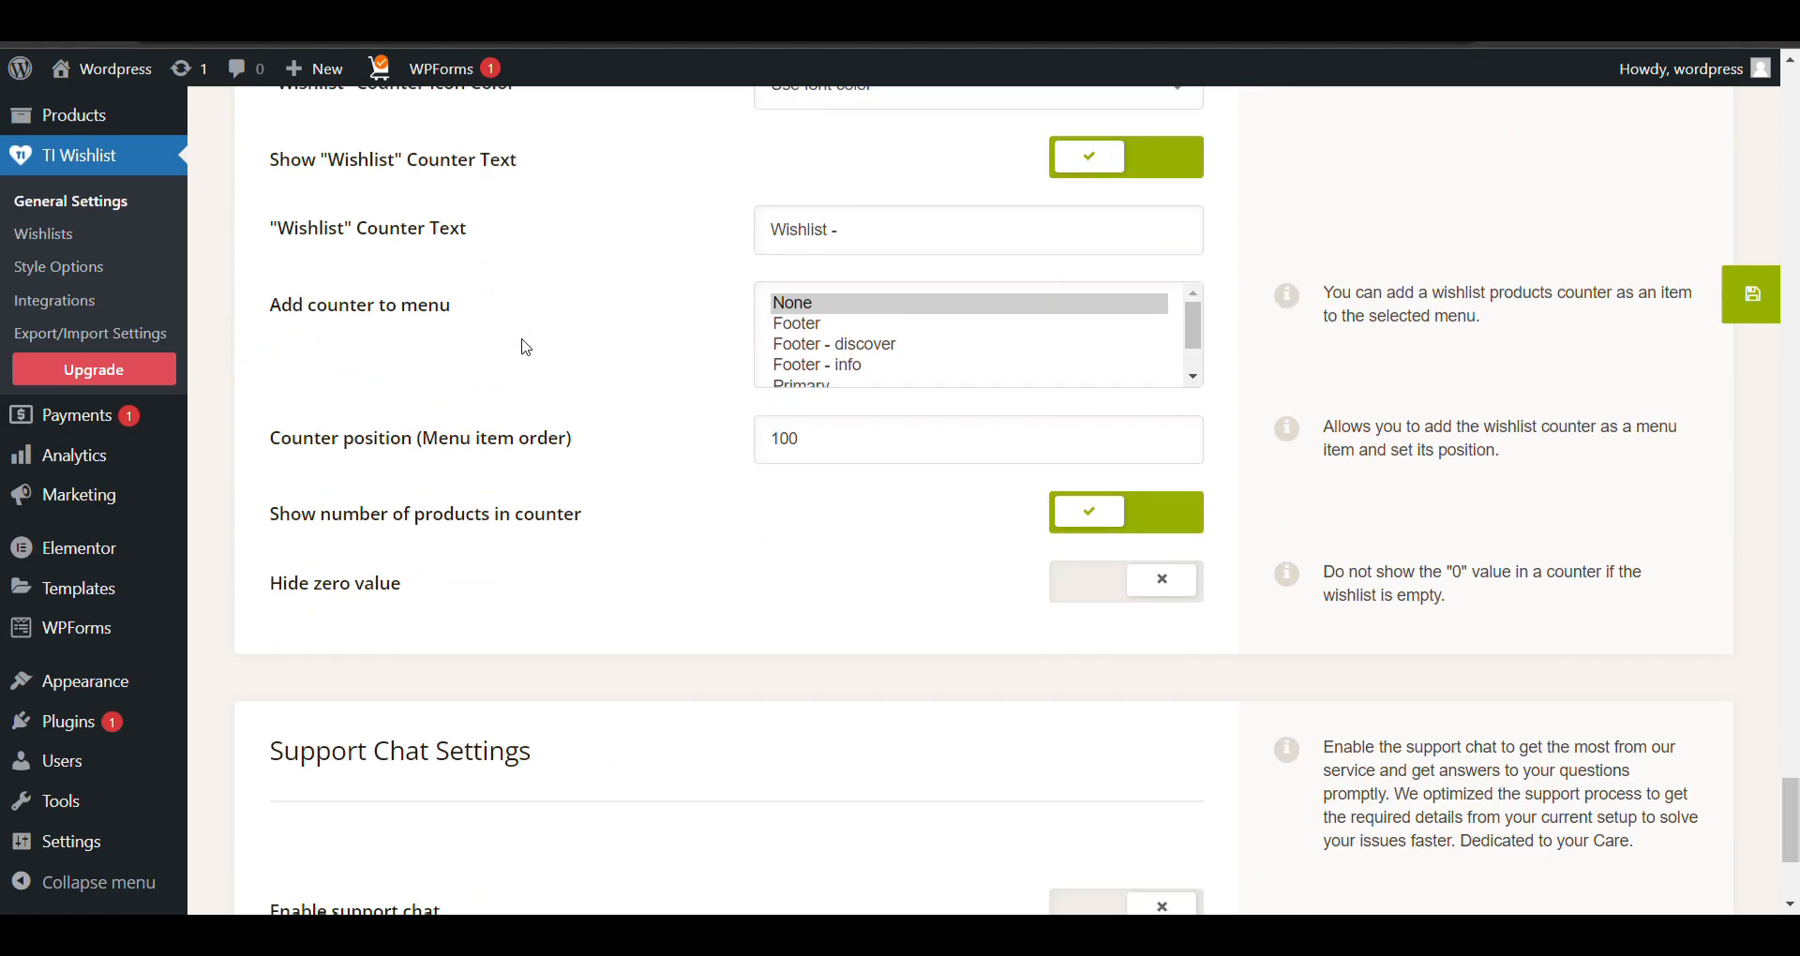
pyautogui.scroll(-3)
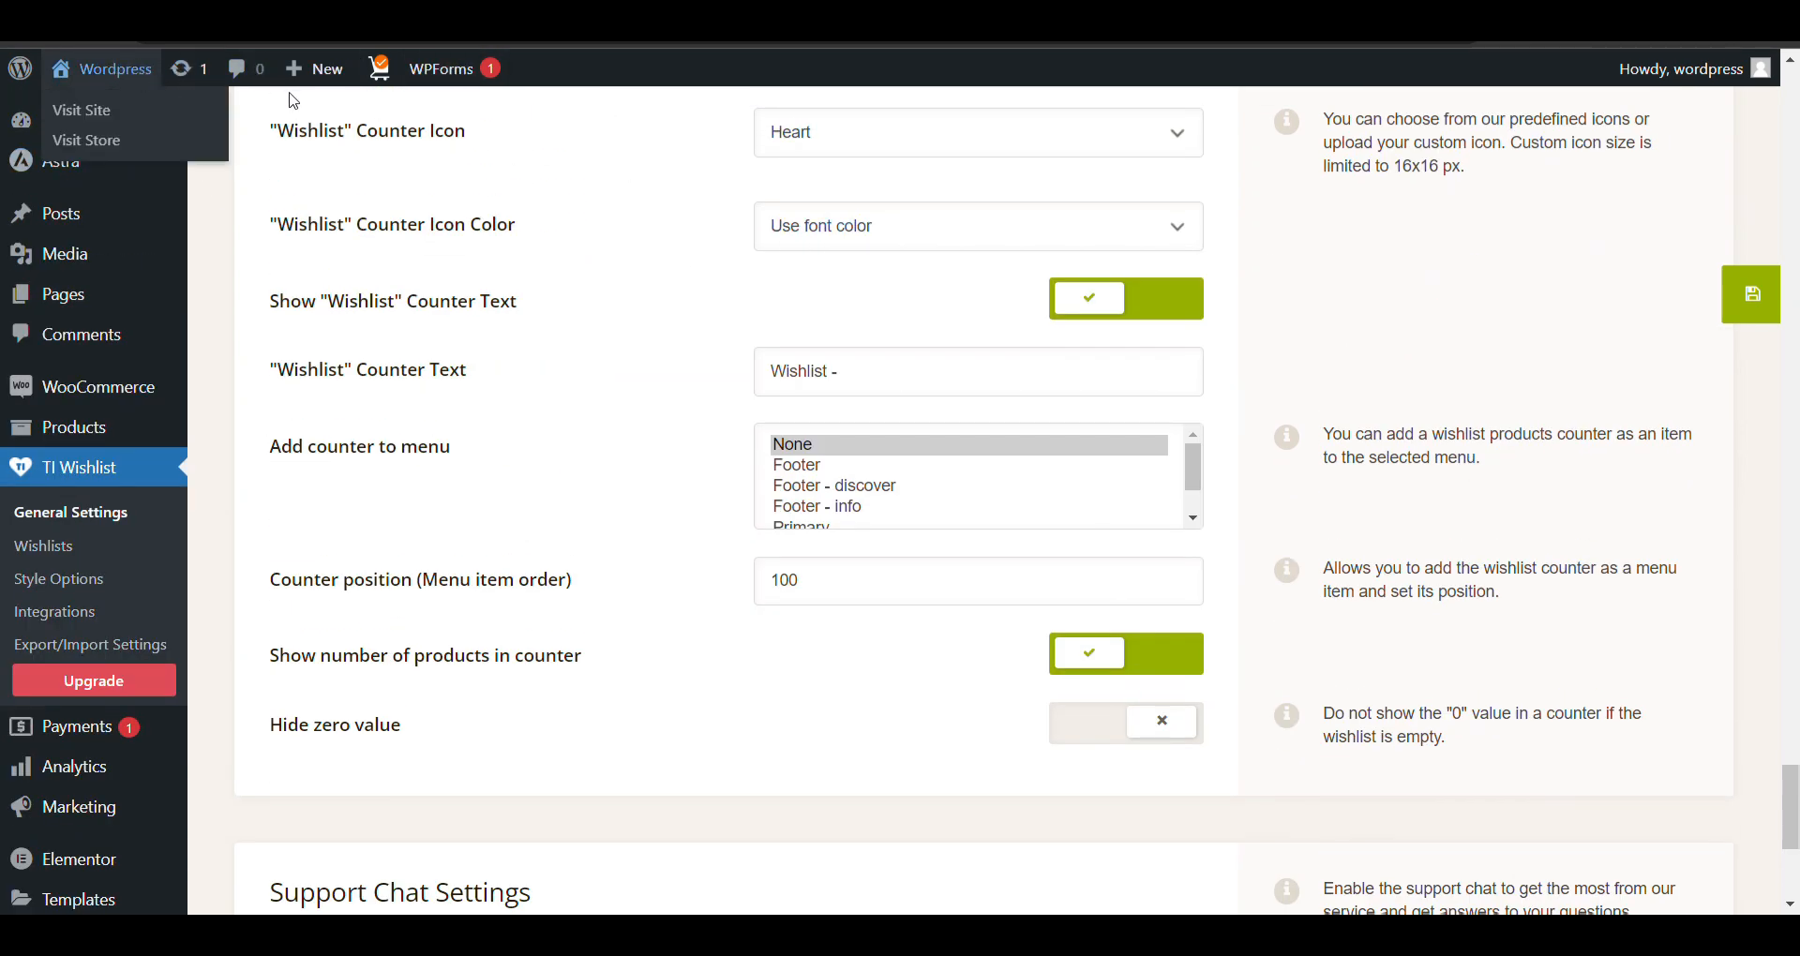
pyautogui.click(81, 109)
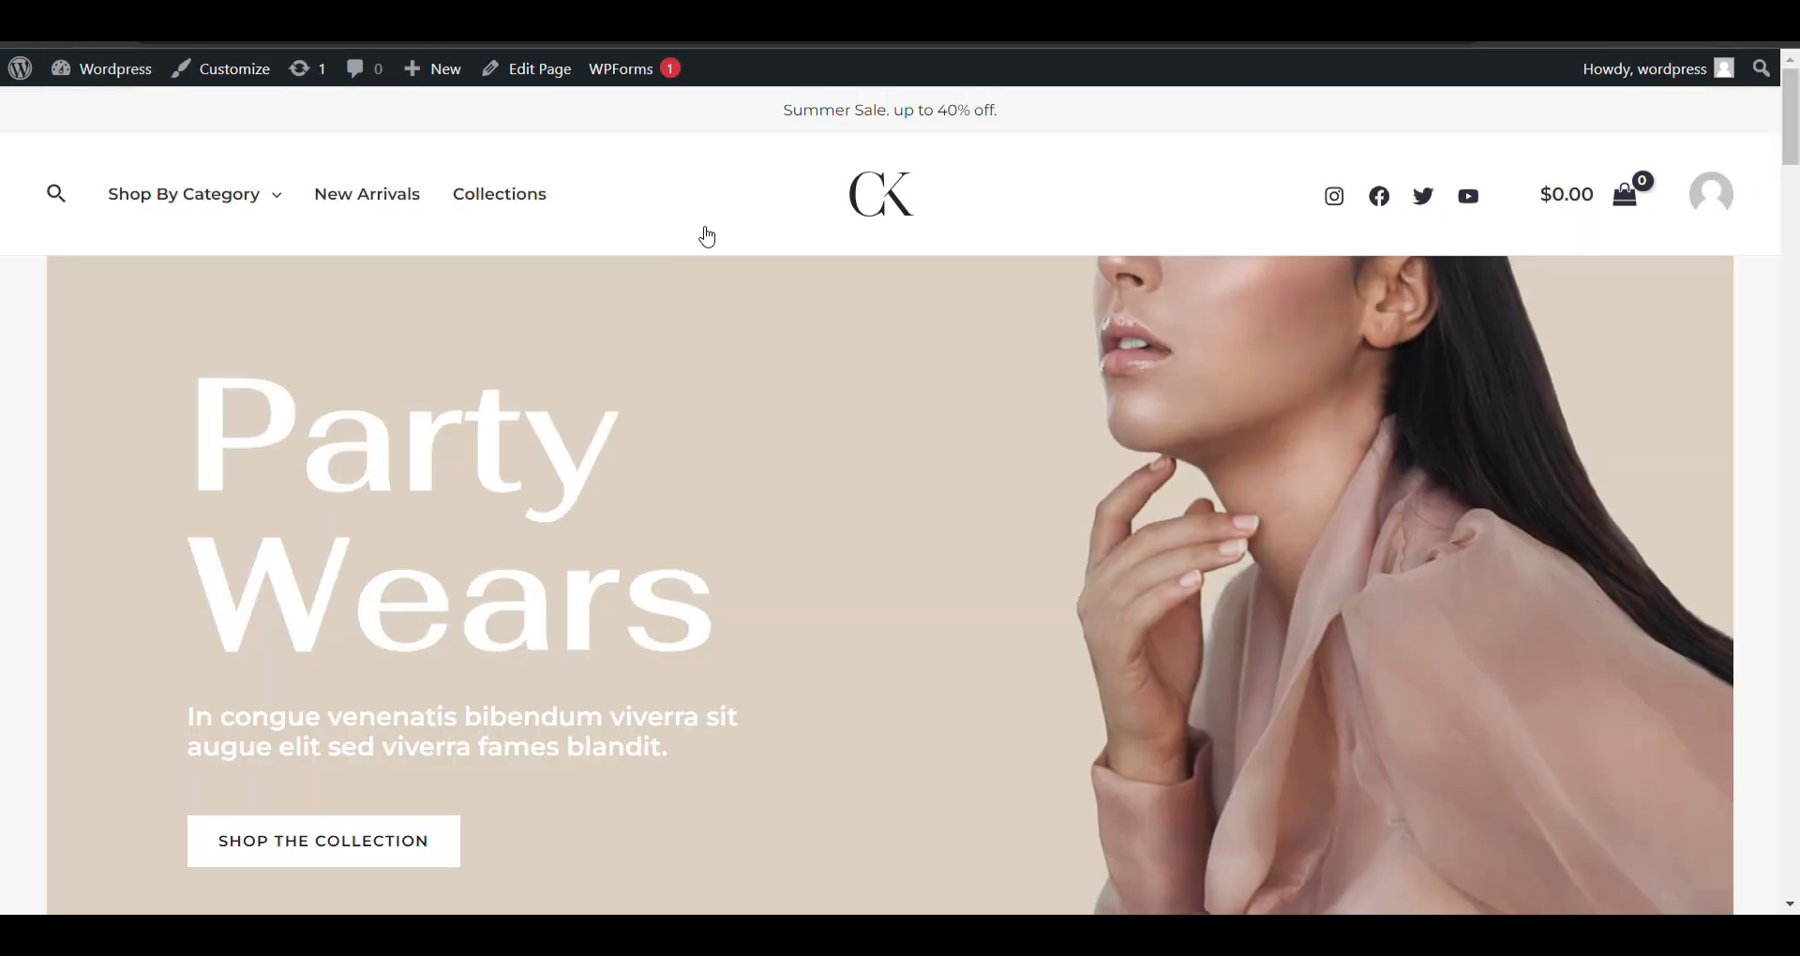
# Add the Alnich night dress navy to the wishlist and dismiss the confirmation.
pyautogui.scroll(-3)
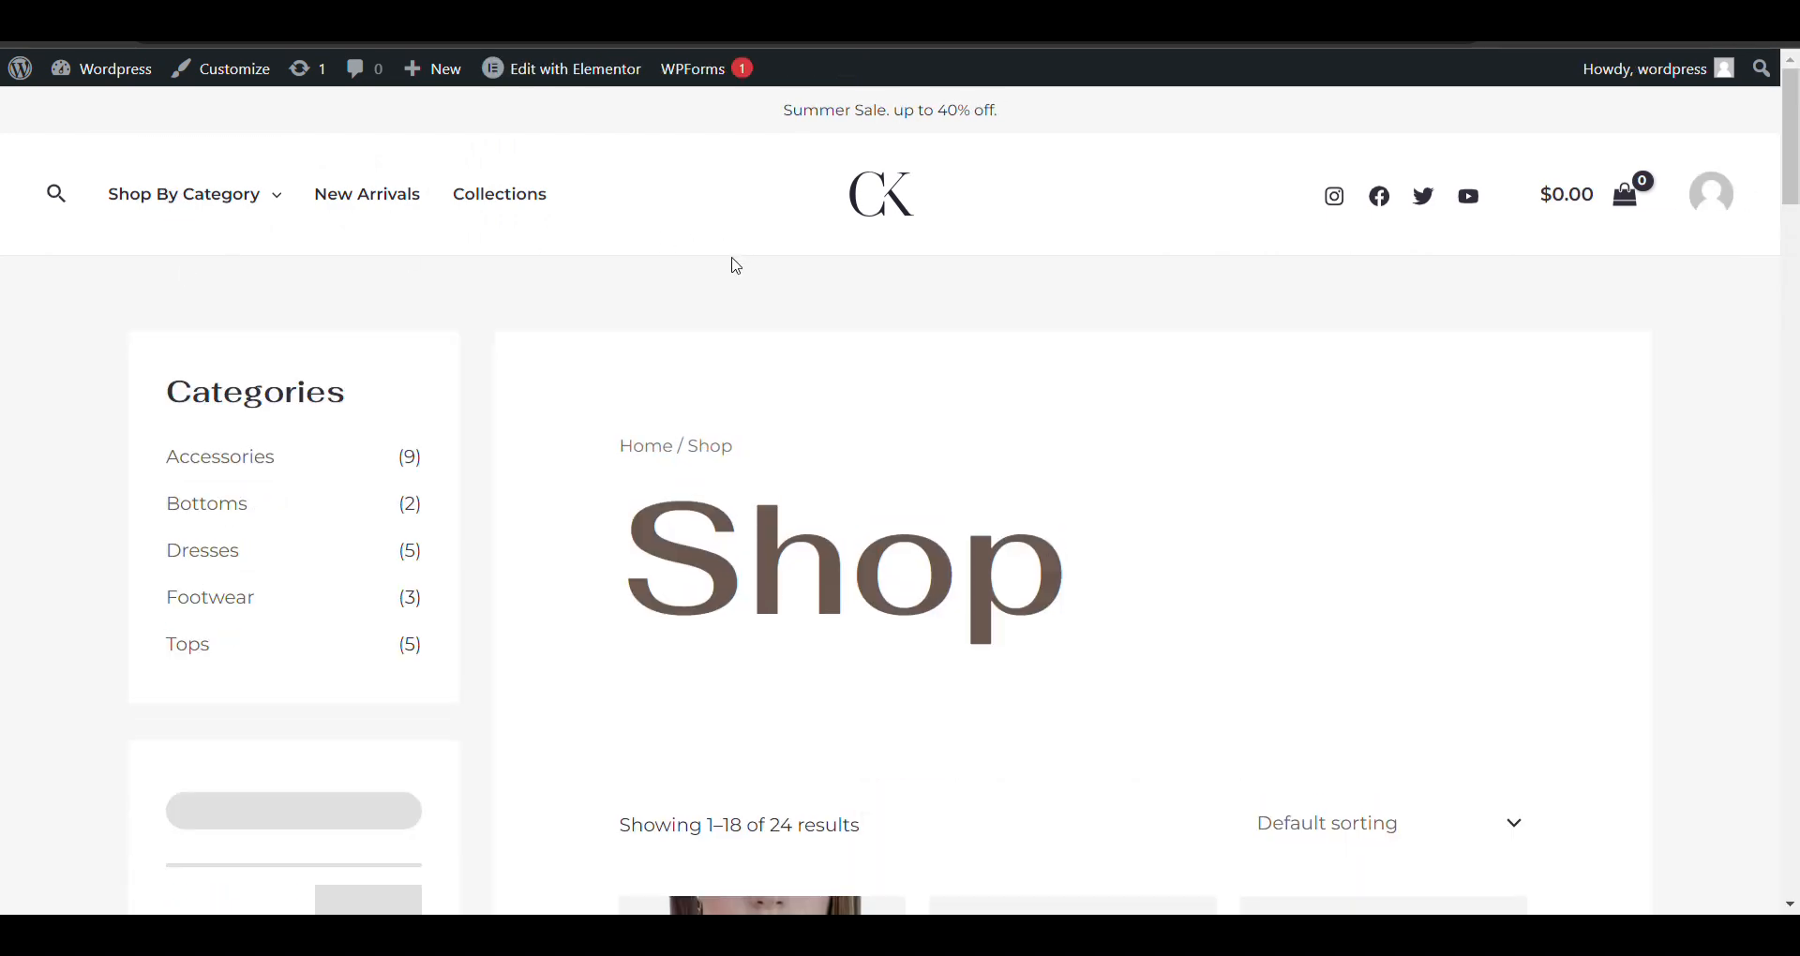
pyautogui.scroll(-3)
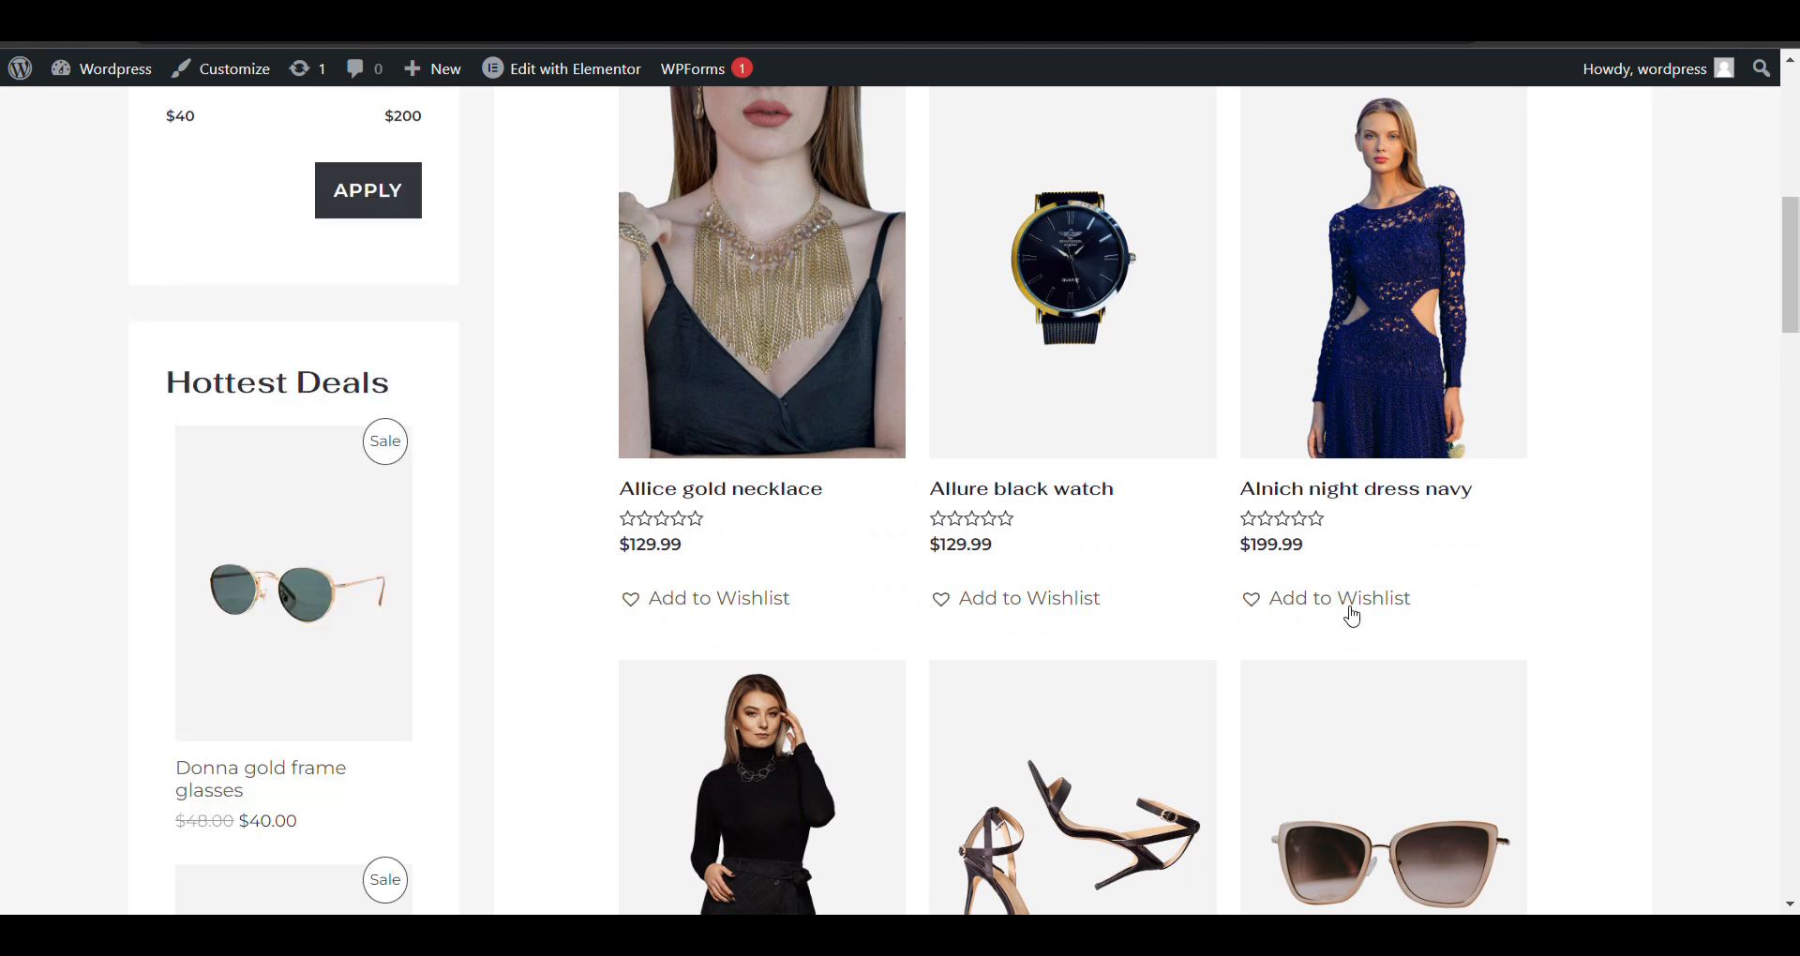
pyautogui.moveTo(1388, 361)
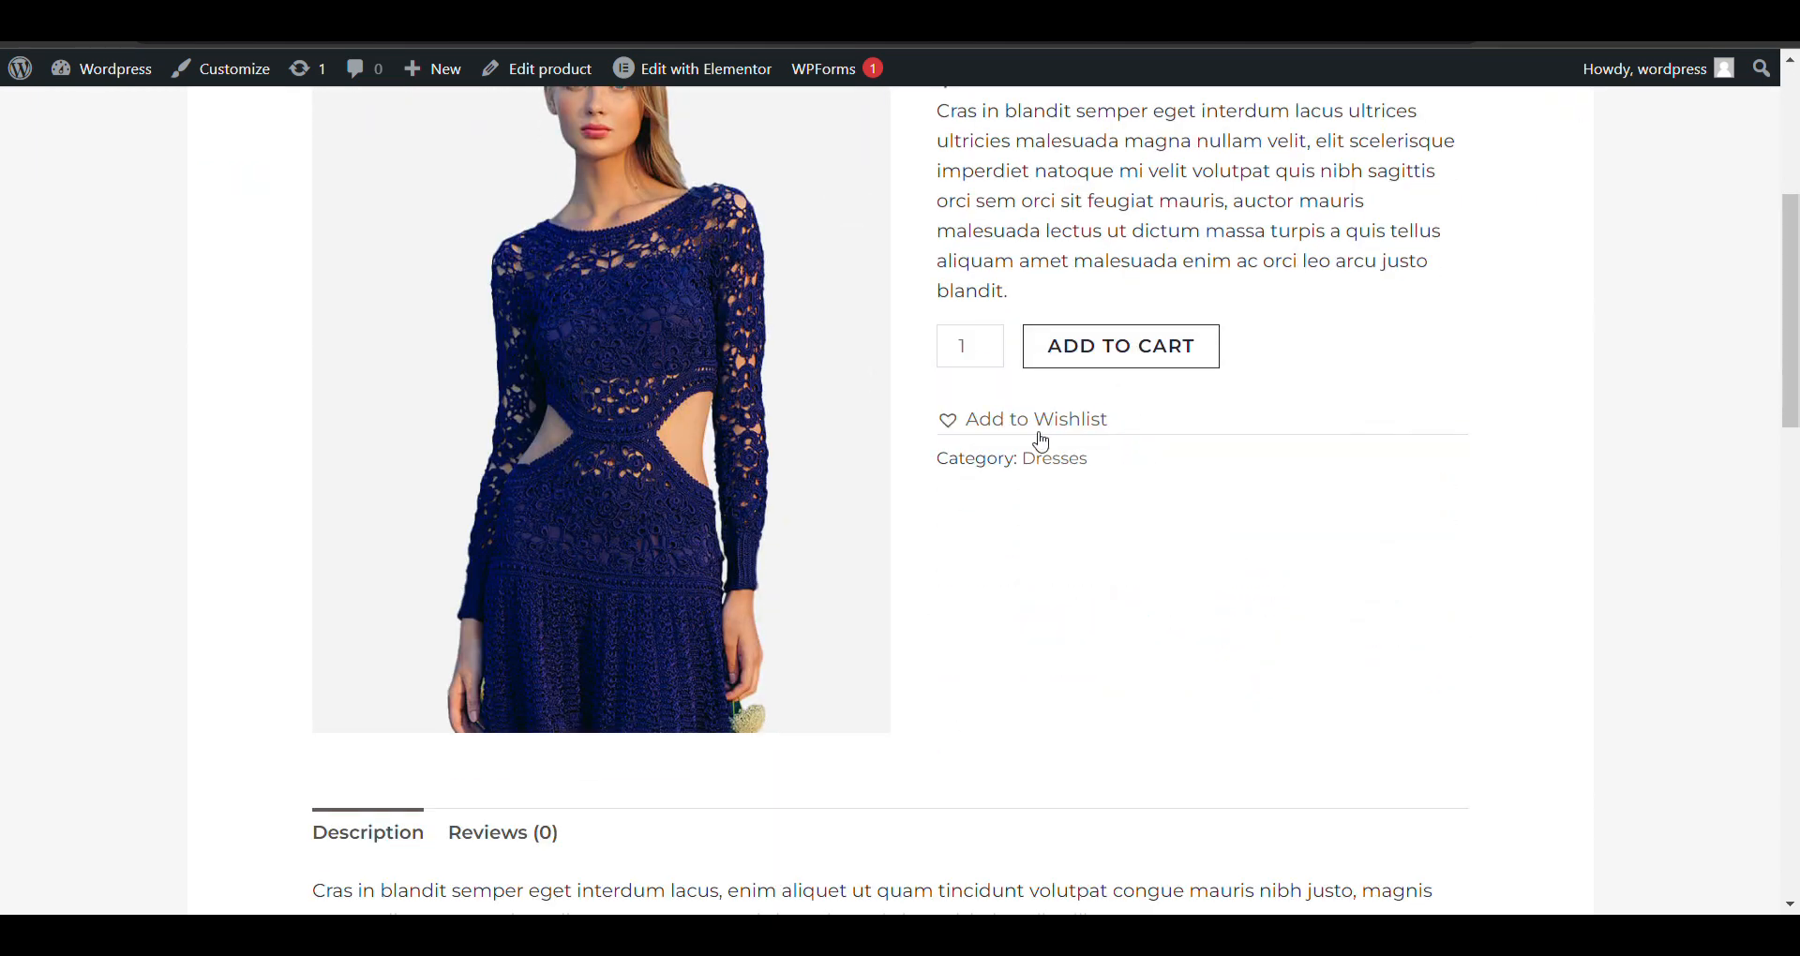
pyautogui.click(1035, 419)
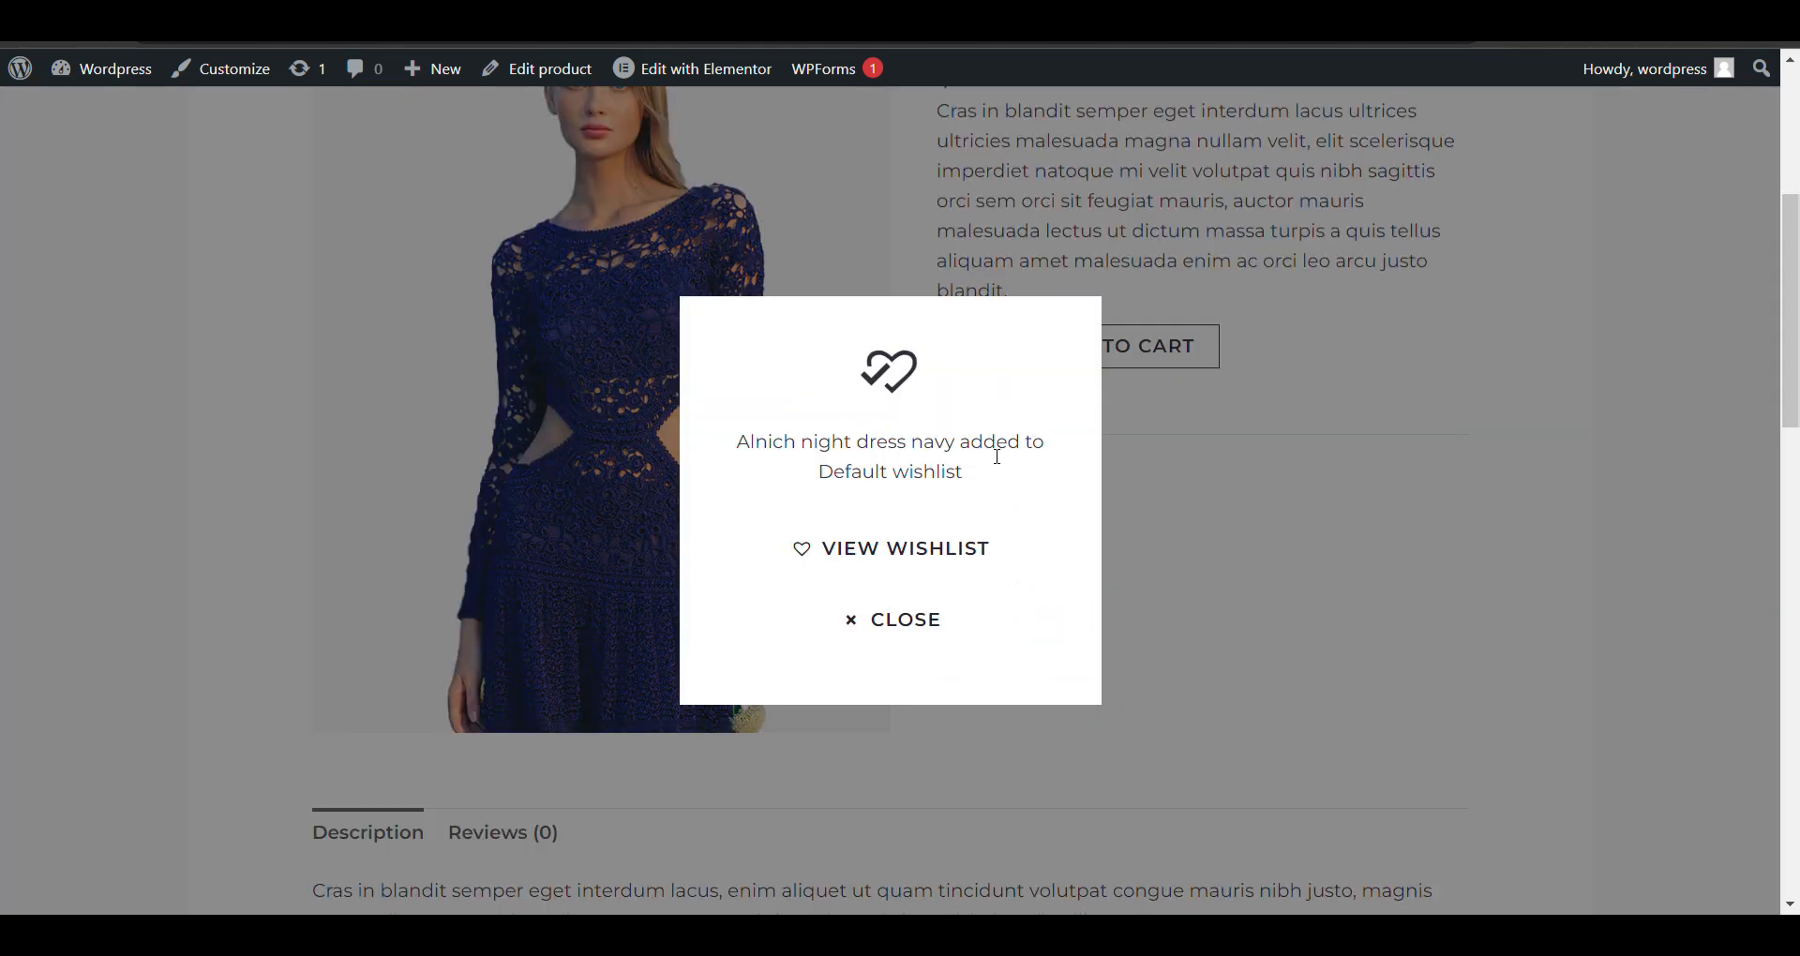
pyautogui.click(893, 620)
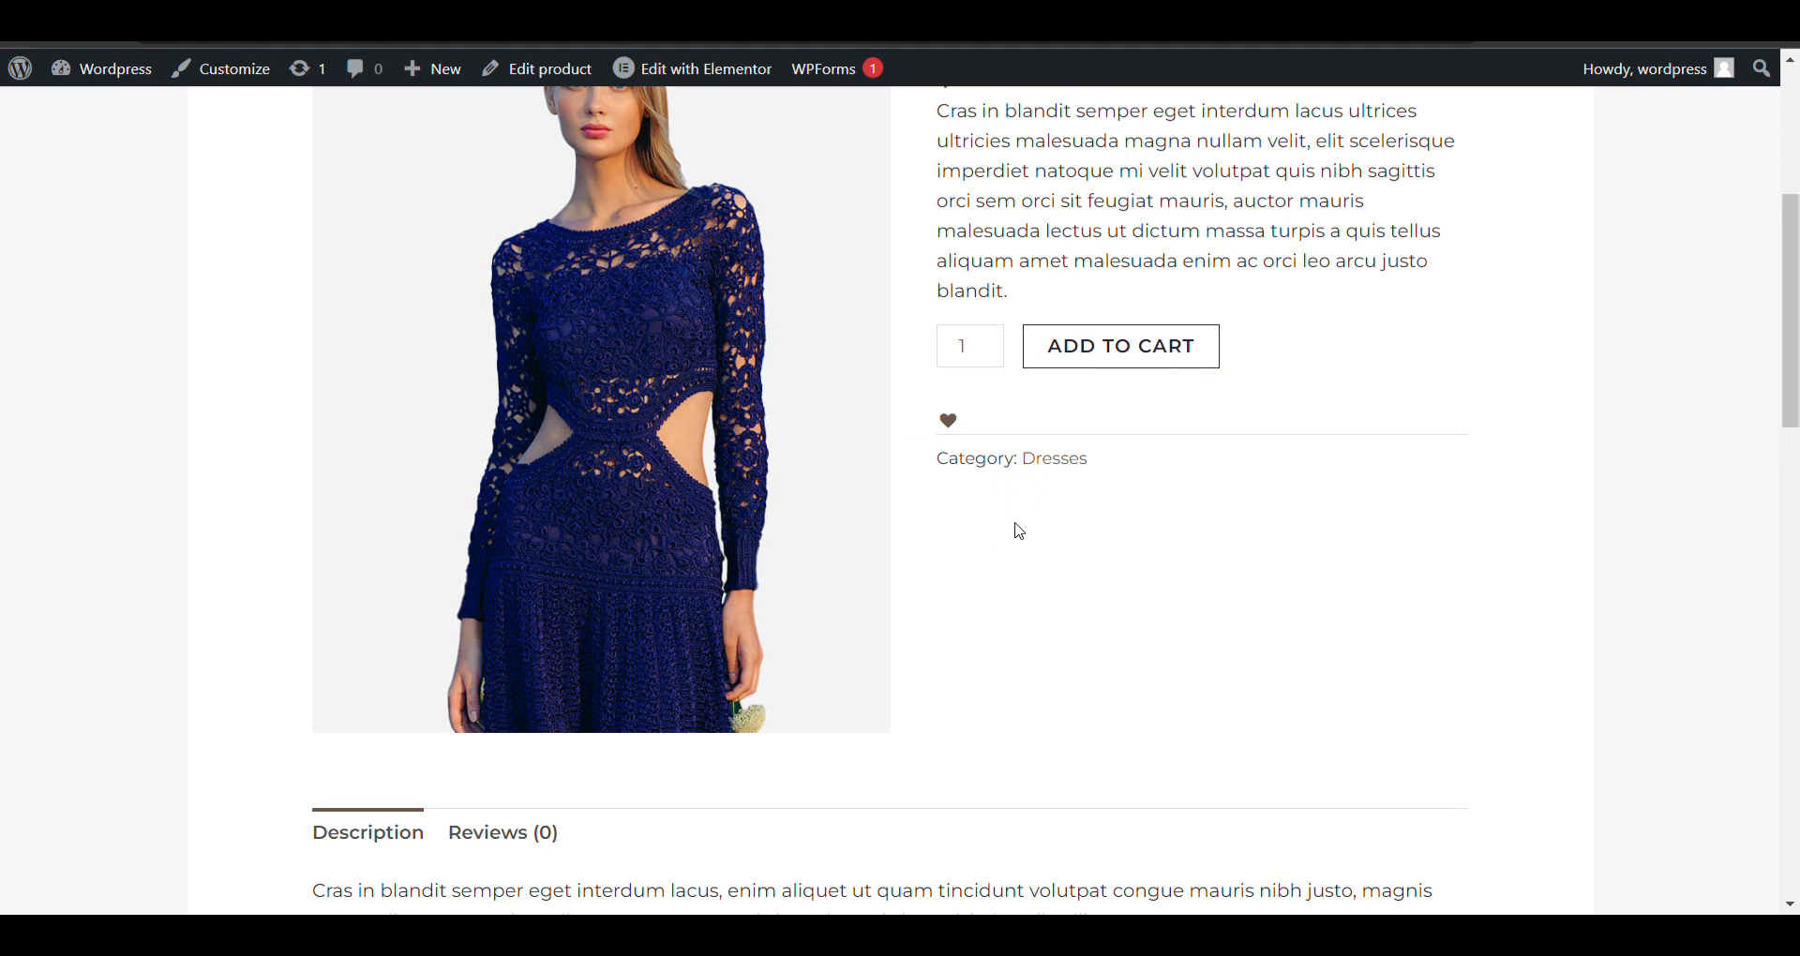
# Click the dress's wishlist heart again and view the wishlist page.
pyautogui.scroll(3)
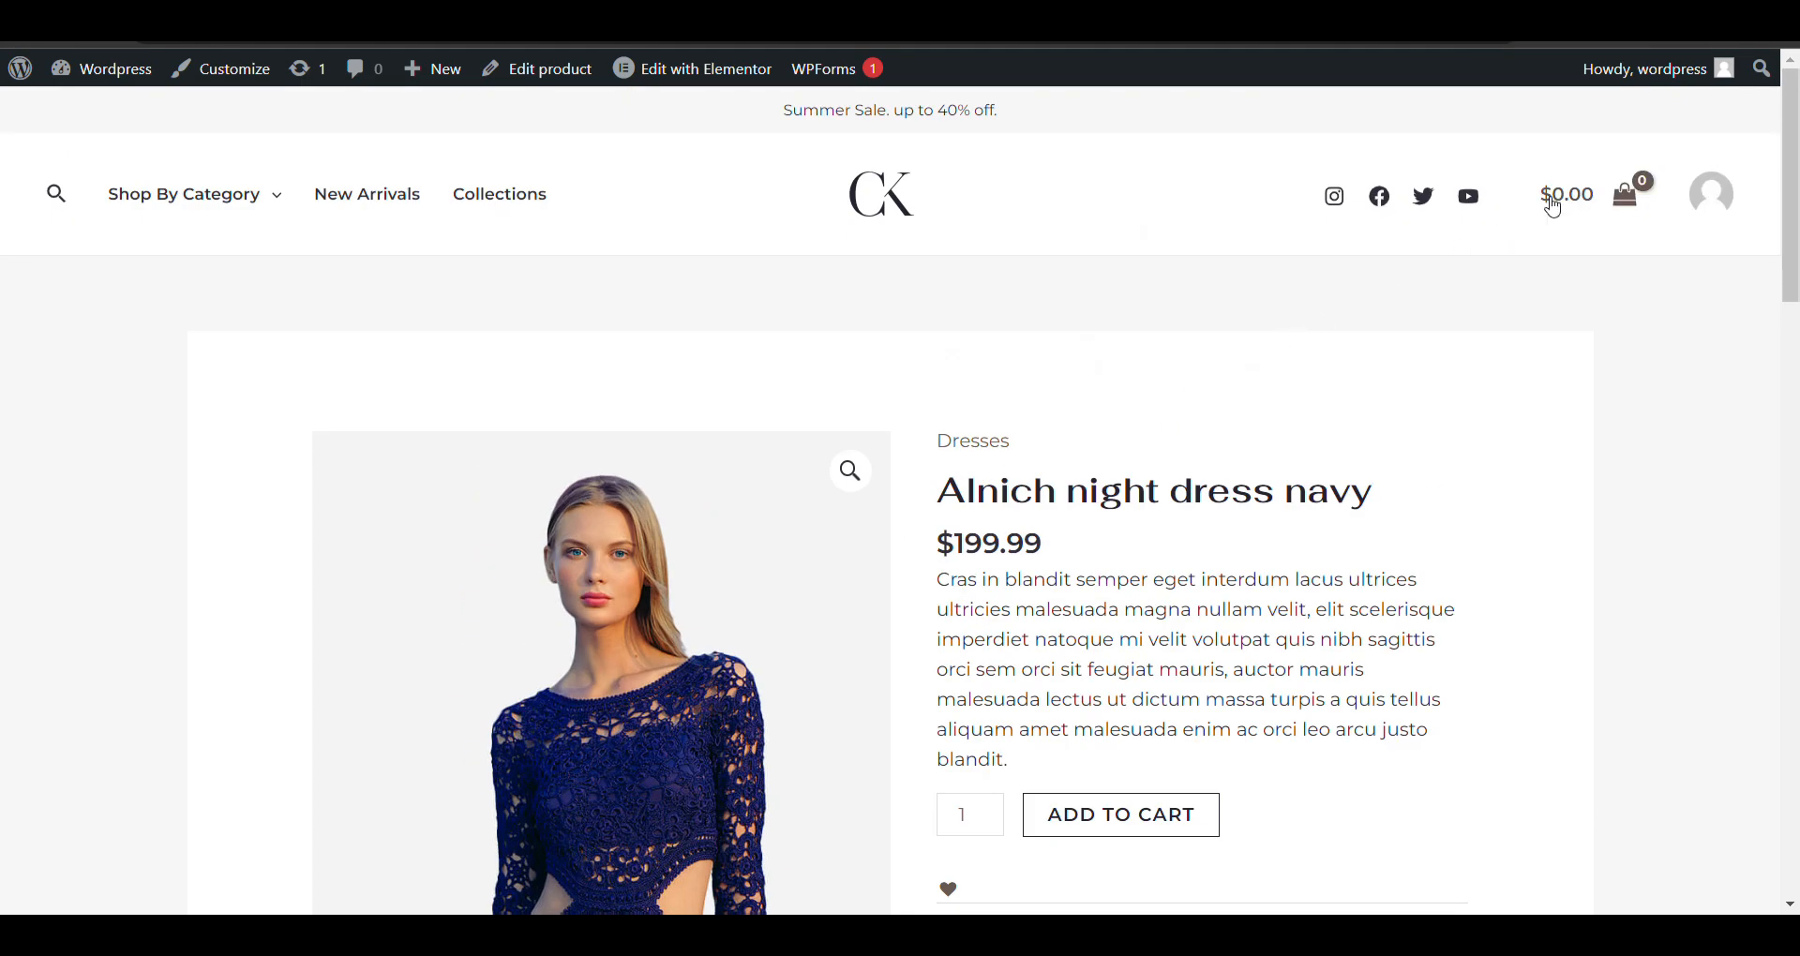
pyautogui.scroll(-3)
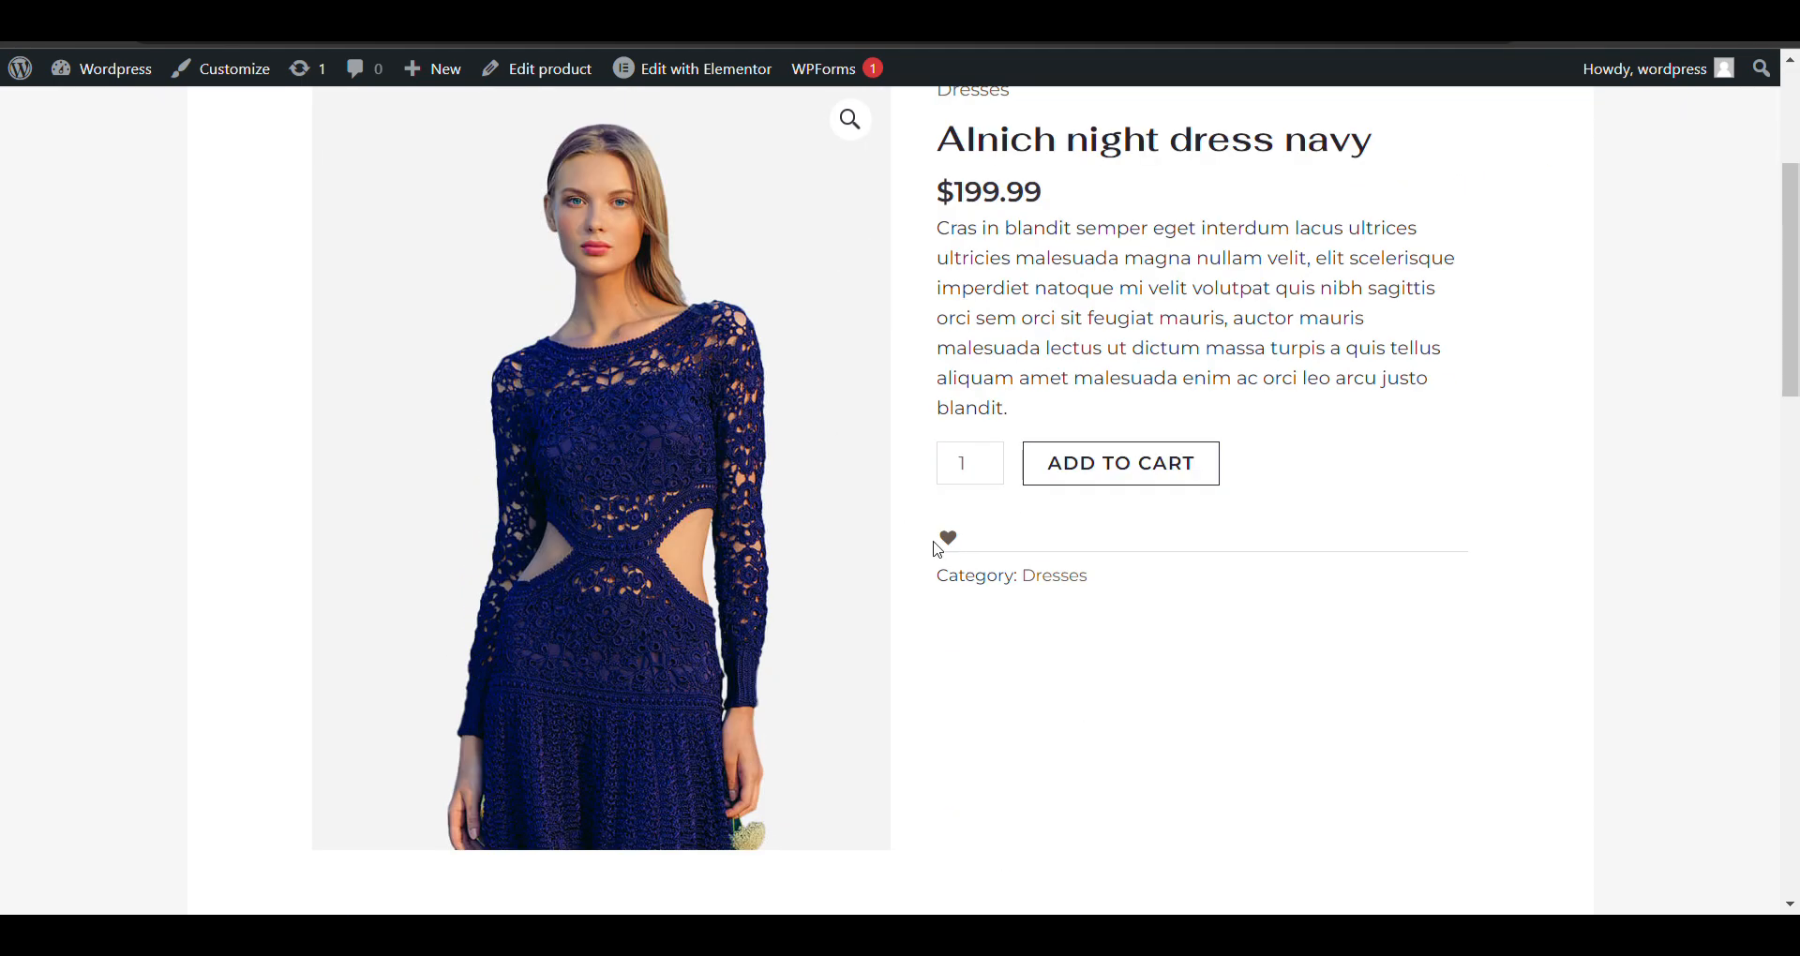
pyautogui.click(946, 537)
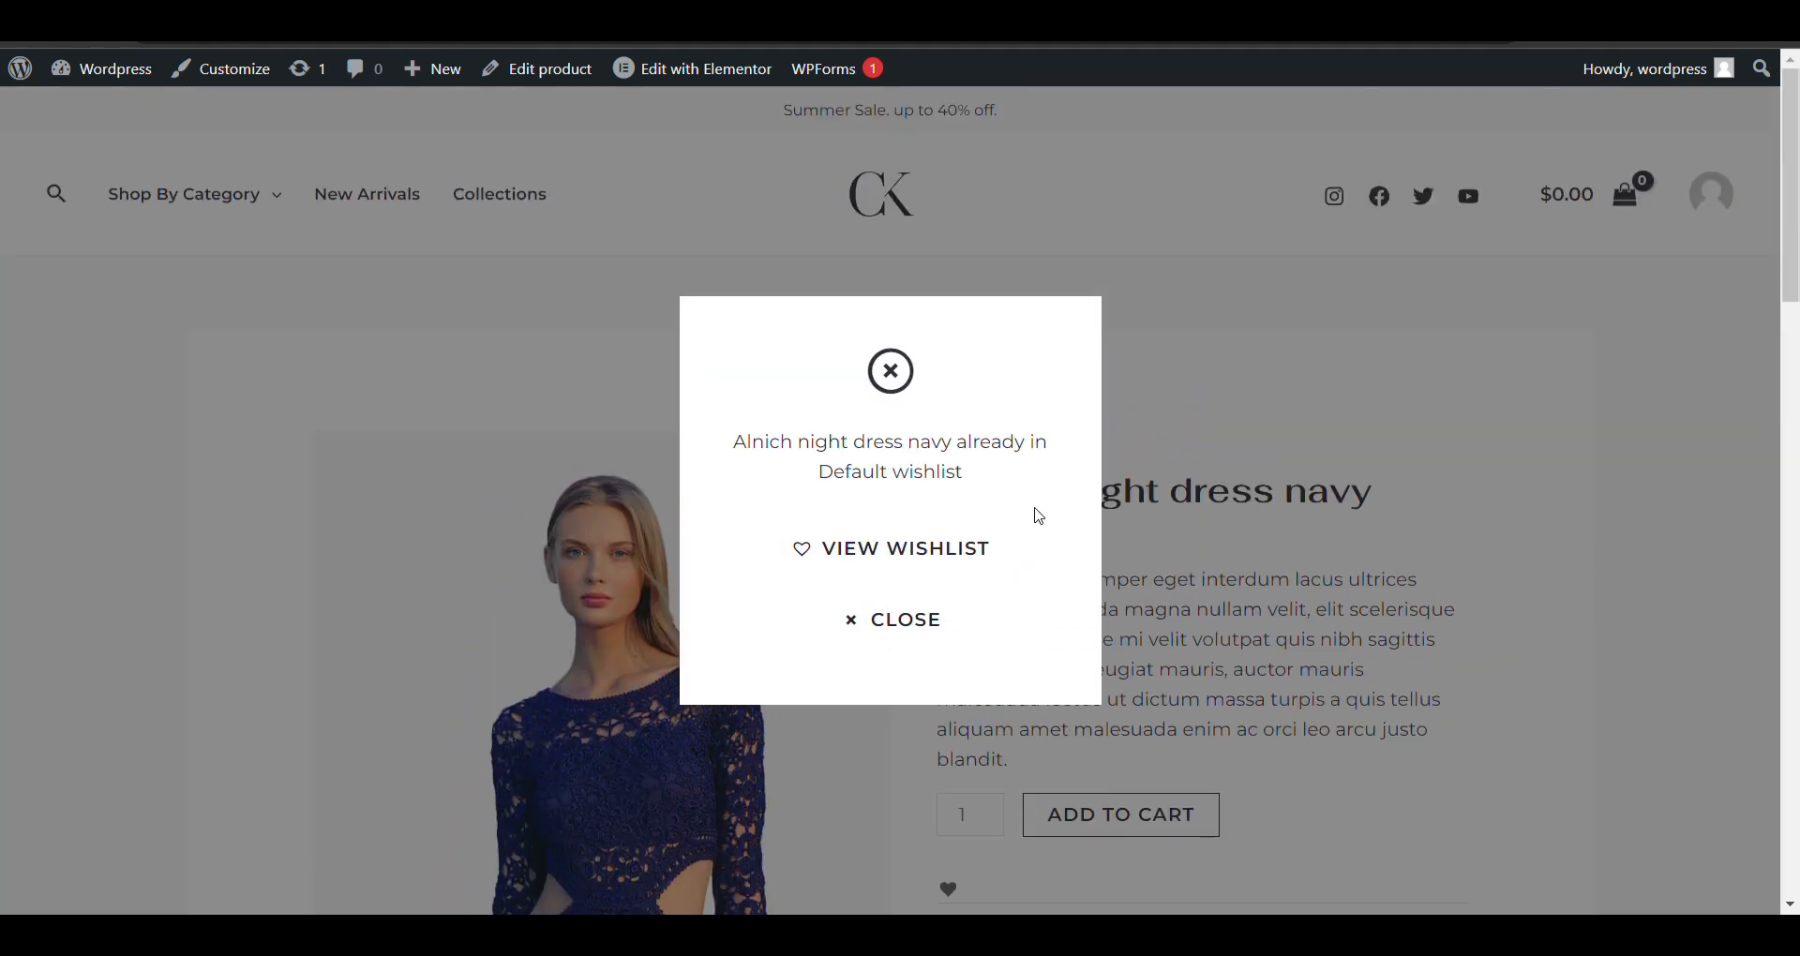
pyautogui.click(905, 549)
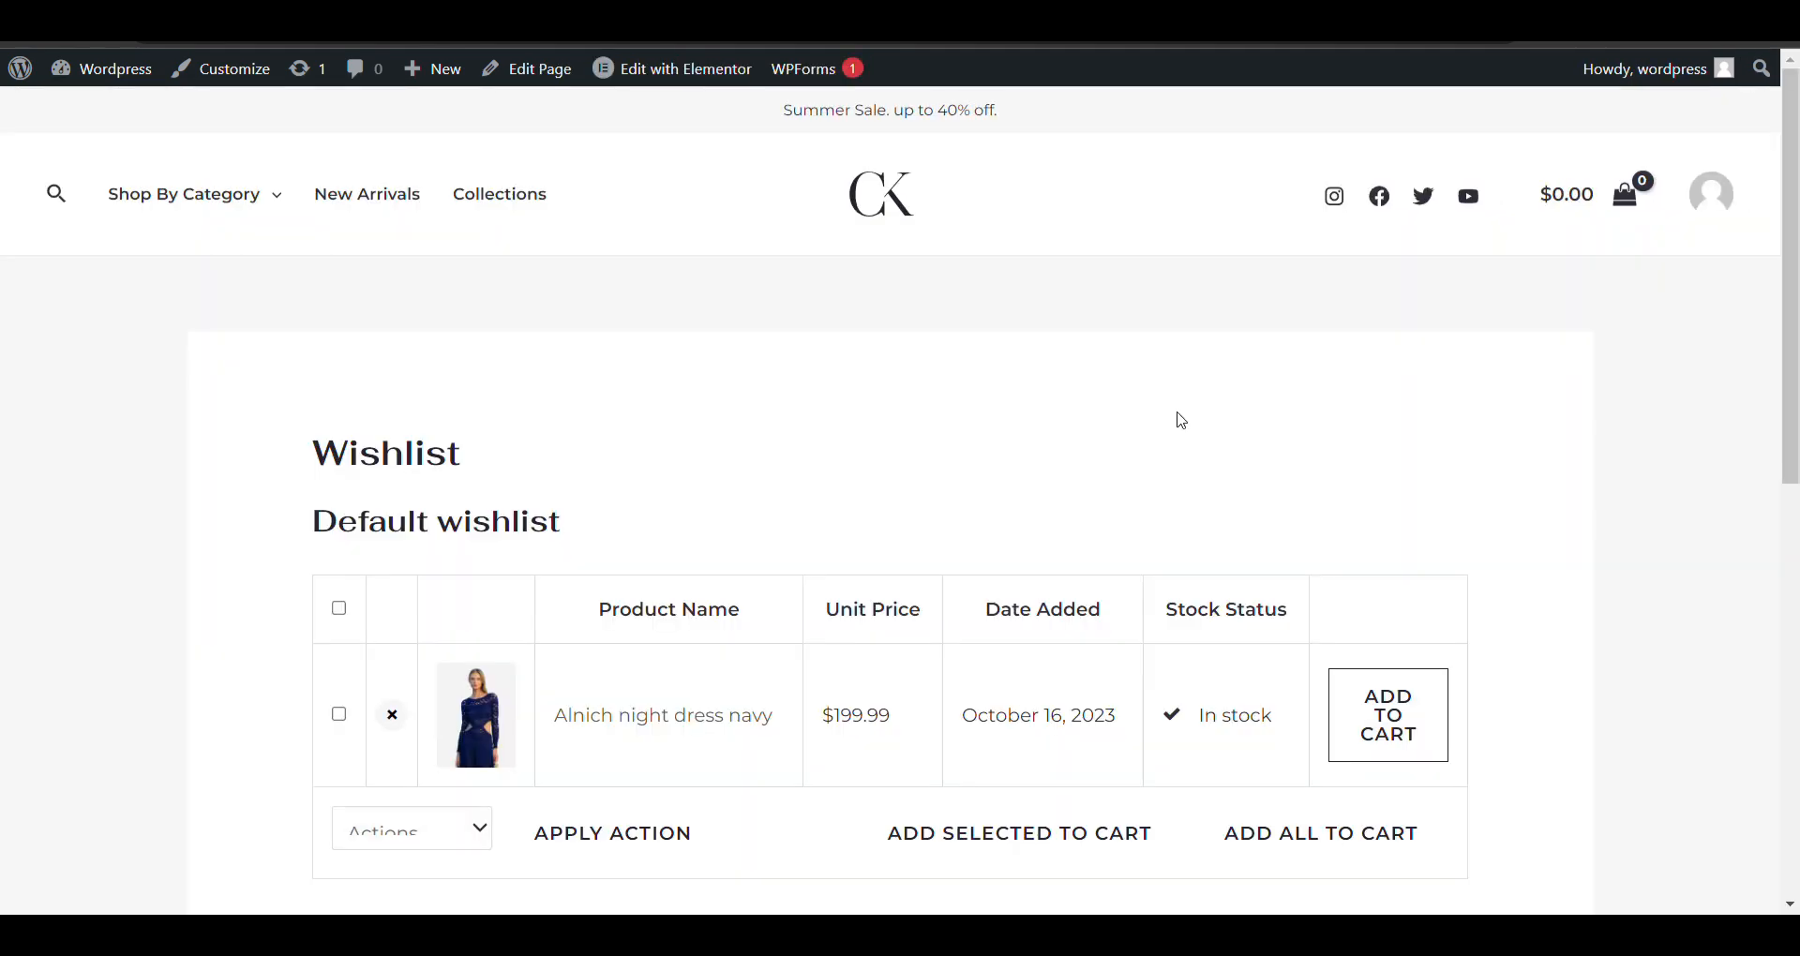
pyautogui.moveTo(1049, 530)
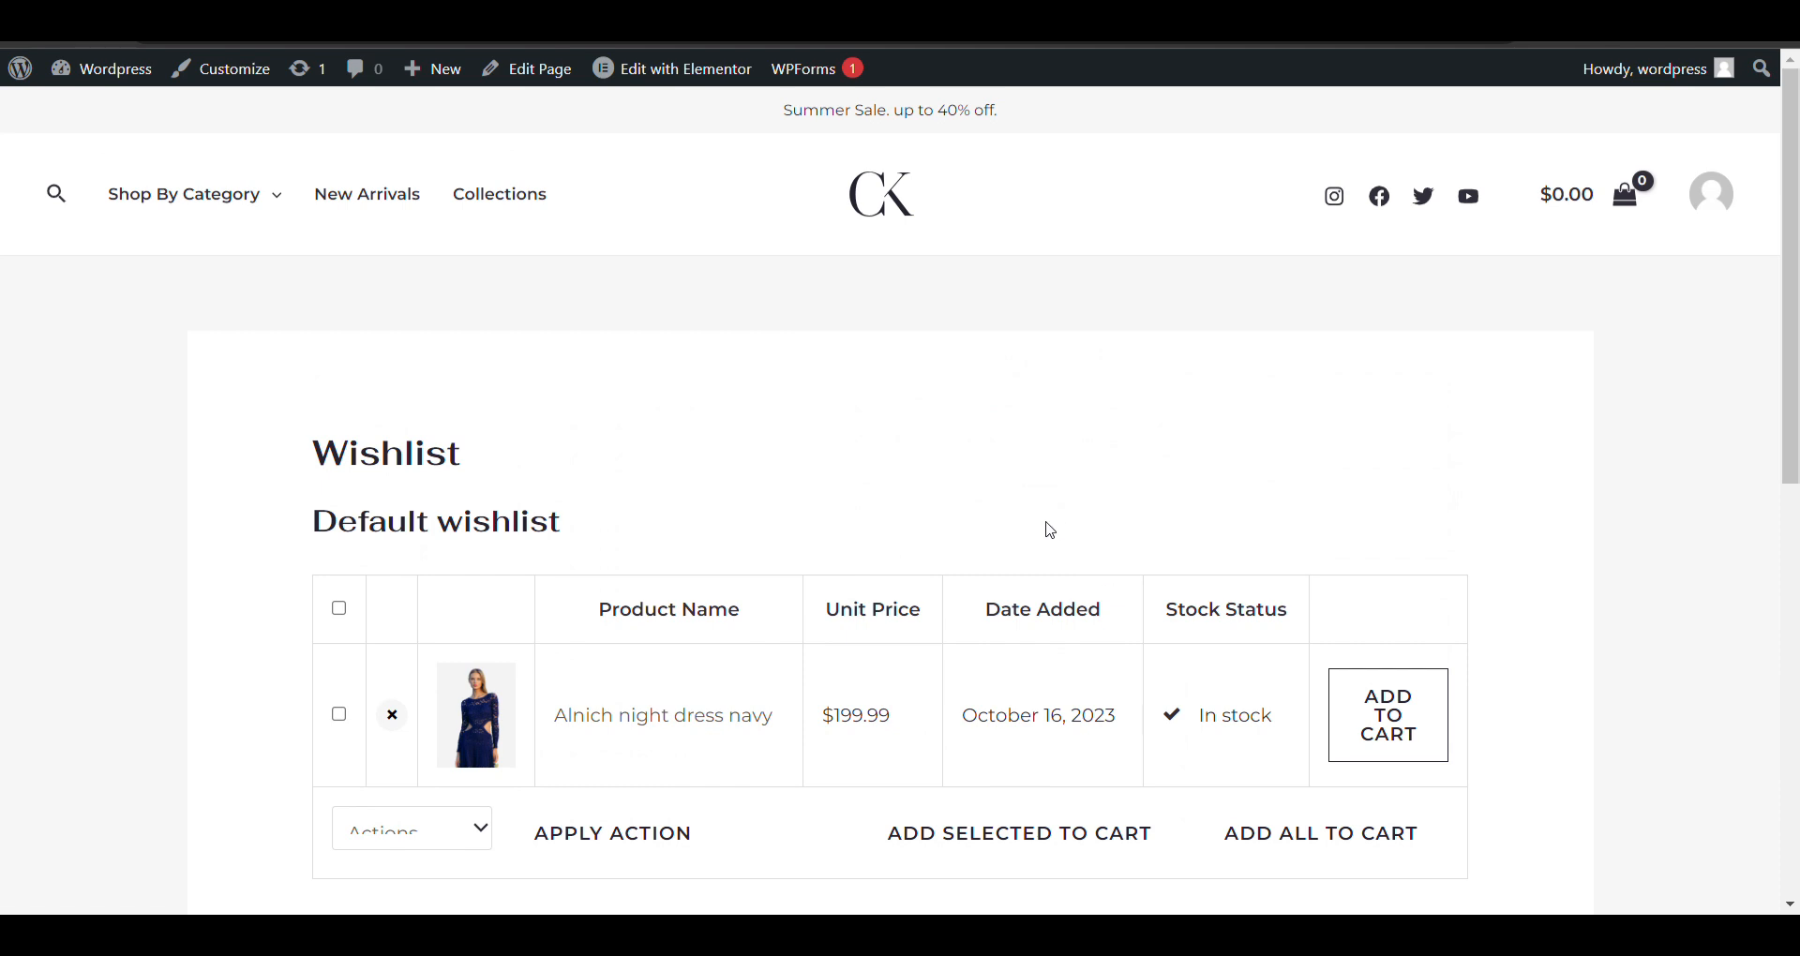
pyautogui.moveTo(923, 494)
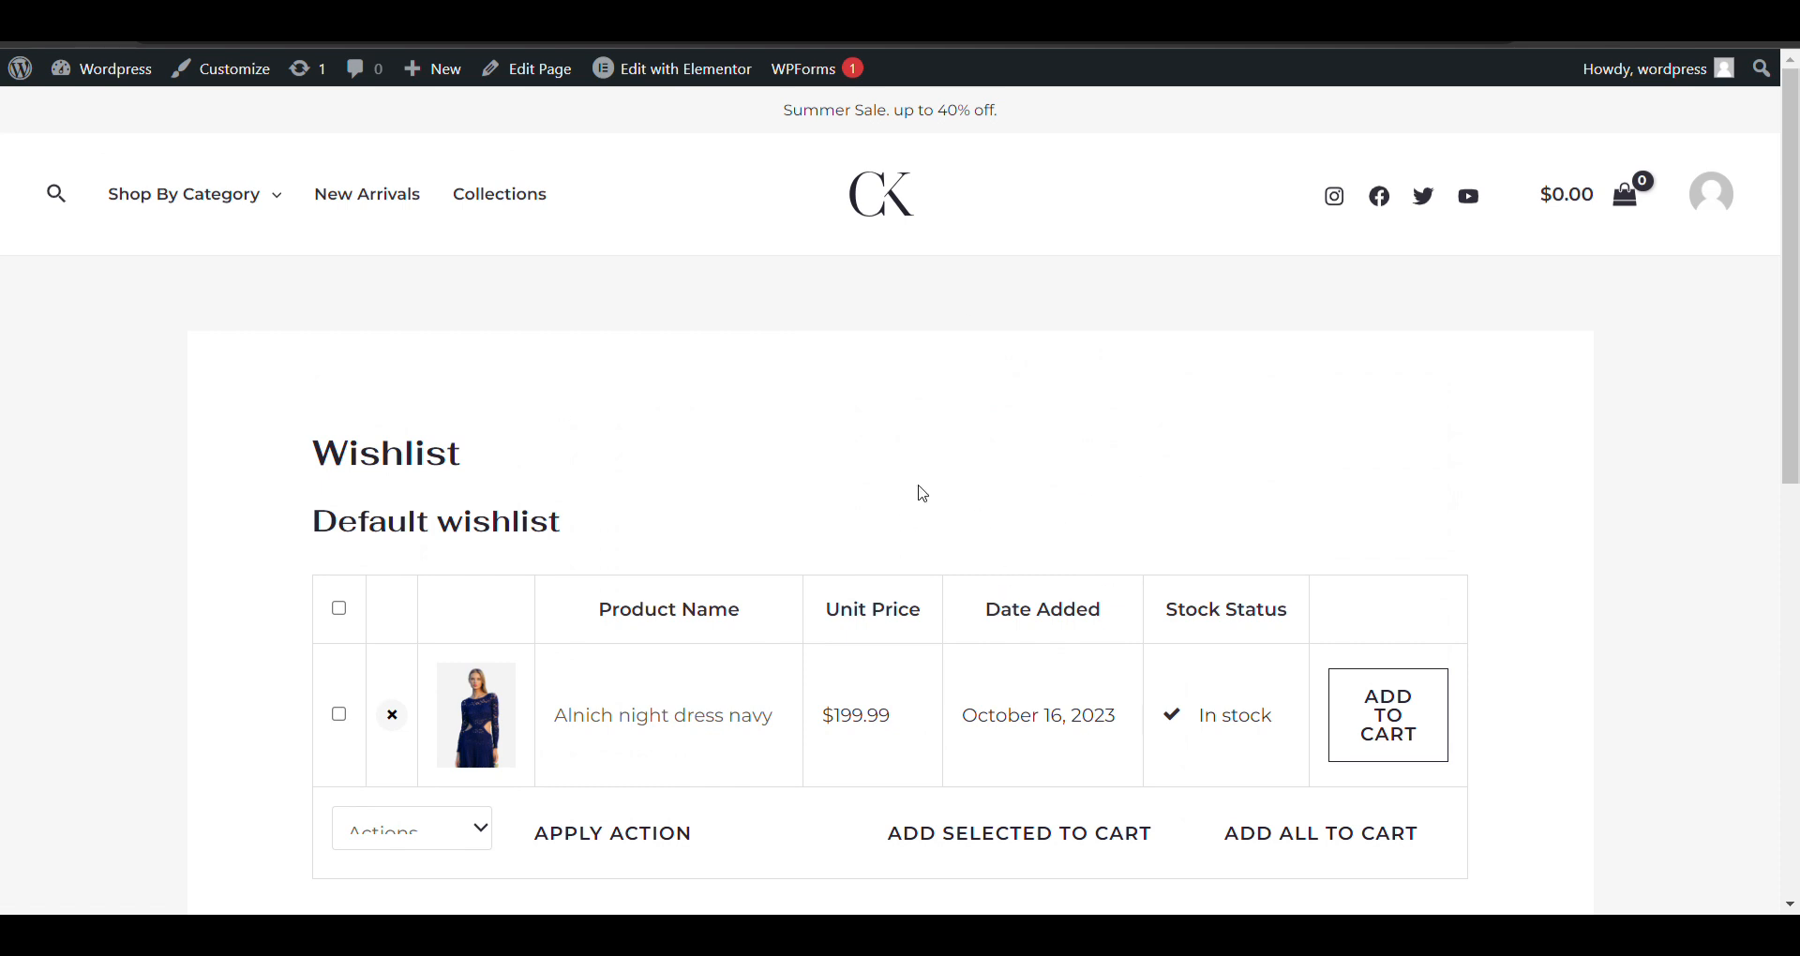
# Return to the admin Dashboard via the site name menu in the admin bar.
pyautogui.click(112, 68)
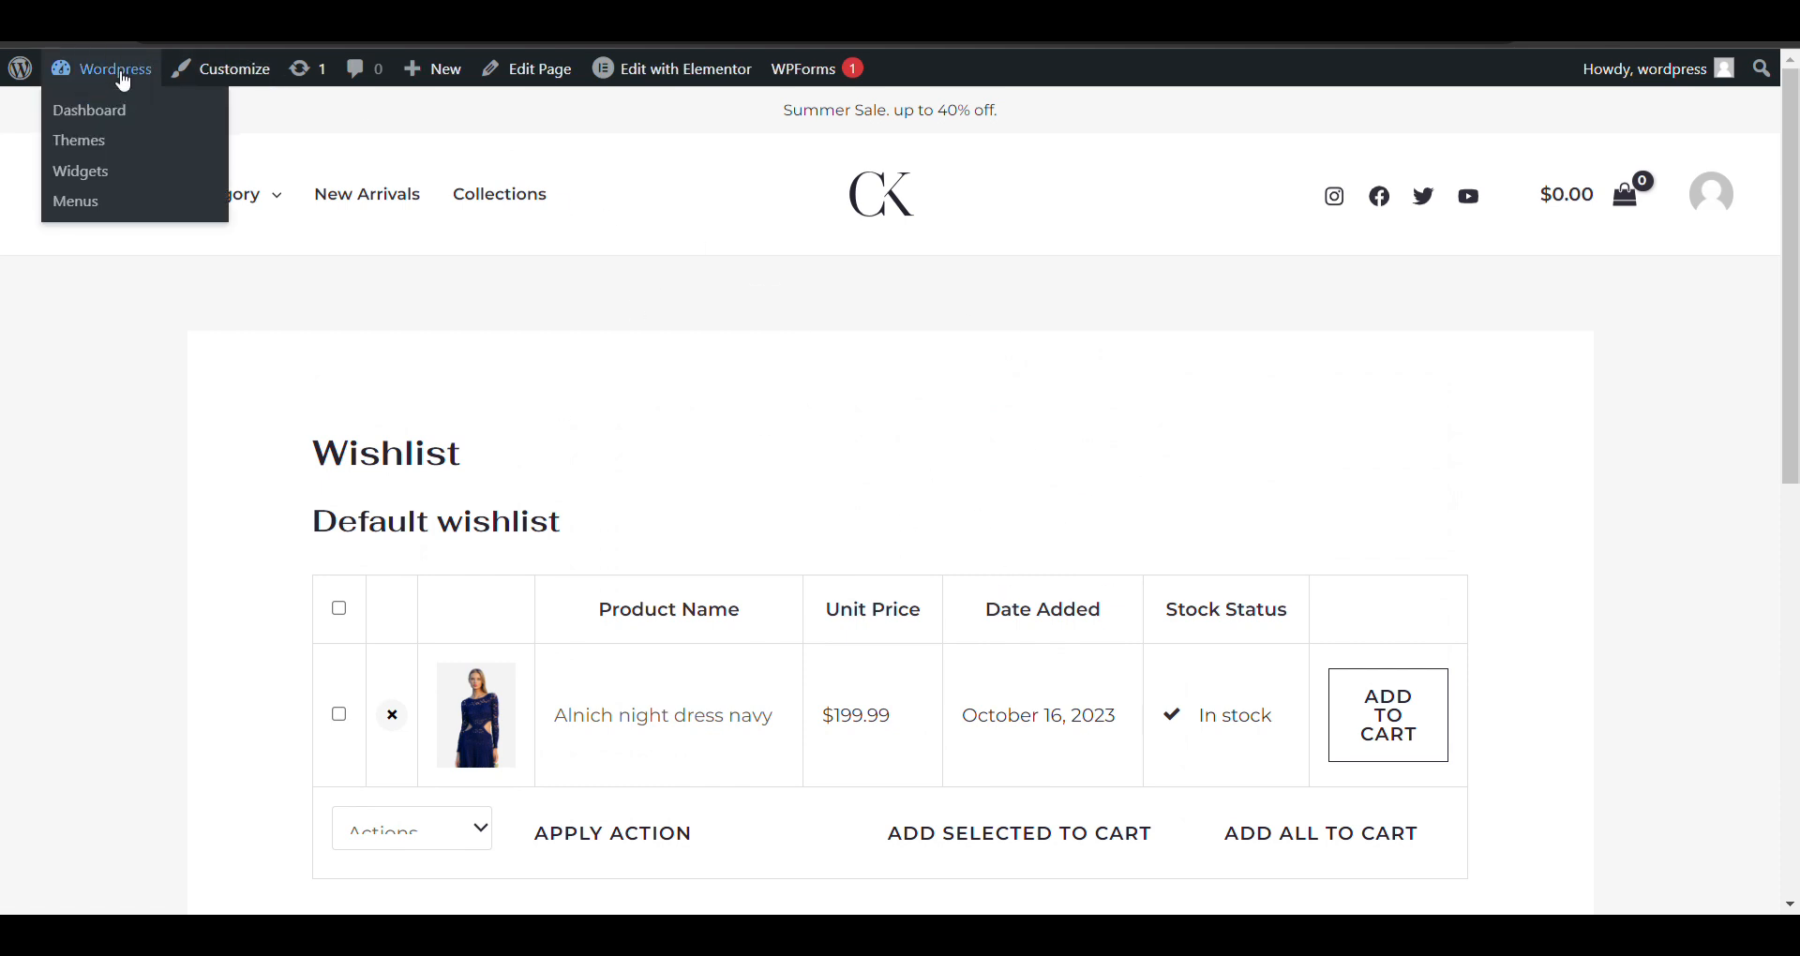
pyautogui.click(88, 109)
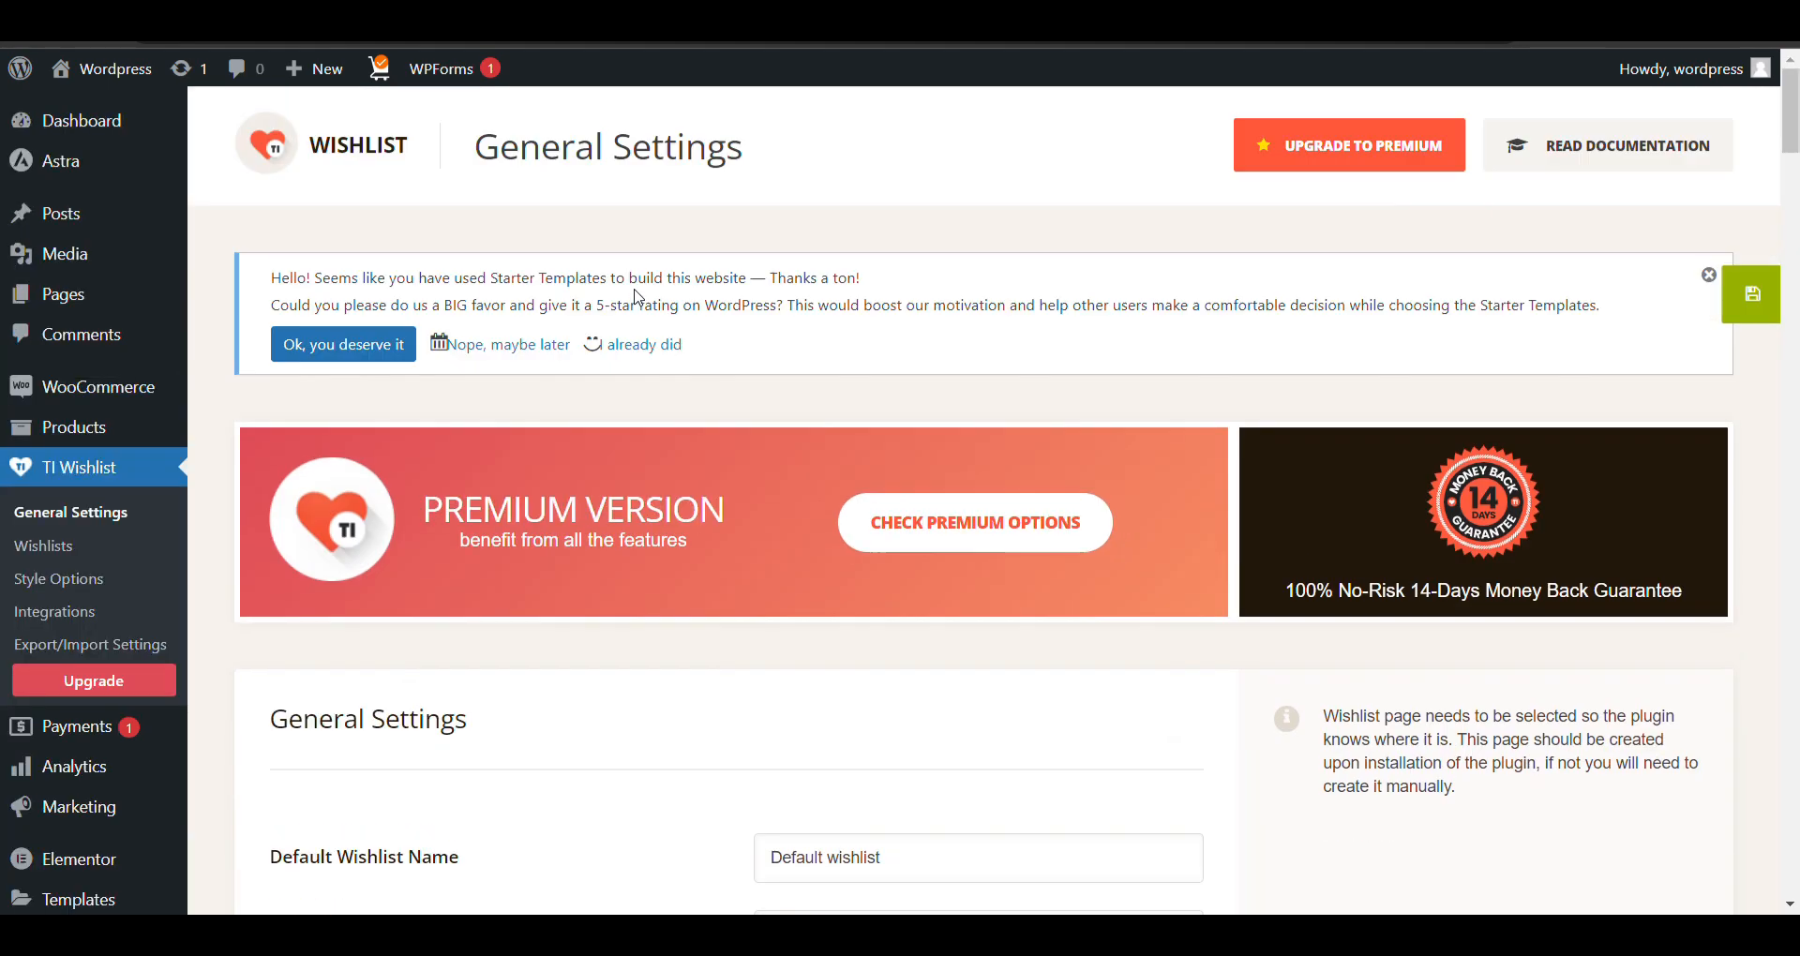
# Under Wishlist Product Counter, set 'Add counter to menu' to Primary.
pyautogui.scroll(-3)
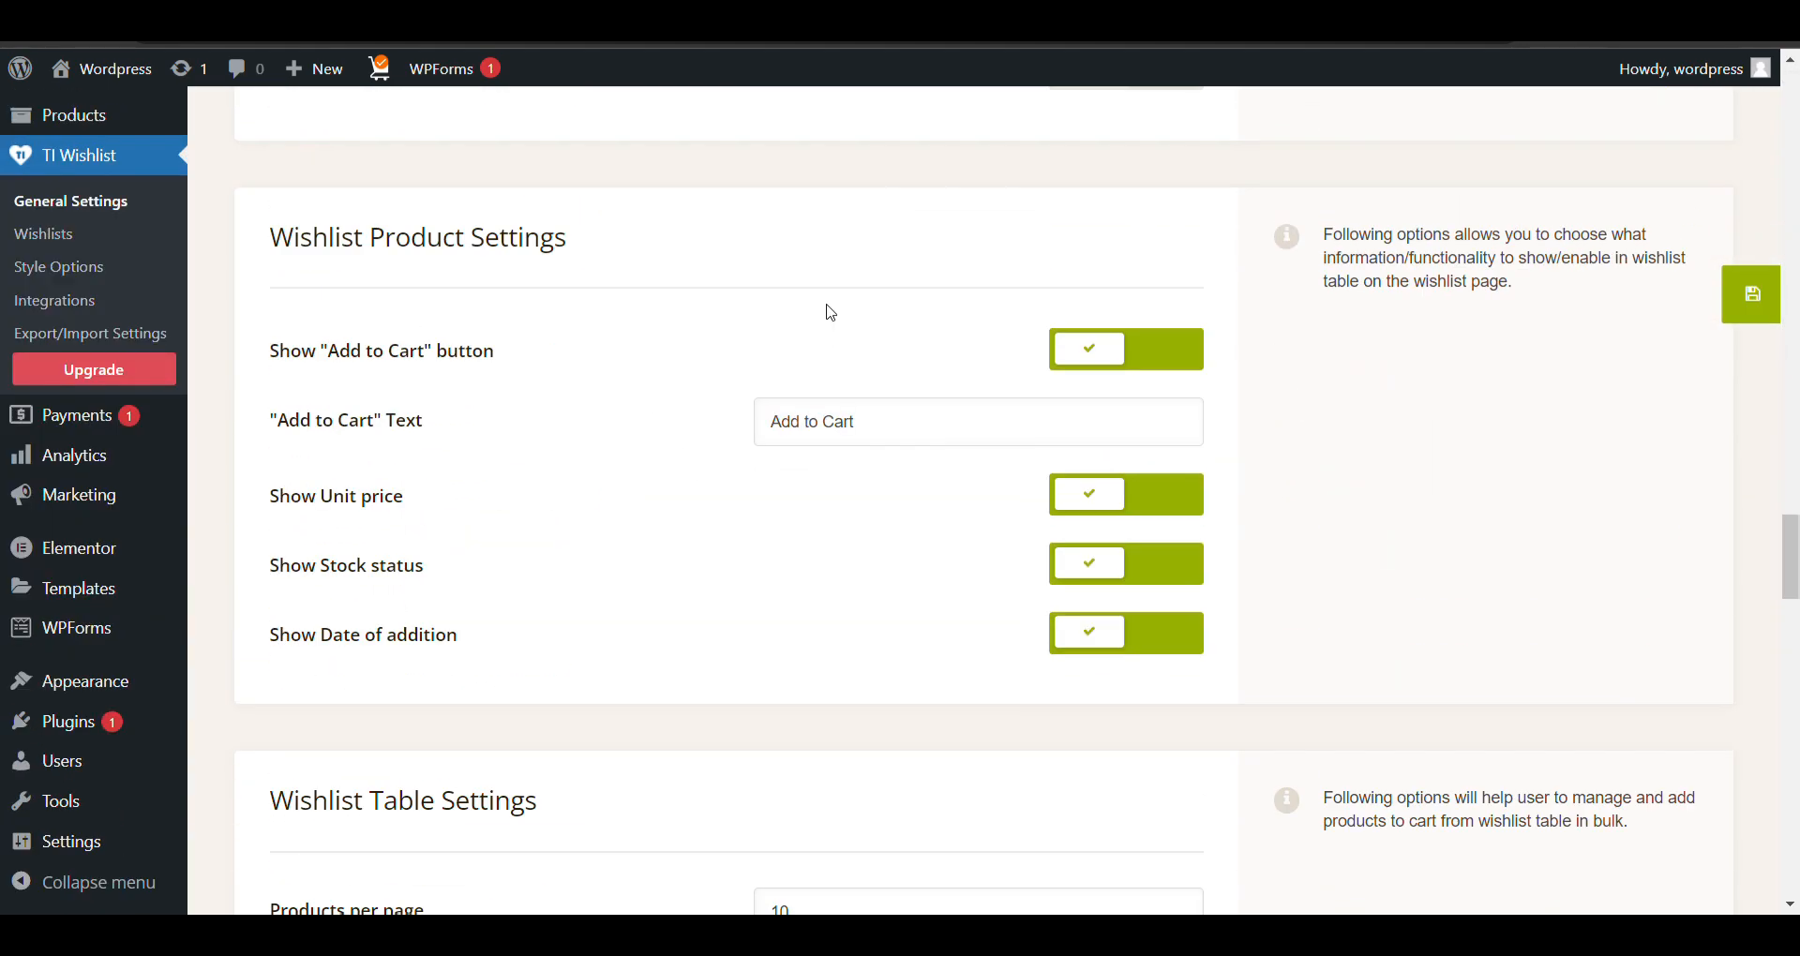
pyautogui.scroll(-3)
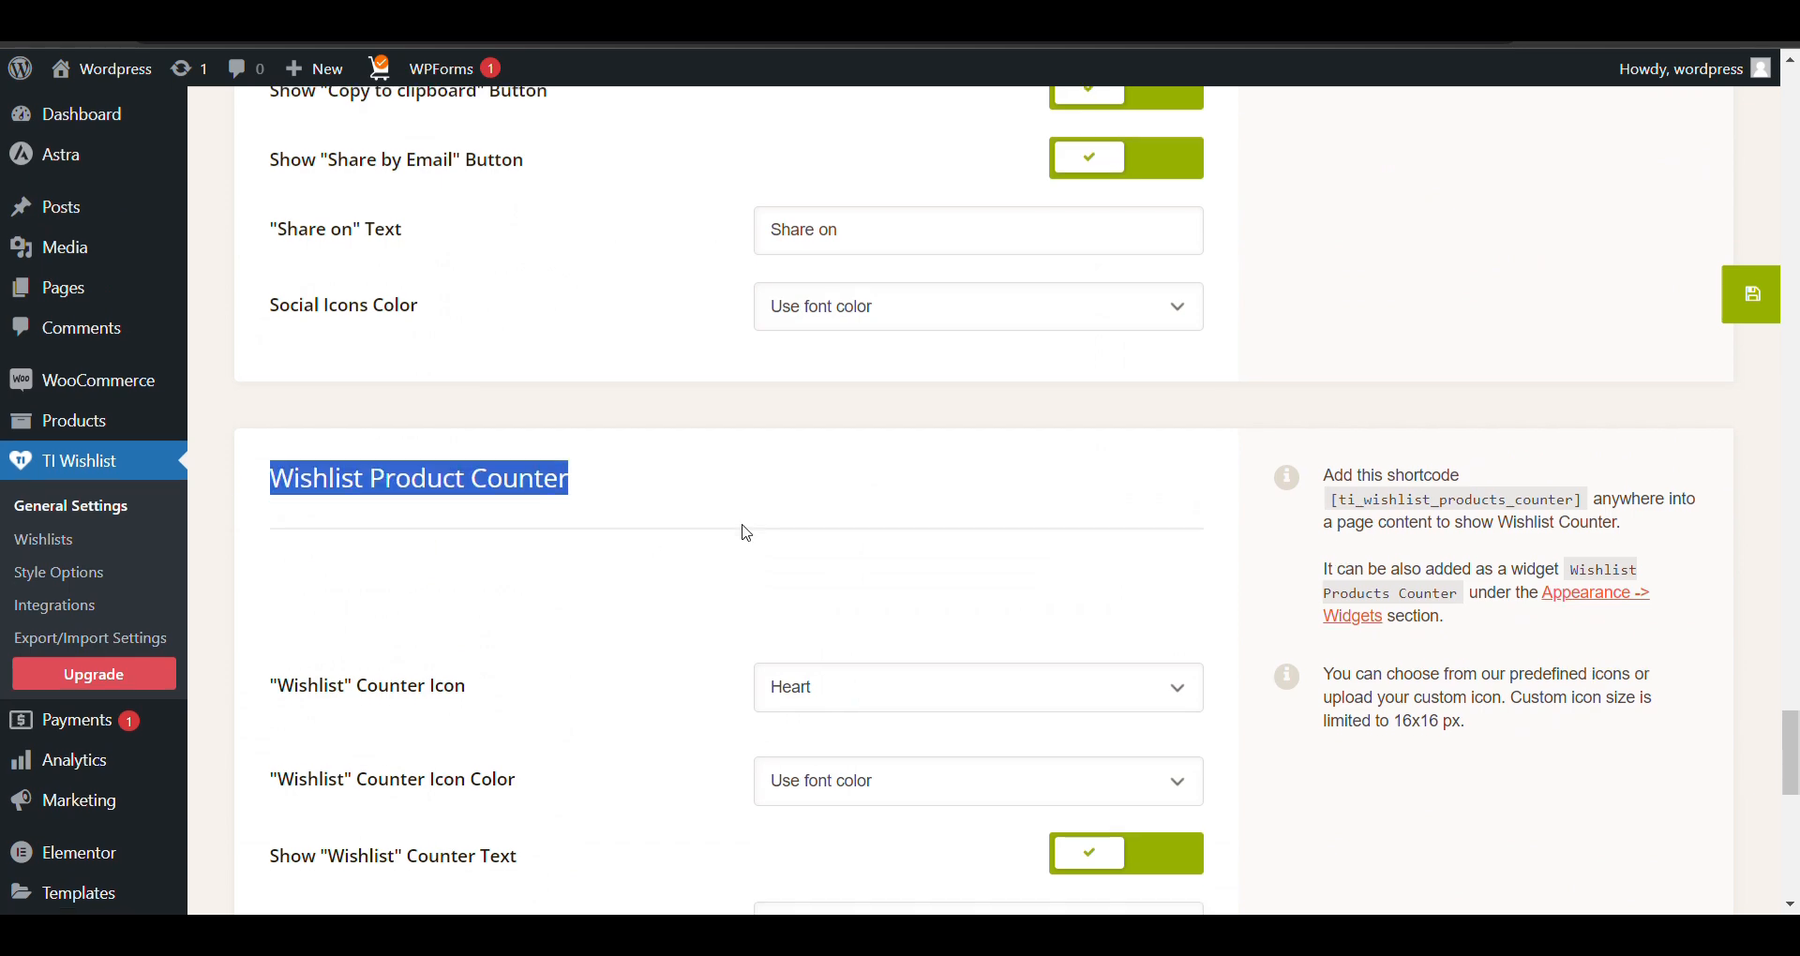
pyautogui.scroll(-3)
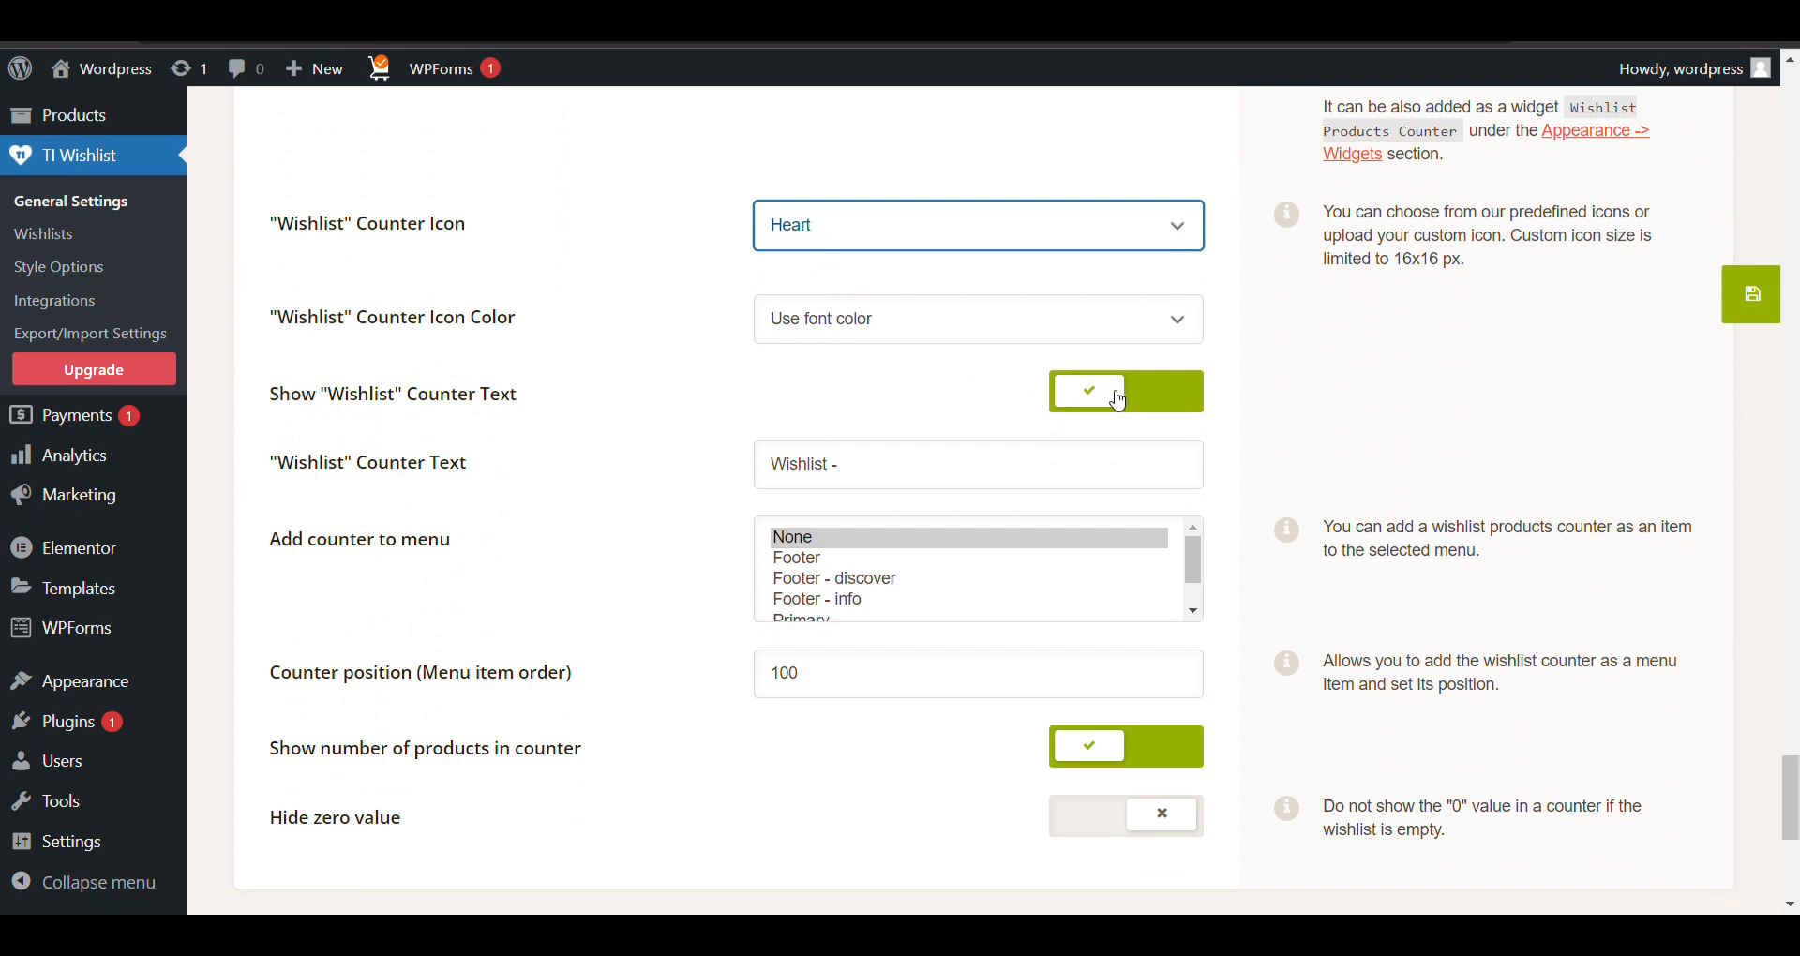
pyautogui.scroll(-3)
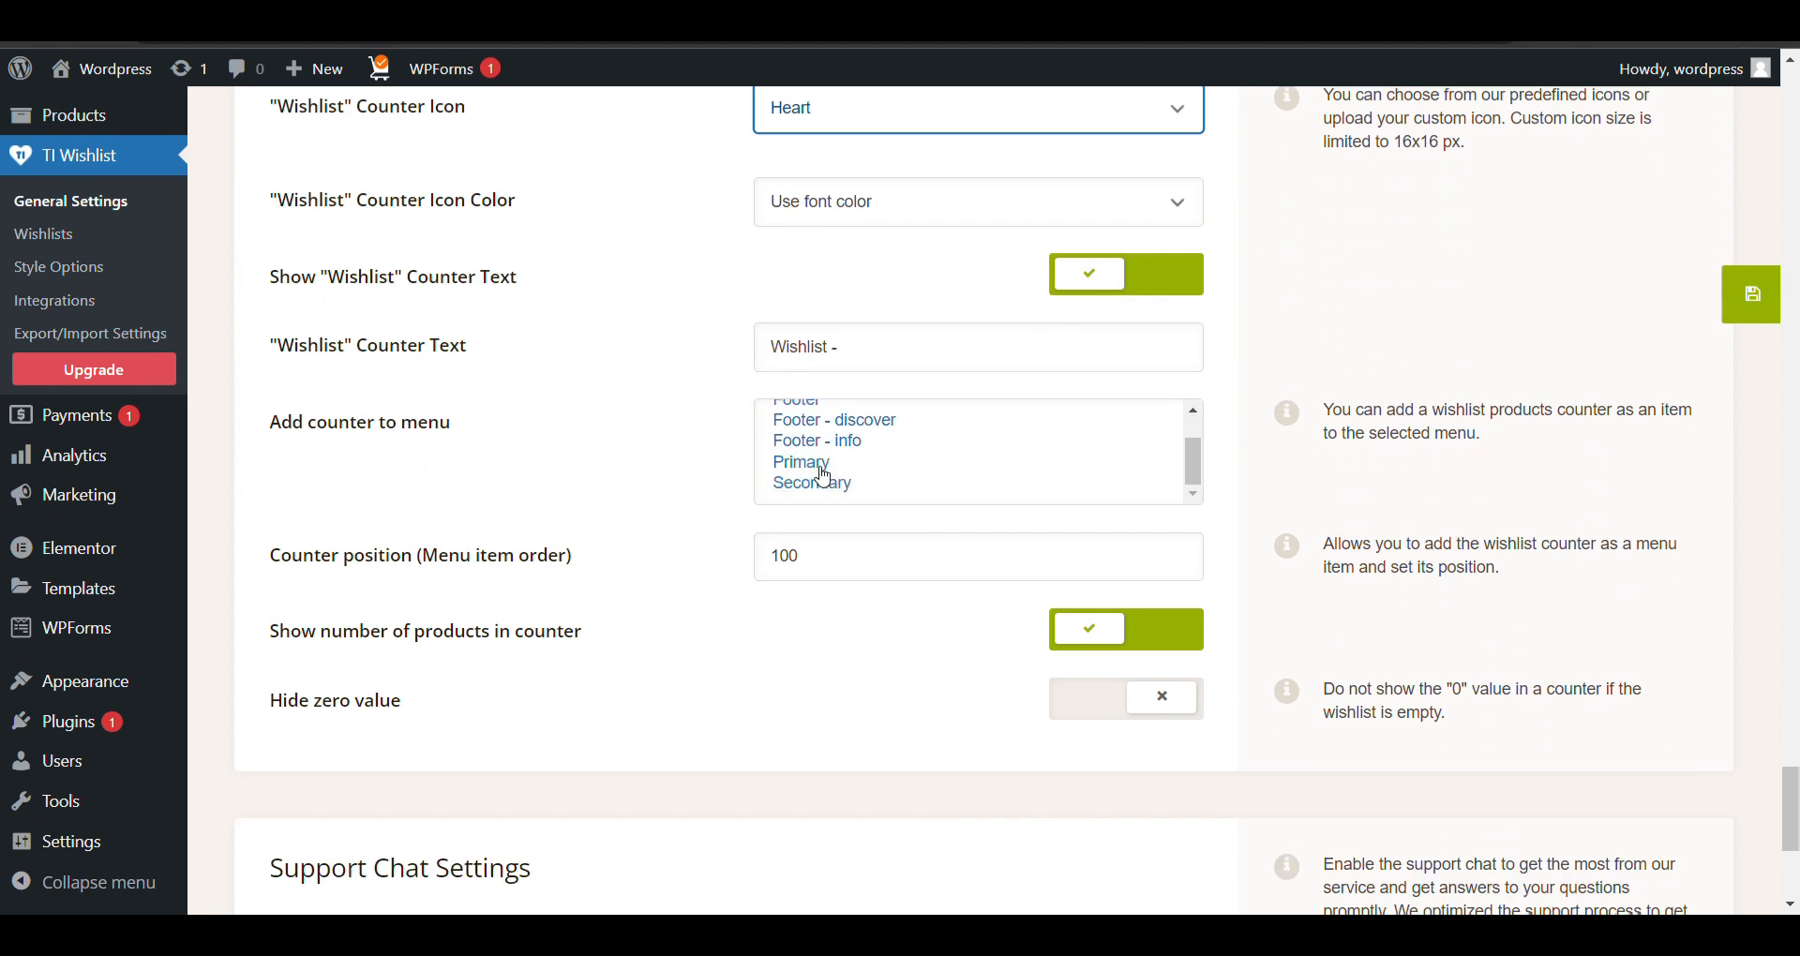
pyautogui.click(801, 462)
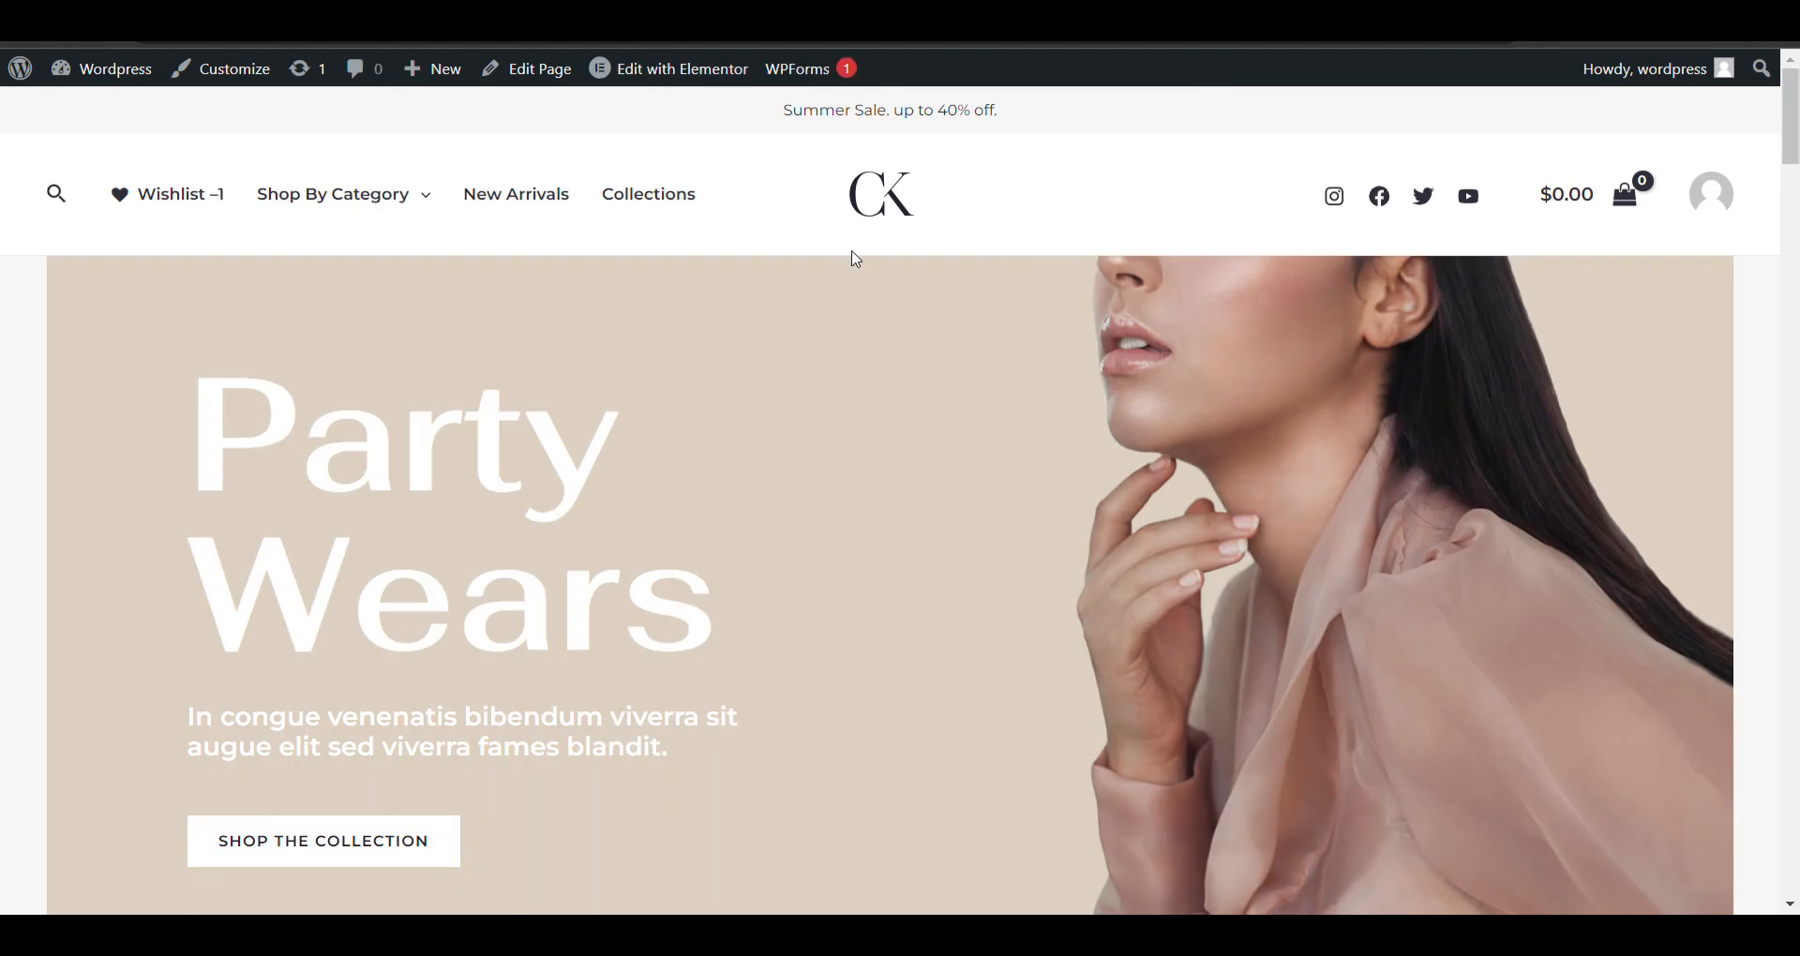
pyautogui.moveTo(504, 197)
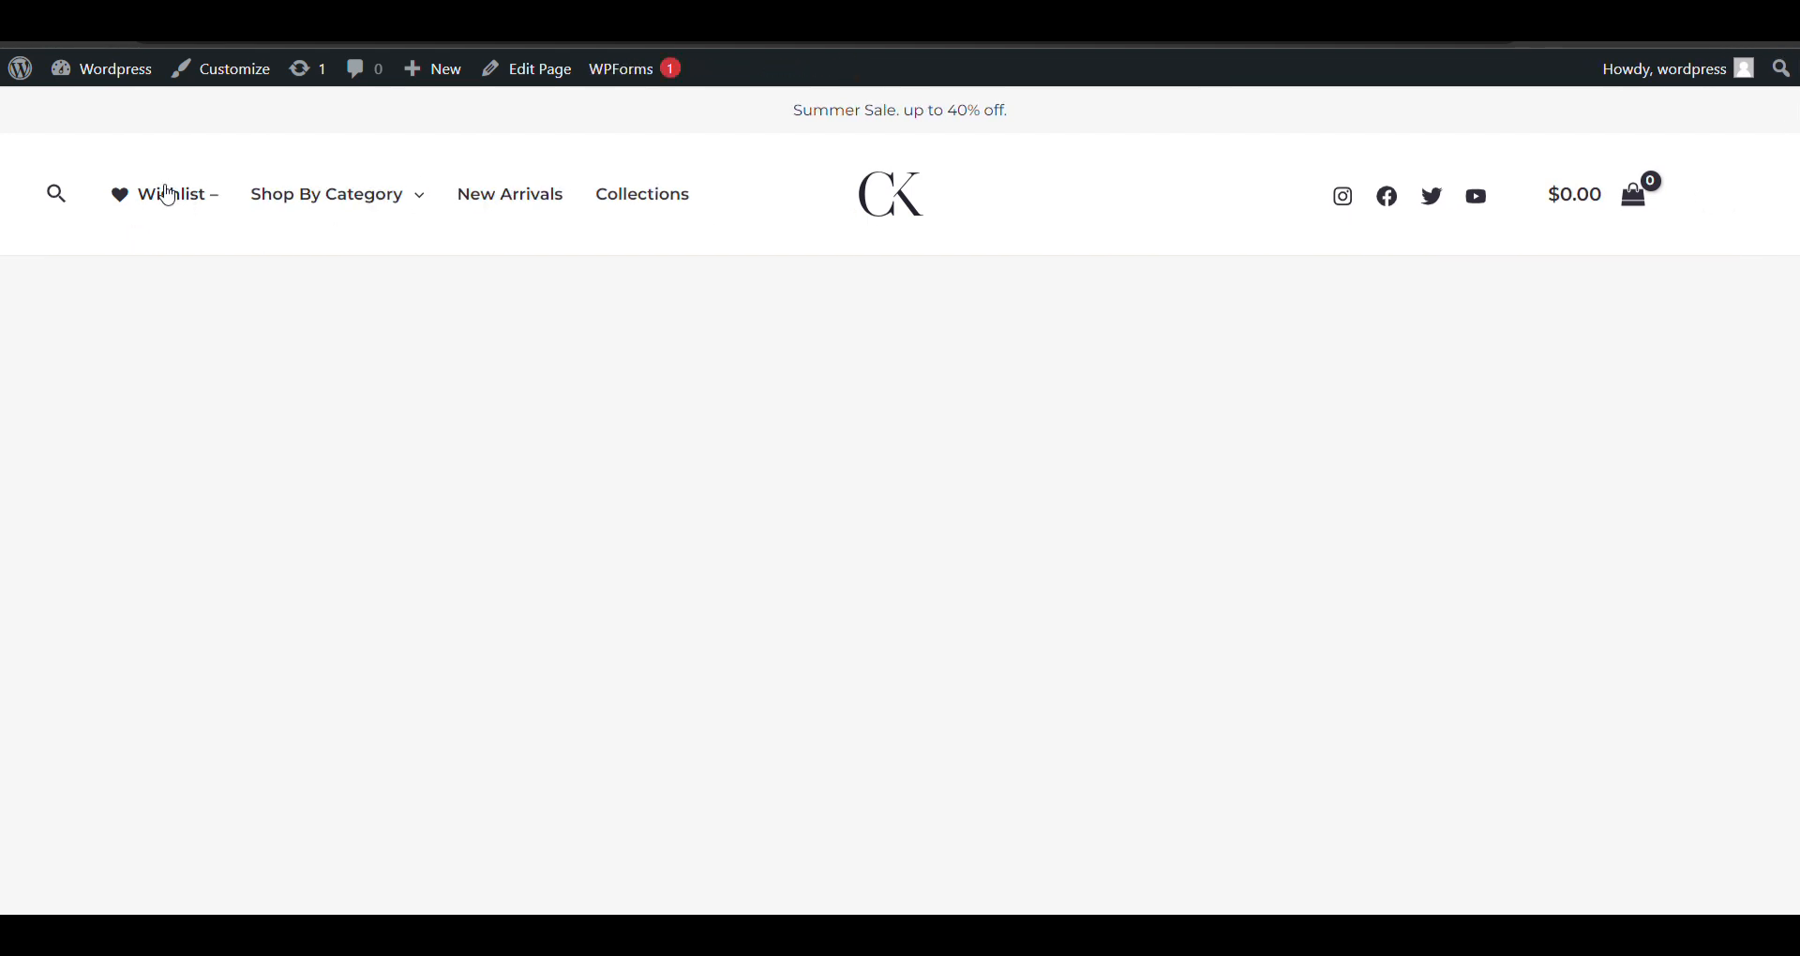
# Open the wishlist page from the Wishlist counter in the storefront header menu.
pyautogui.click(167, 194)
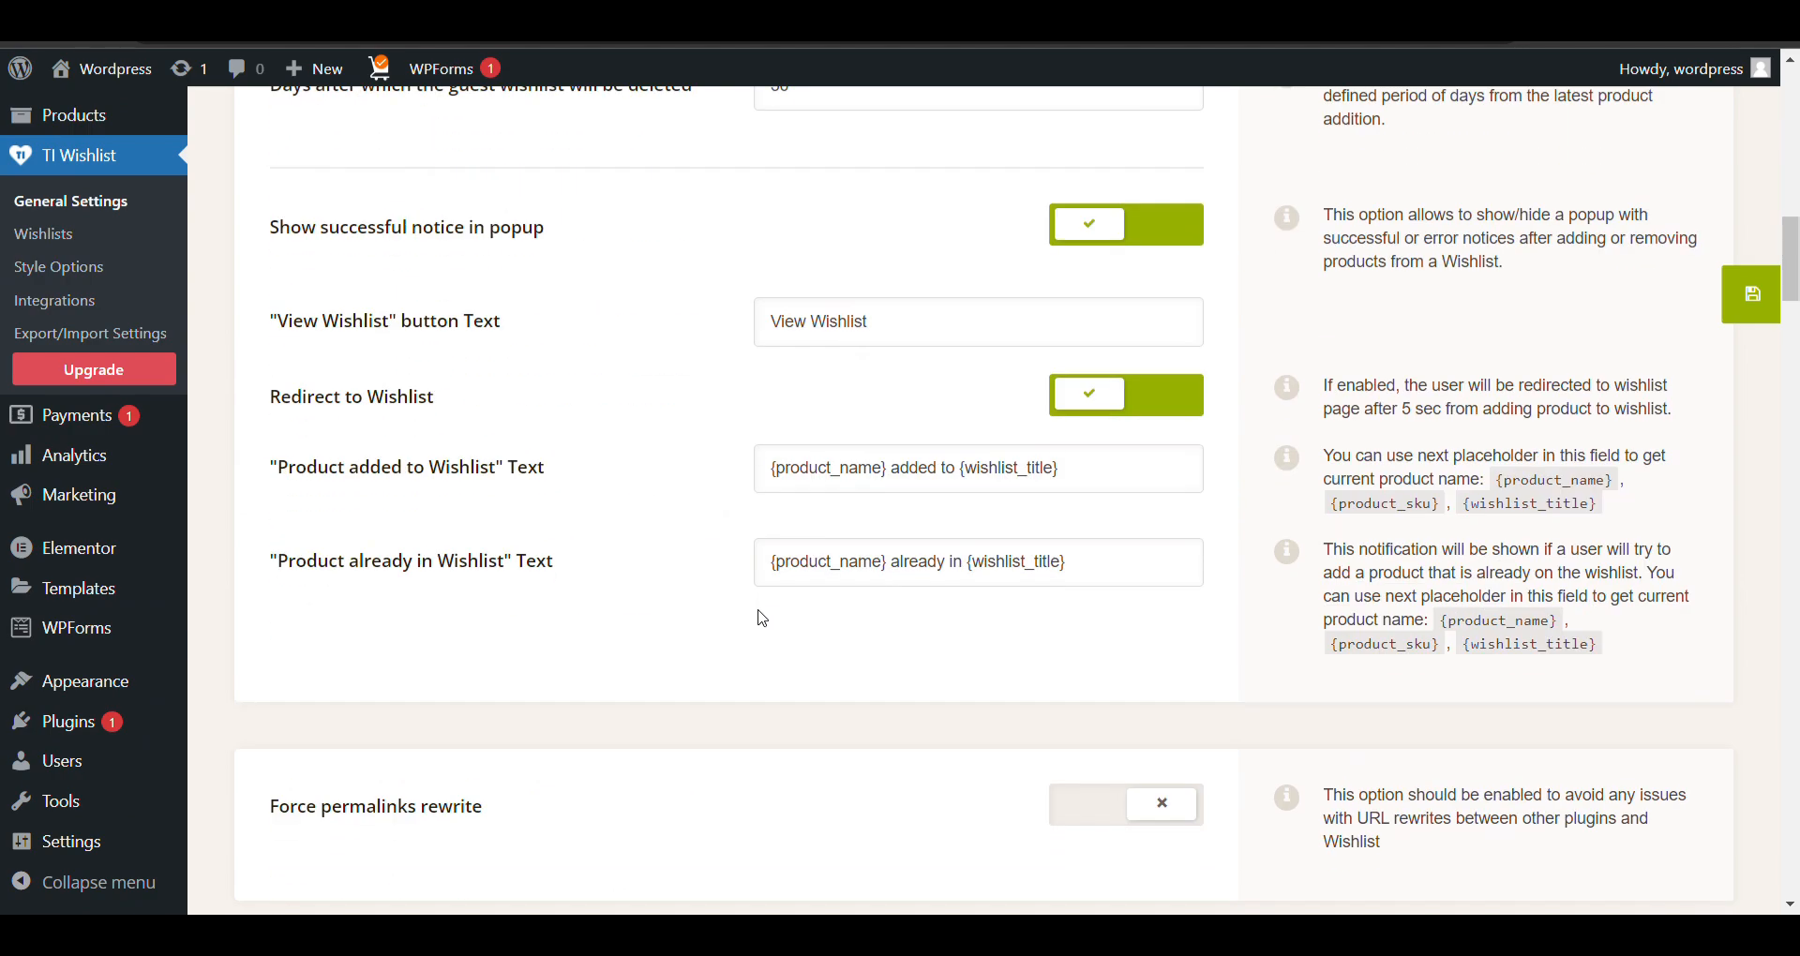
pyautogui.scroll(-3)
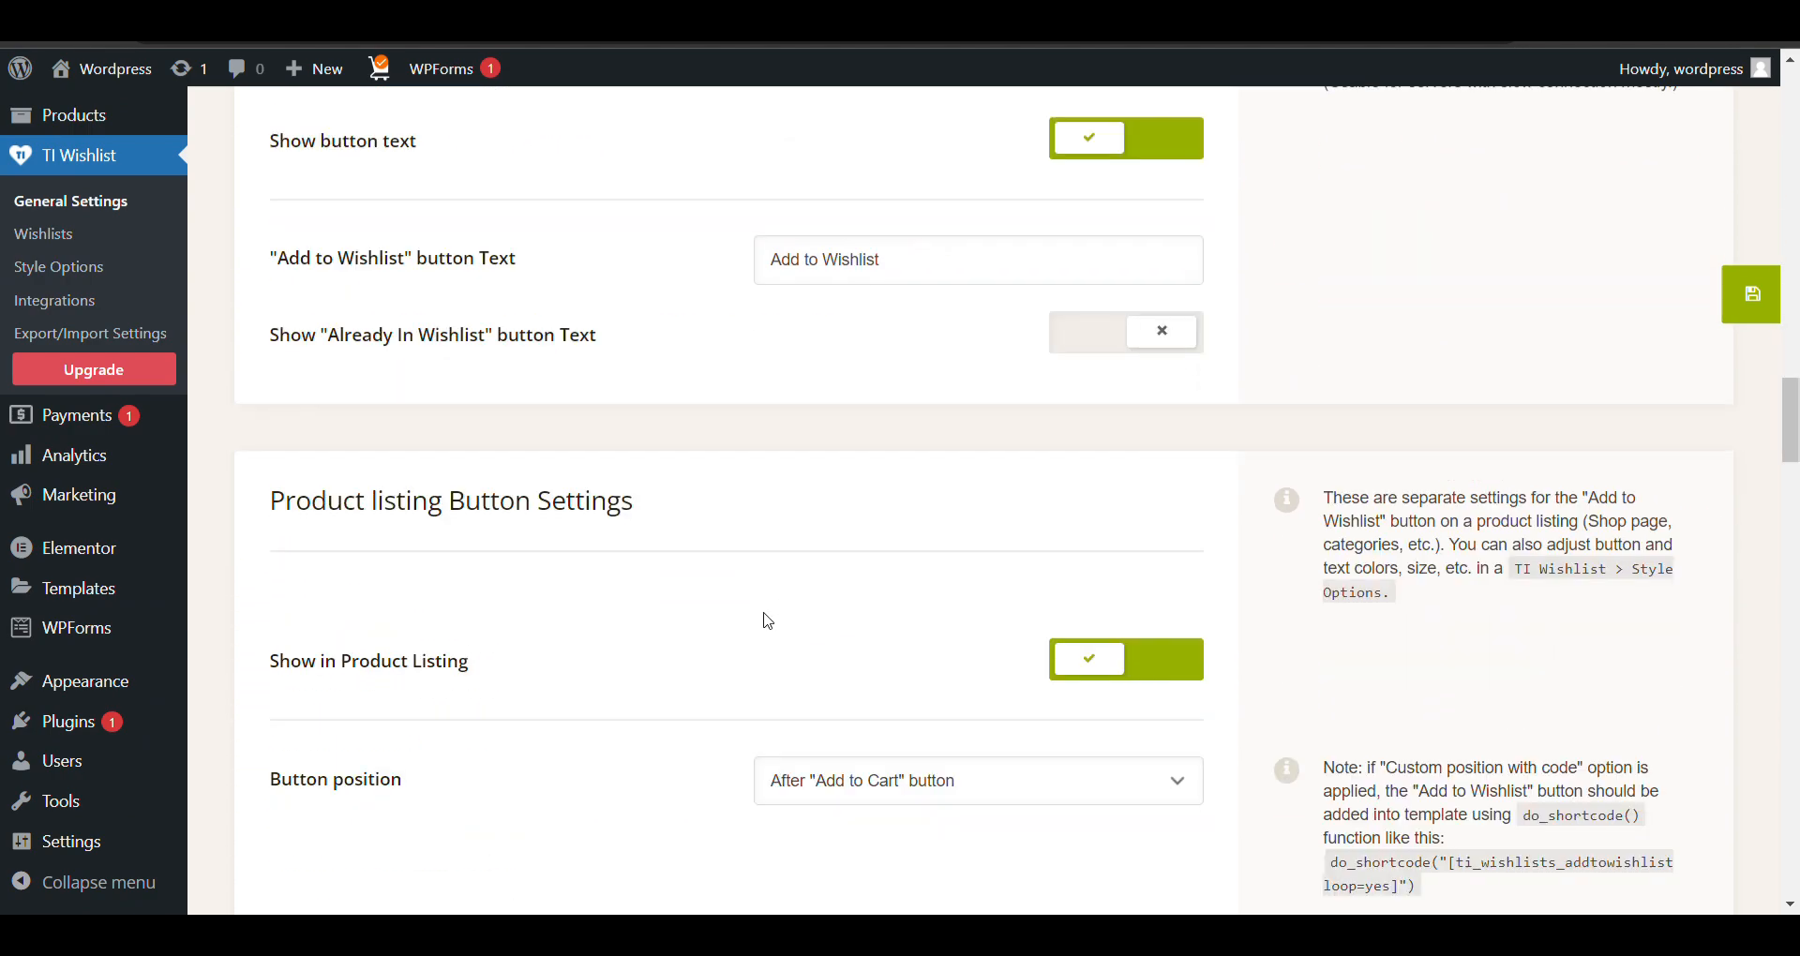
pyautogui.scroll(-3)
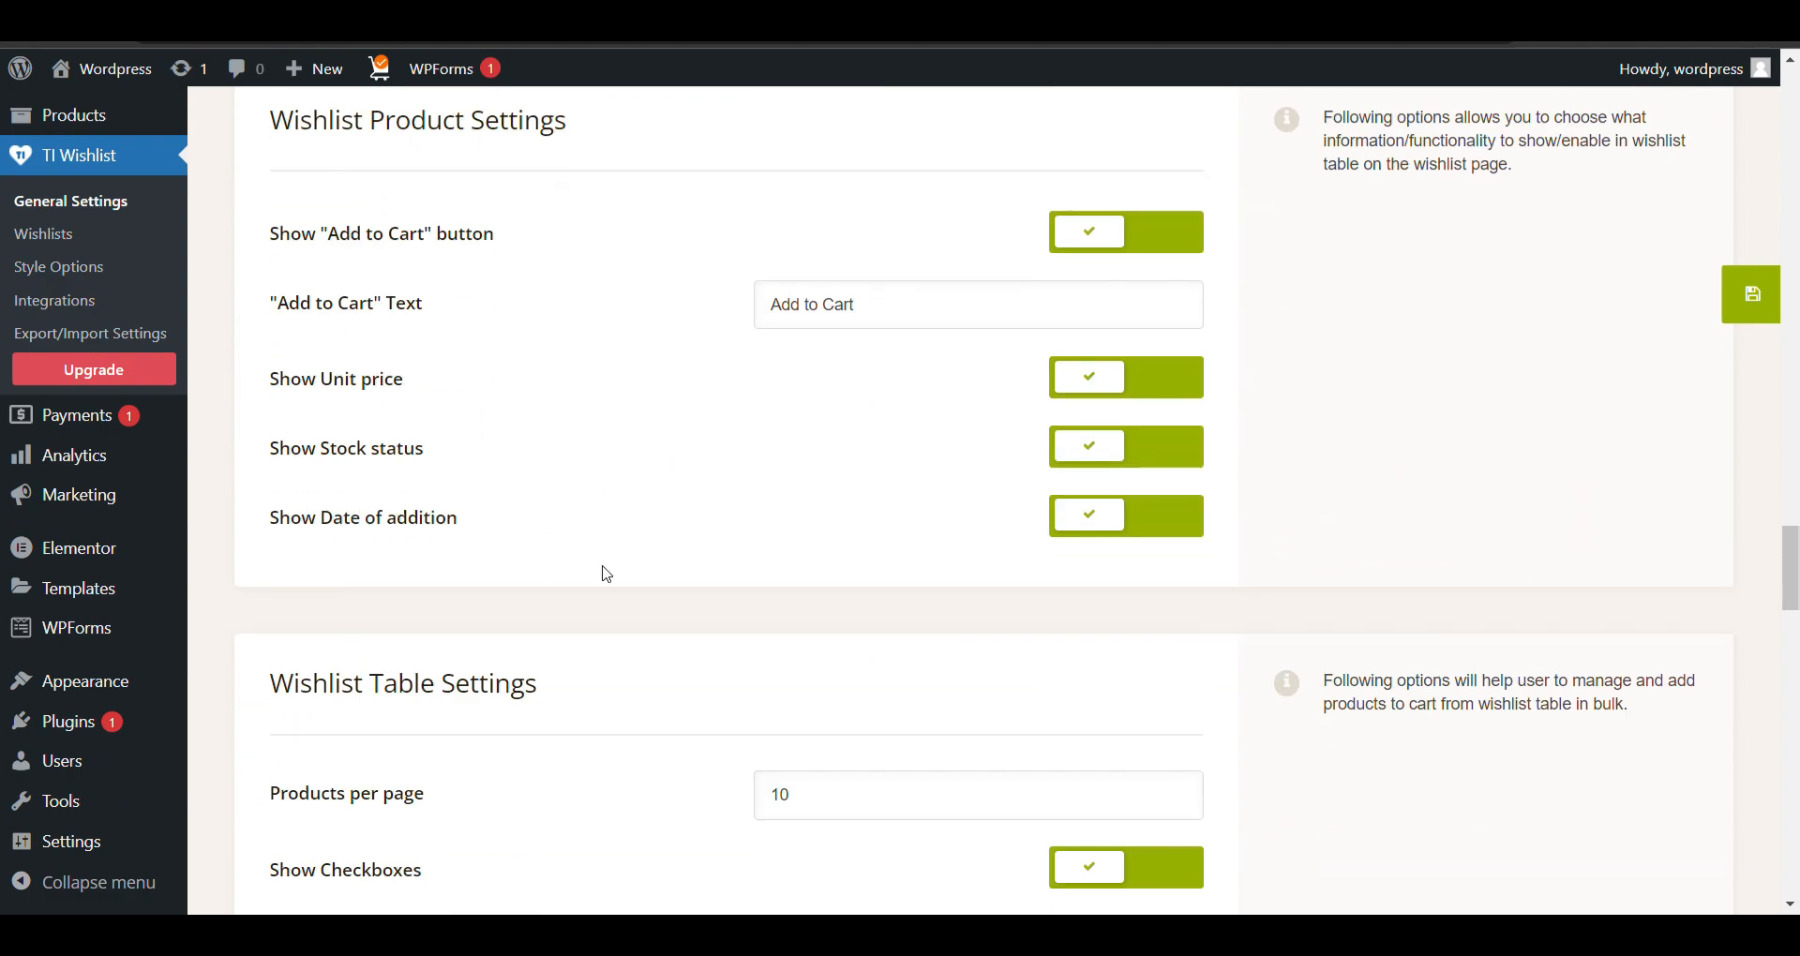
pyautogui.scroll(-3)
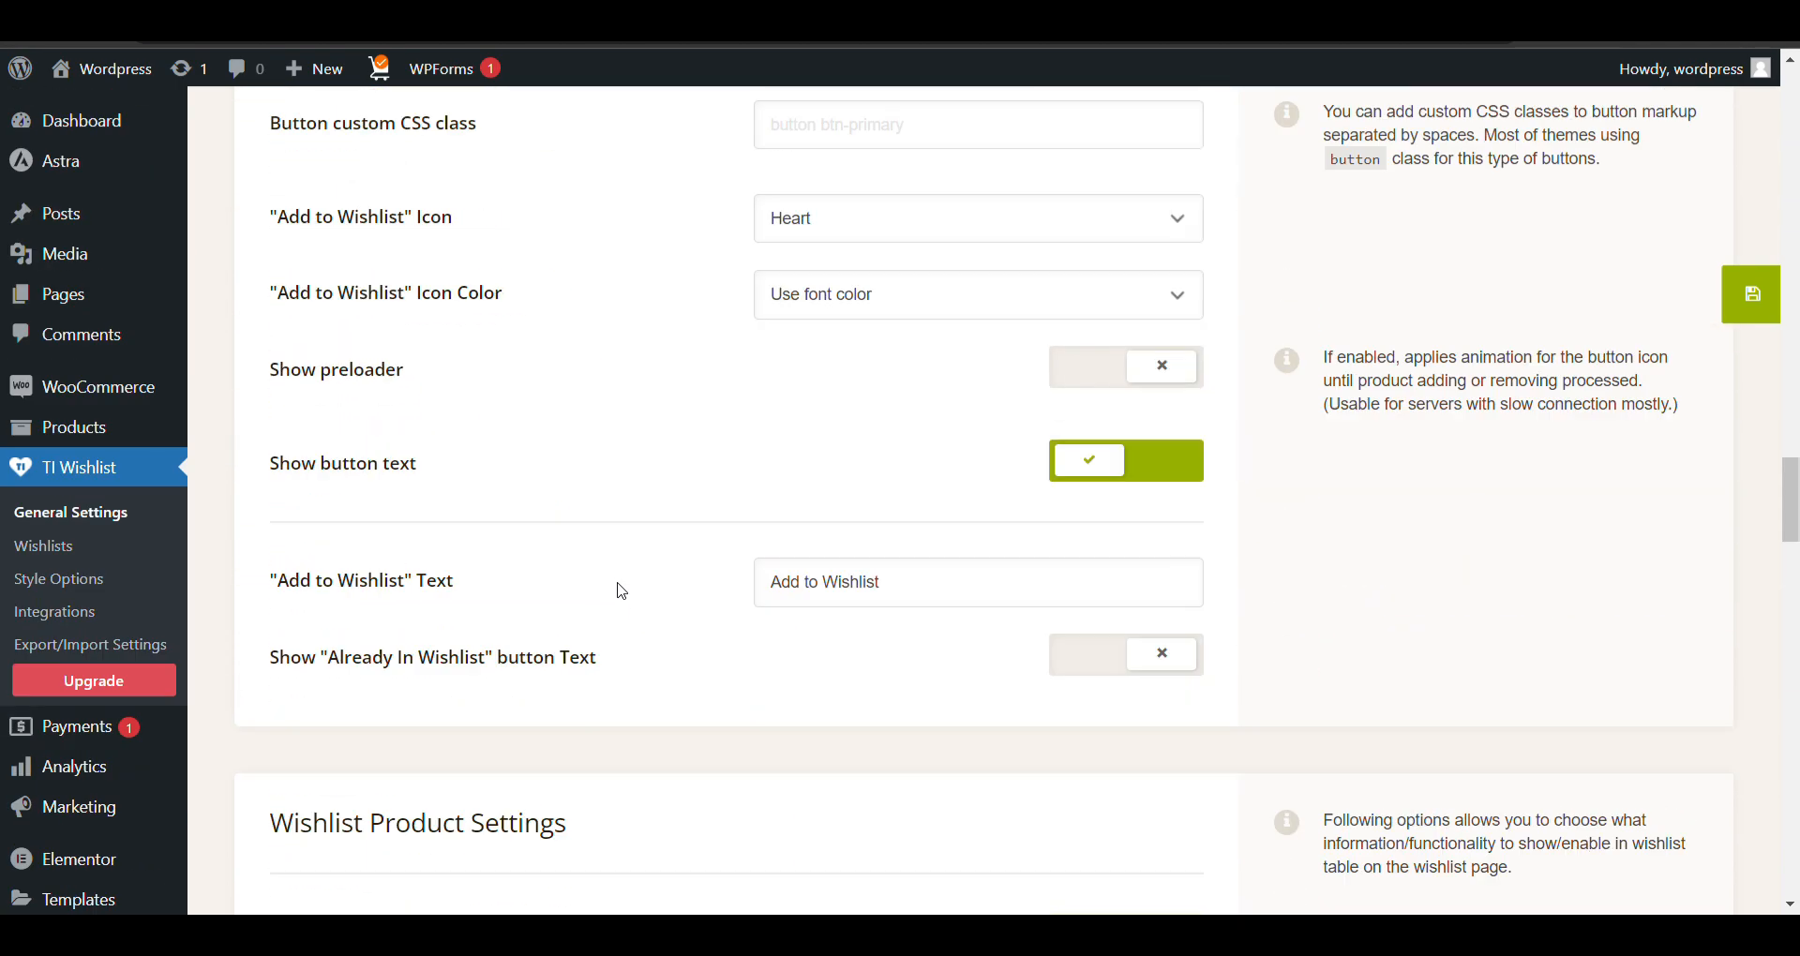
pyautogui.scroll(-3)
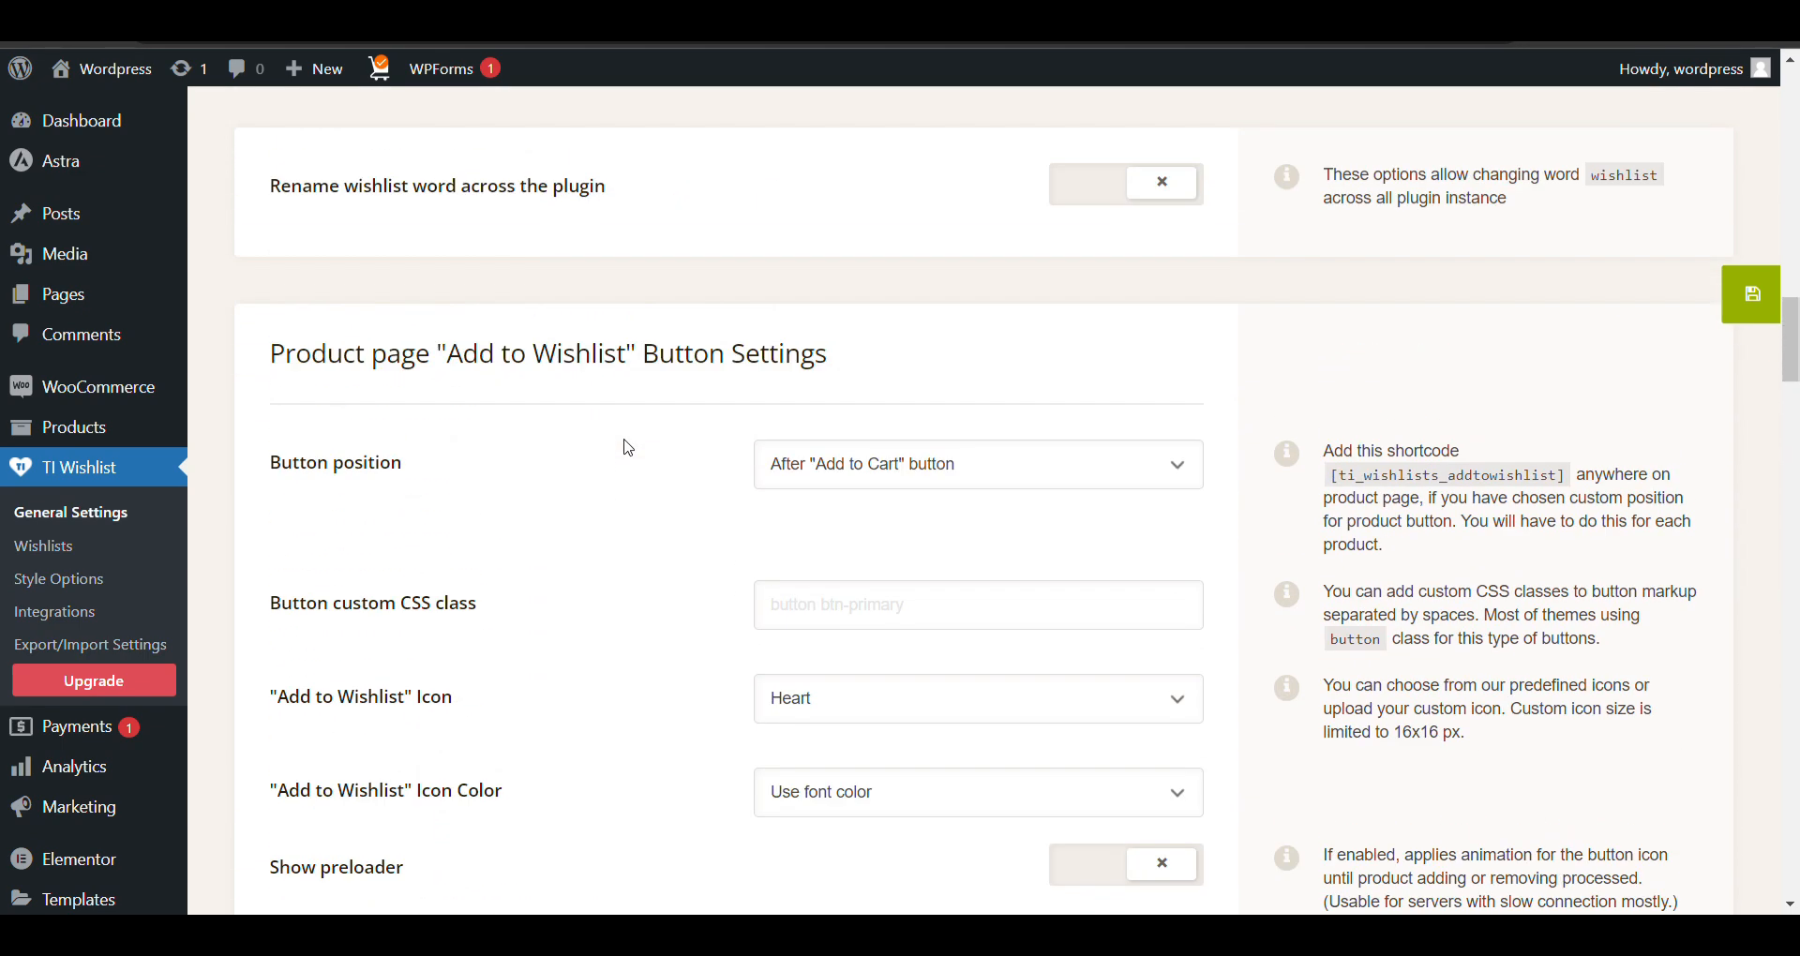
pyautogui.tripleClick(546, 354)
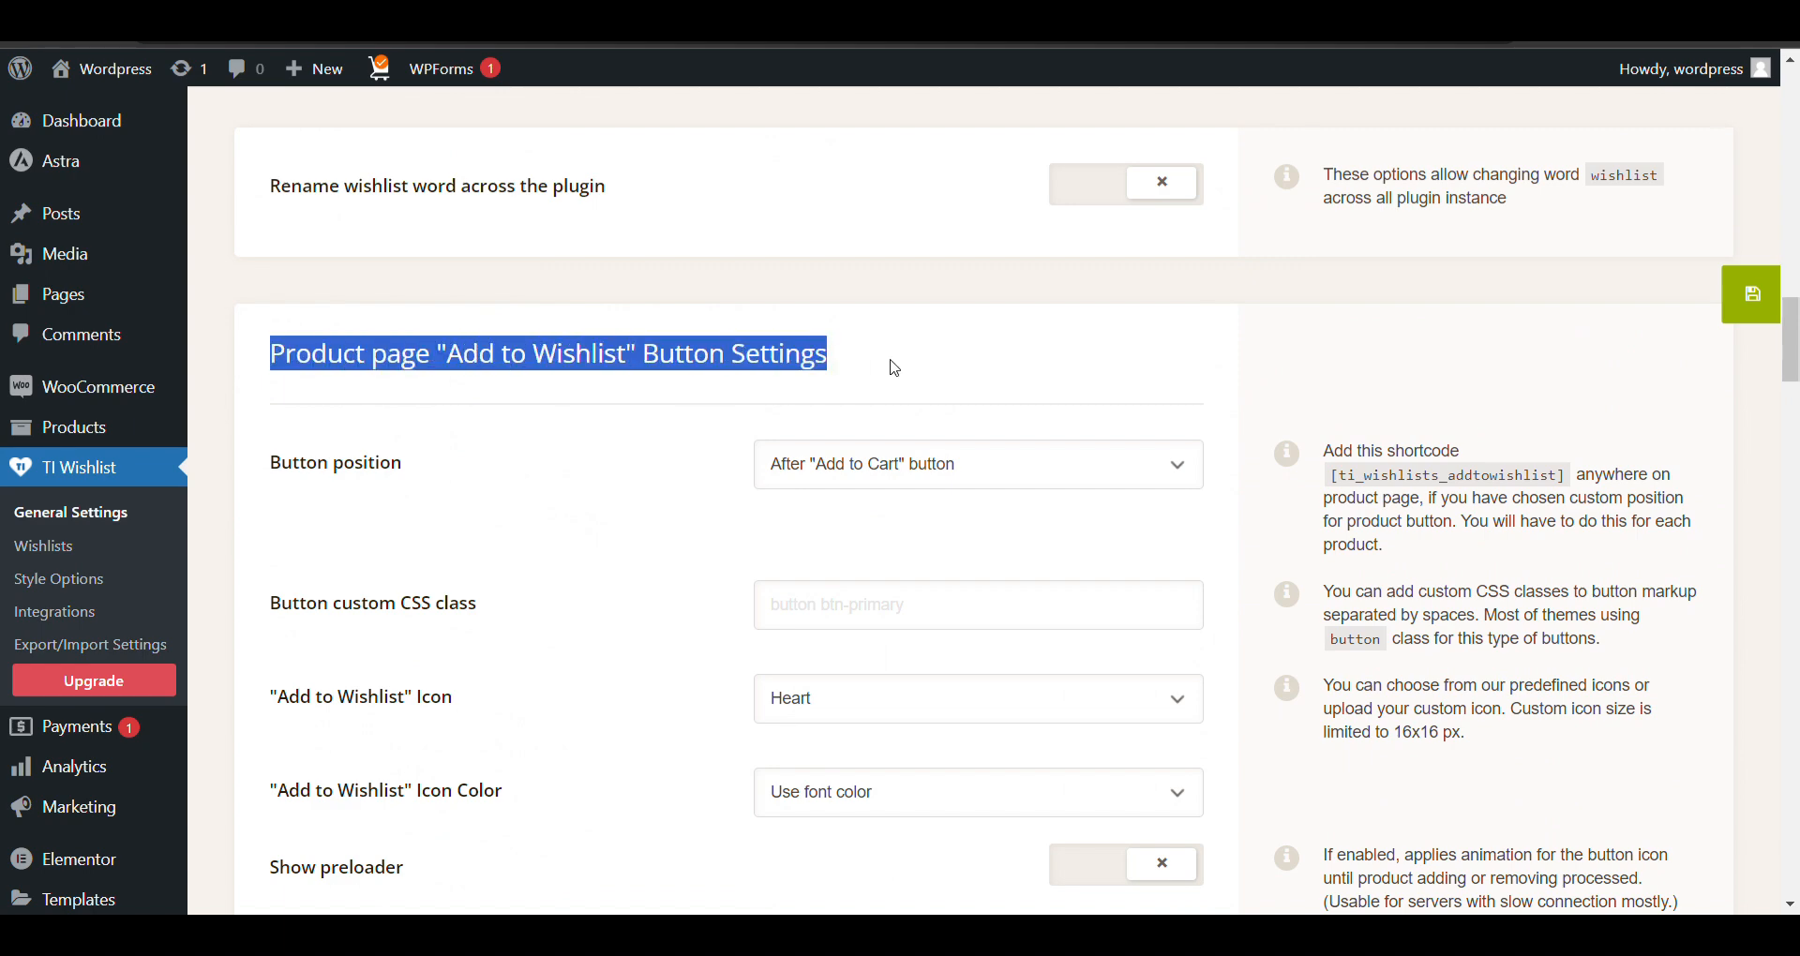
pyautogui.scroll(-3)
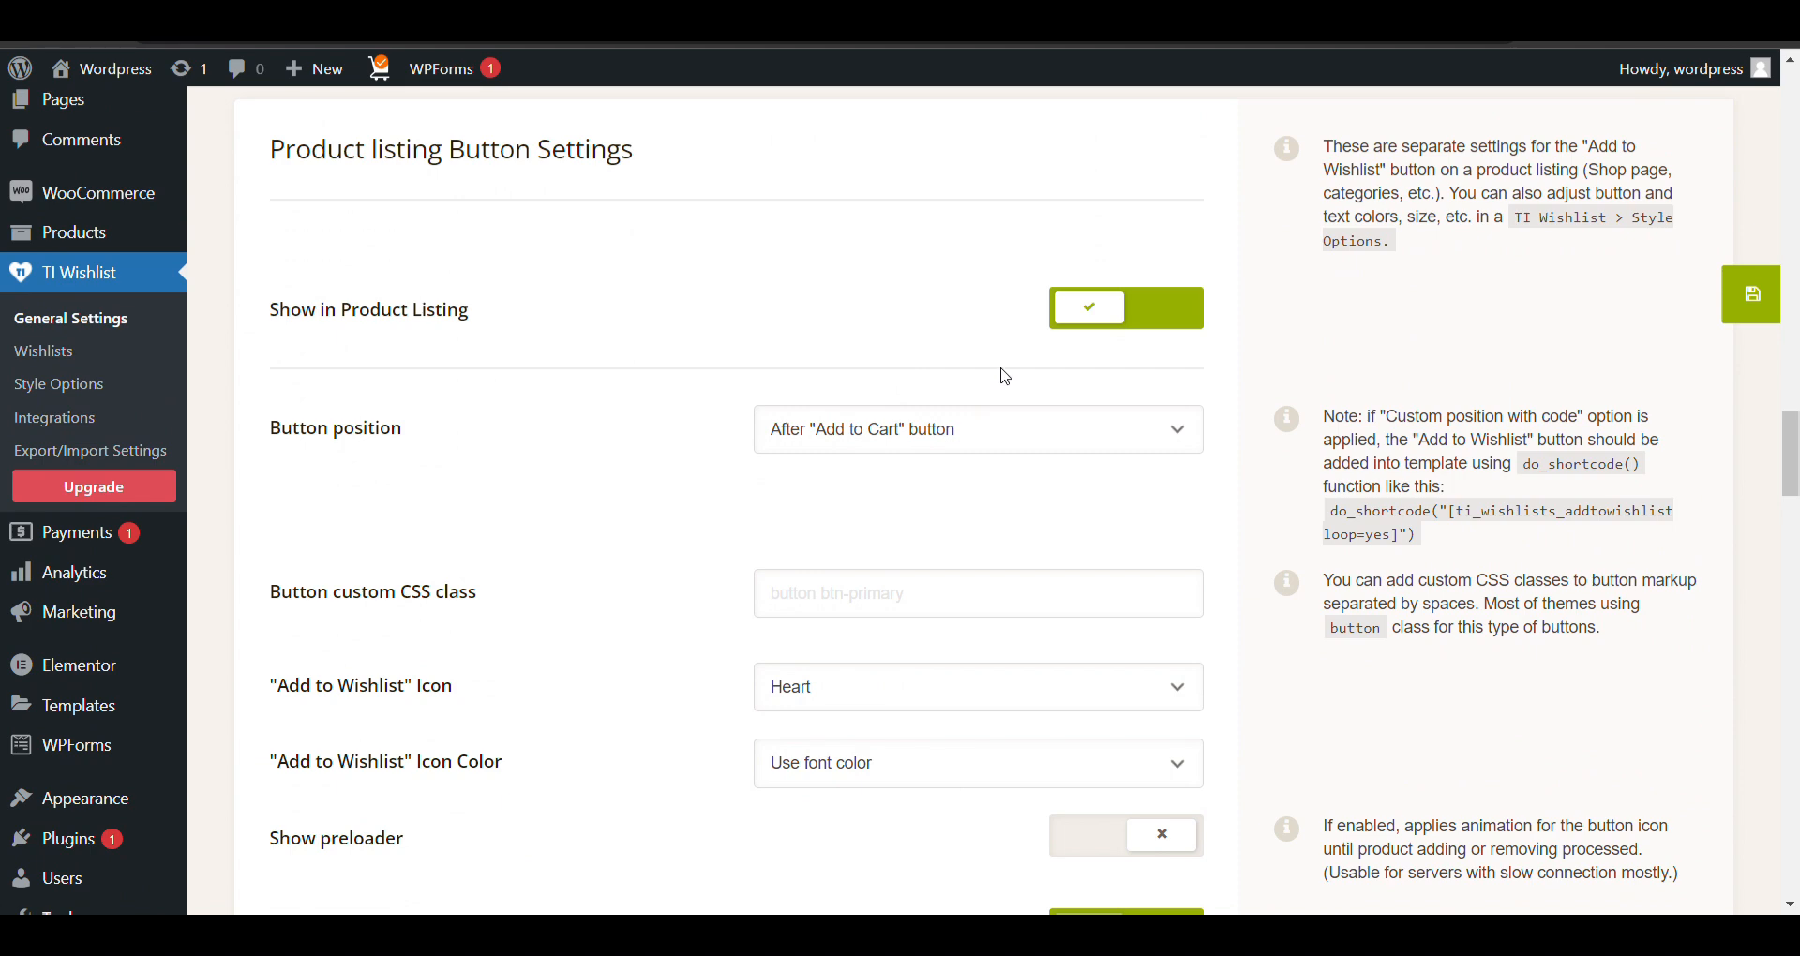
pyautogui.click(1126, 307)
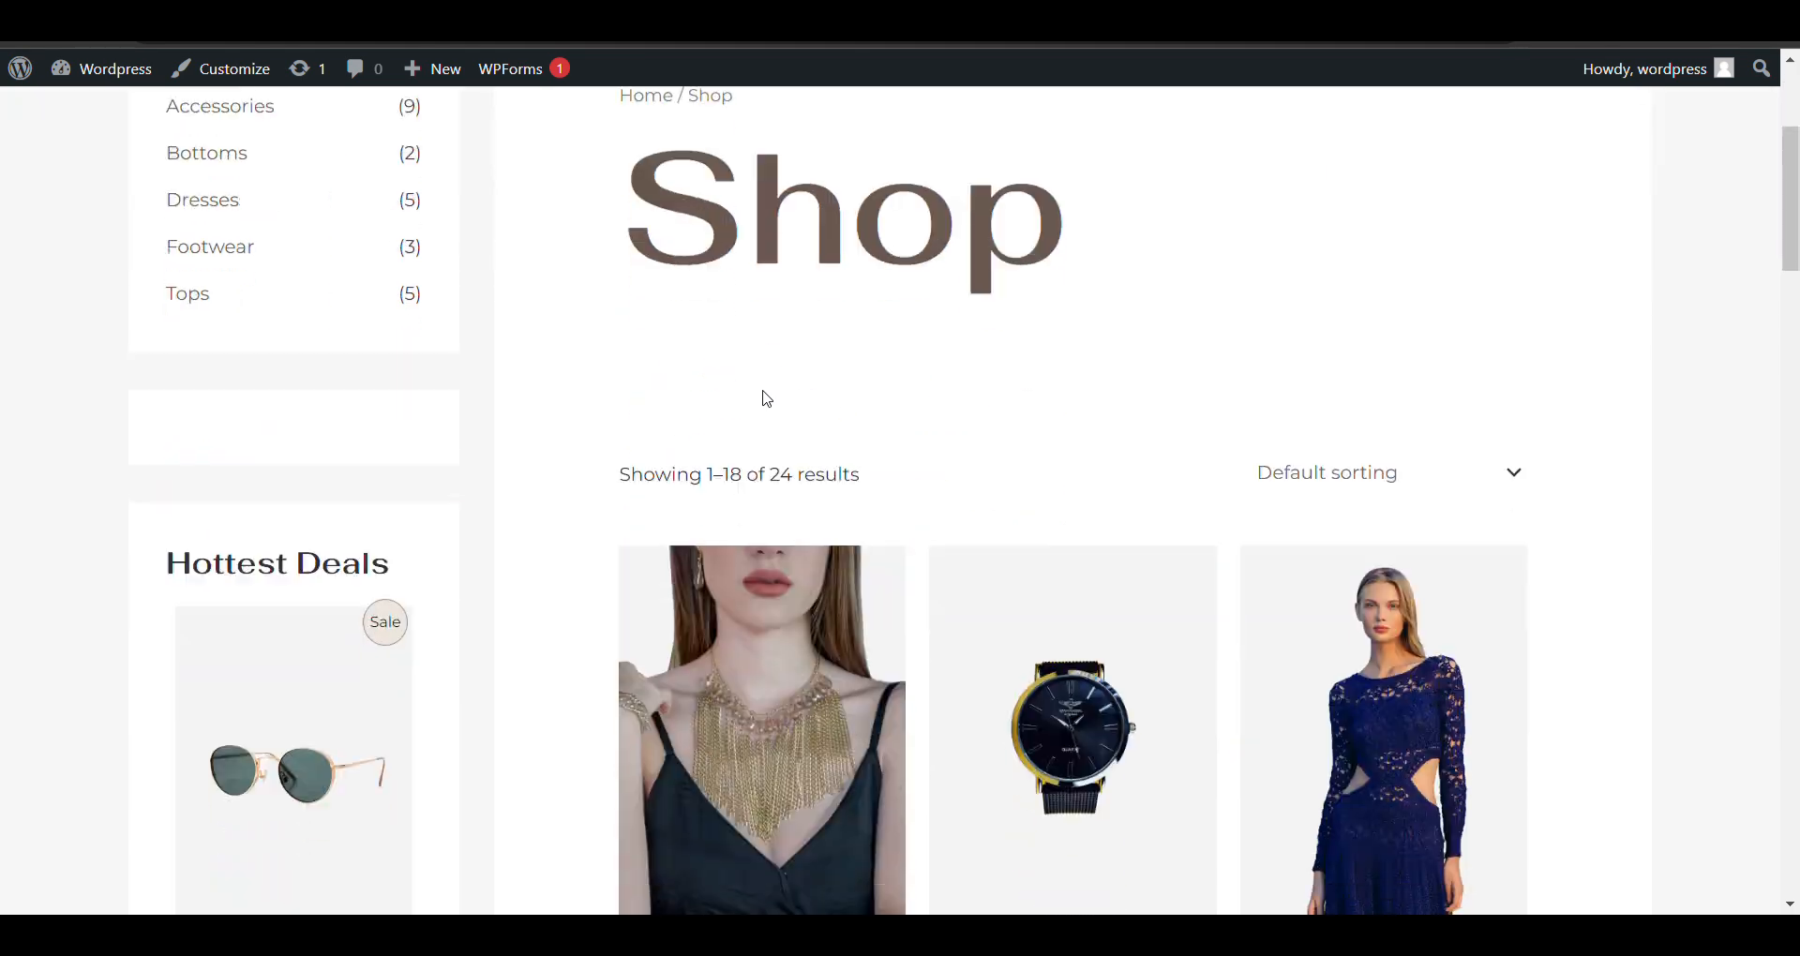
# Open the Allice gold necklace product page from the shop and add it to the wishlist.
pyautogui.scroll(-3)
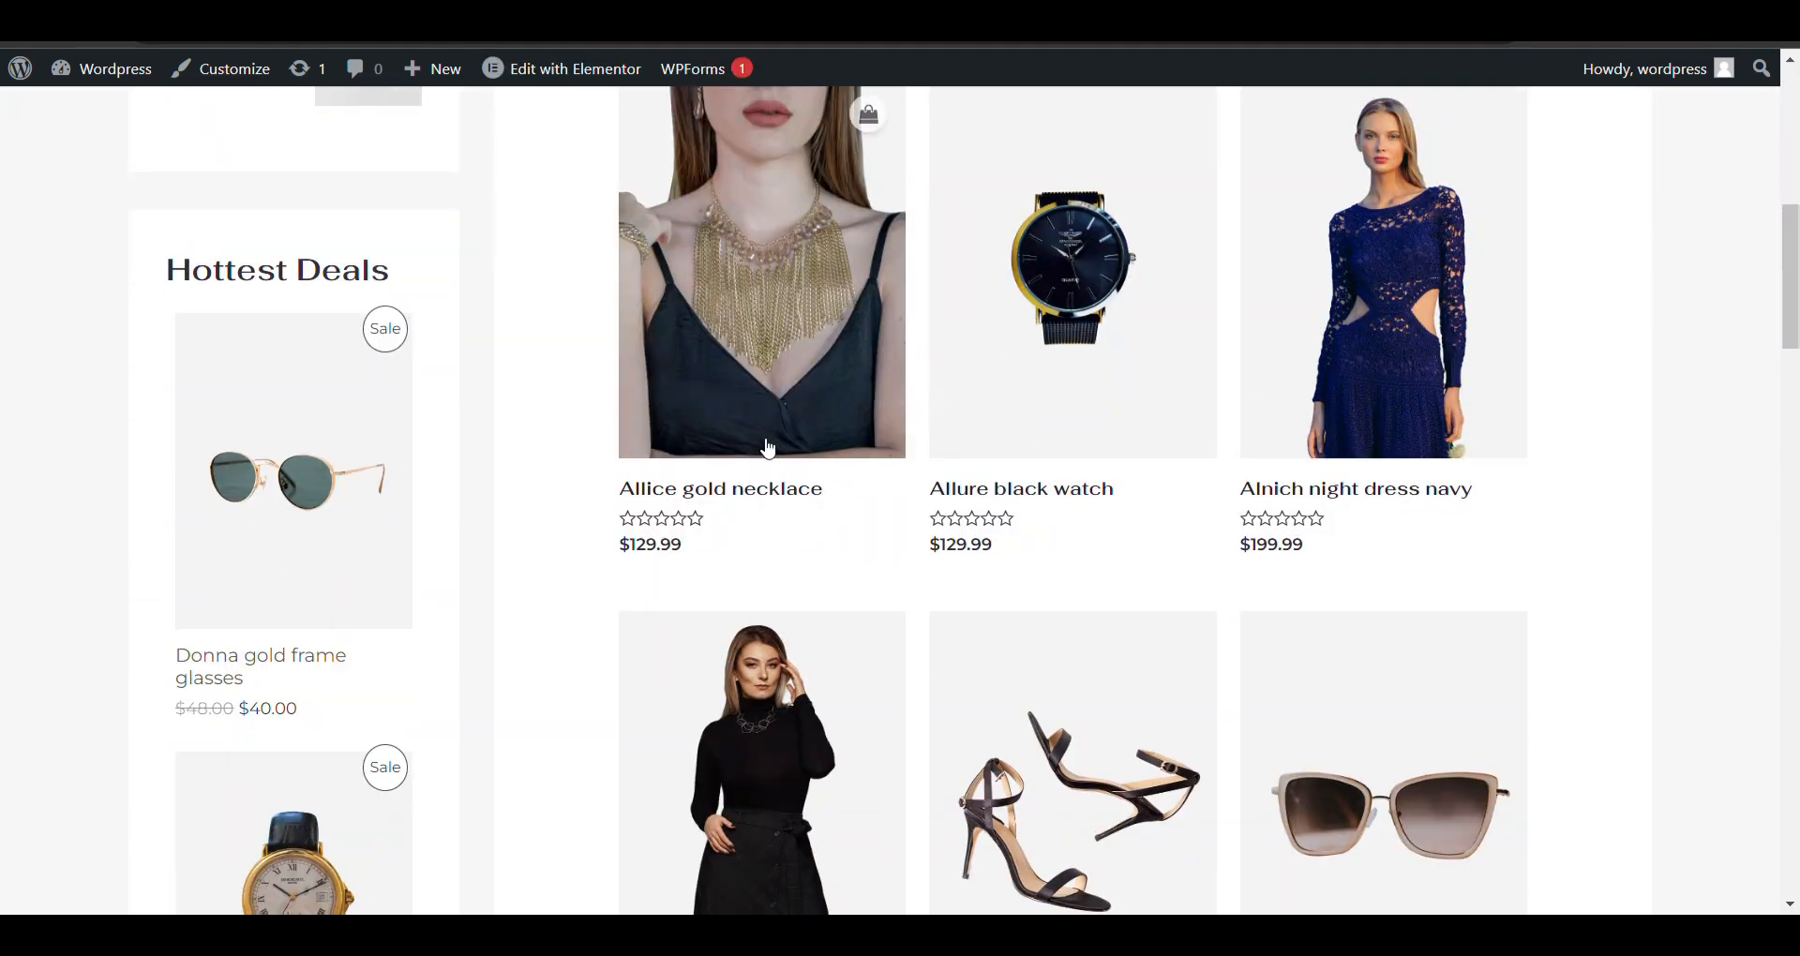
pyautogui.click(720, 488)
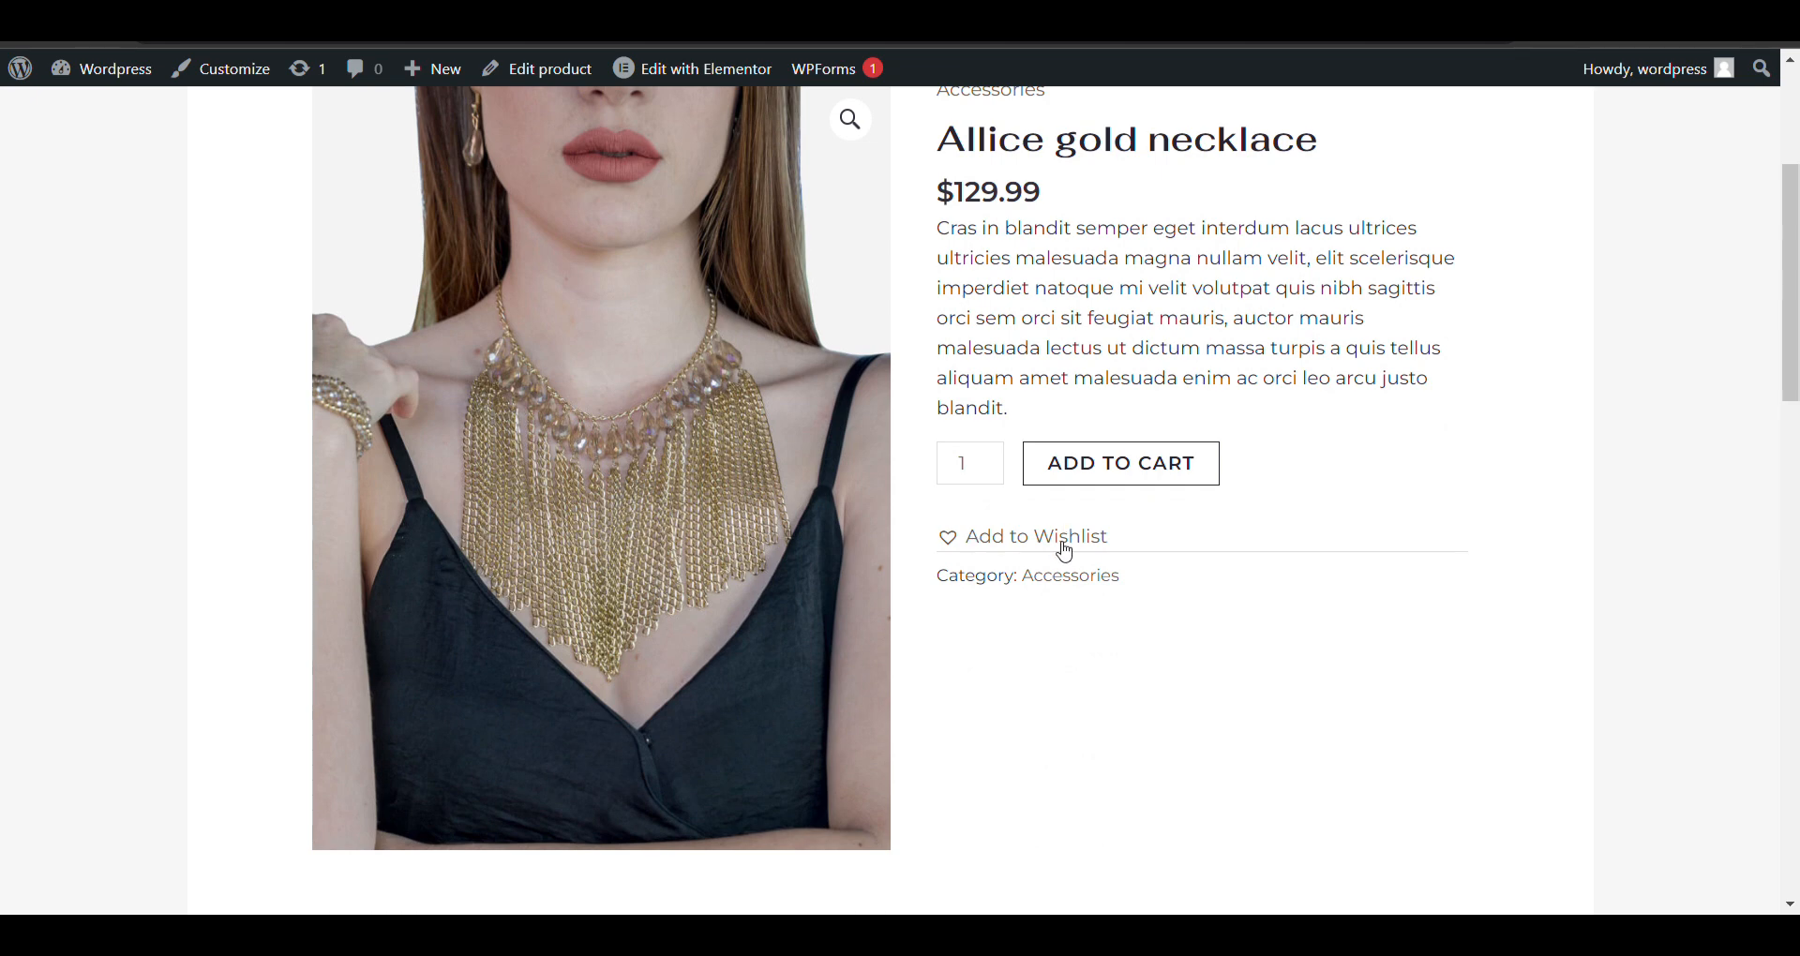
pyautogui.click(1034, 536)
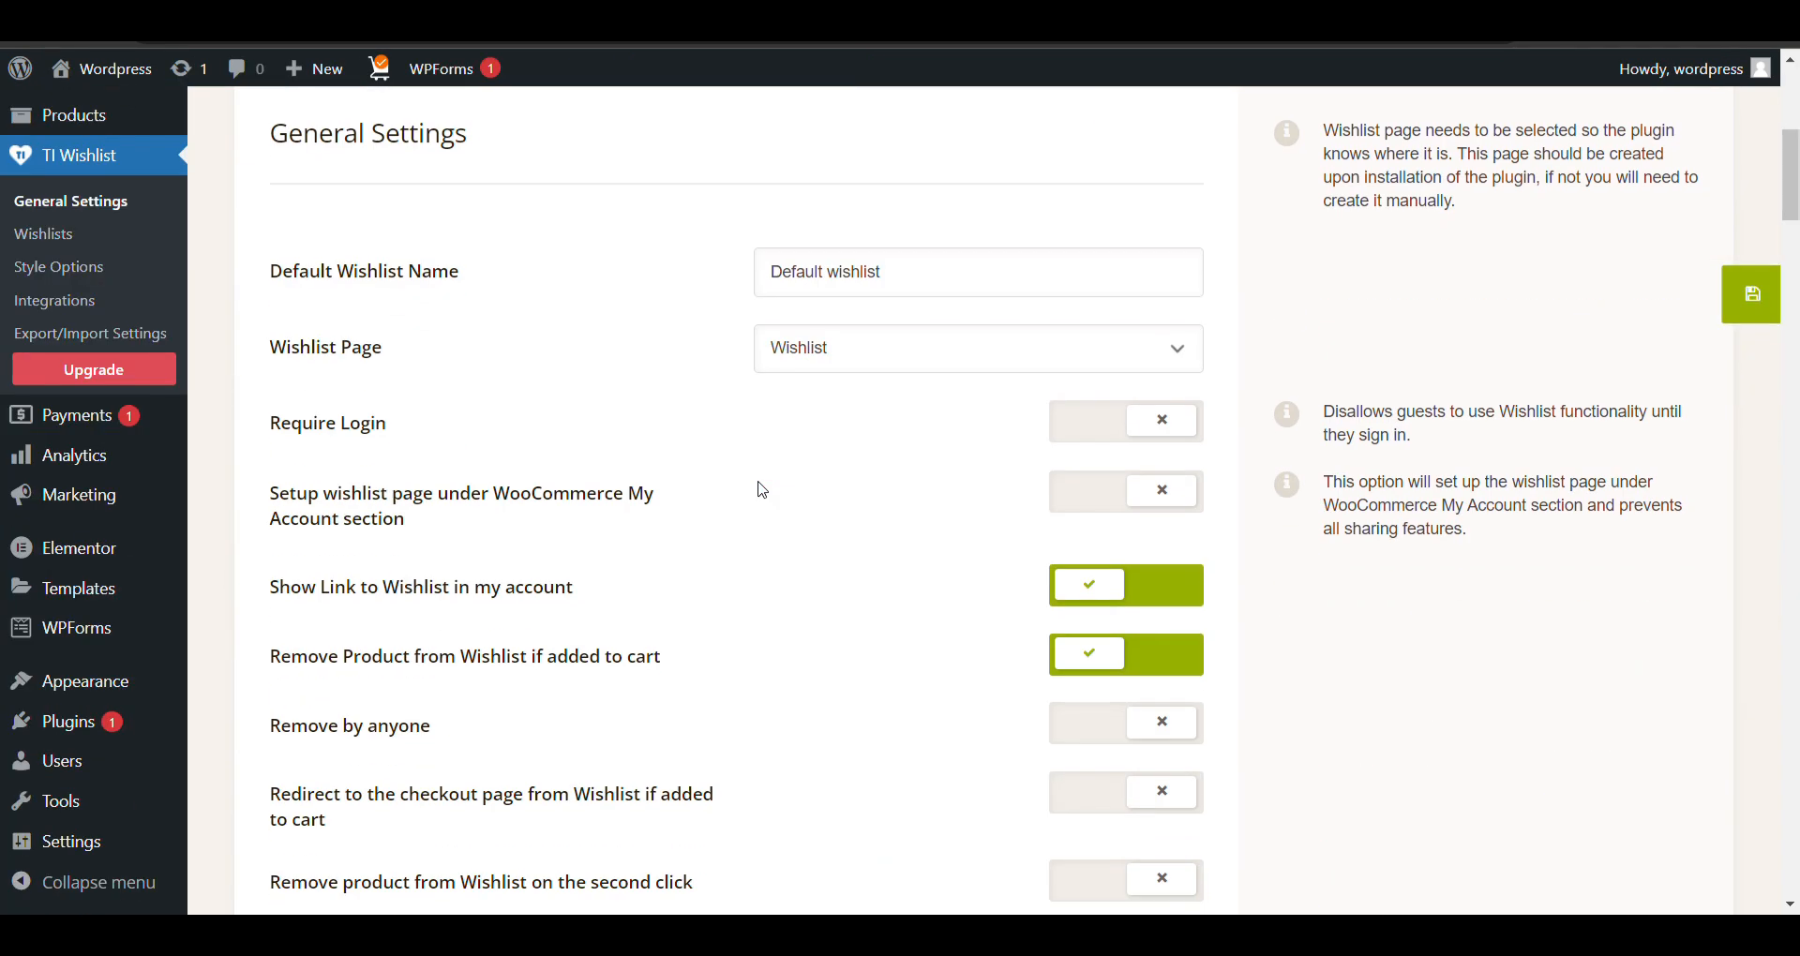
# Switch on second-click product removal and the My Account wishlist page option.
pyautogui.scroll(-3)
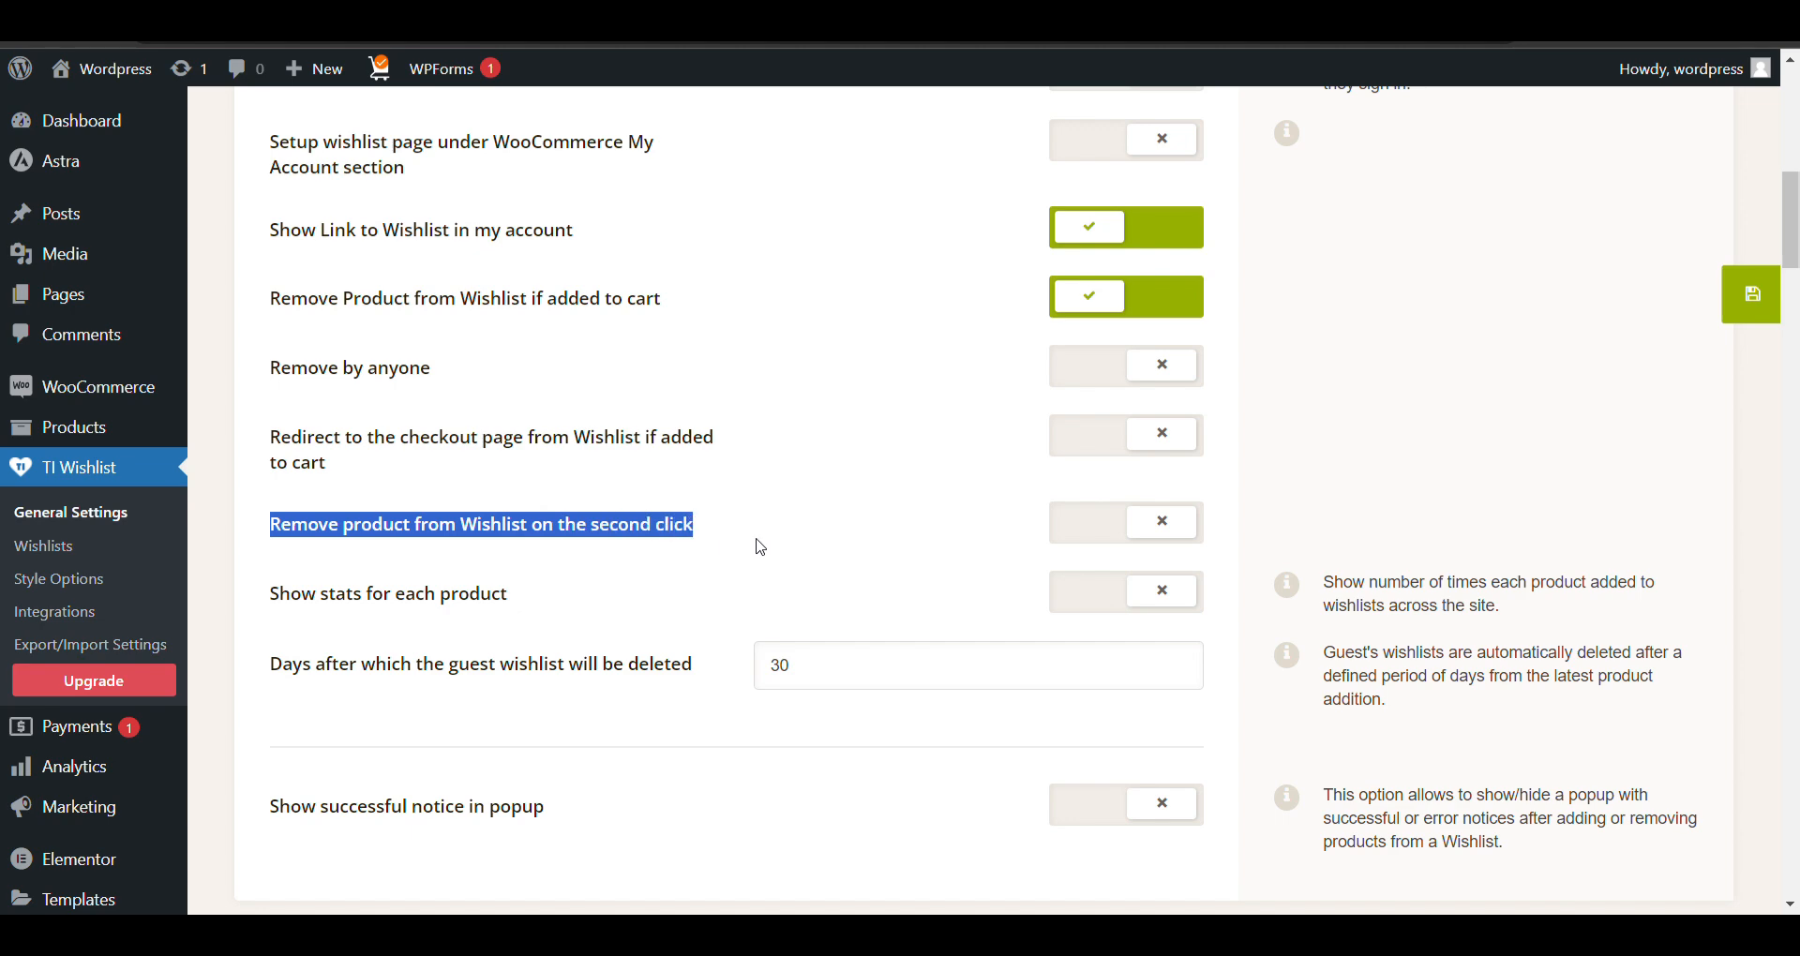
pyautogui.moveTo(966, 523)
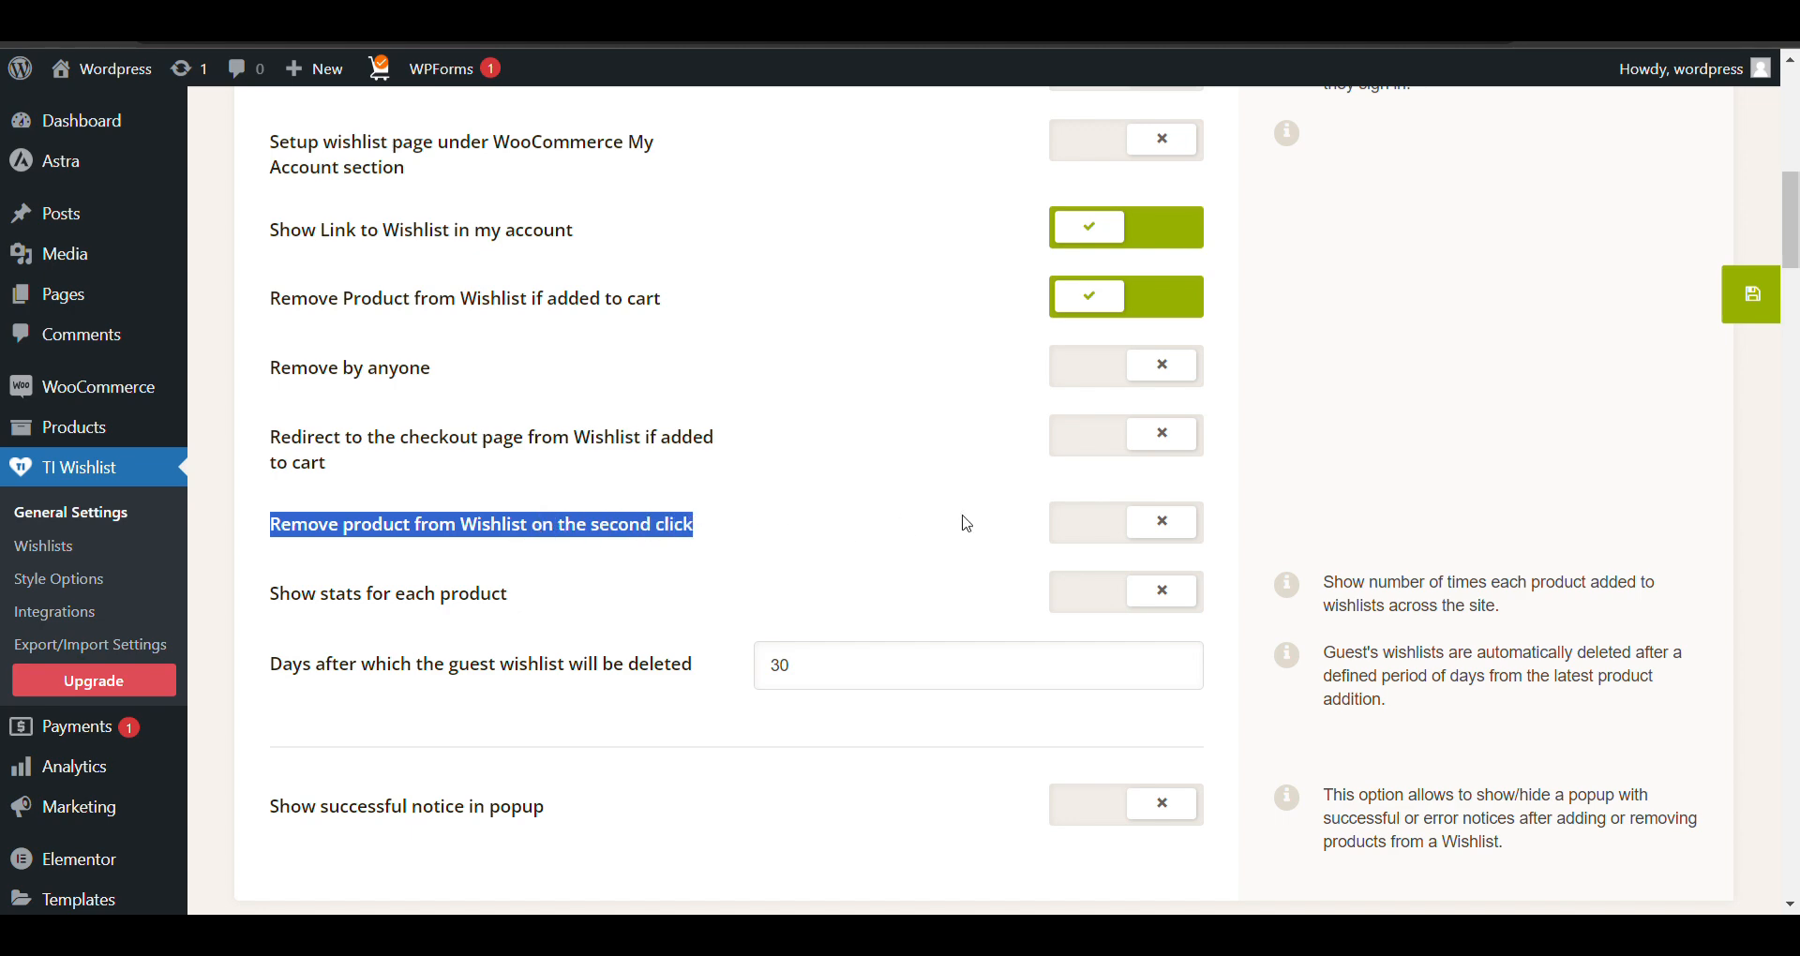
pyautogui.click(1161, 522)
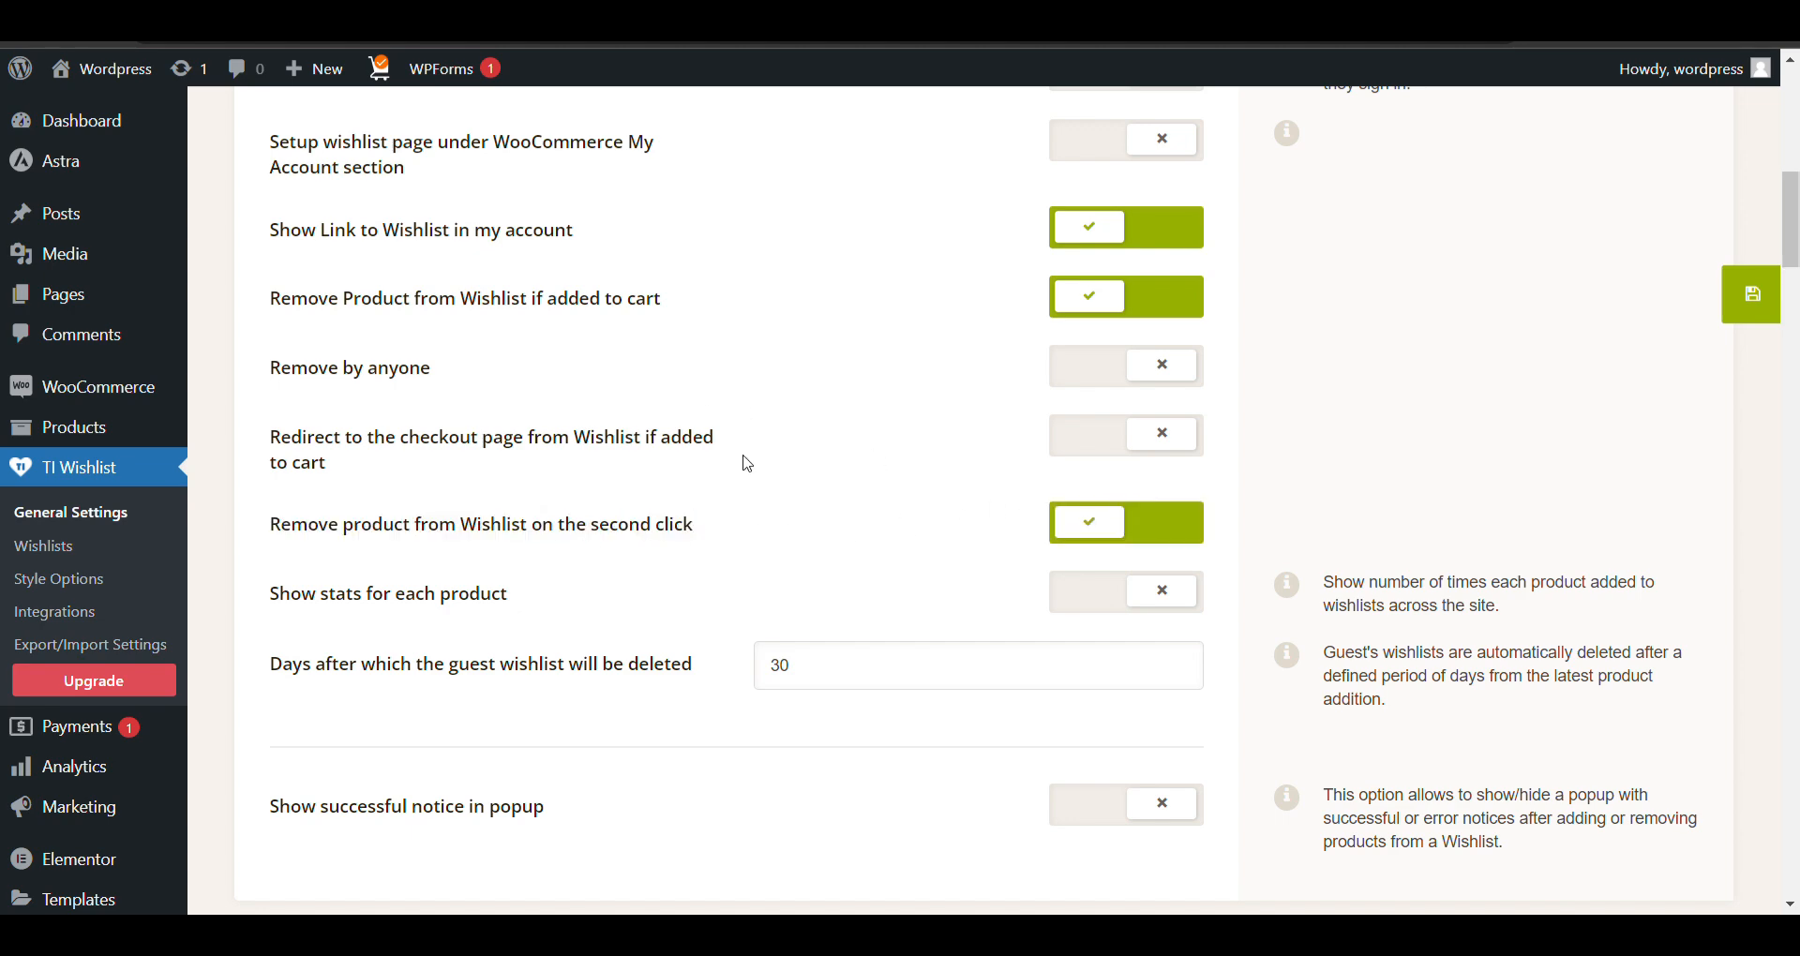
pyautogui.scroll(-3)
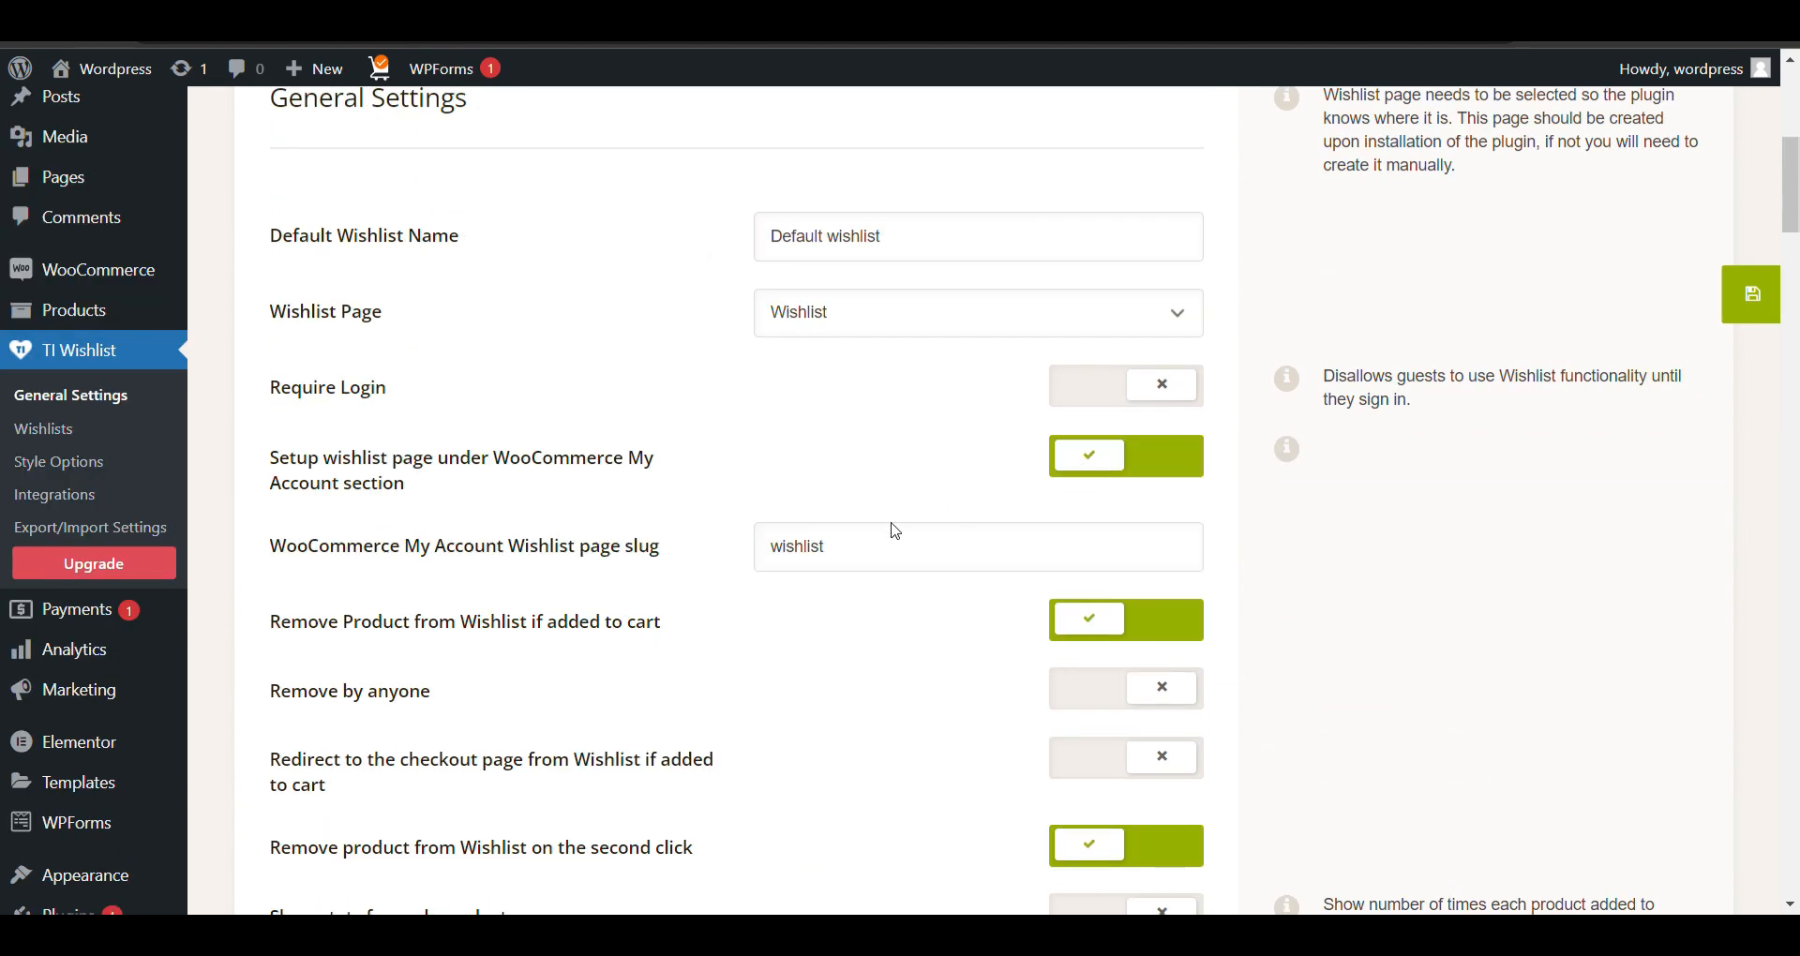
pyautogui.scroll(-3)
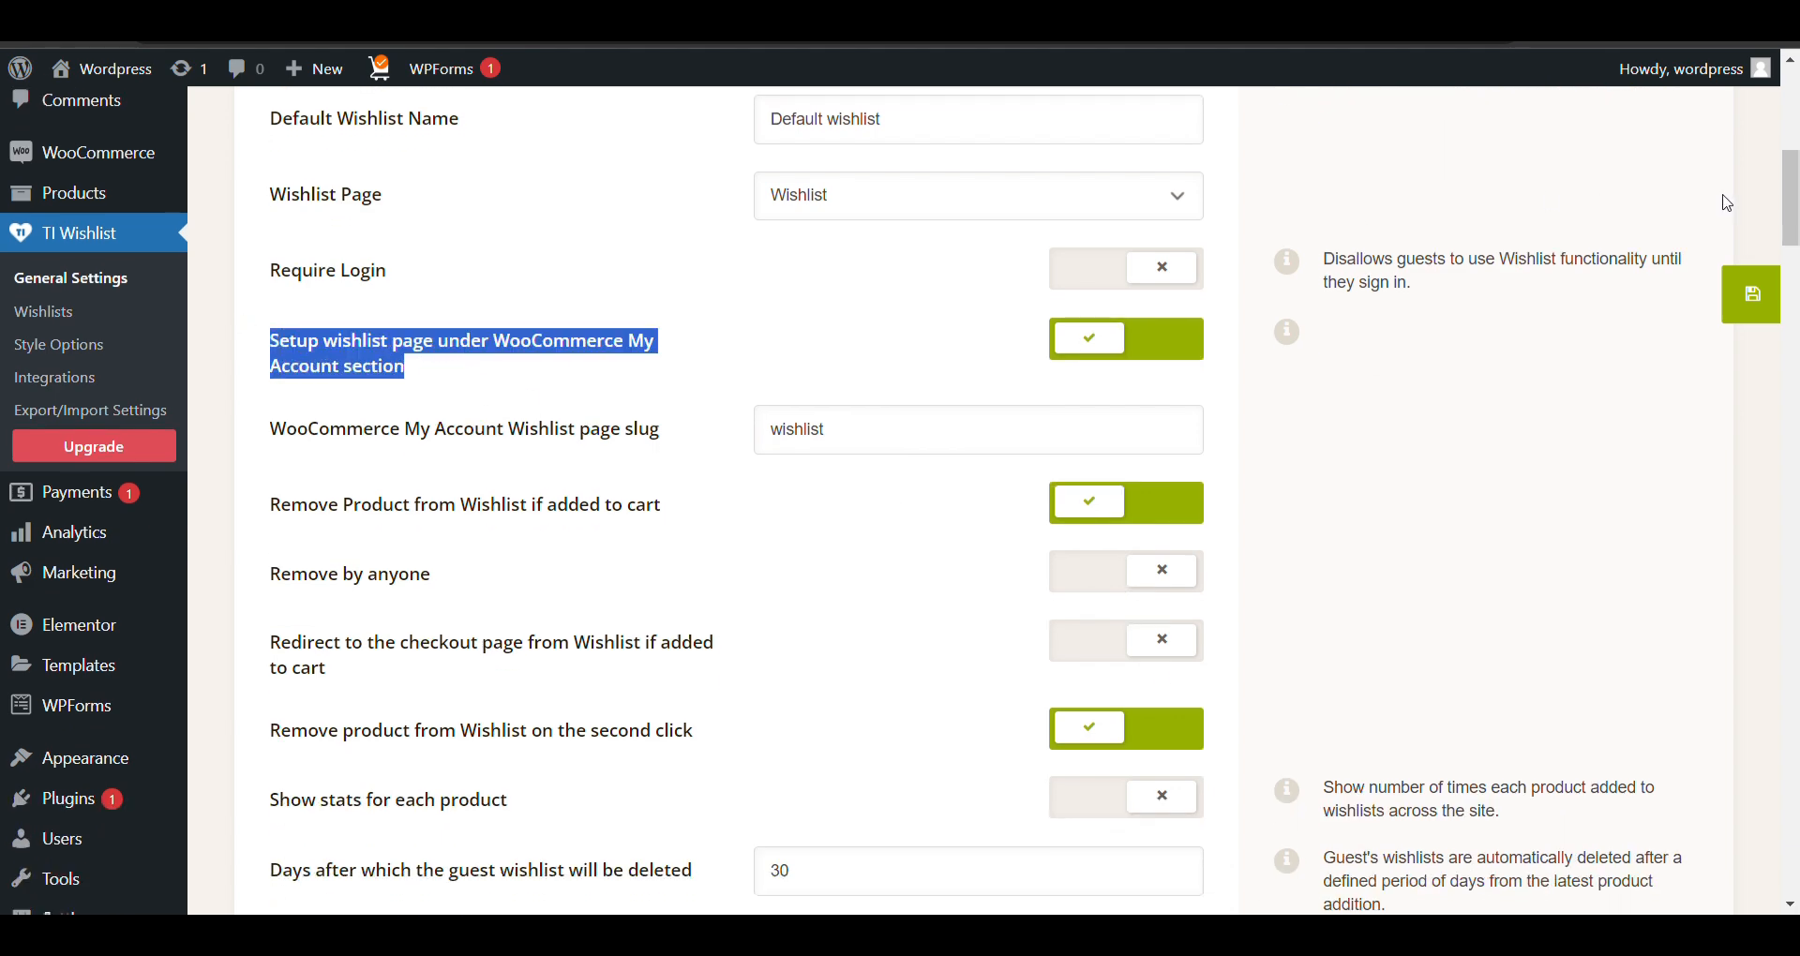
pyautogui.scroll(3)
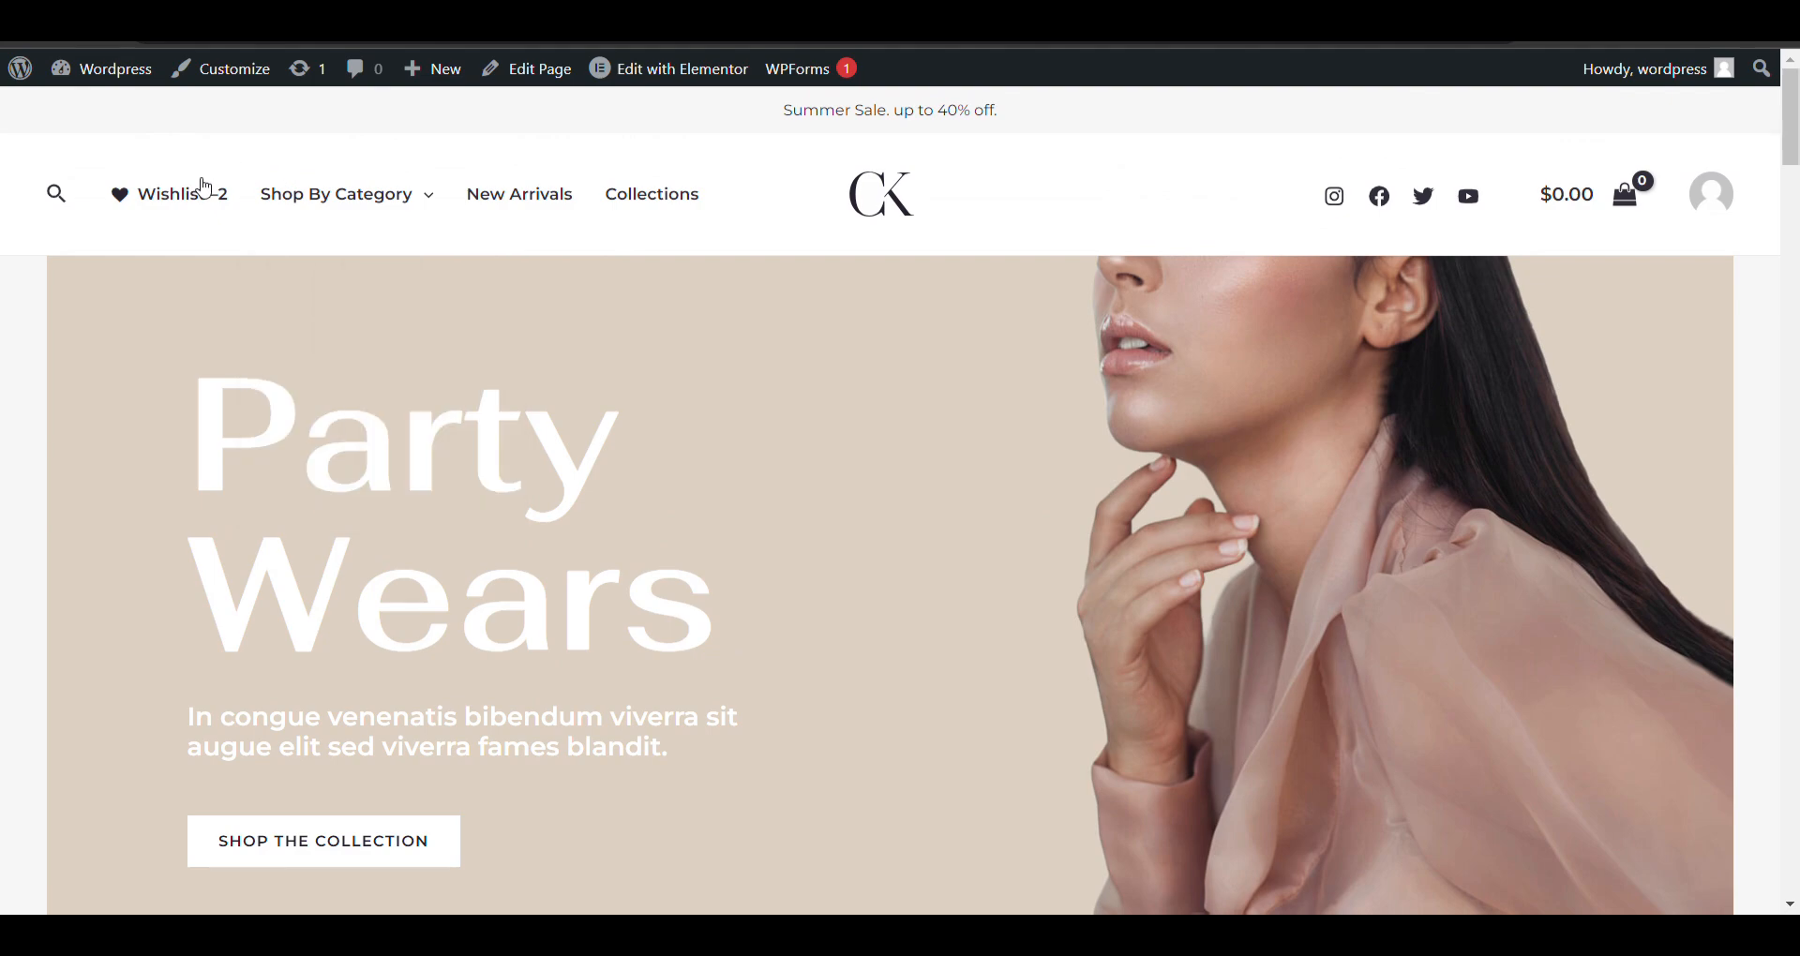
# Add the Spark nigh party dress green and open the My Account Wishlist tab.
pyautogui.scroll(-3)
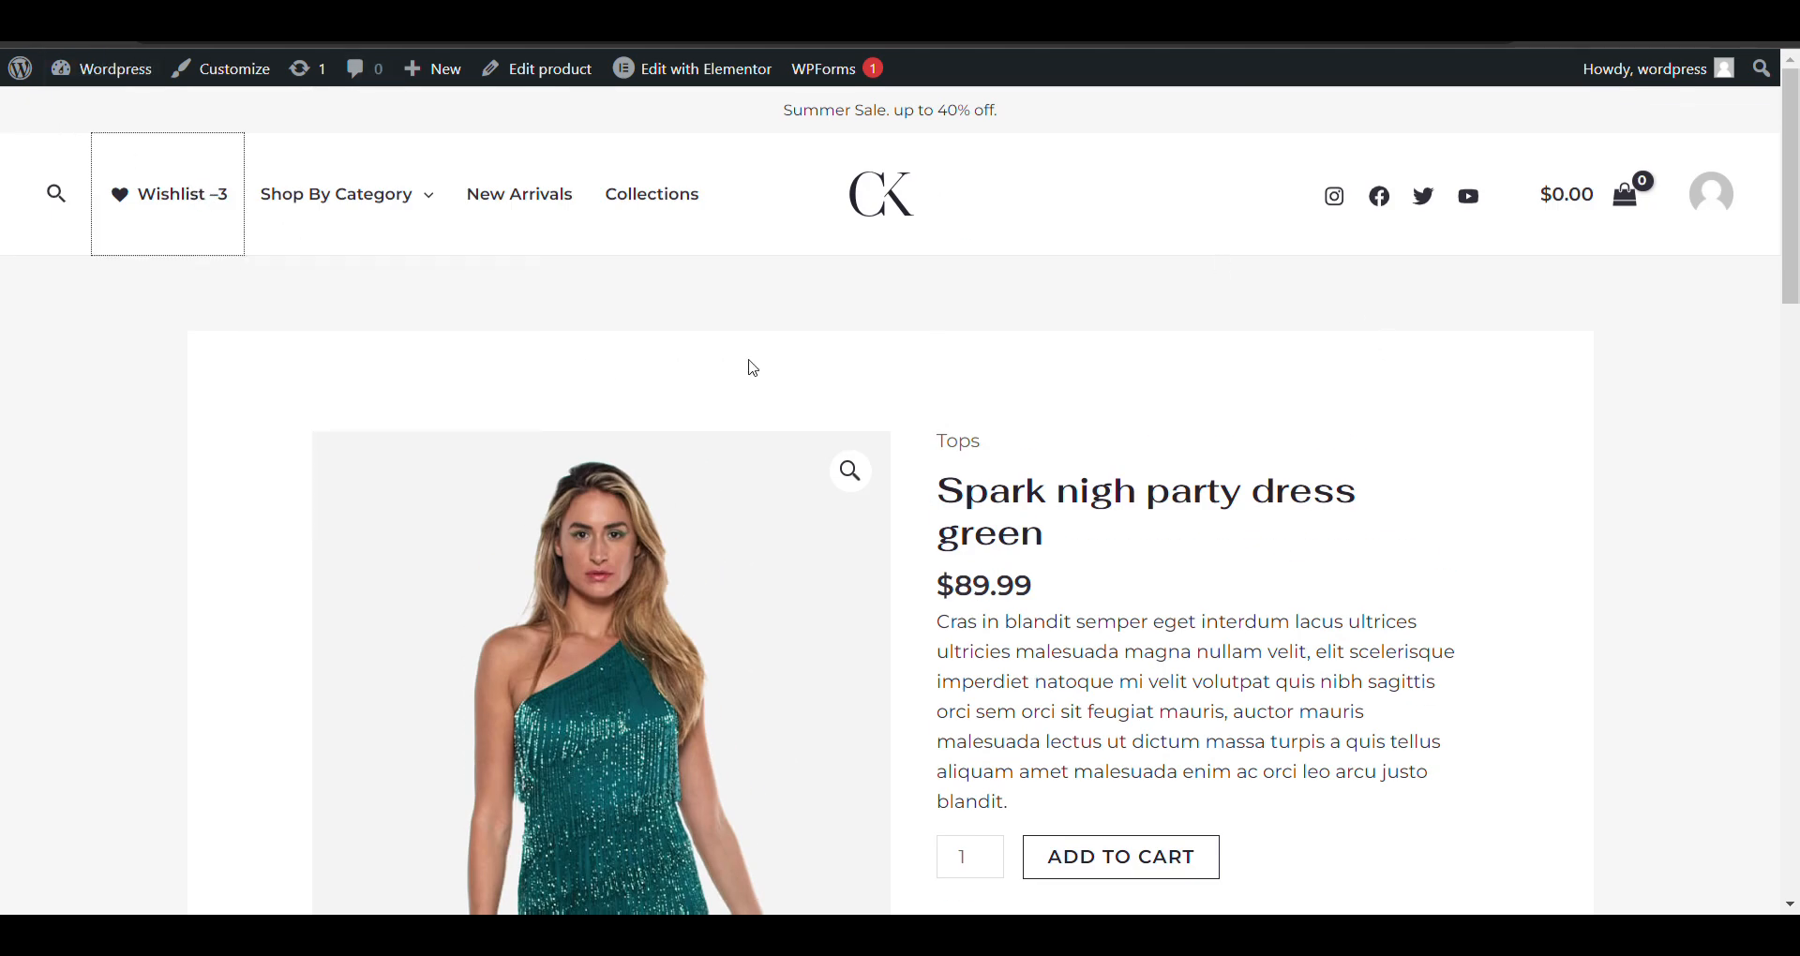
pyautogui.click(169, 194)
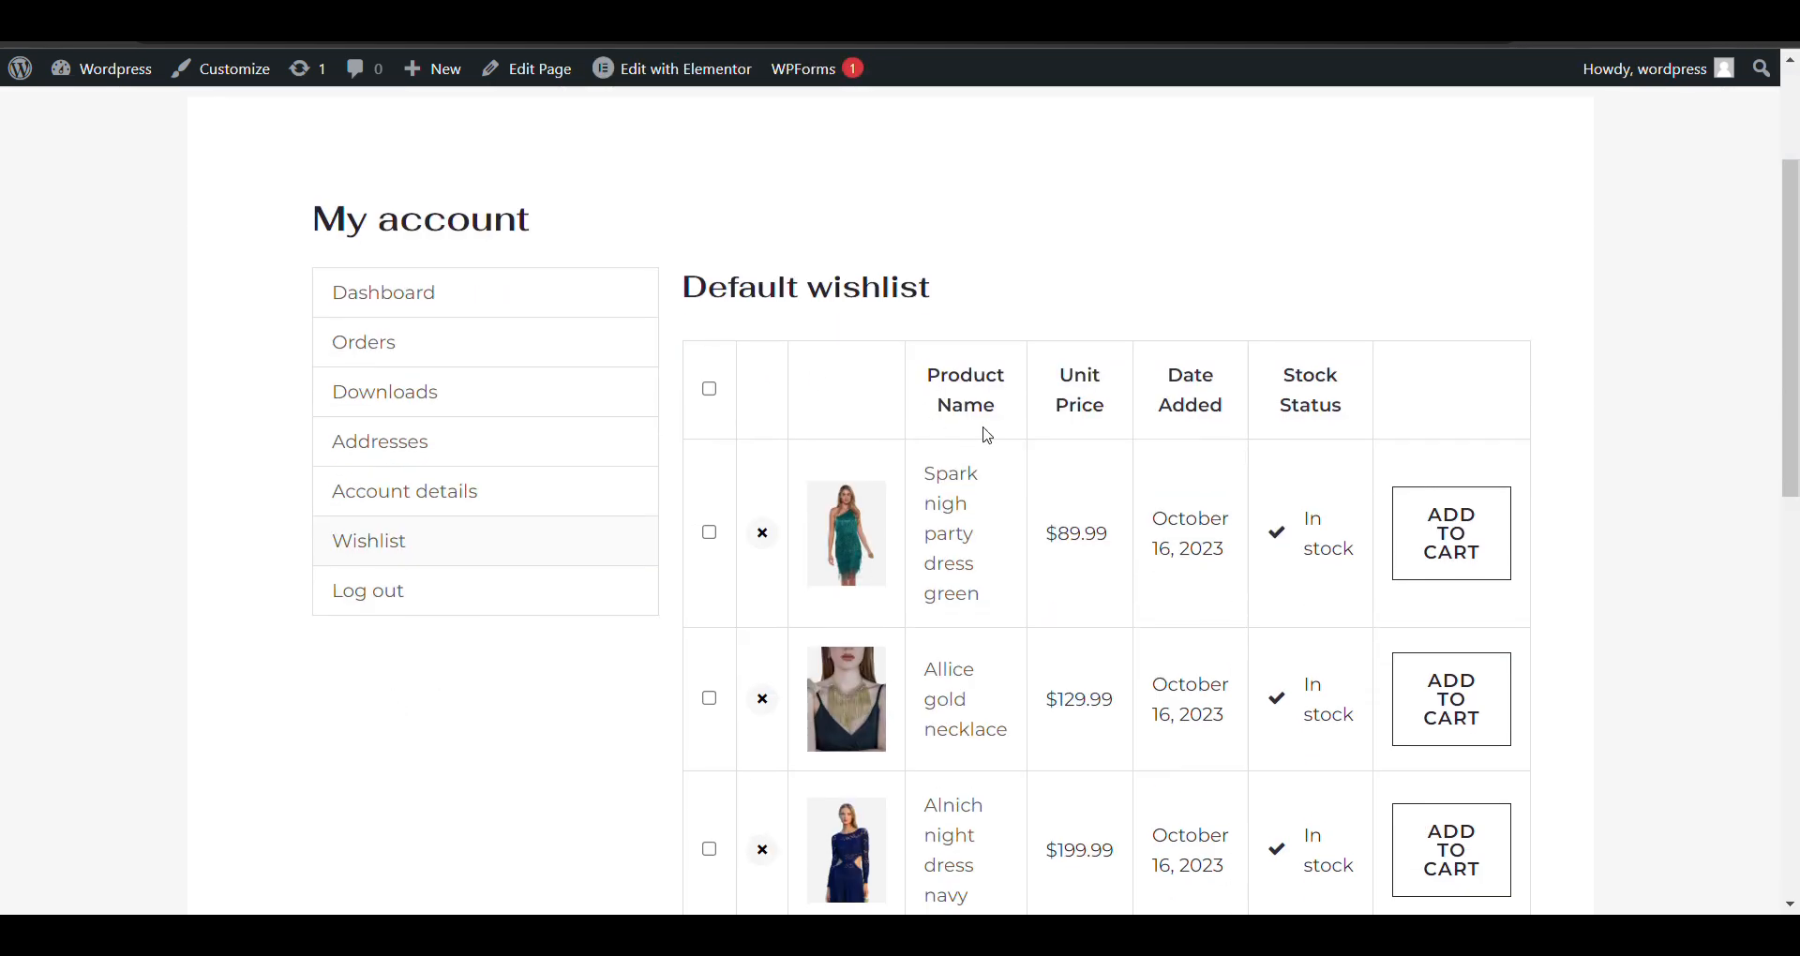
pyautogui.scroll(-3)
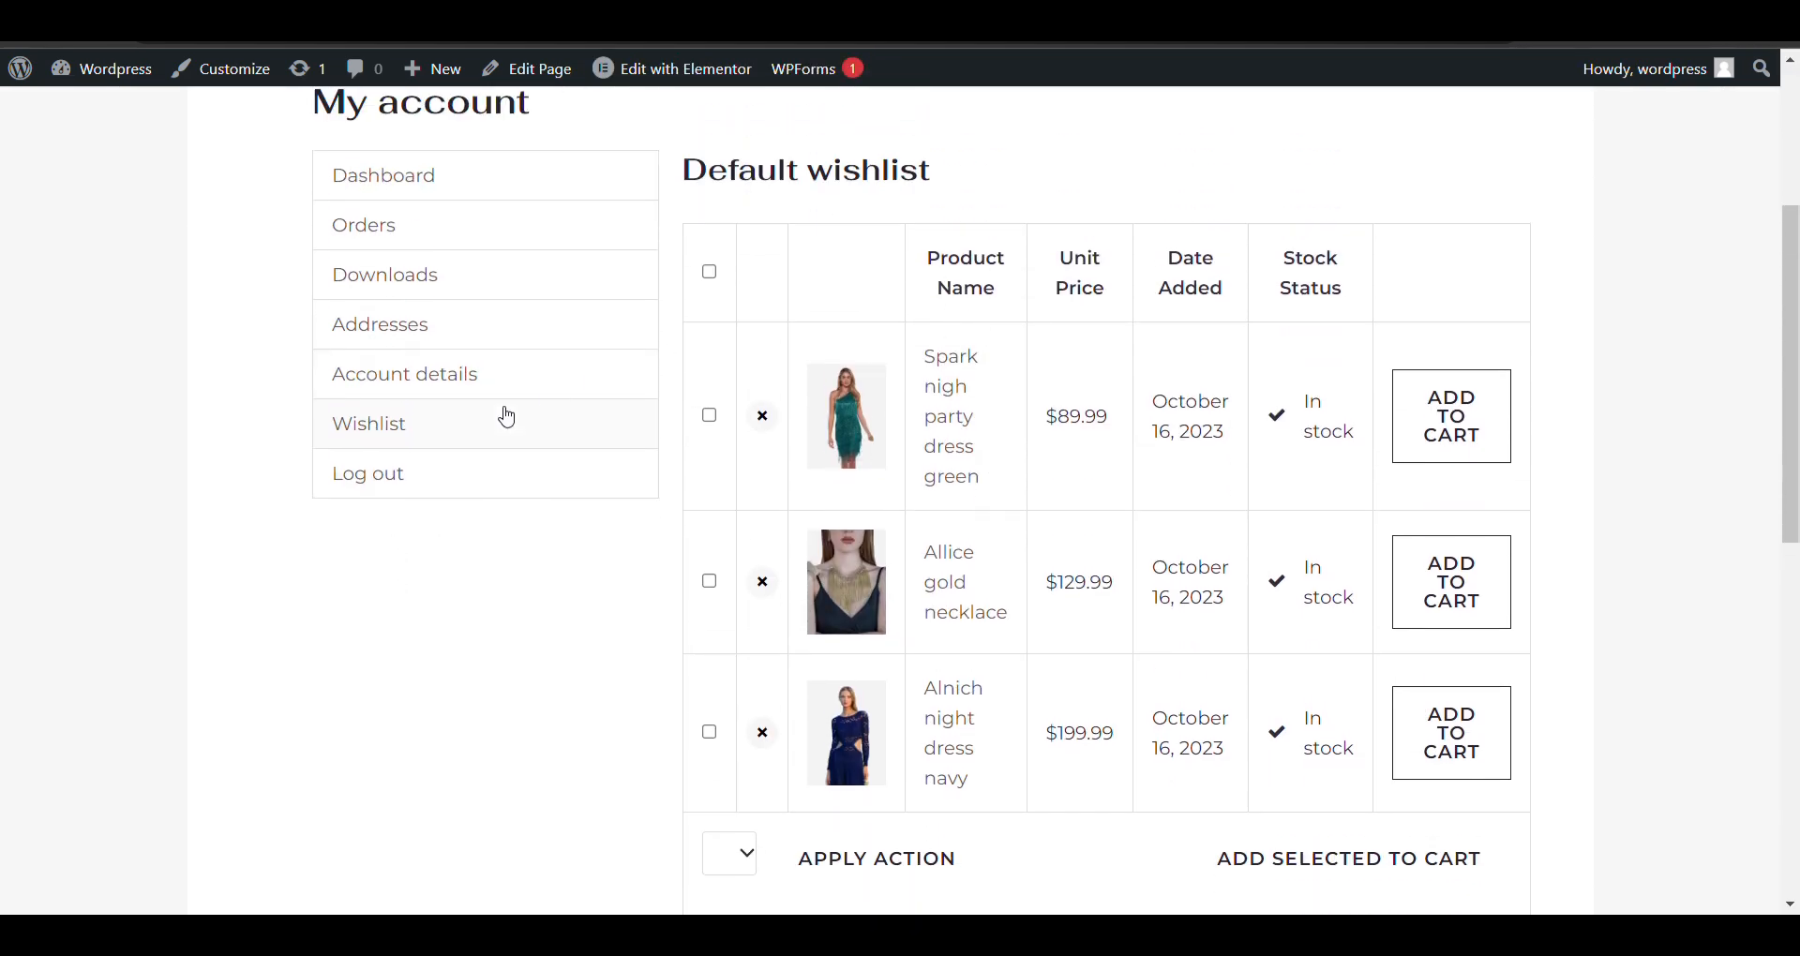
pyautogui.moveTo(1450, 416)
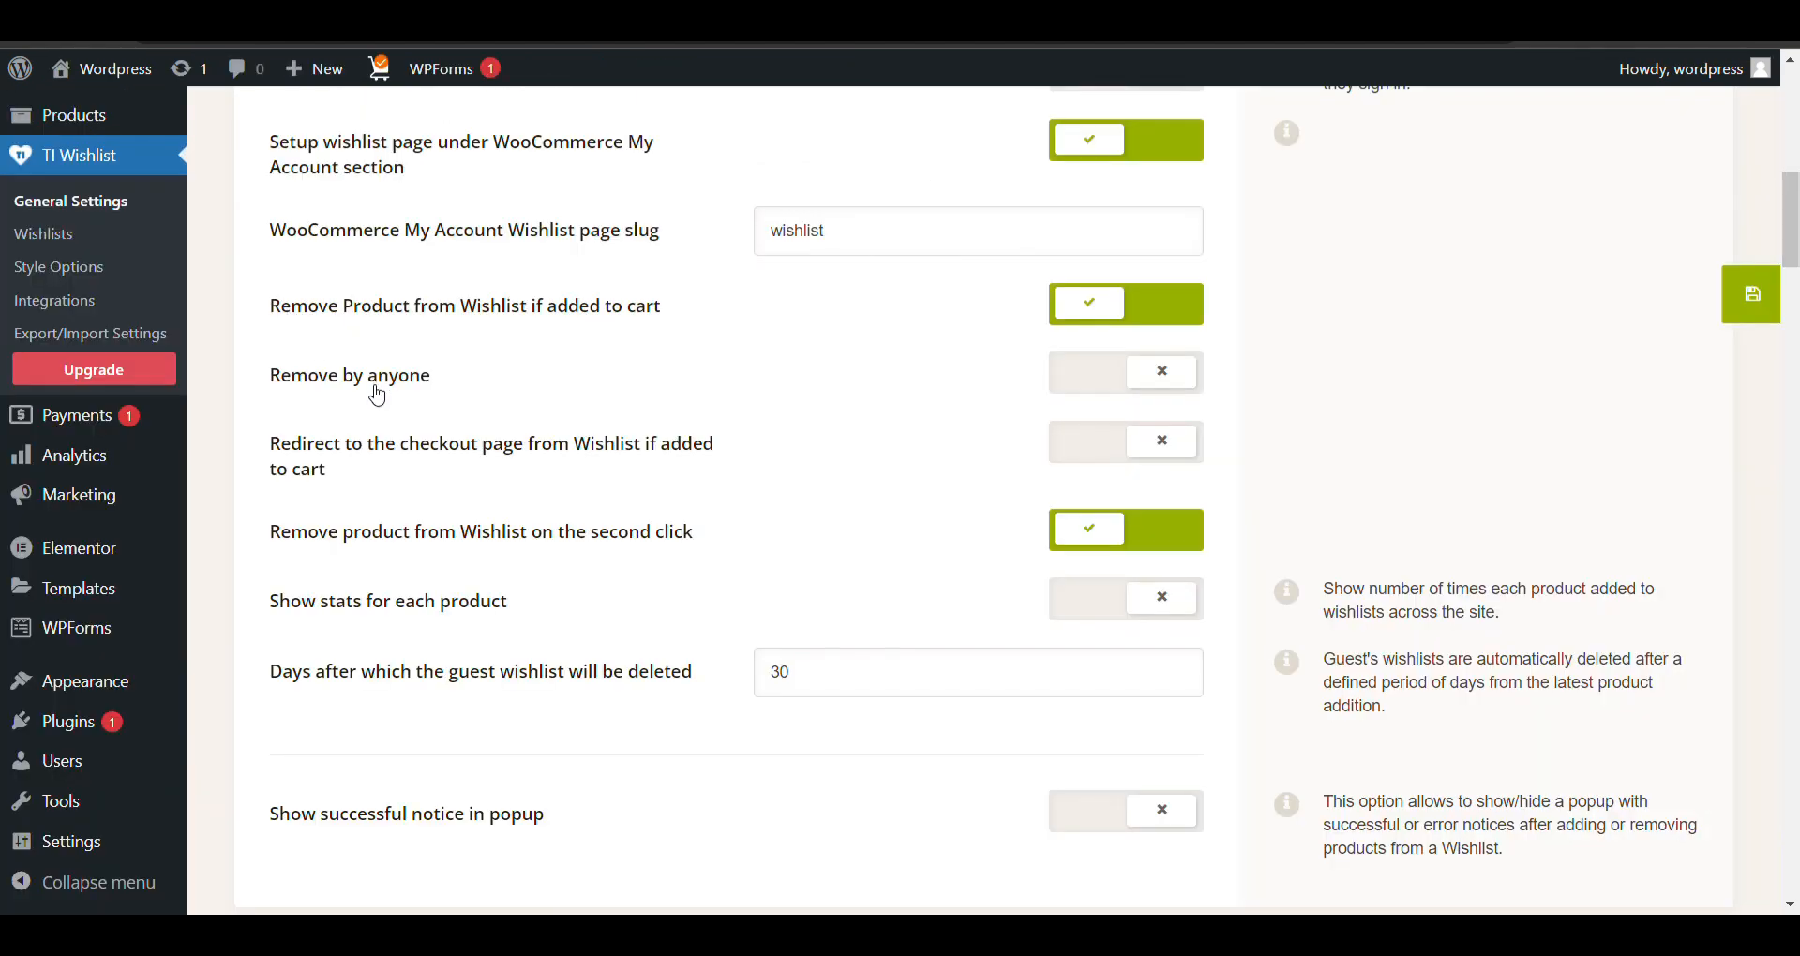
pyautogui.moveTo(303, 472)
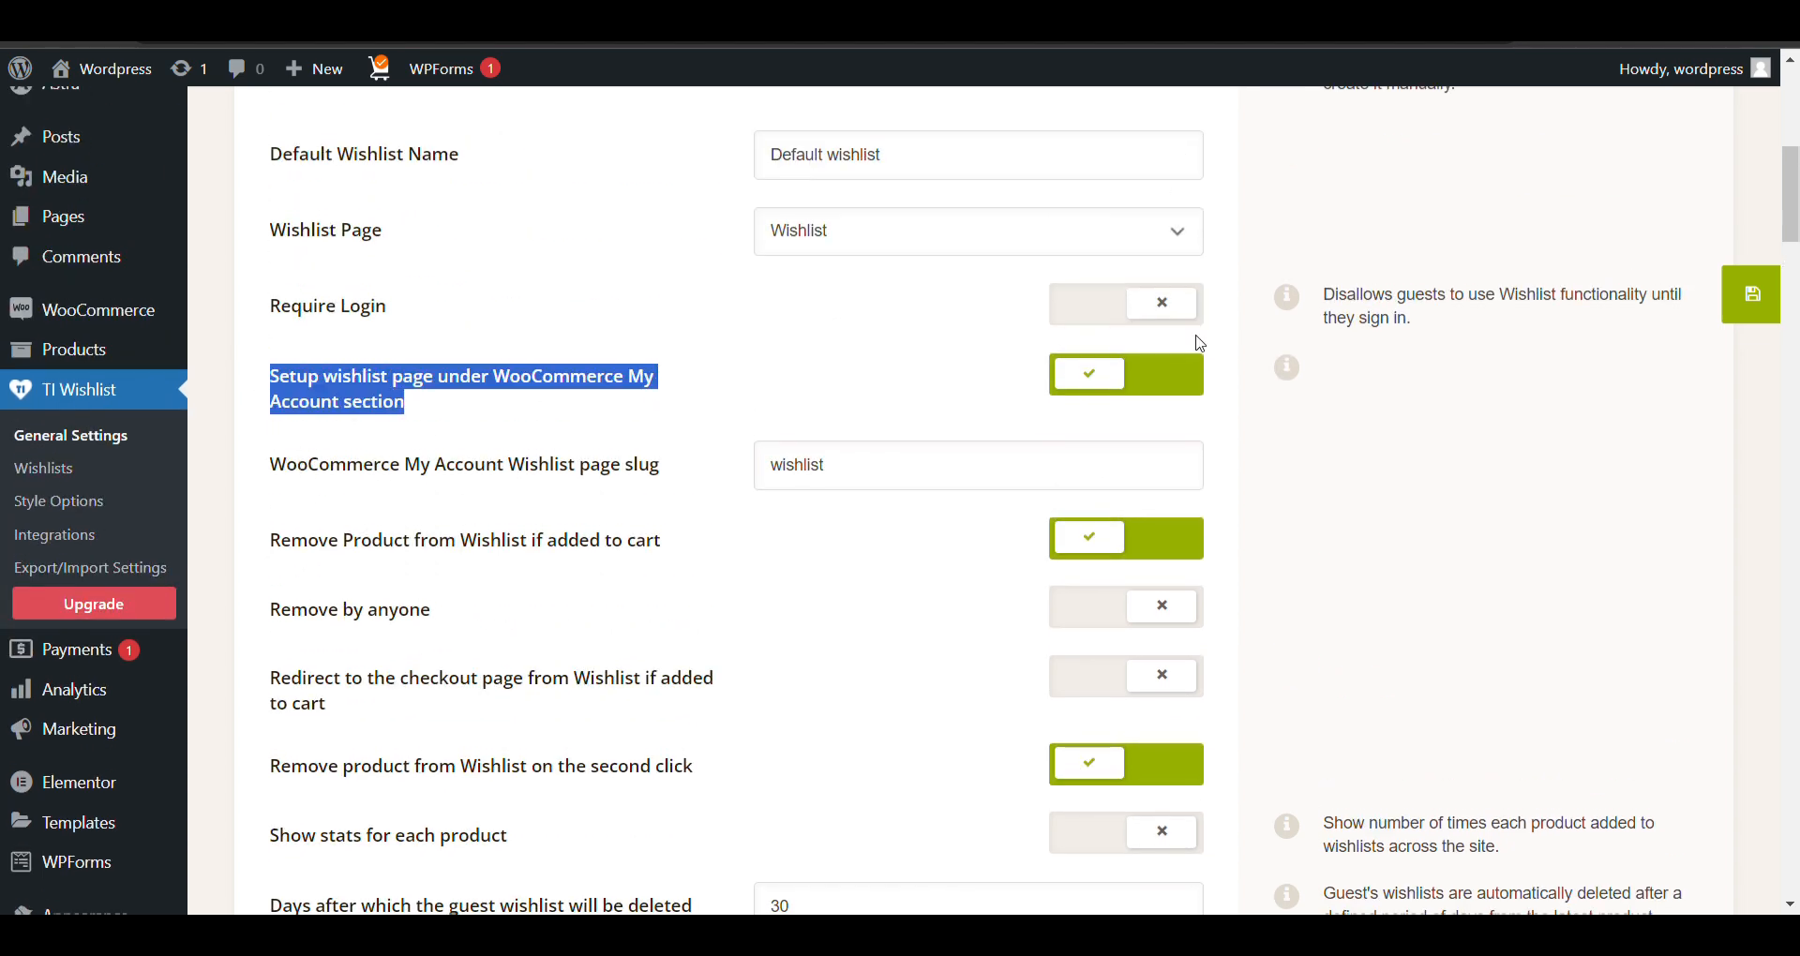
# Toggle the 'Setup wishlist page under My Account' option and review the general options.
pyautogui.click(1162, 375)
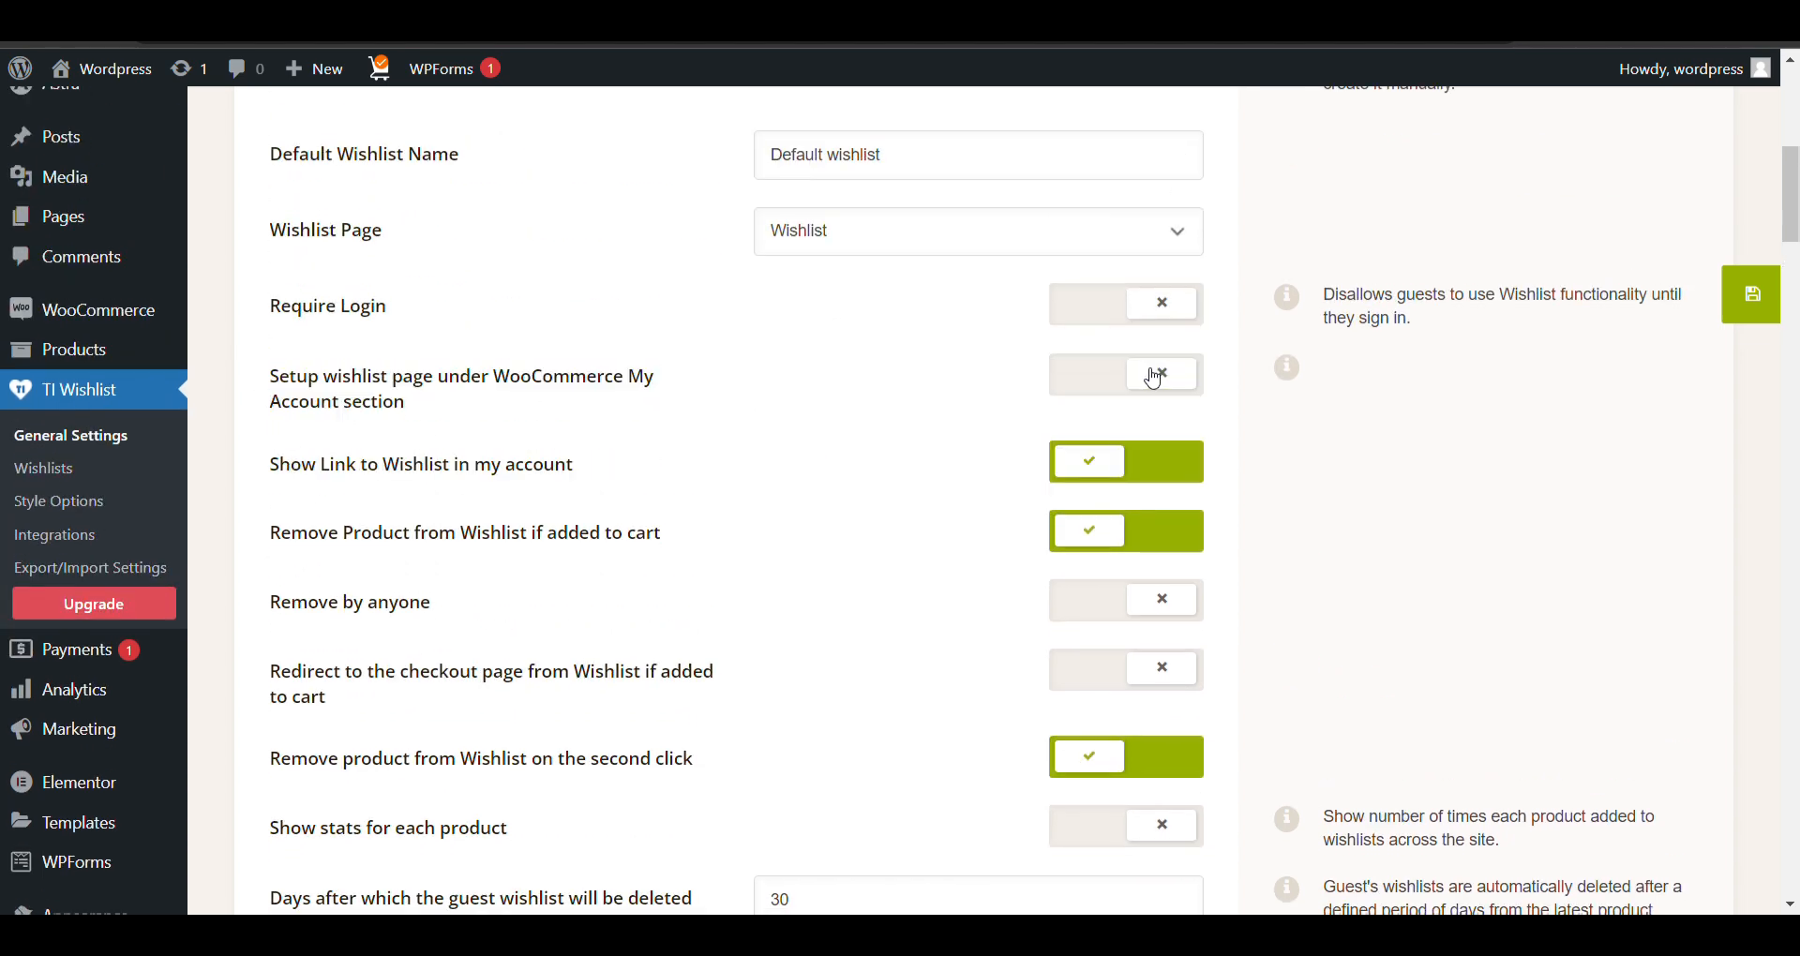
pyautogui.scroll(-3)
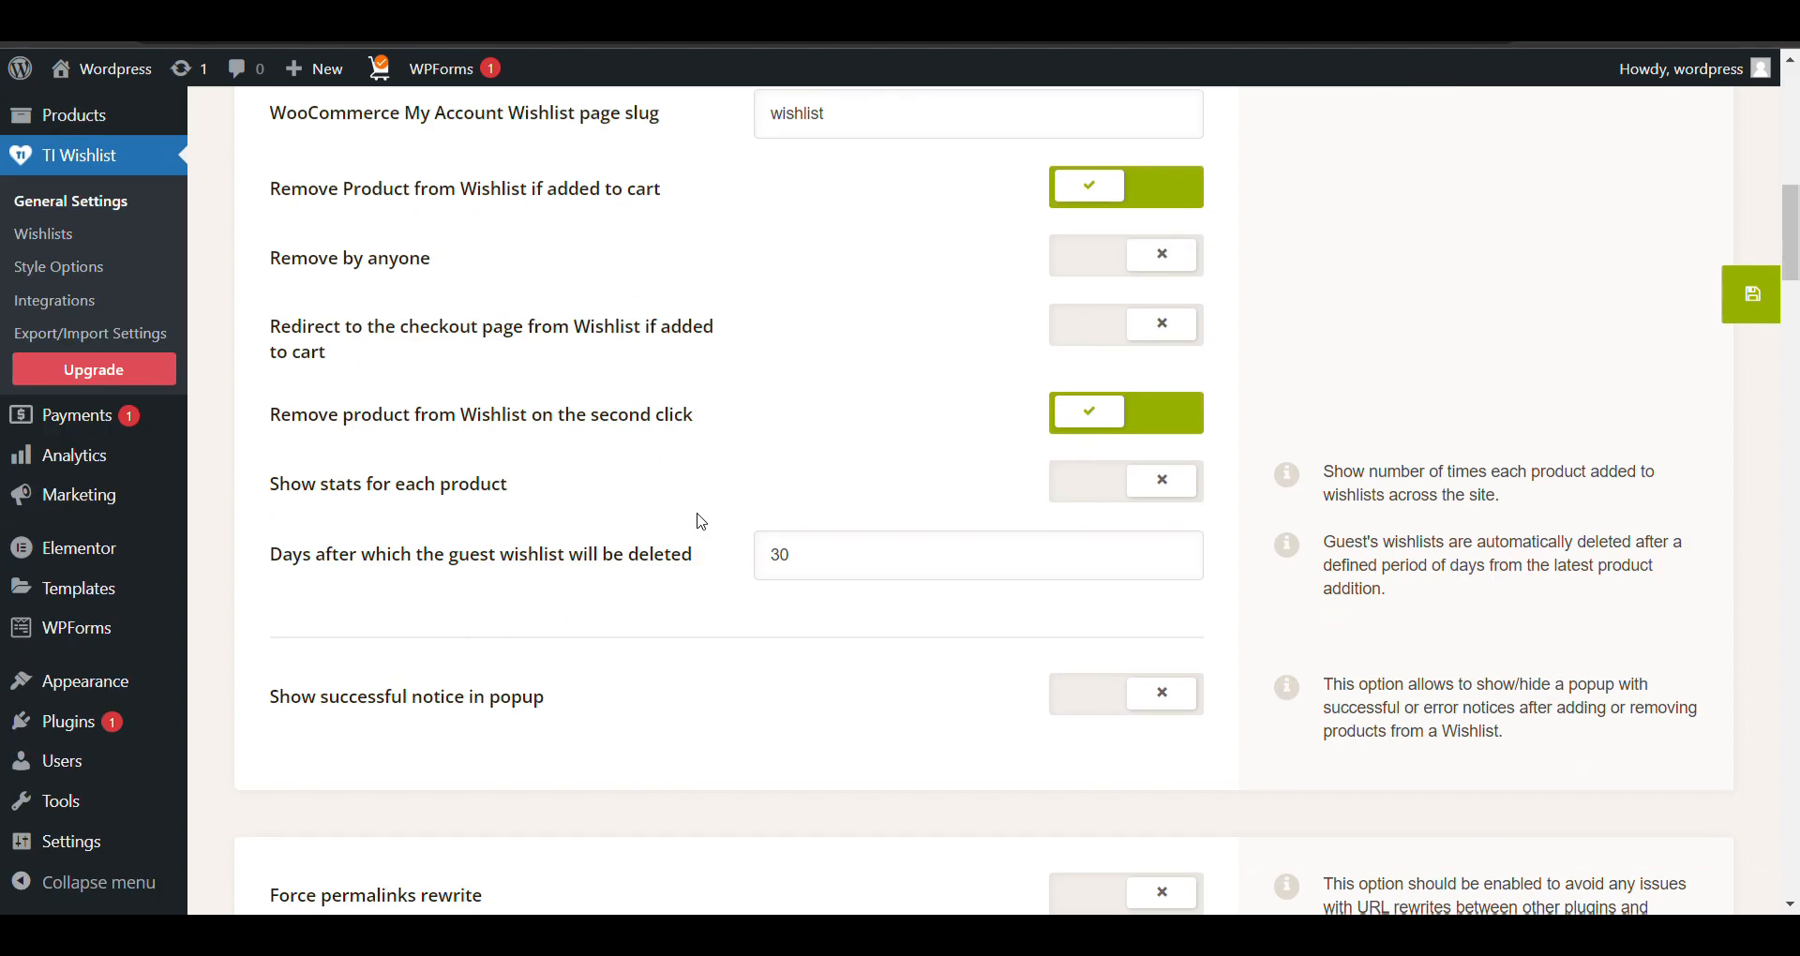
pyautogui.scroll(-3)
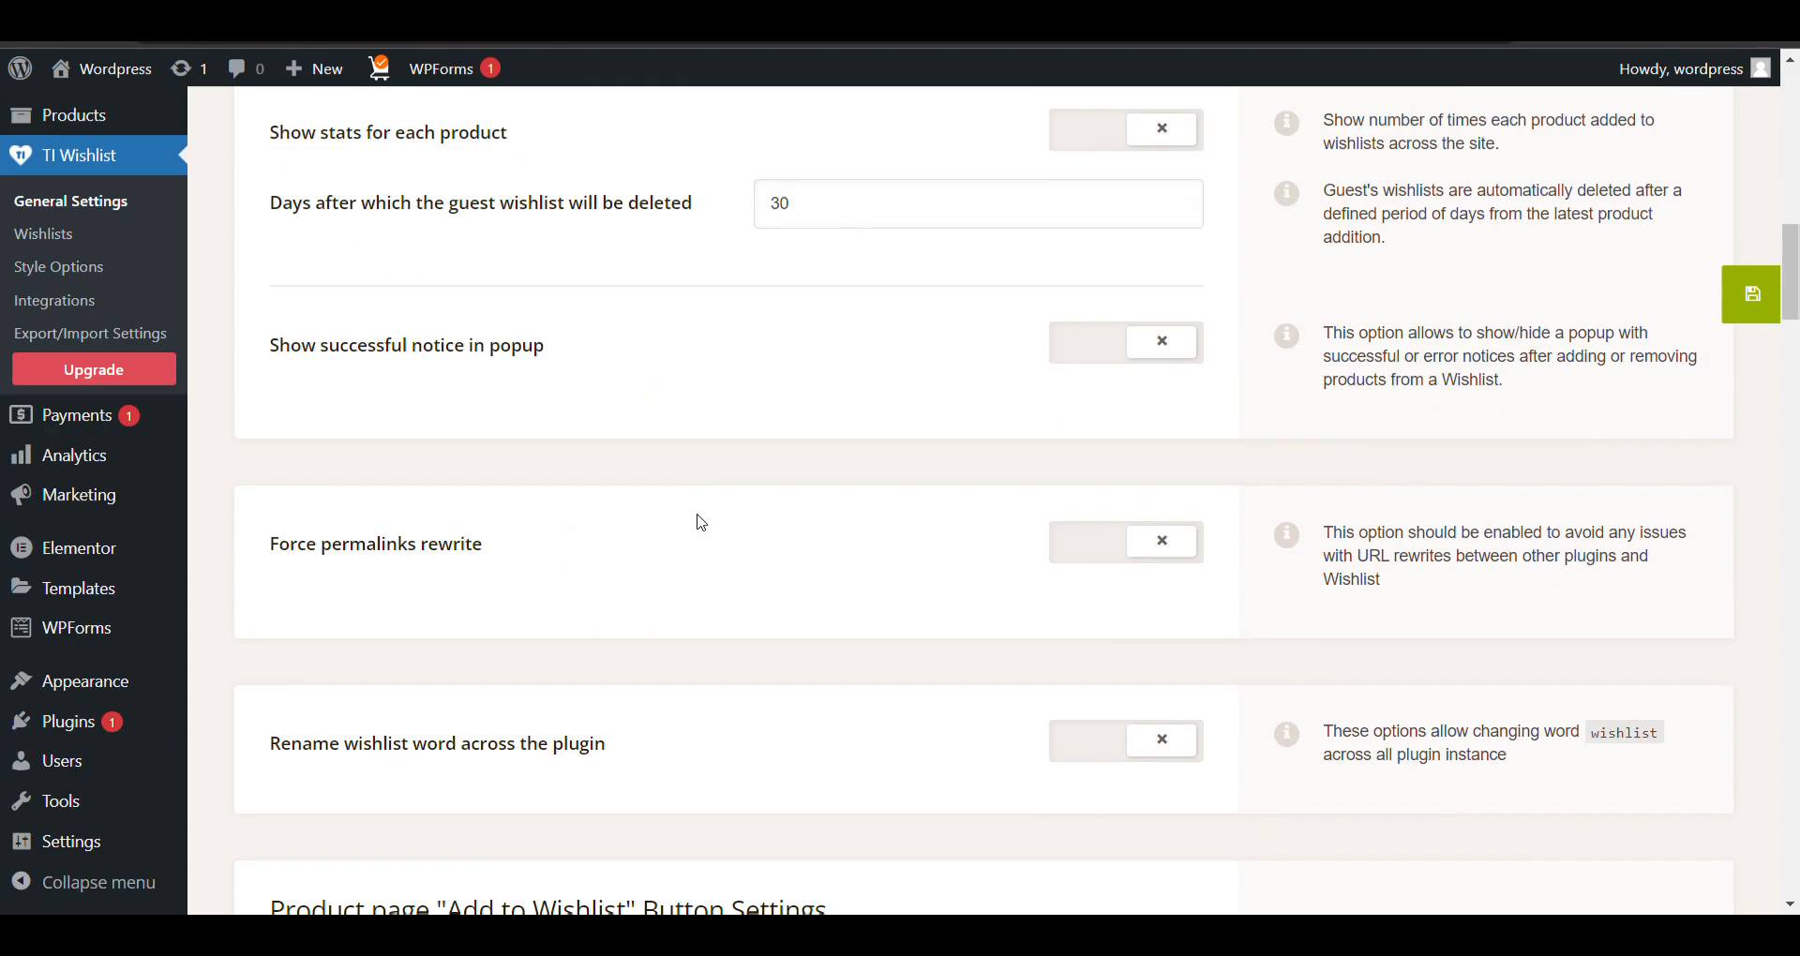
pyautogui.scroll(3)
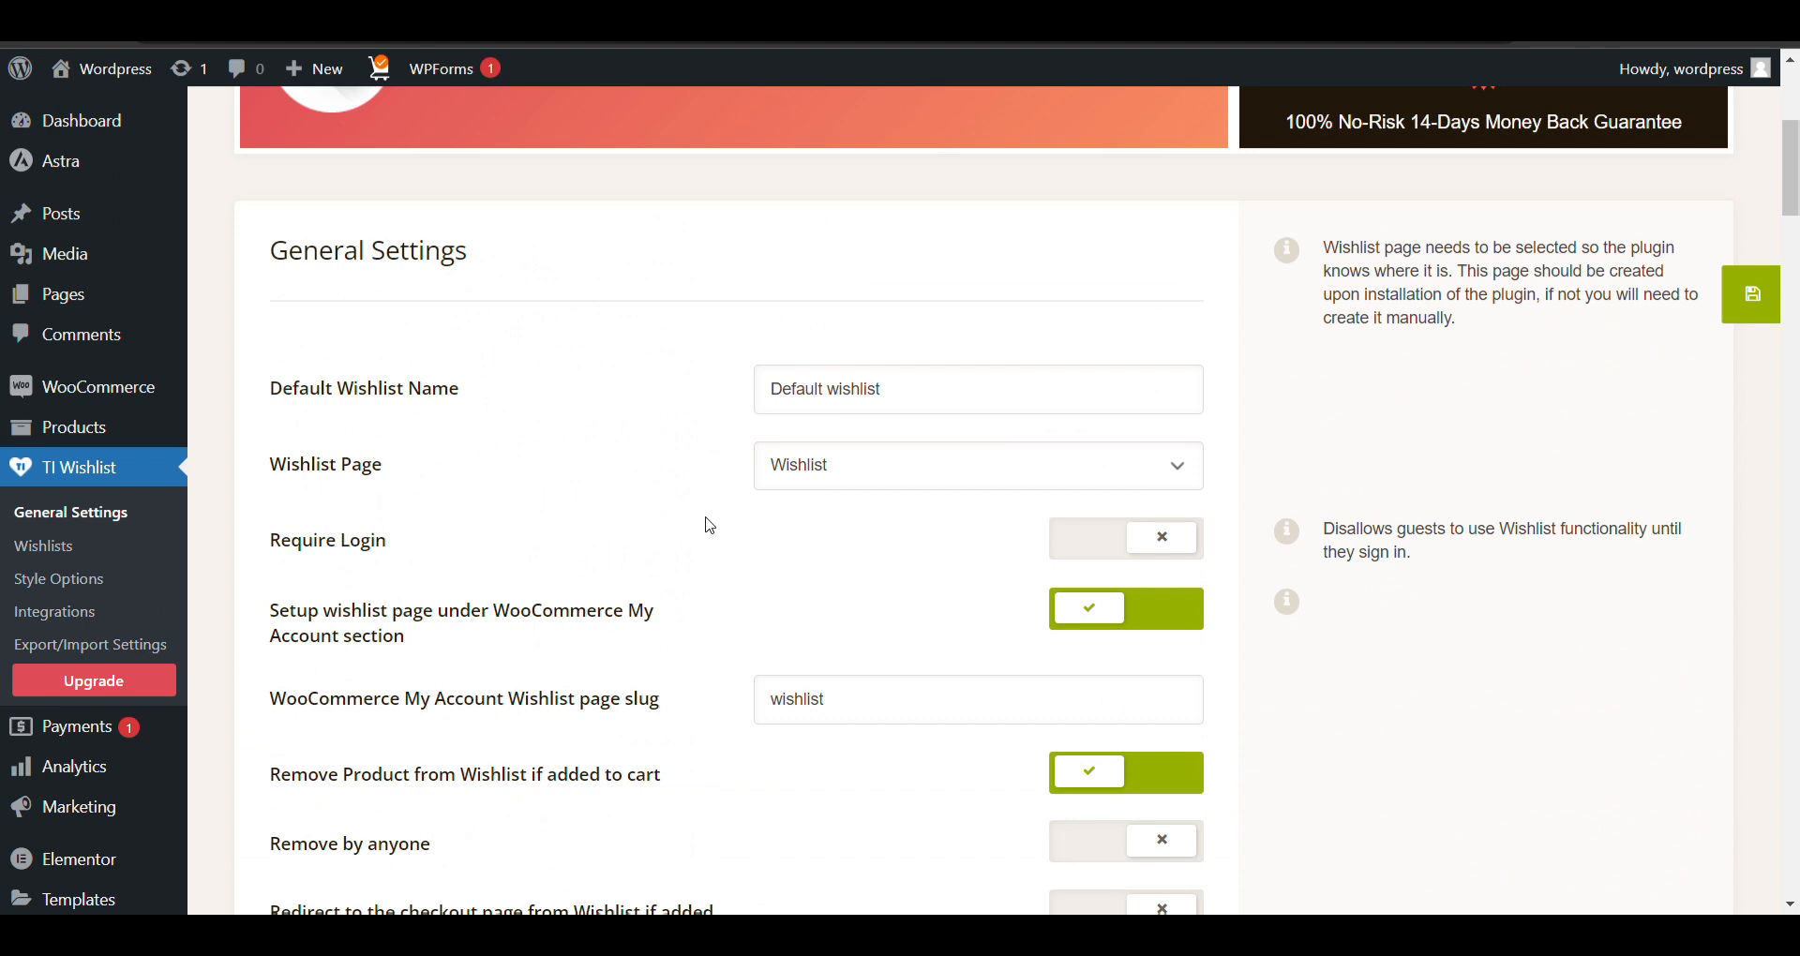
pyautogui.scroll(-3)
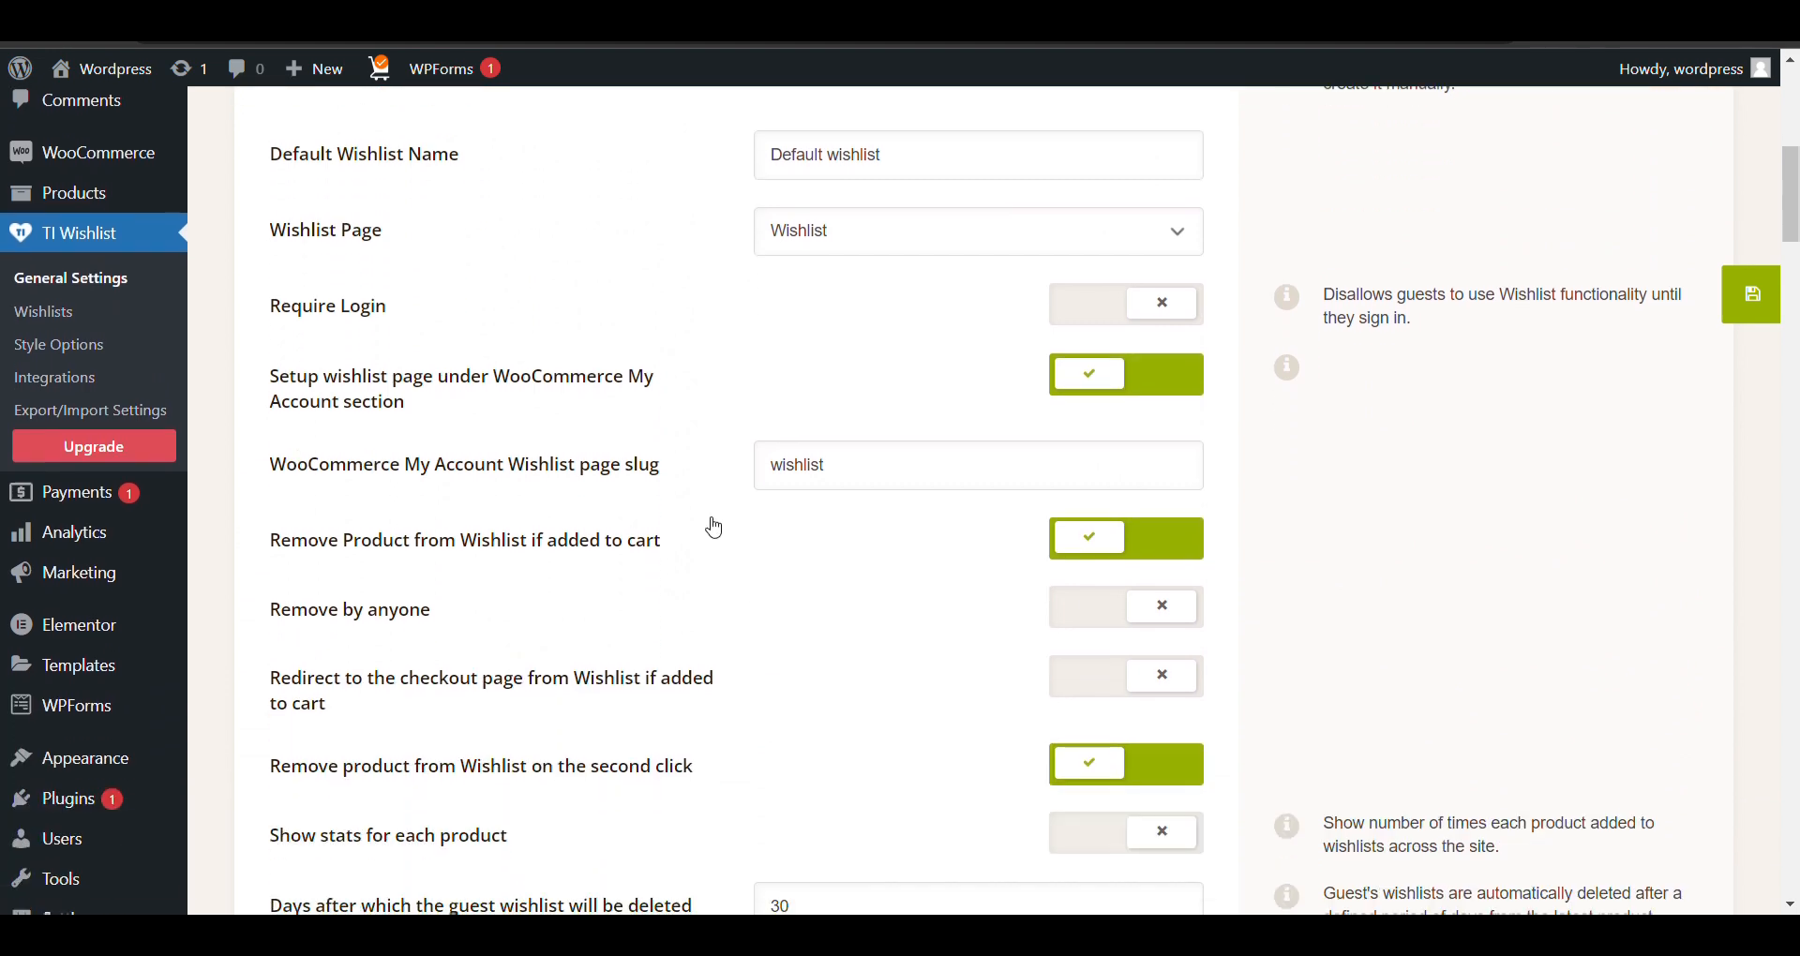
# Switch off Show Checkboxes in Wishlist Table Settings, keeping Add All to Cart on.
pyautogui.scroll(-3)
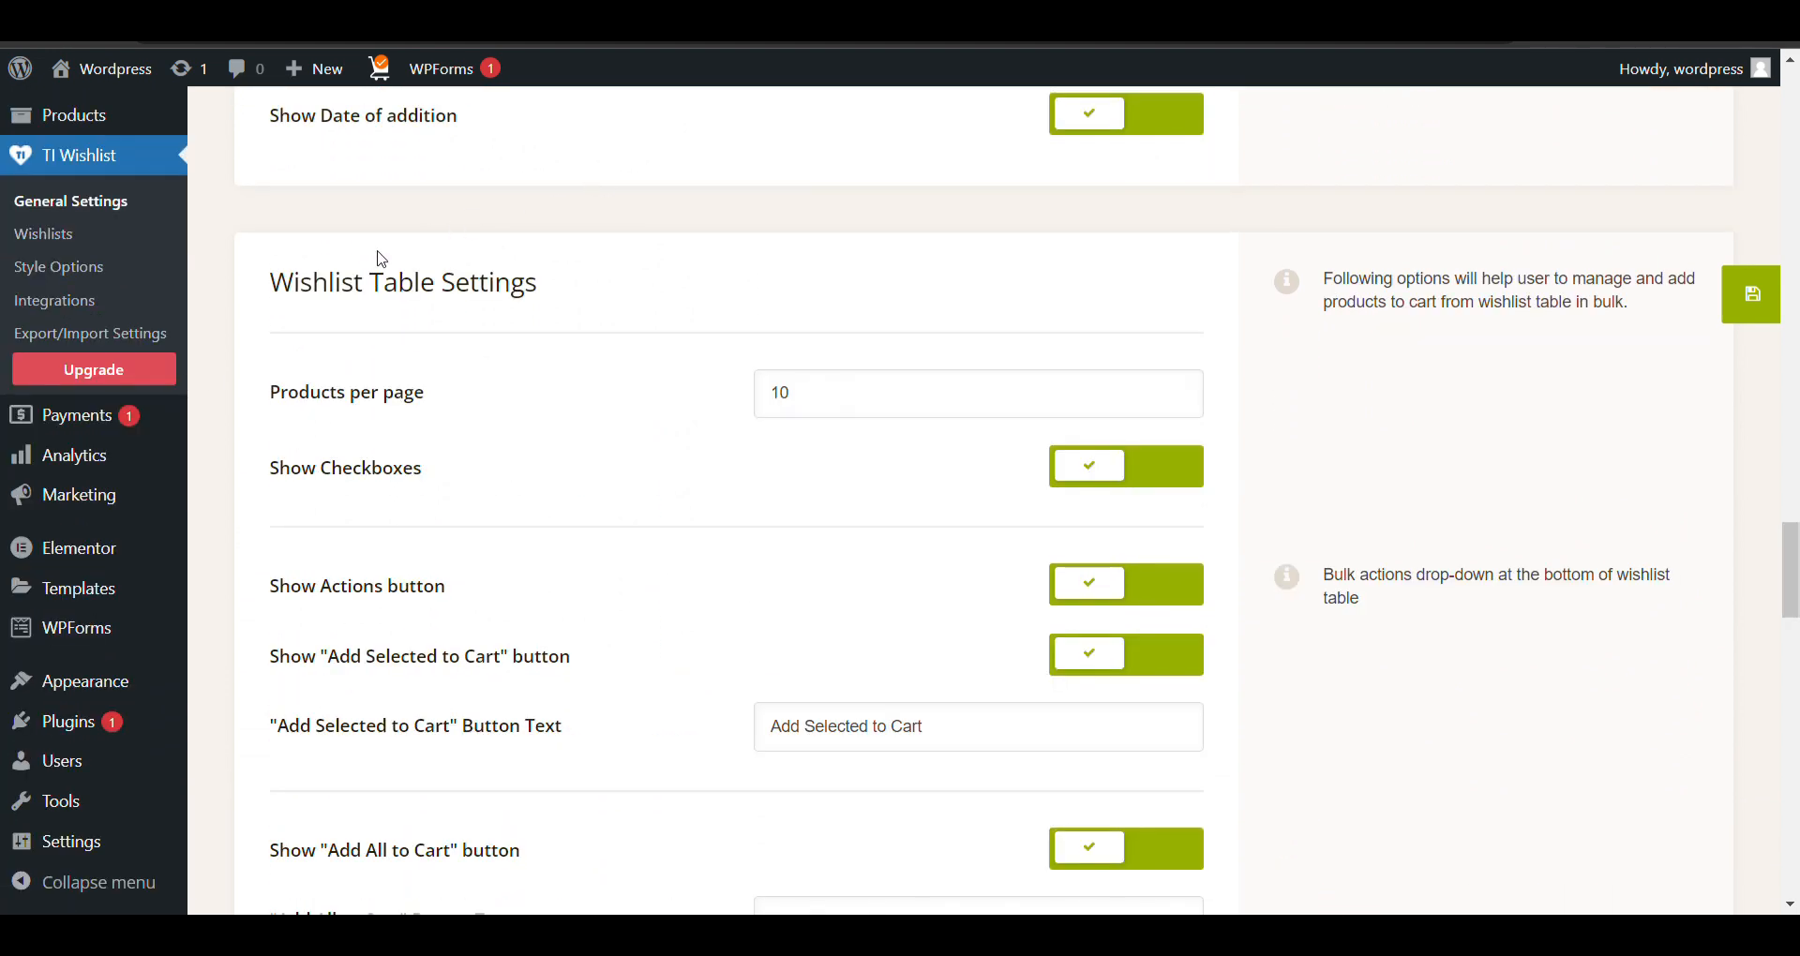
pyautogui.scroll(-3)
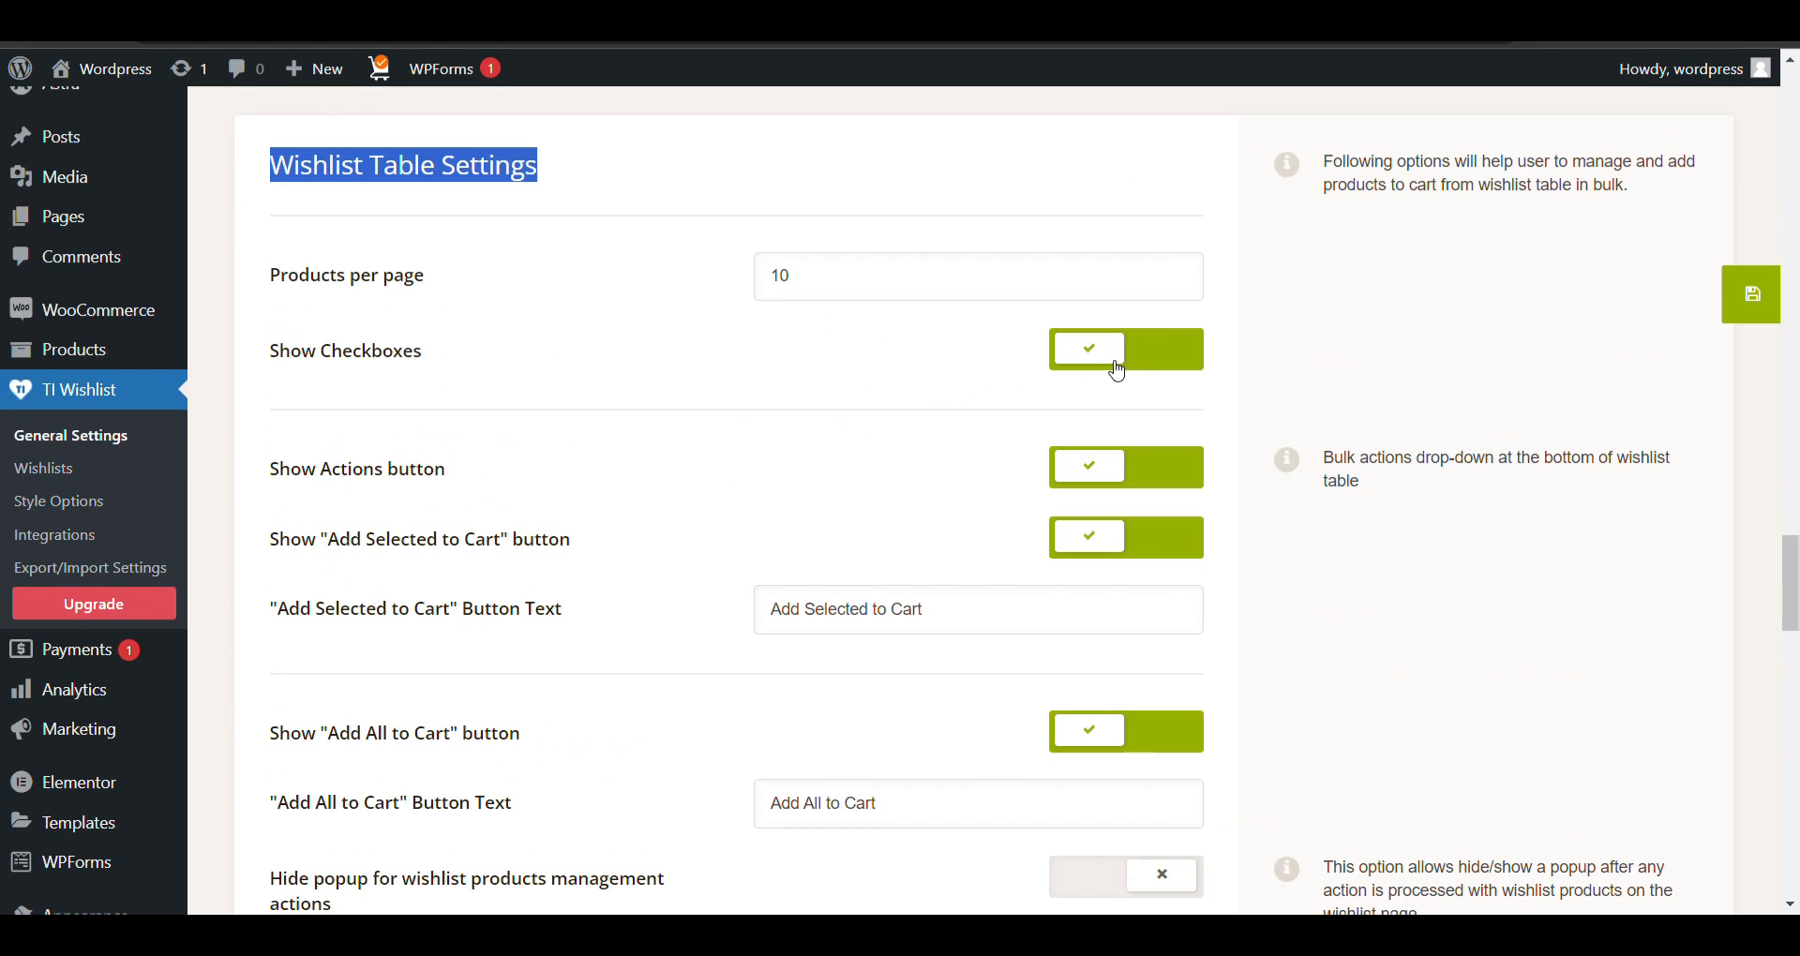
pyautogui.scroll(-3)
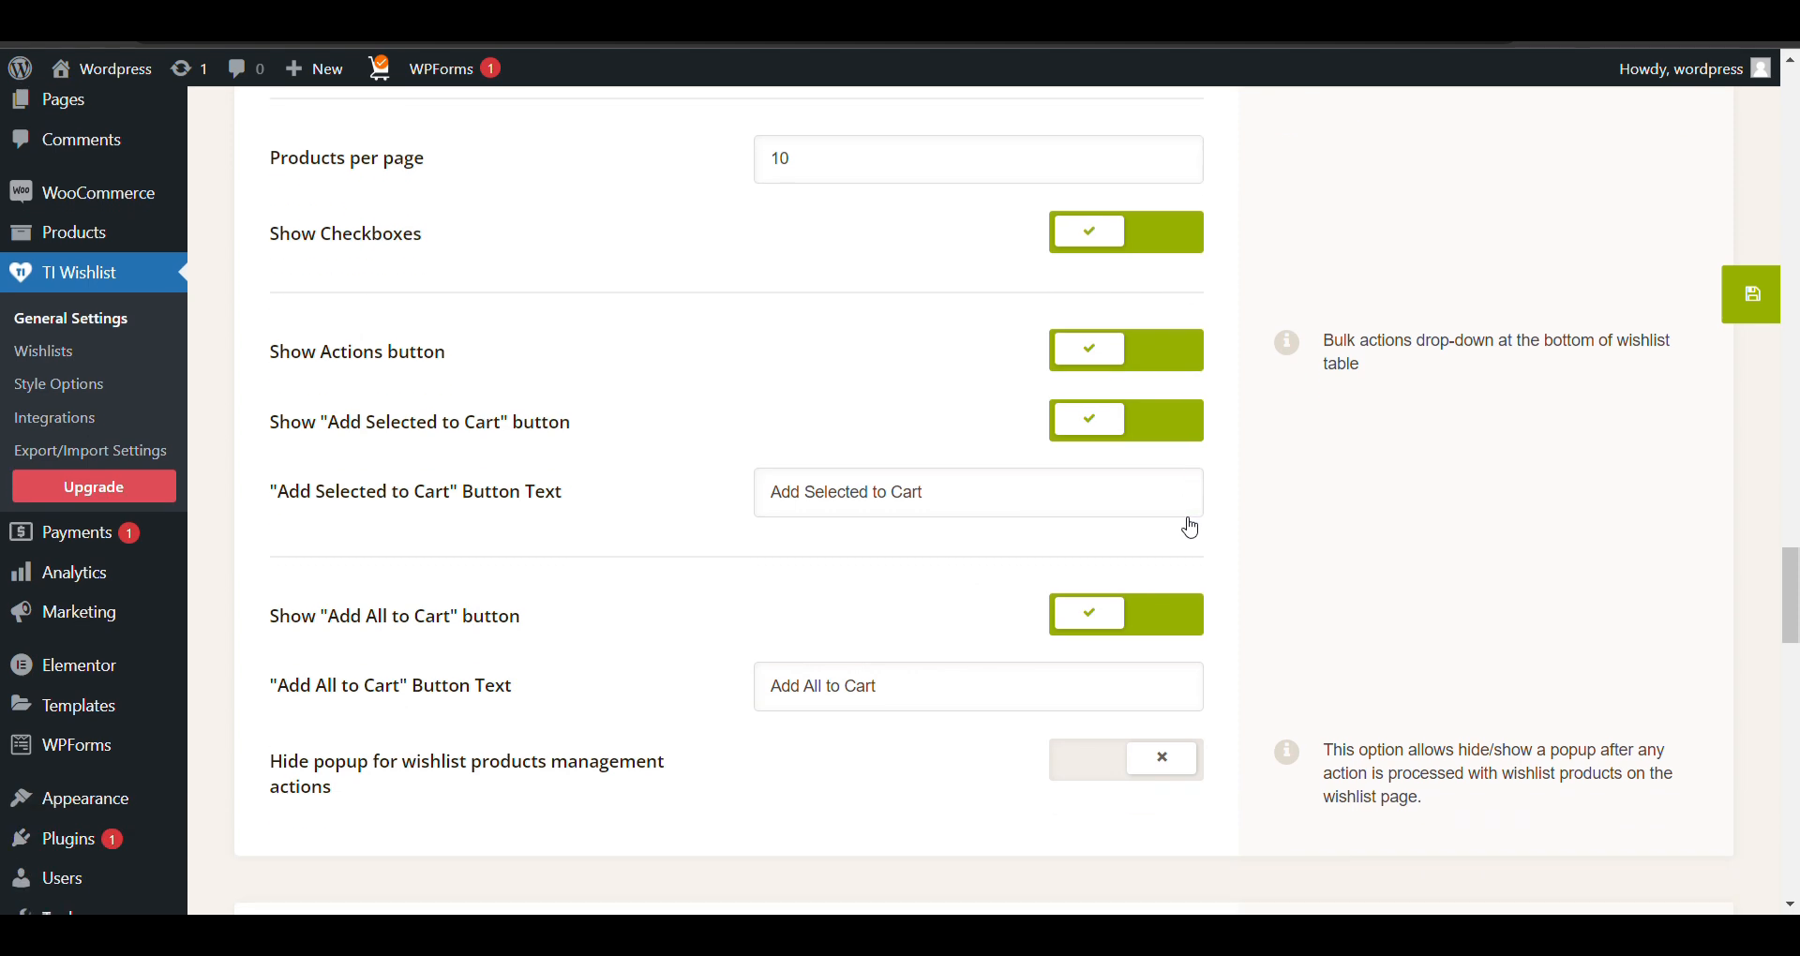
pyautogui.moveTo(1077, 678)
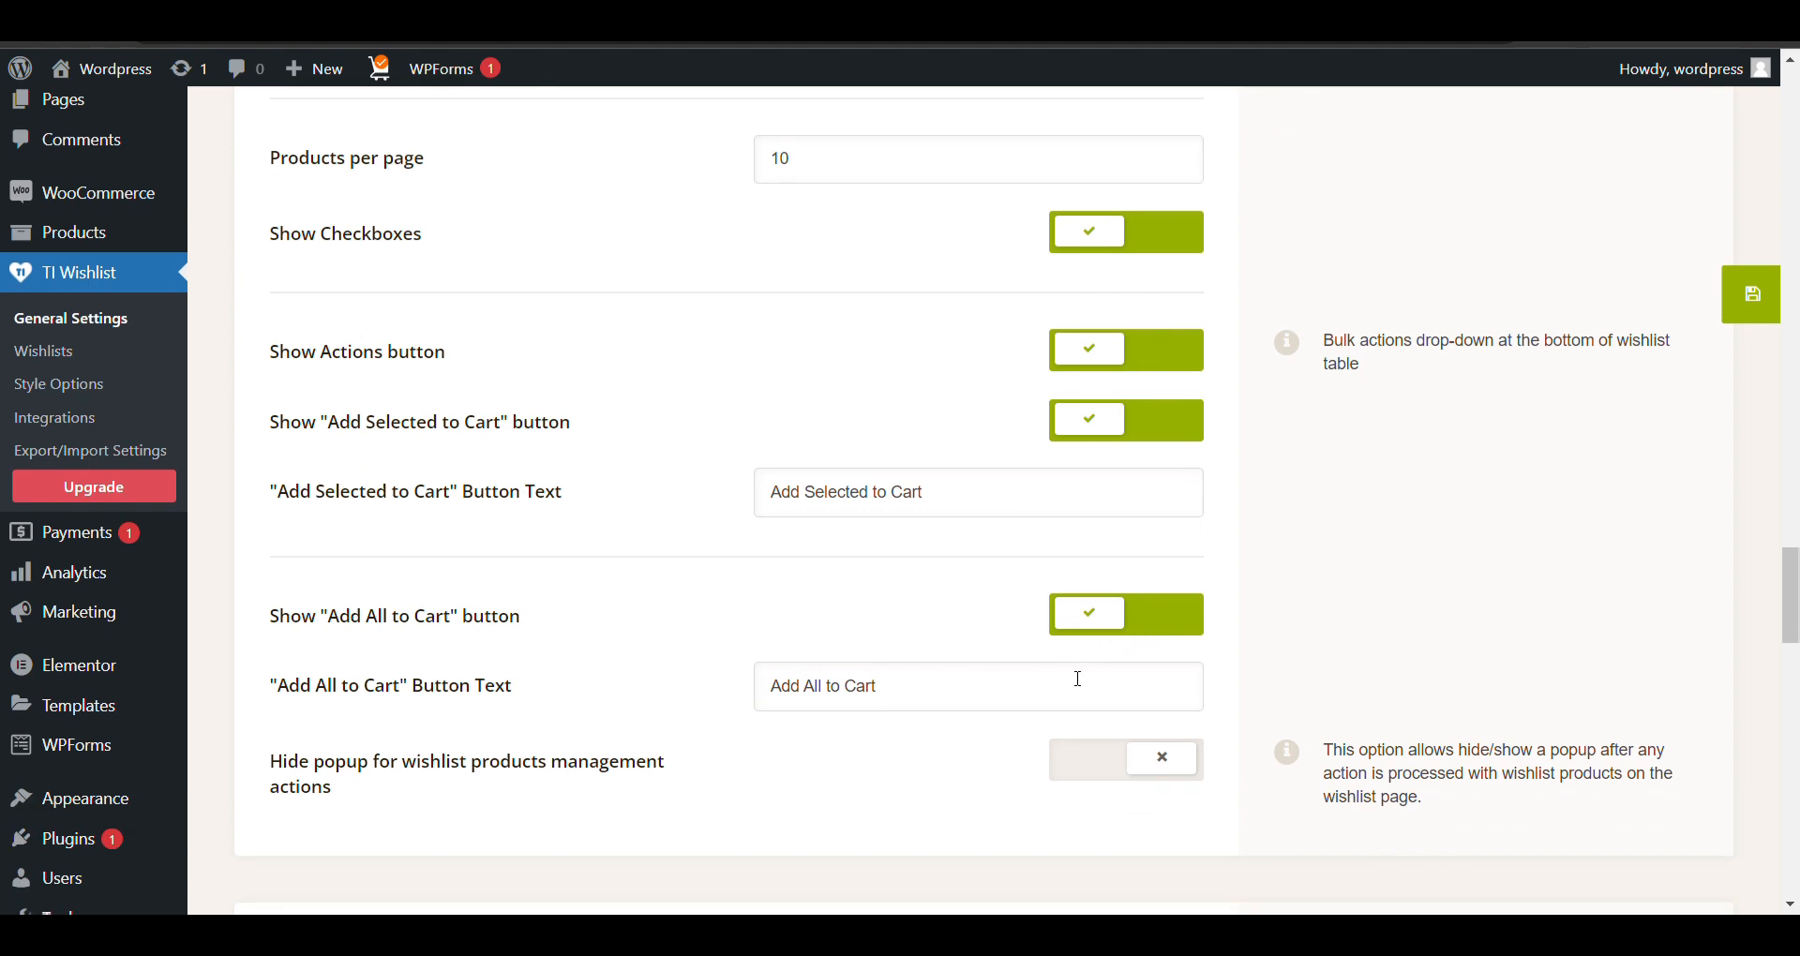
pyautogui.moveTo(889, 506)
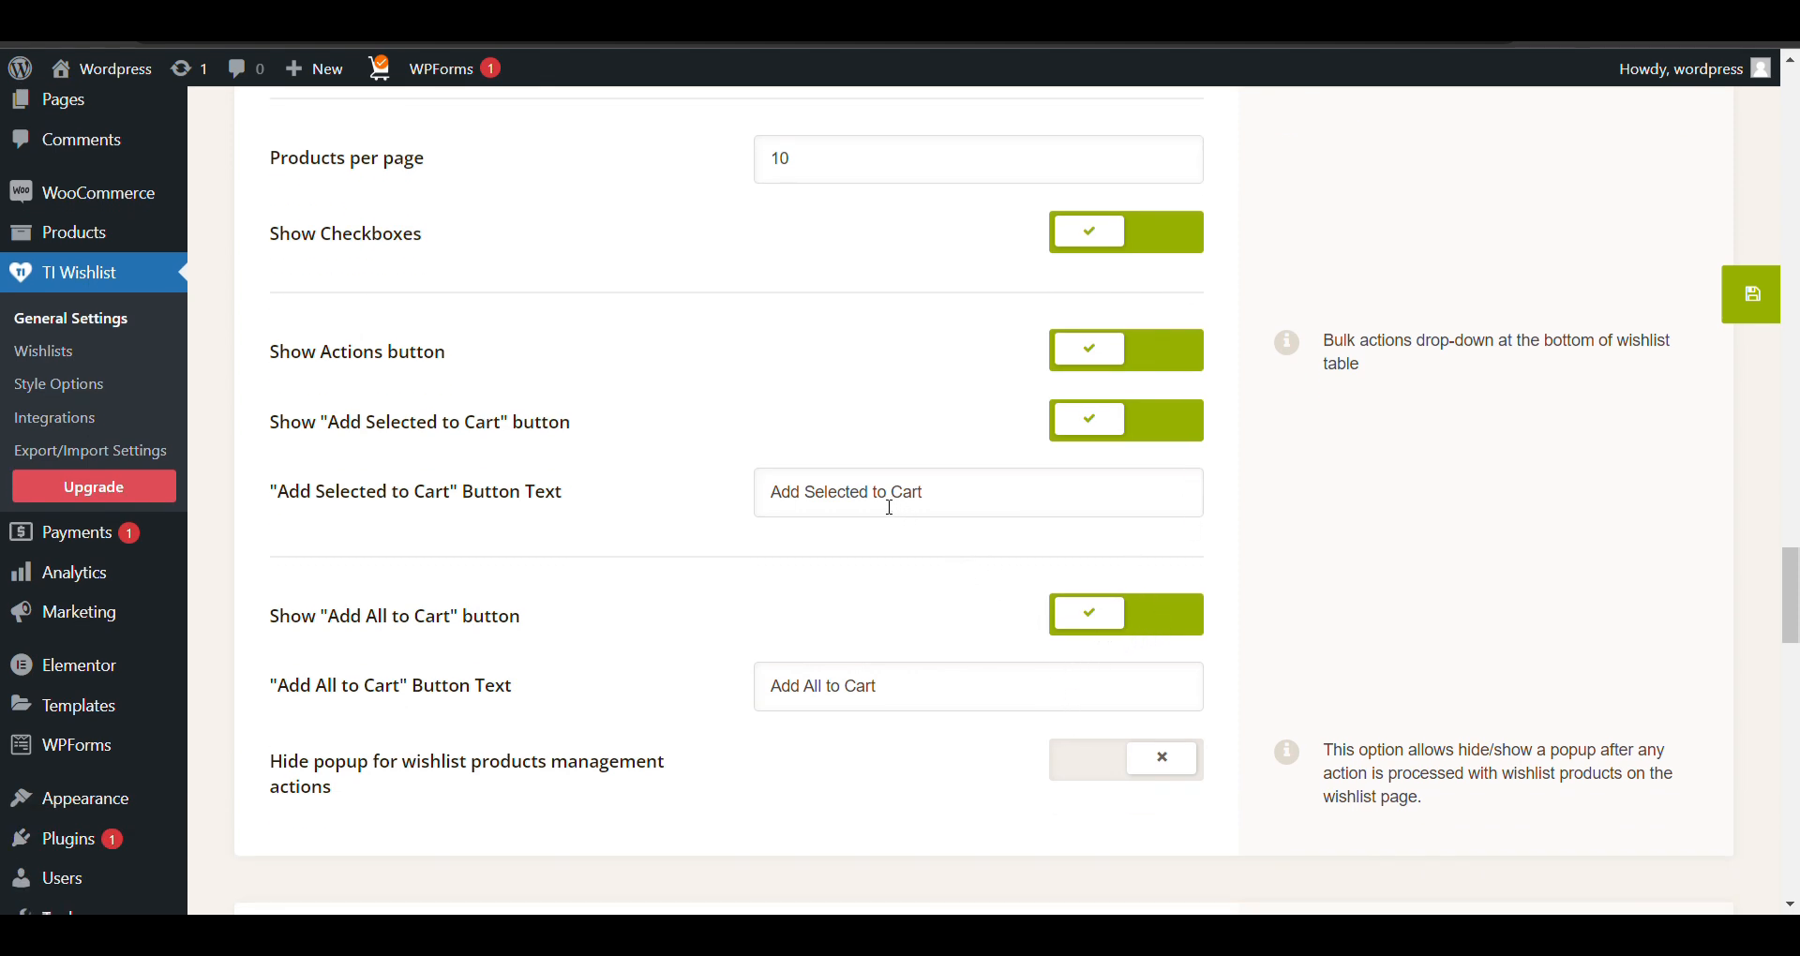
pyautogui.scroll(3)
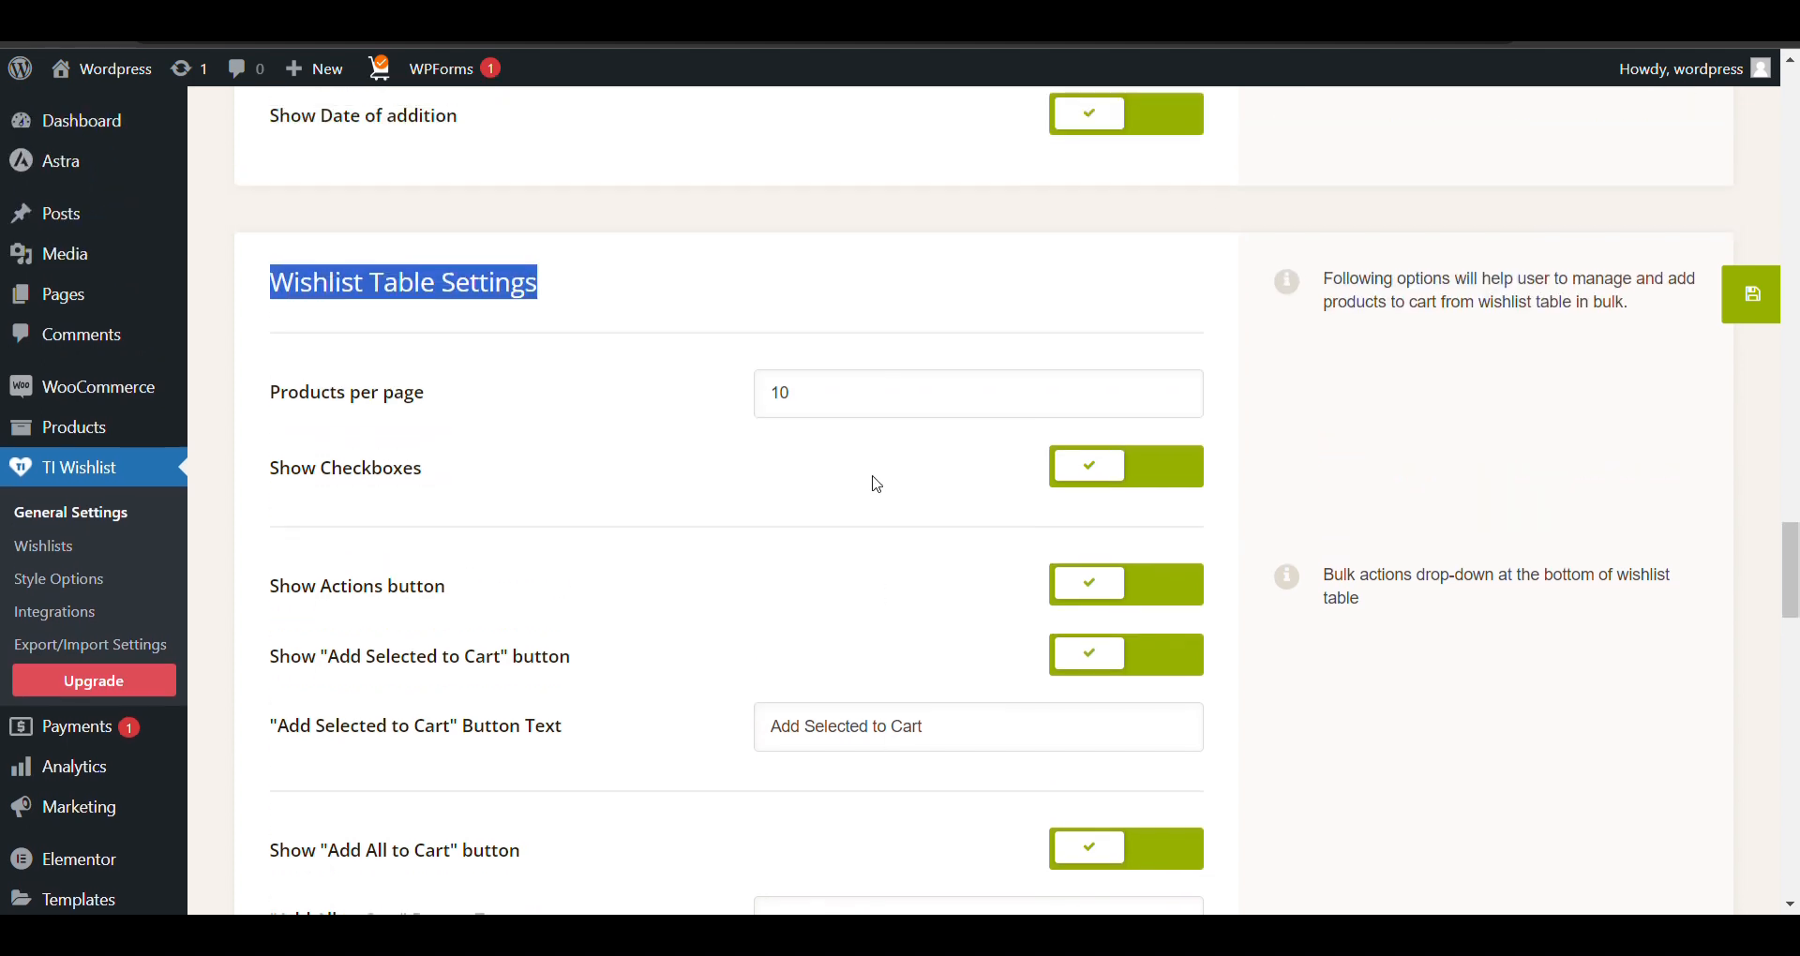
pyautogui.click(1126, 466)
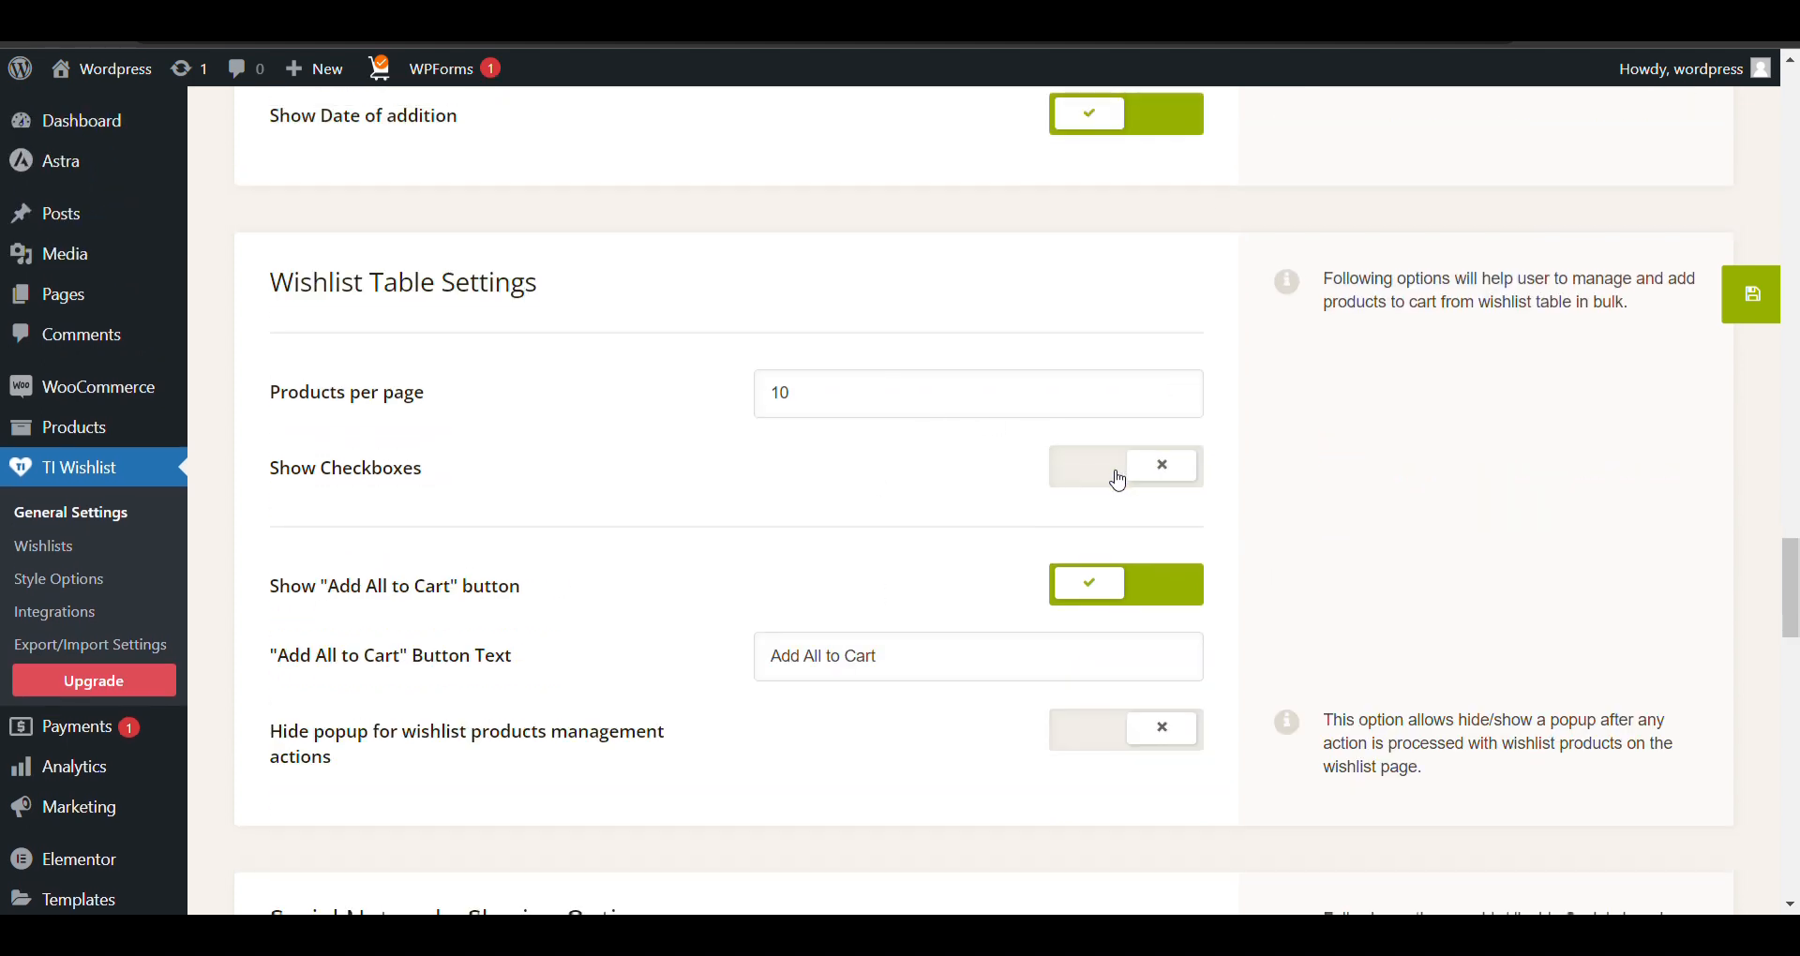
pyautogui.scroll(-3)
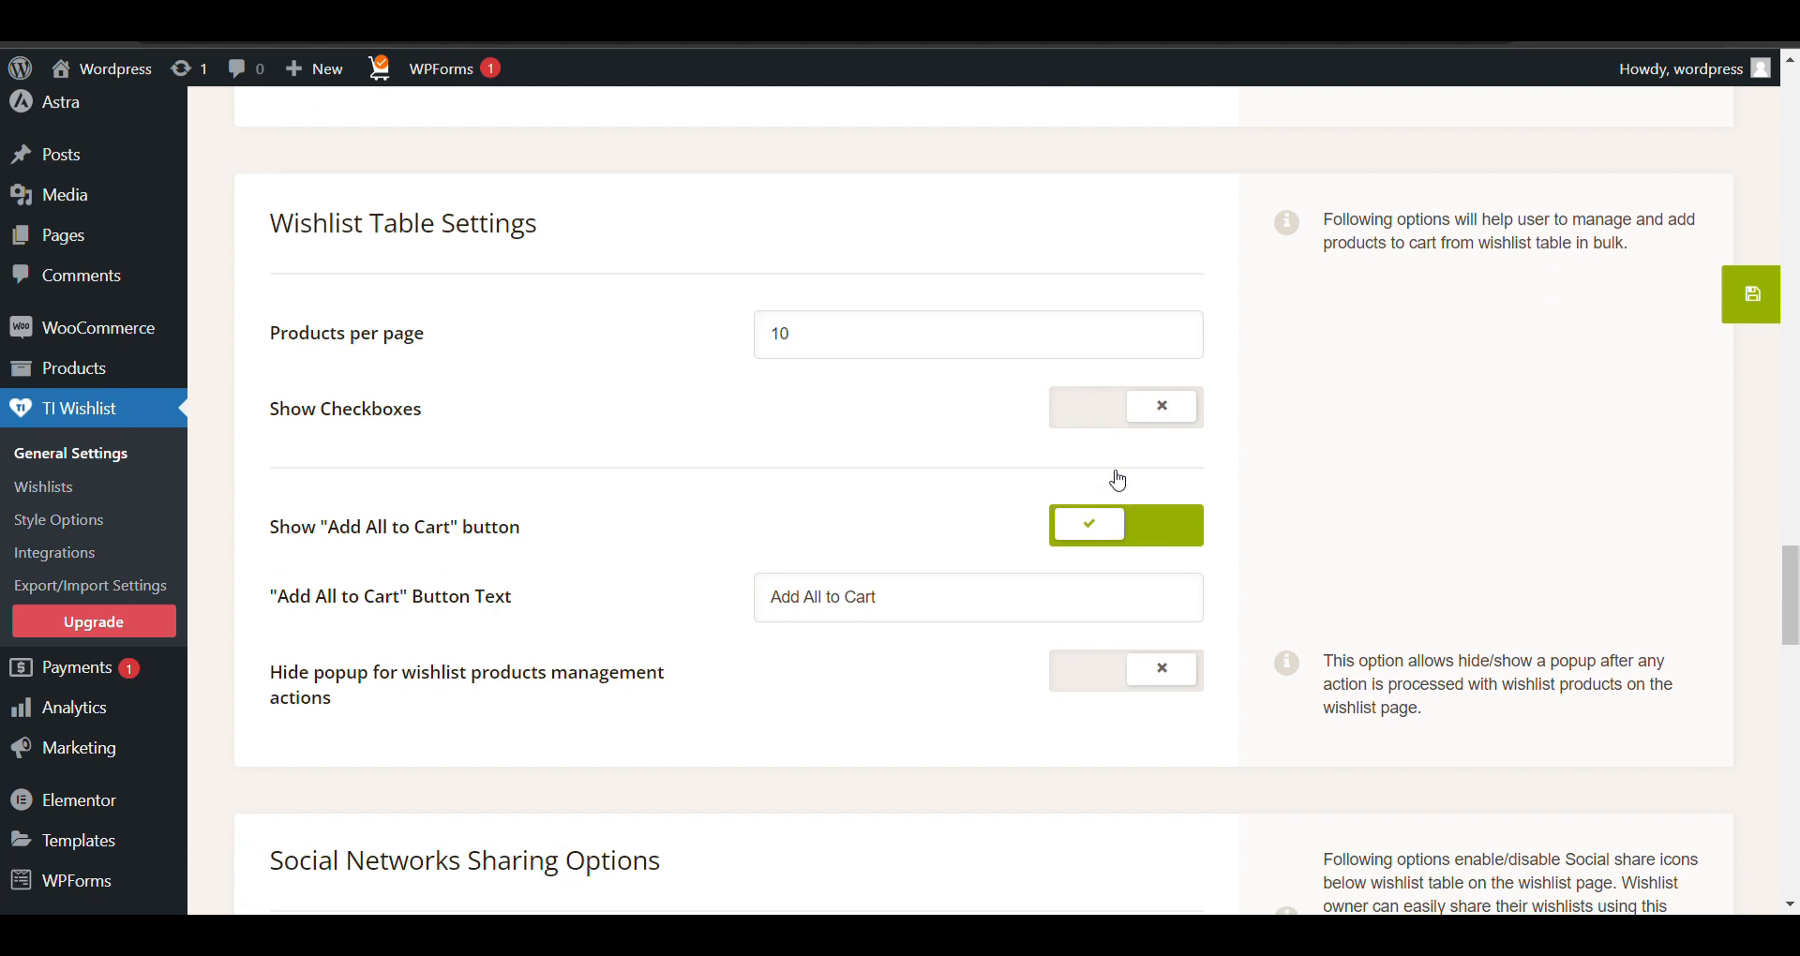
pyautogui.scroll(-3)
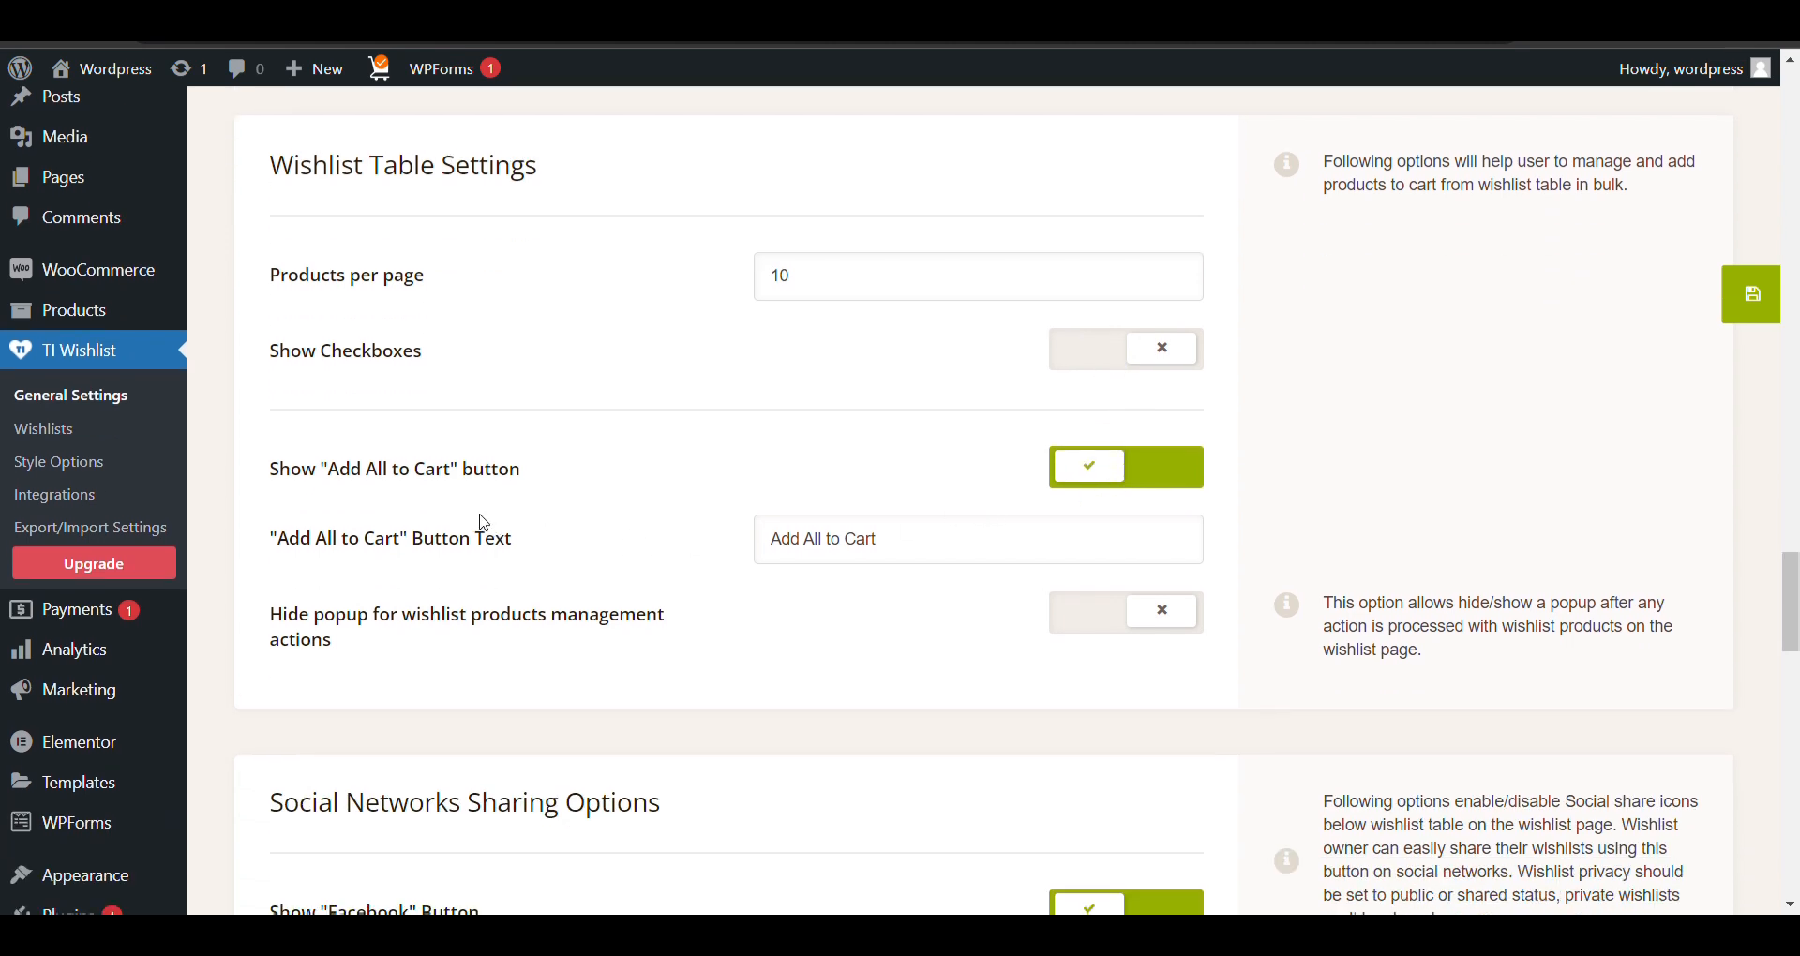
pyautogui.scroll(-3)
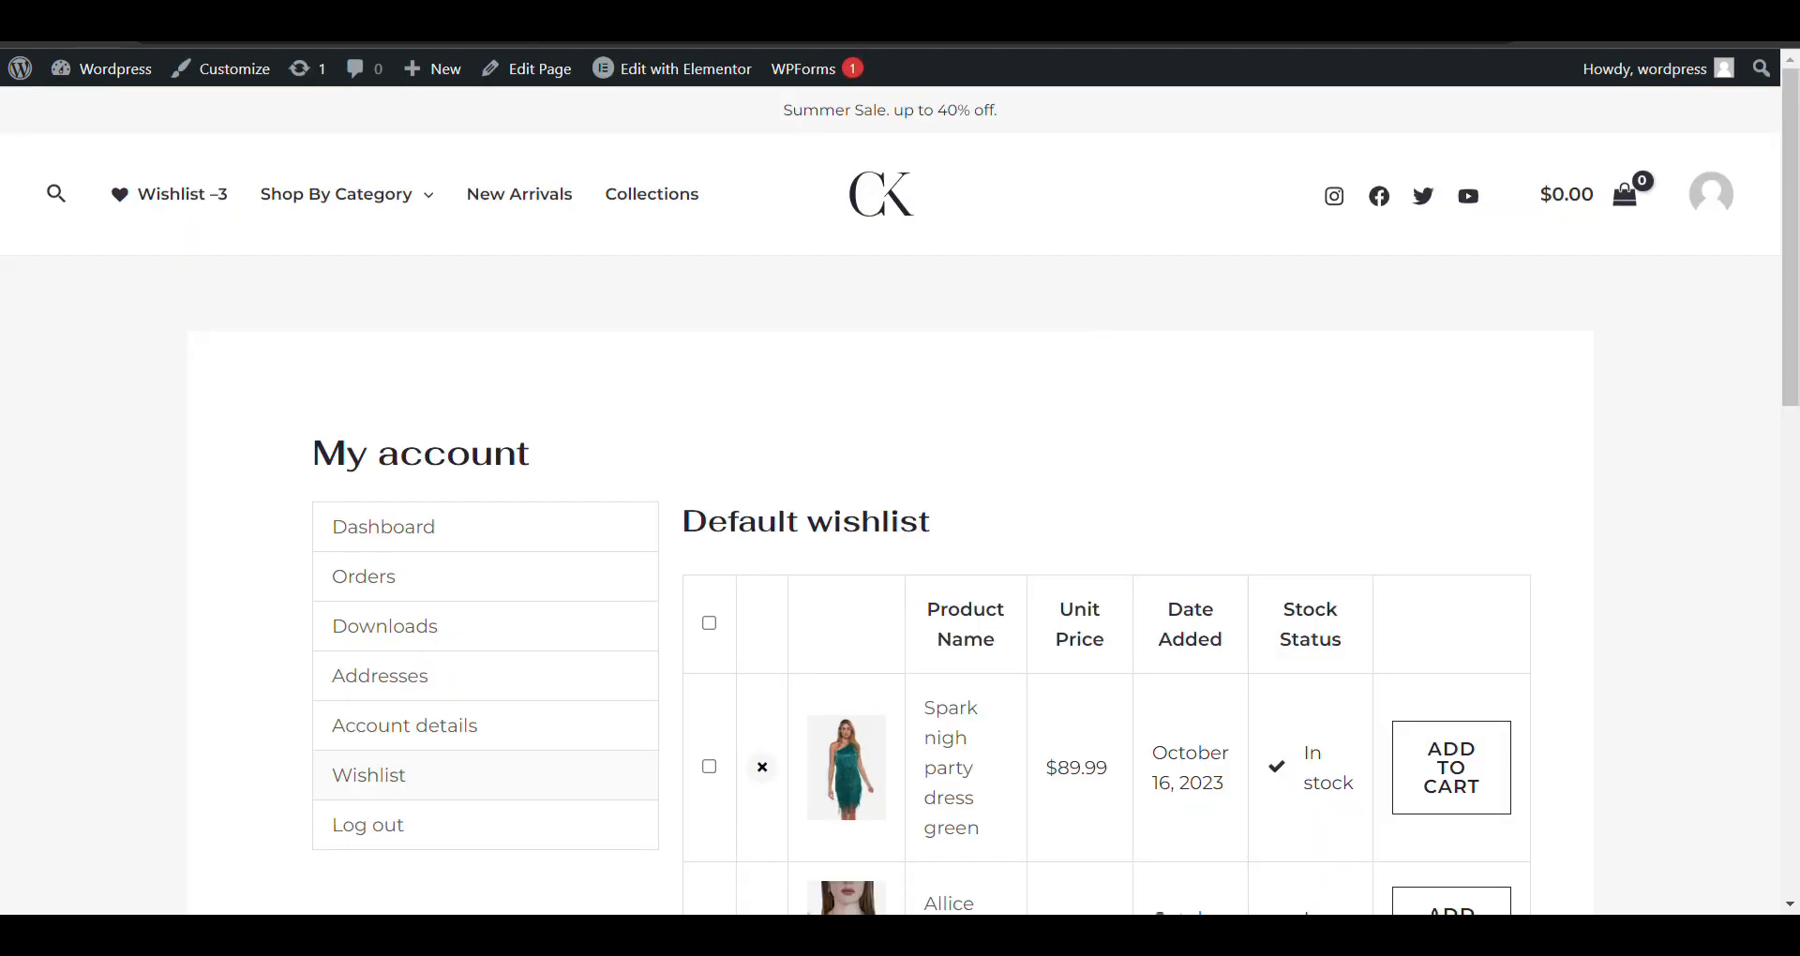
pyautogui.moveTo(930, 458)
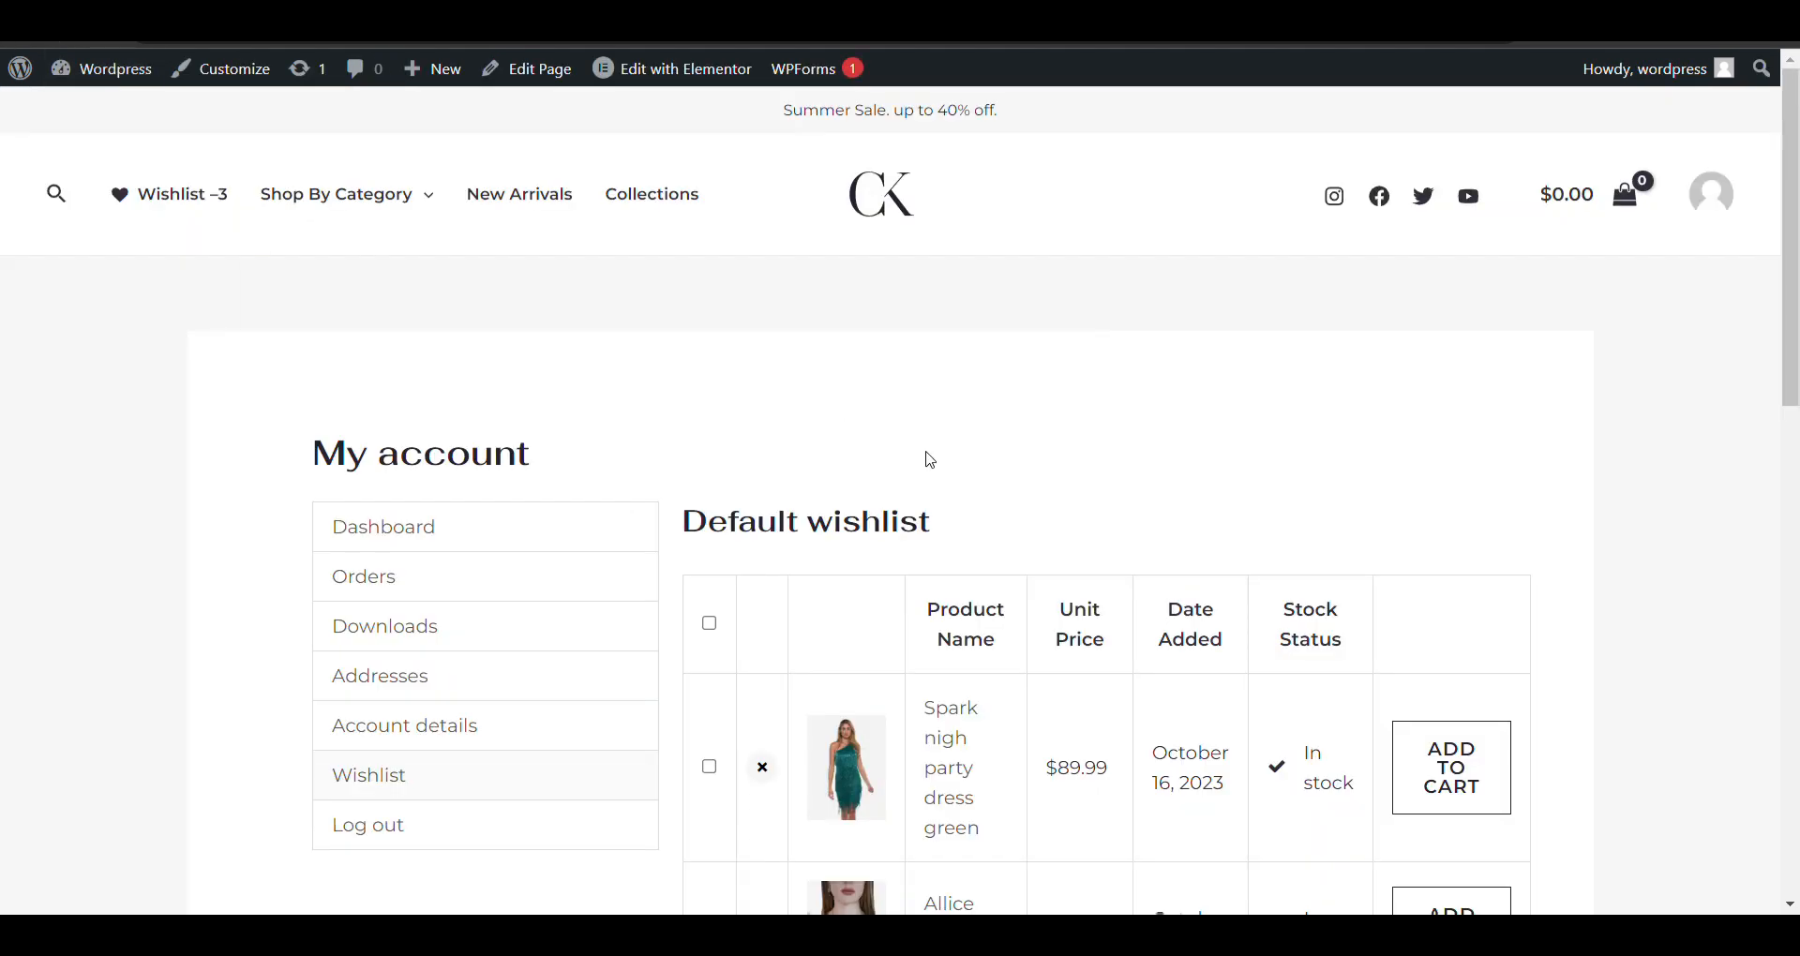
# Add the Spark nigh party dress green to the cart from the wishlist table.
pyautogui.scroll(-3)
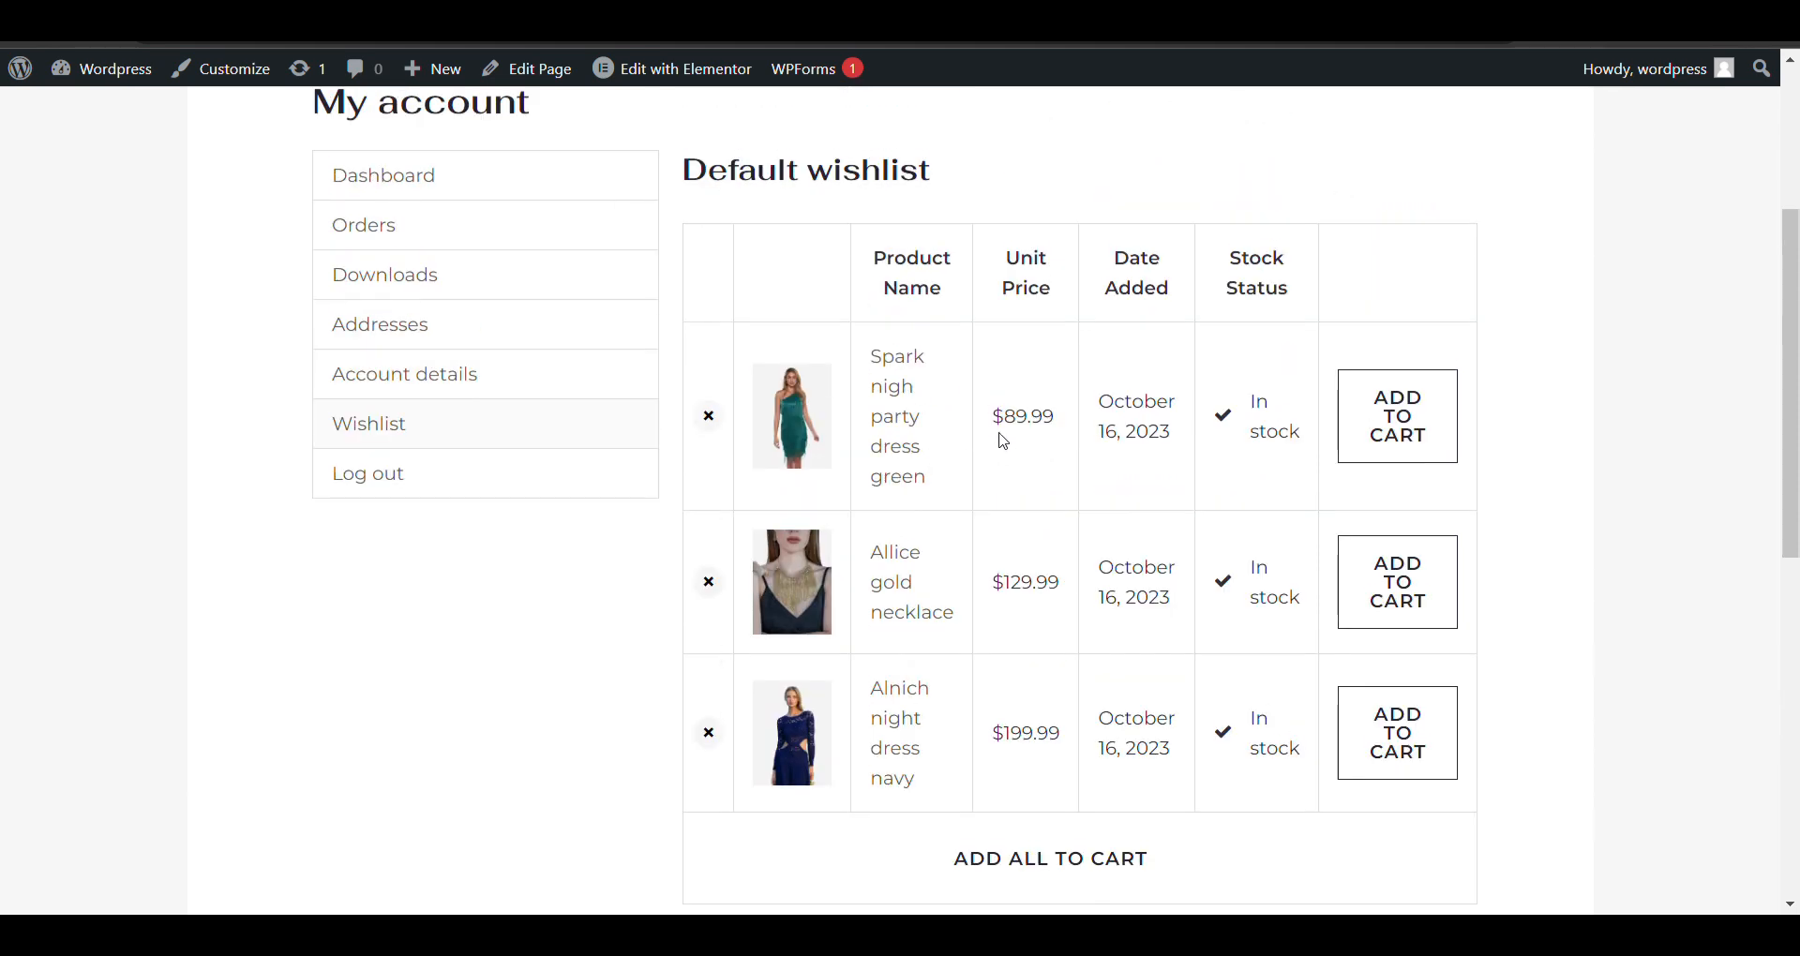
pyautogui.moveTo(1397, 358)
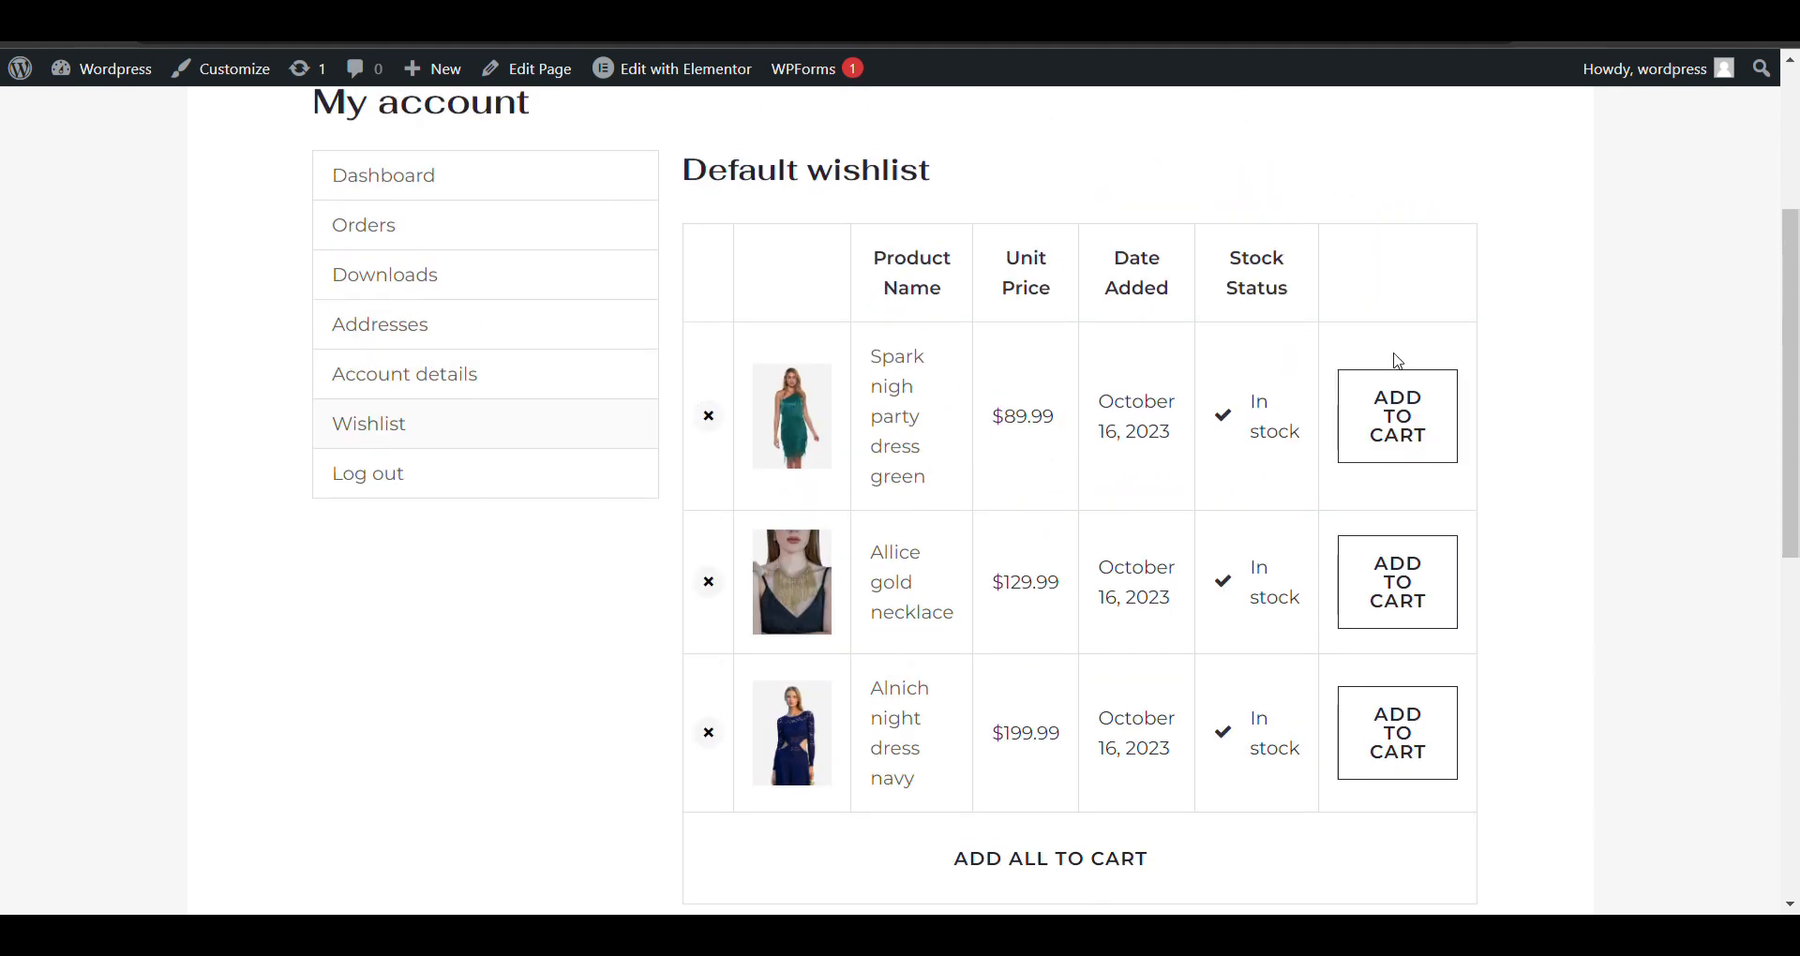
pyautogui.click(1397, 417)
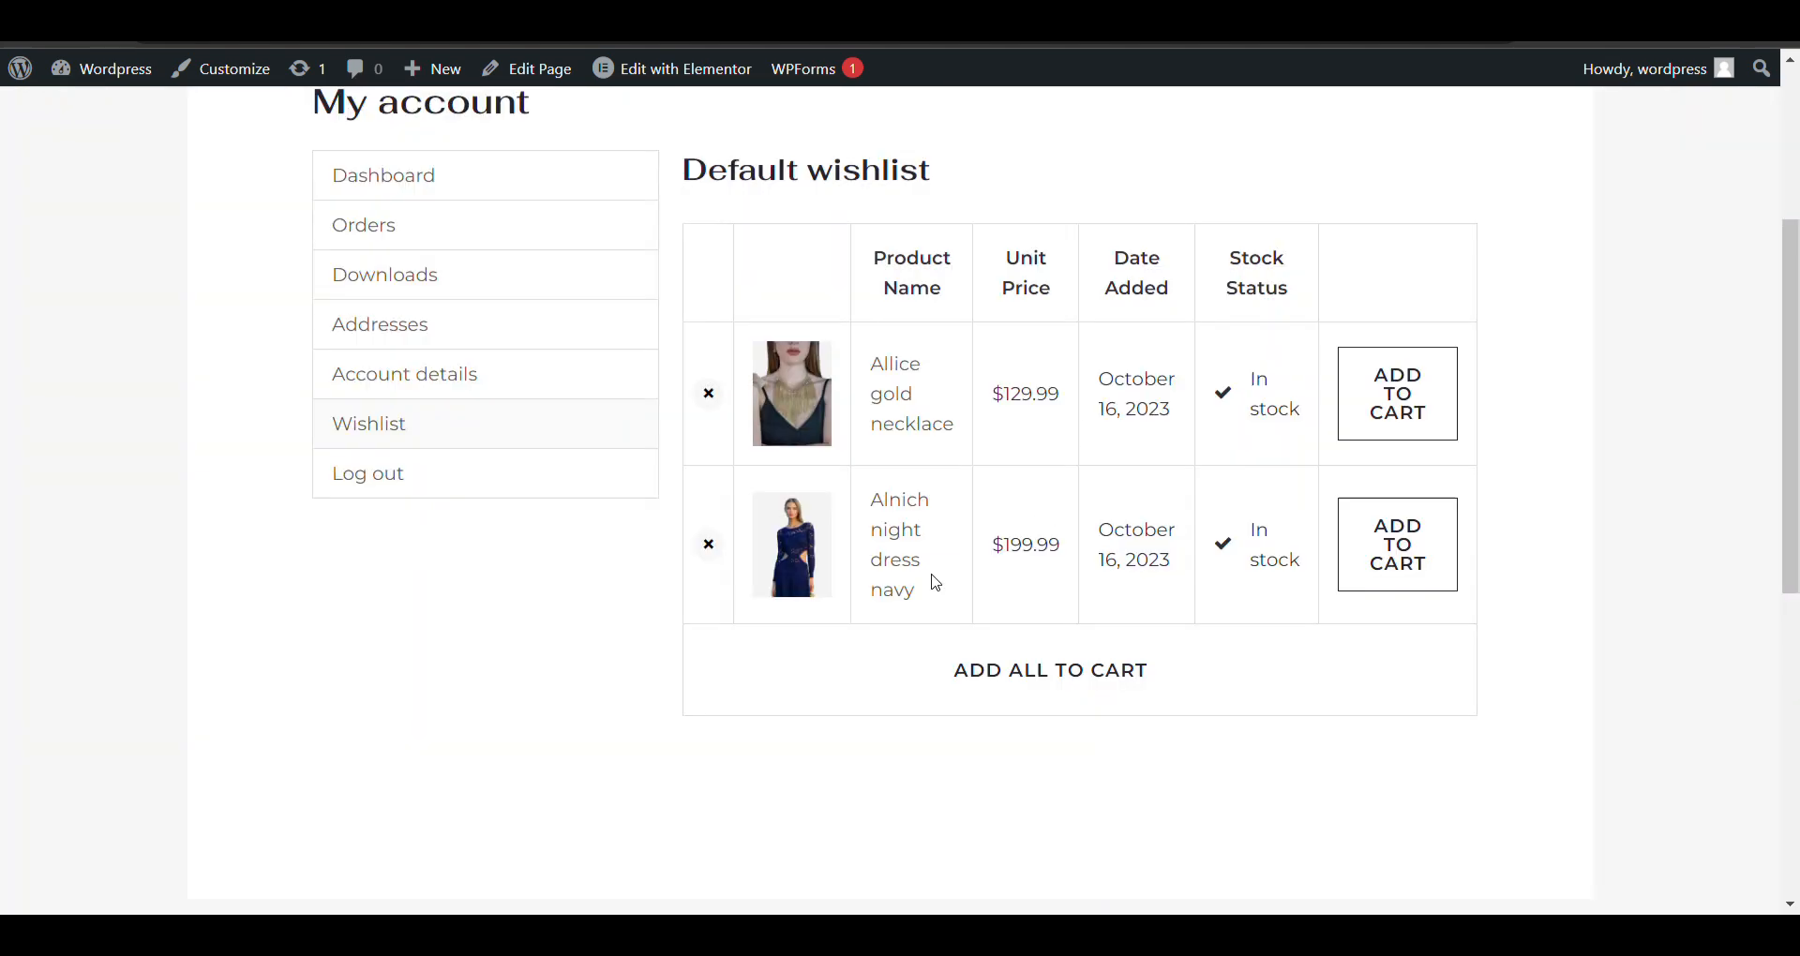
pyautogui.scroll(-3)
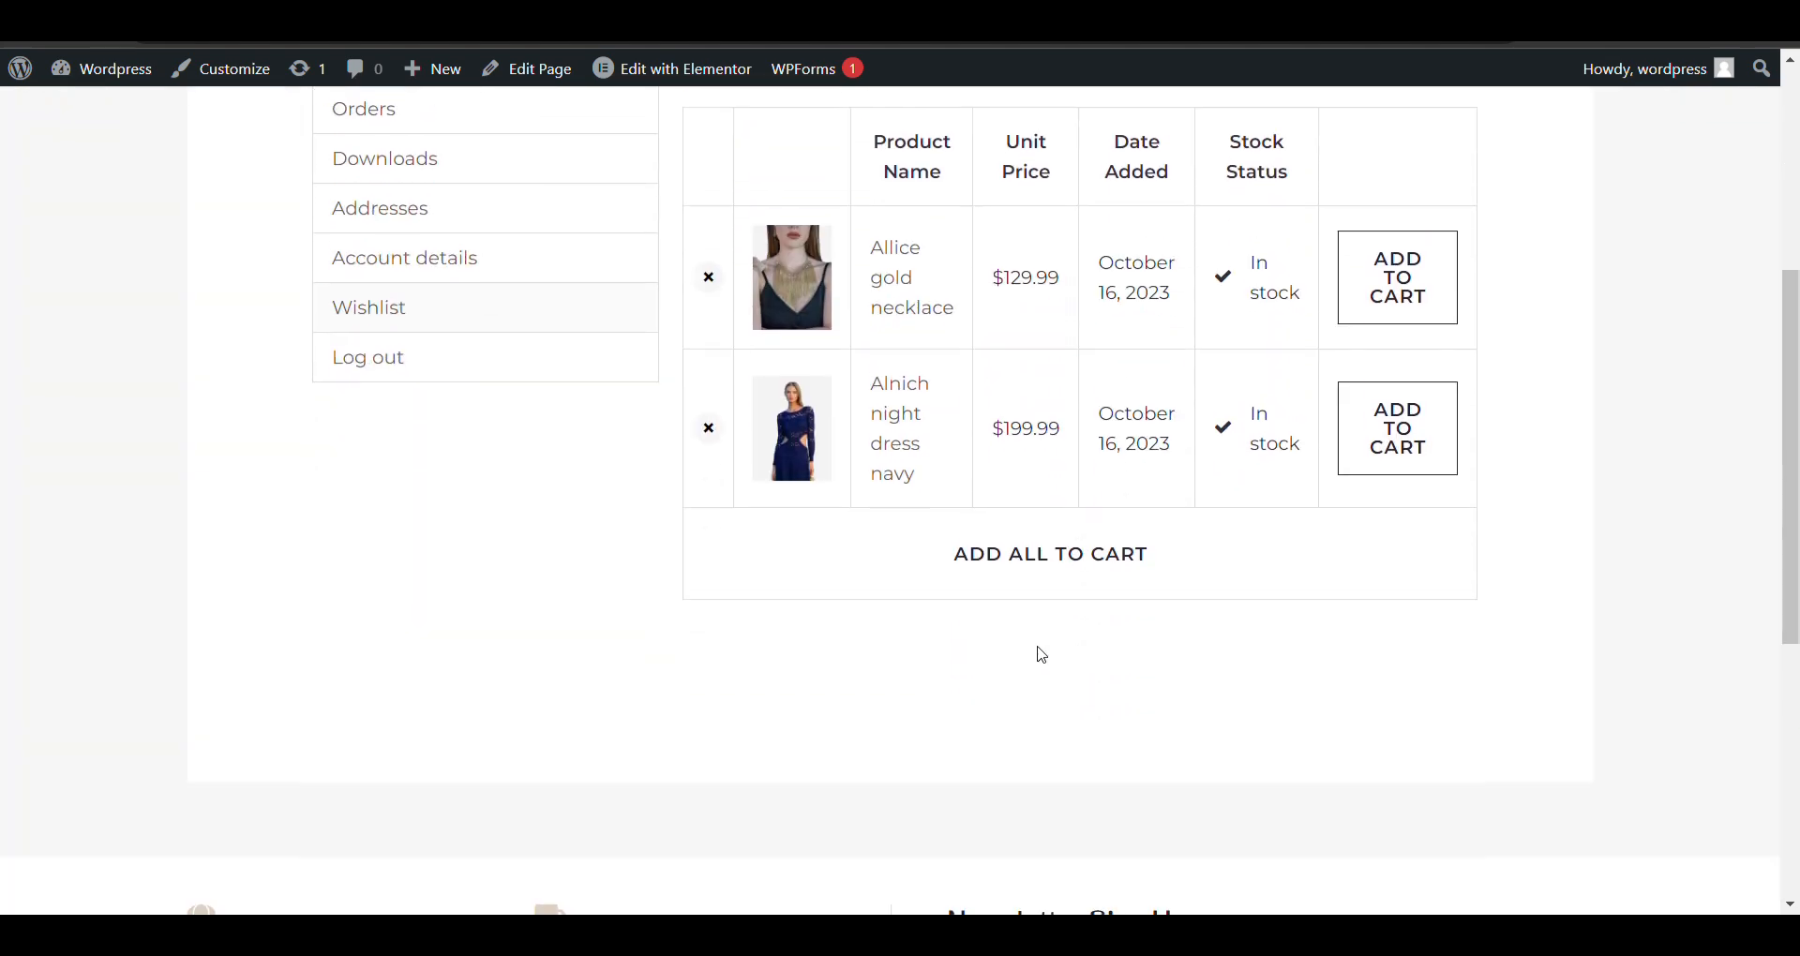
pyautogui.scroll(3)
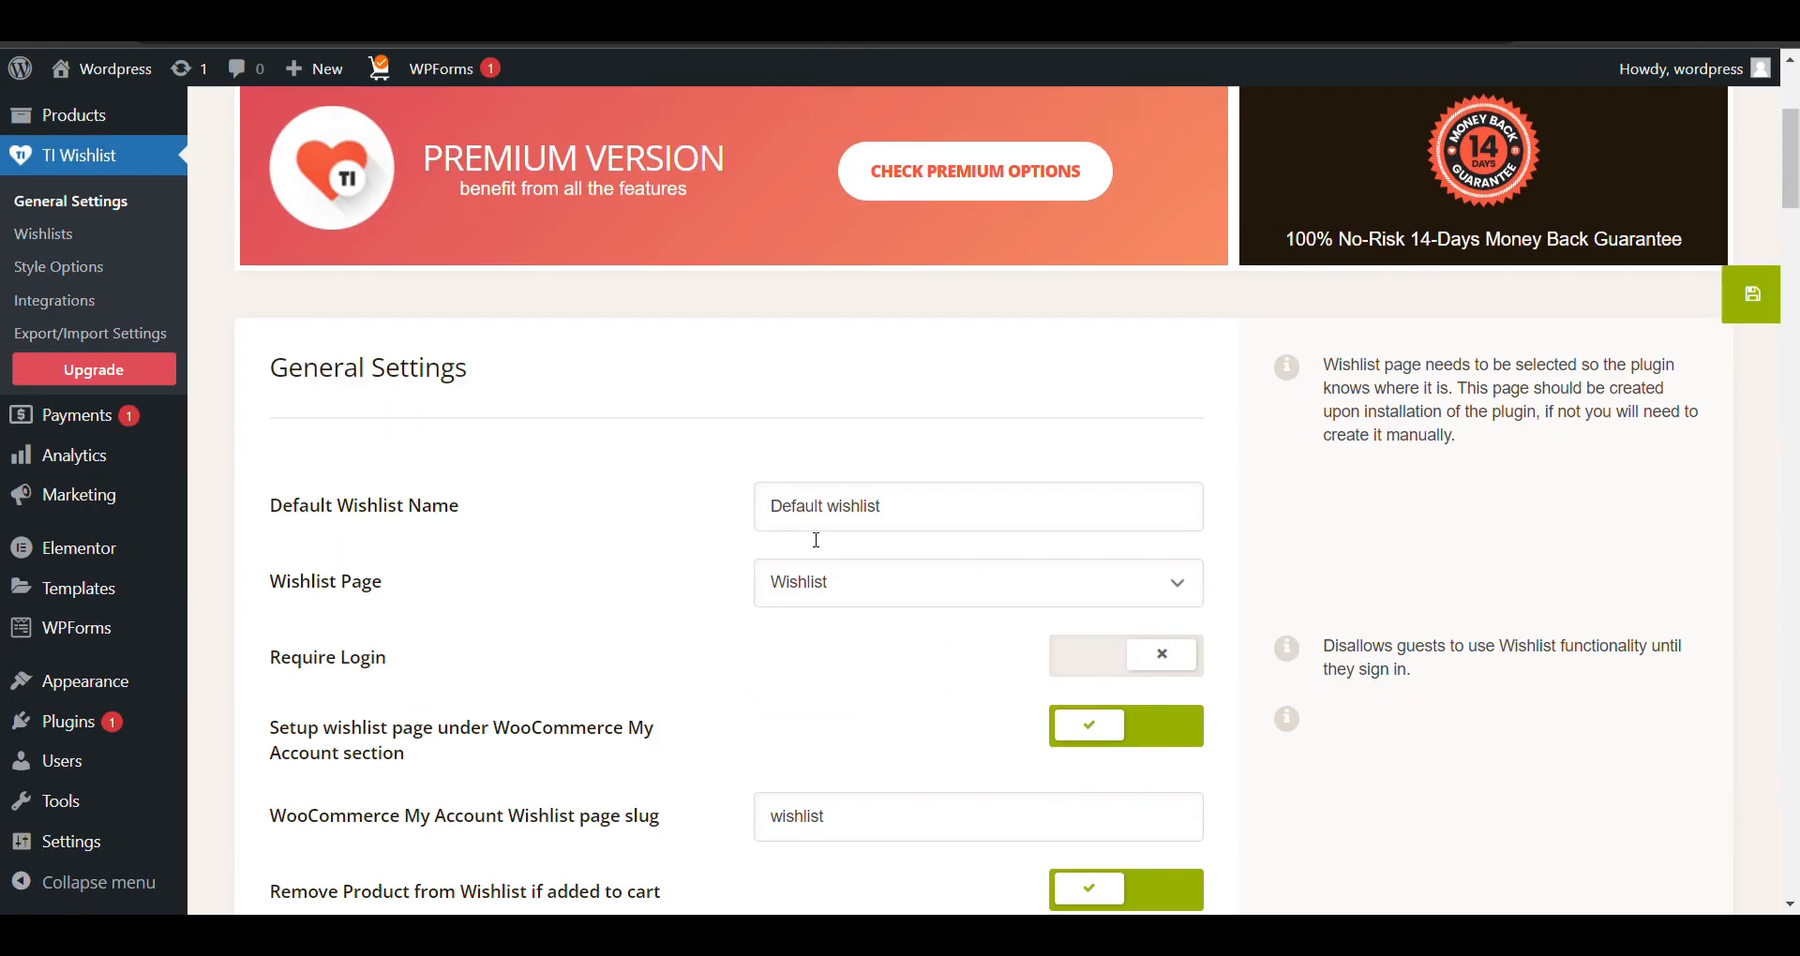
# Scroll through General Settings to the remove-product-from-wishlist toggles.
pyautogui.scroll(-3)
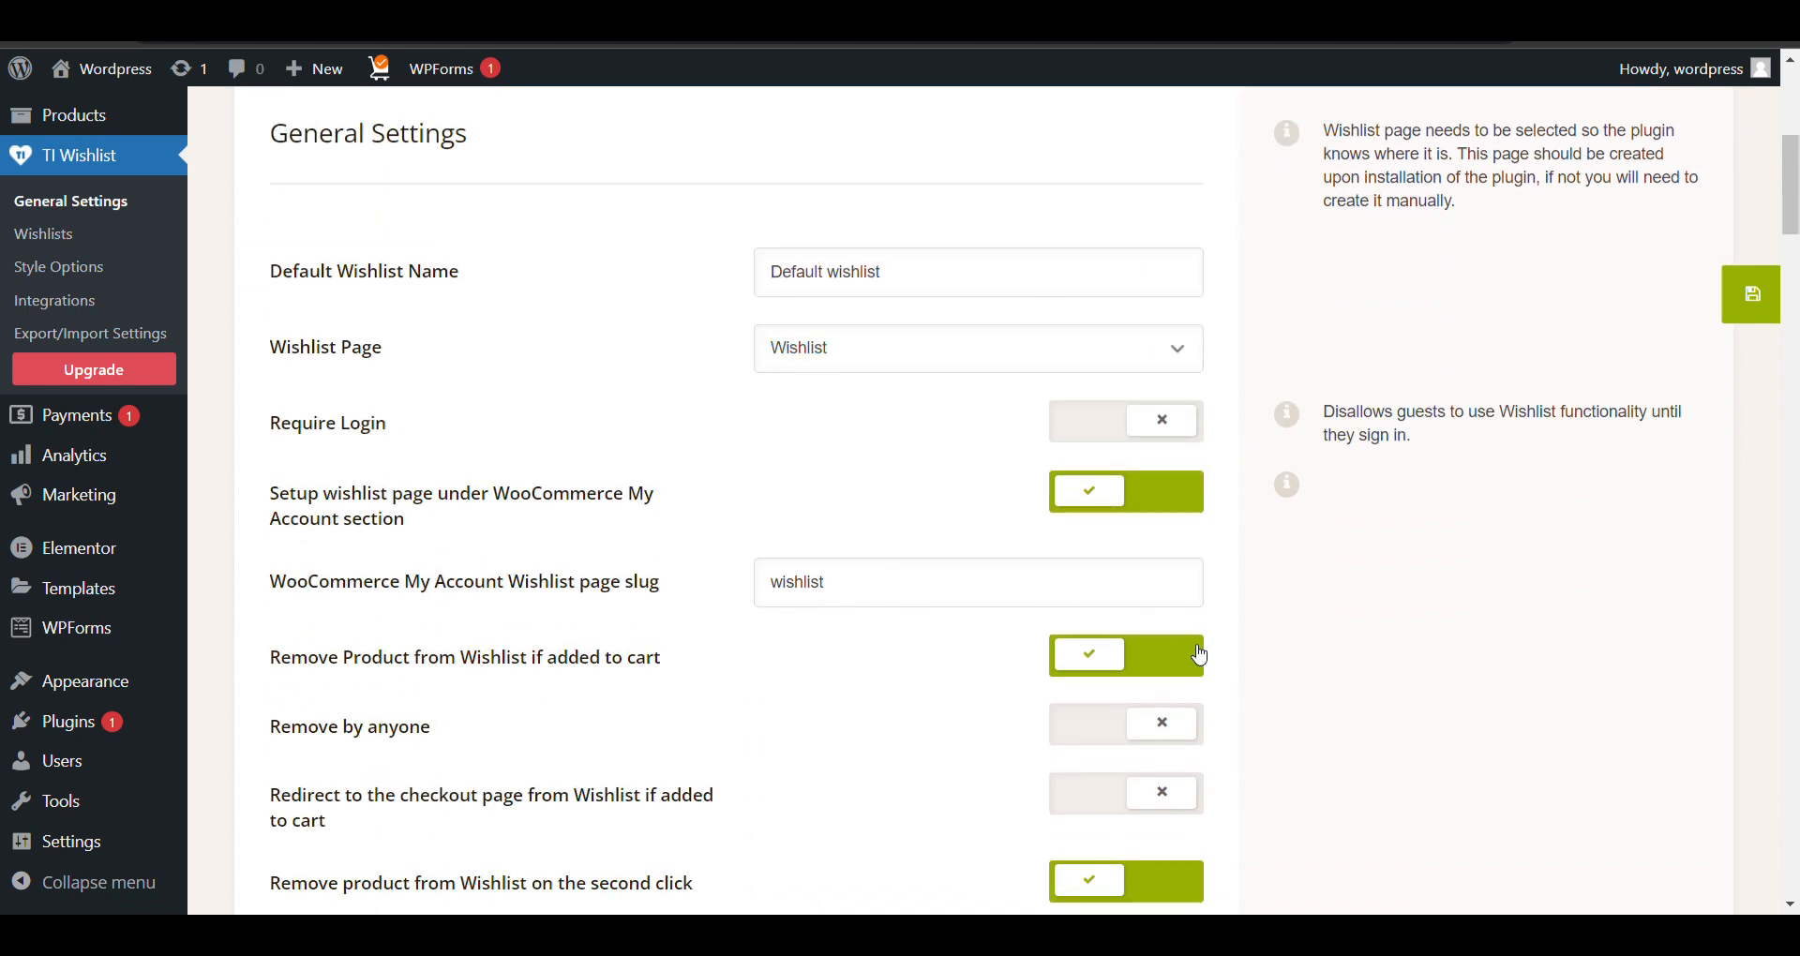
pyautogui.scroll(-3)
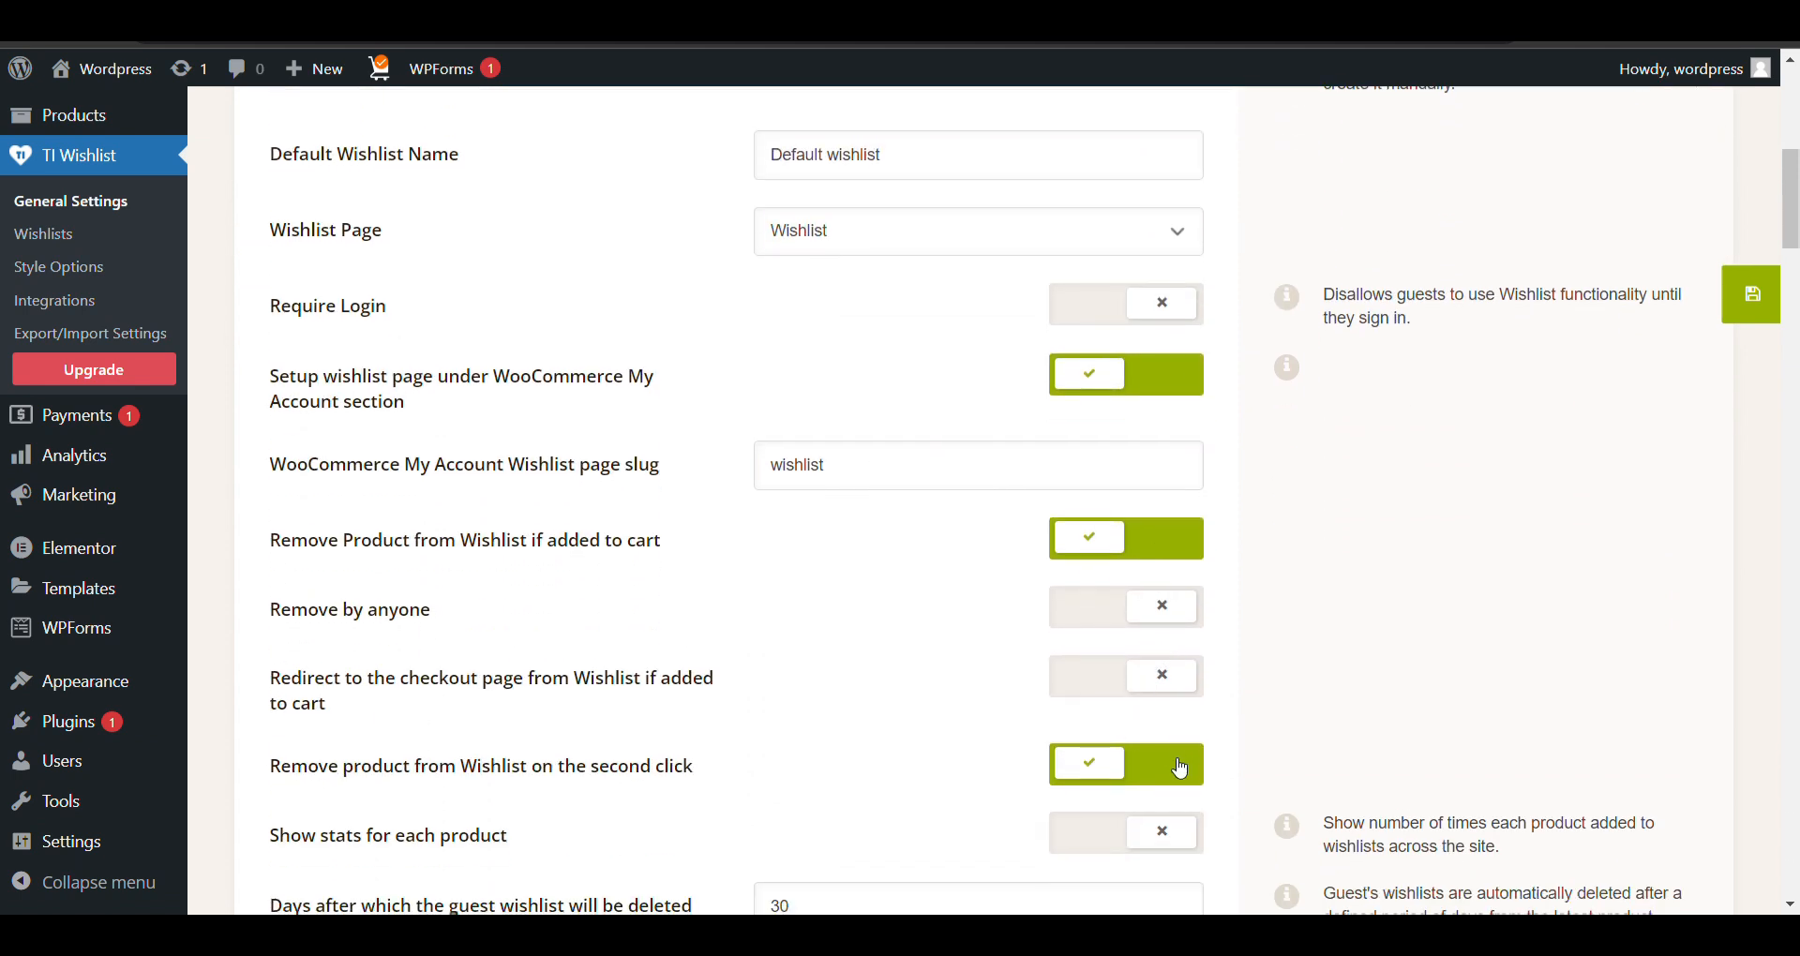
pyautogui.click(1125, 374)
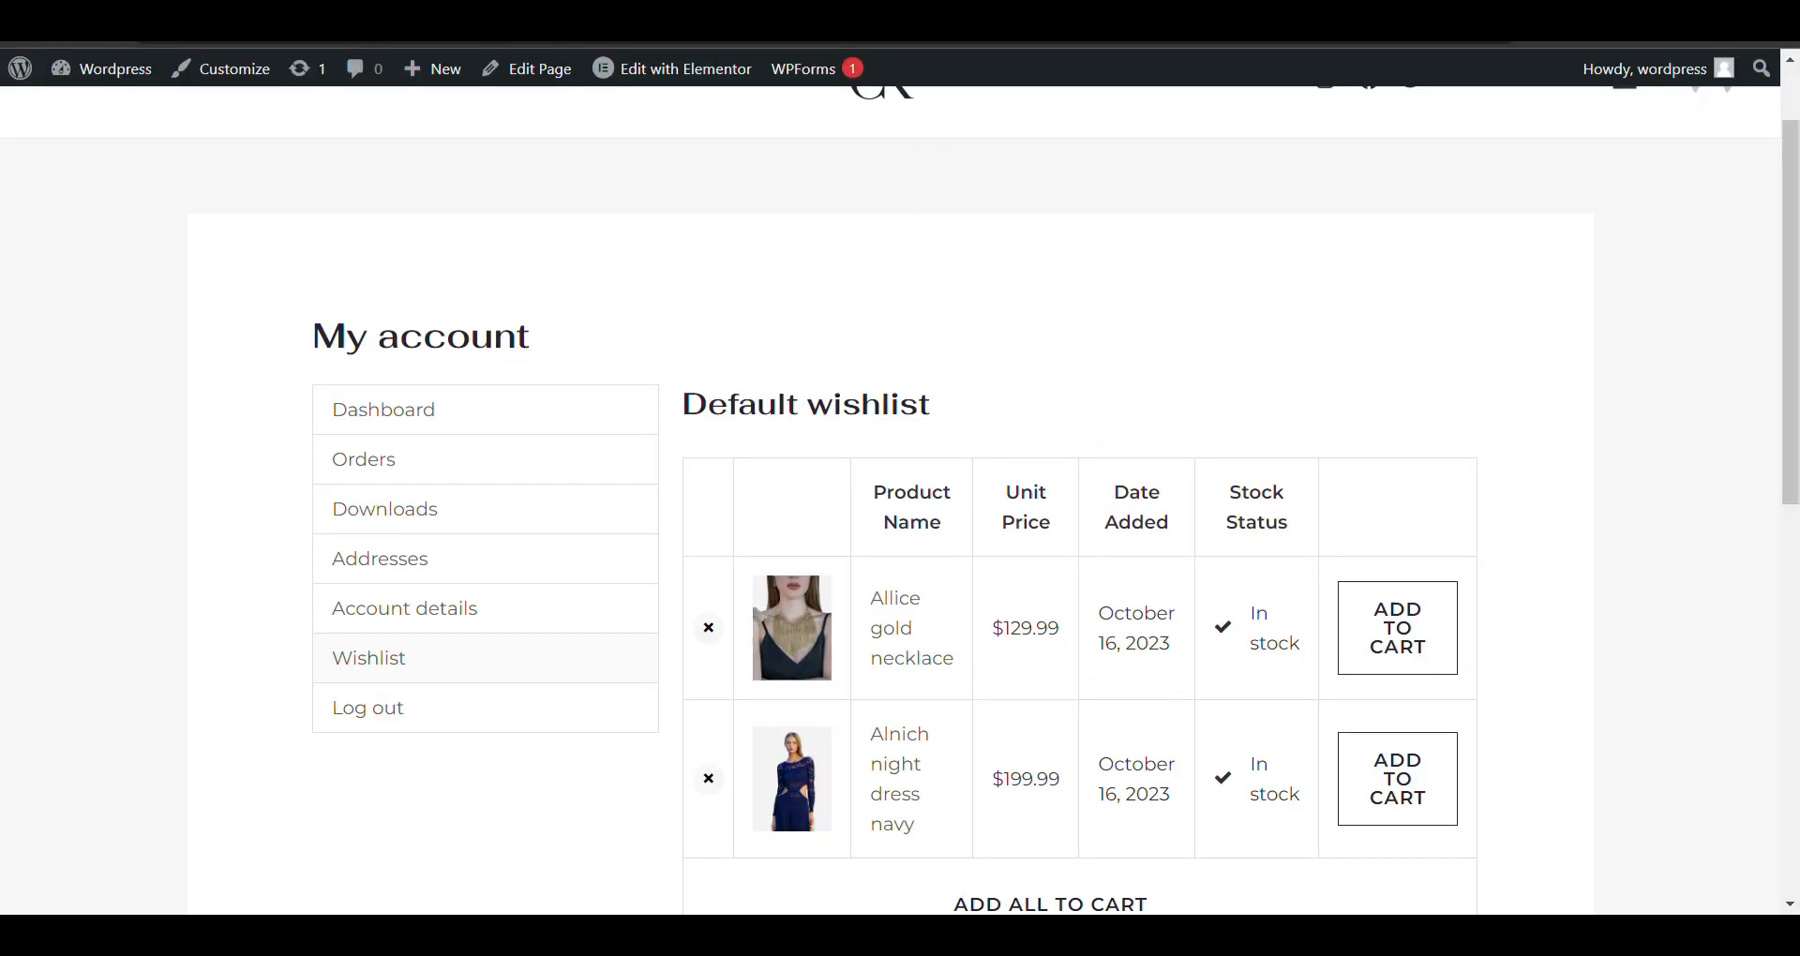
pyautogui.moveTo(477, 412)
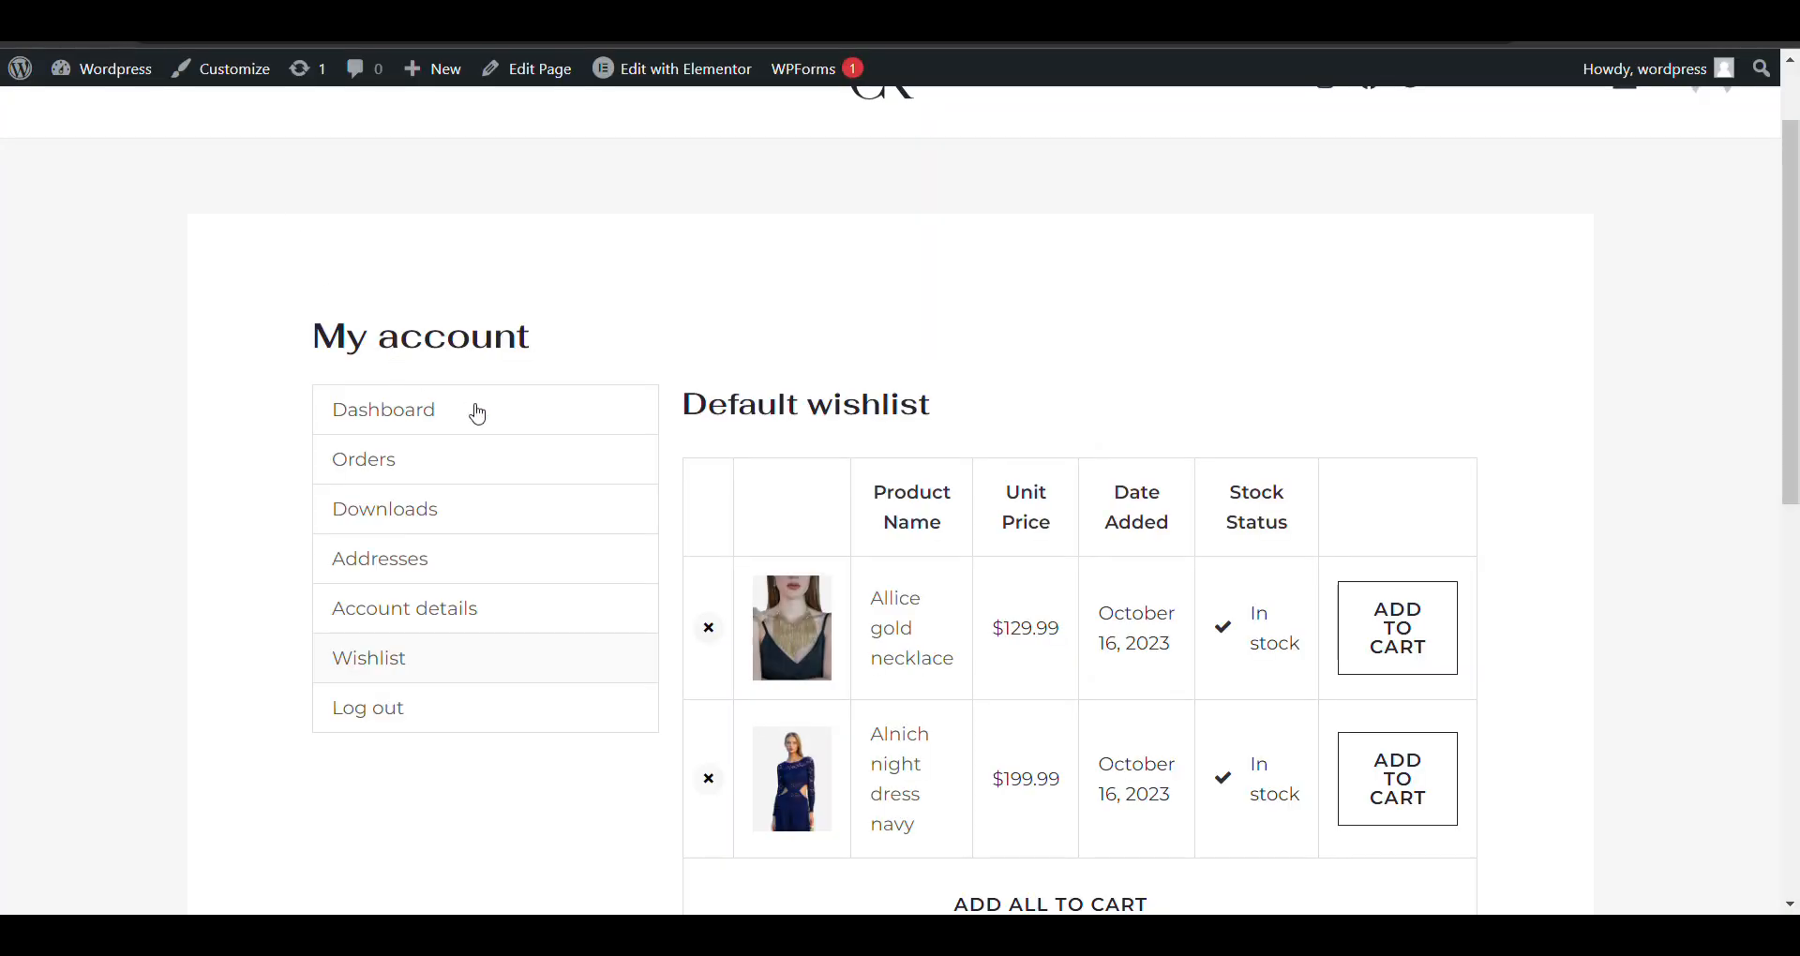
# Open the standalone Wishlist page and scroll to Add All to Cart and share icons.
pyautogui.click(368, 658)
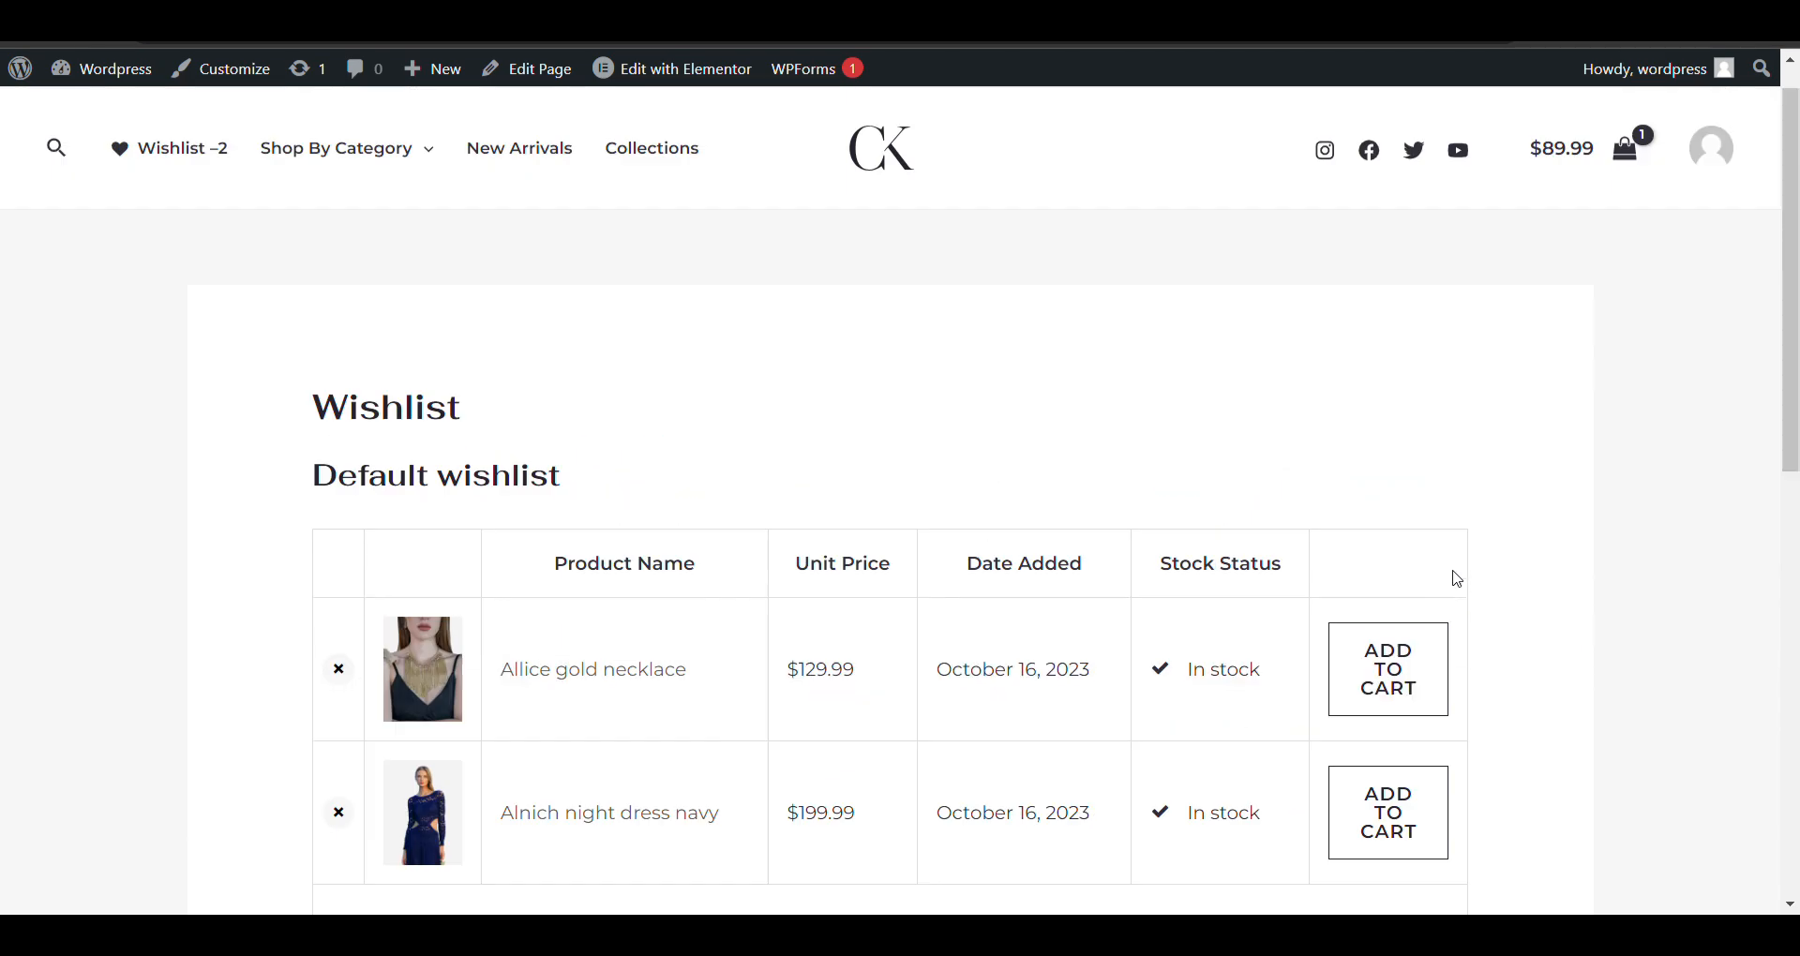
pyautogui.scroll(-3)
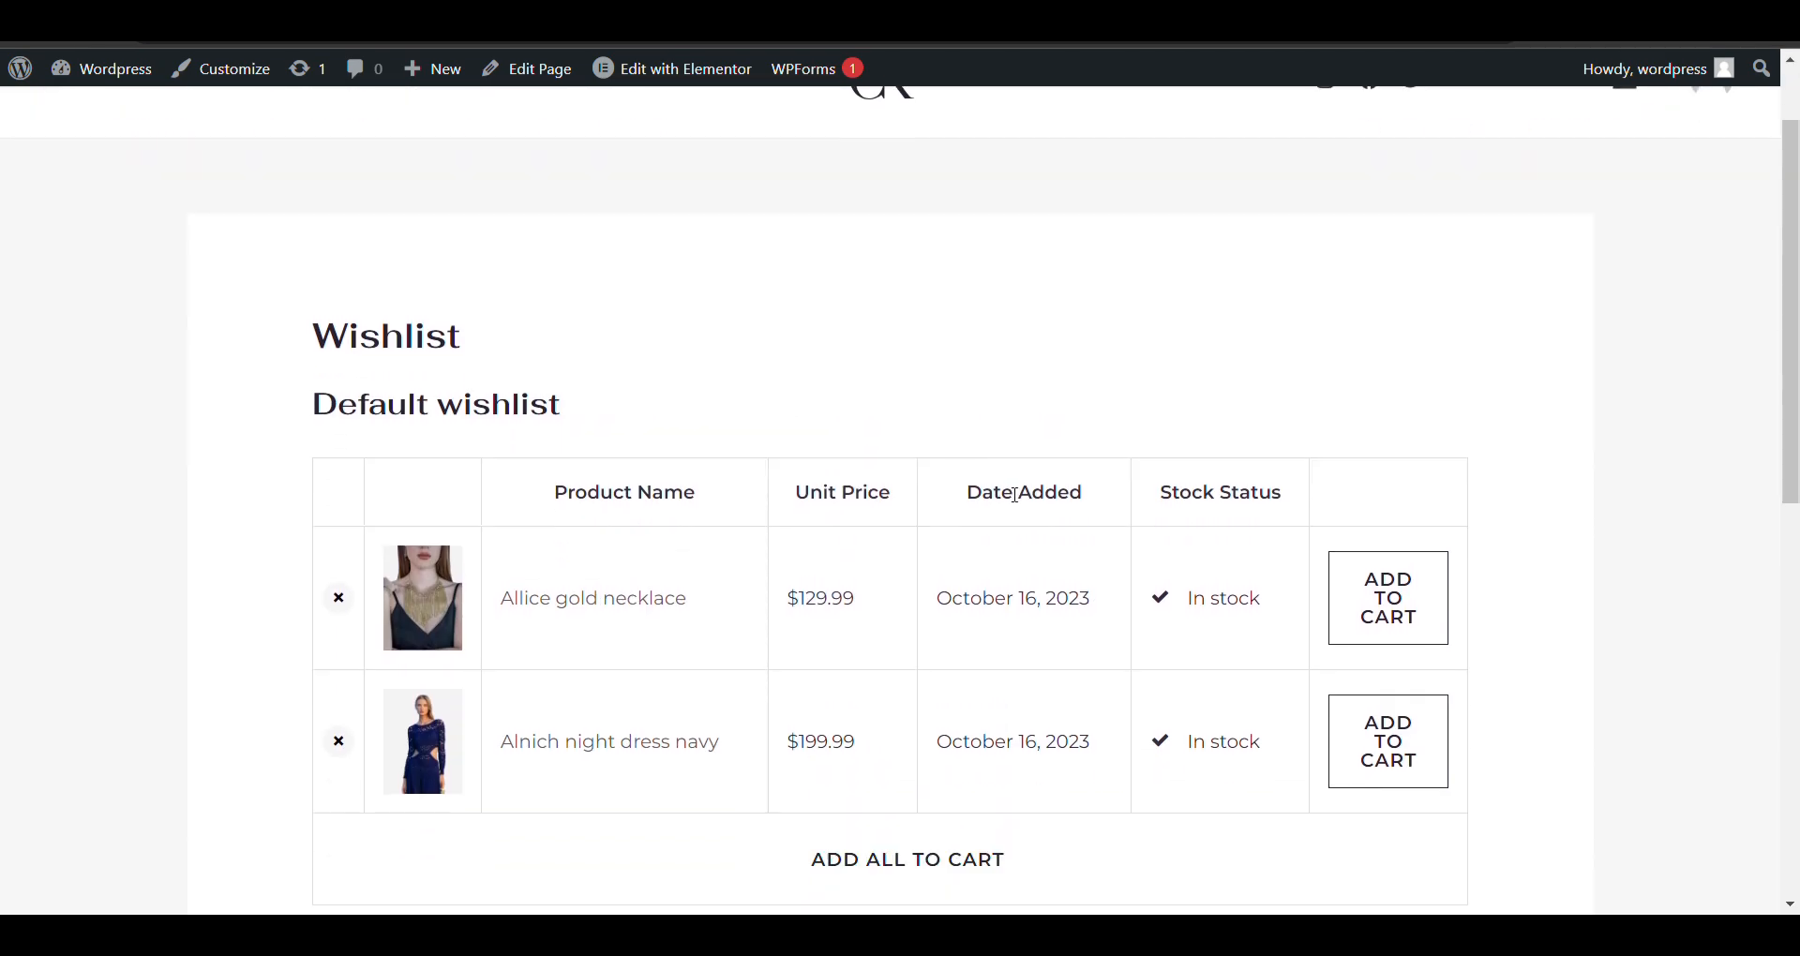
pyautogui.scroll(-3)
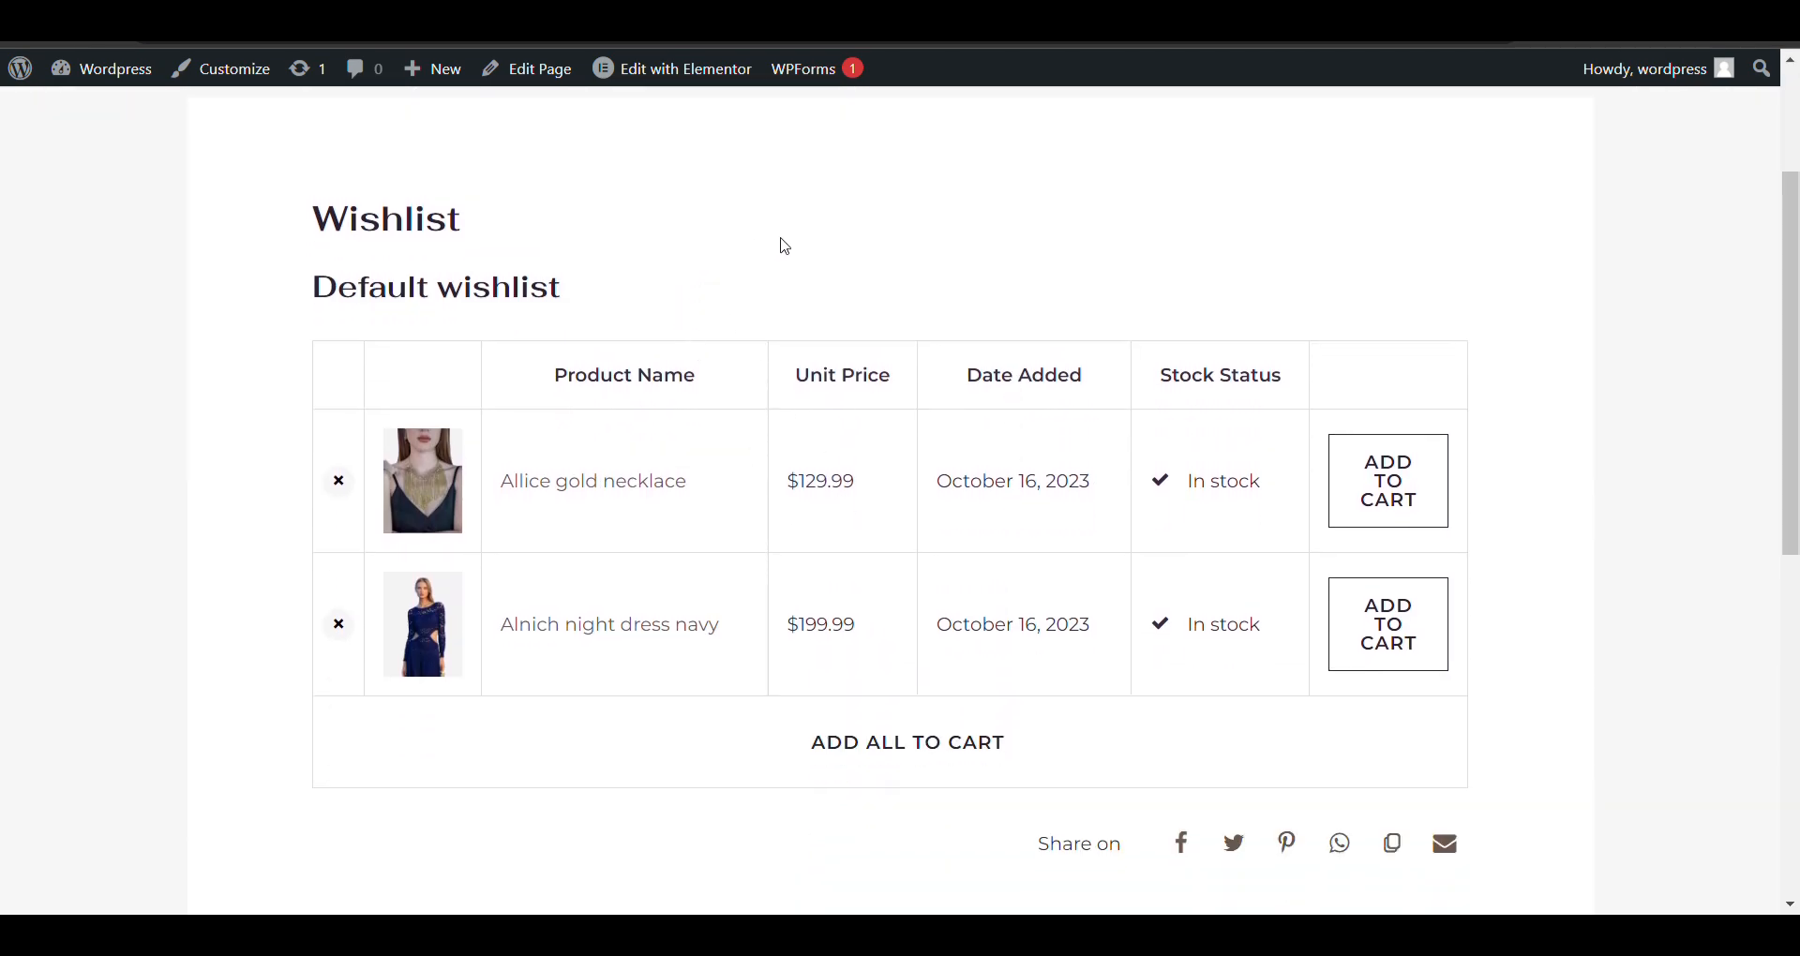
pyautogui.moveTo(1258, 231)
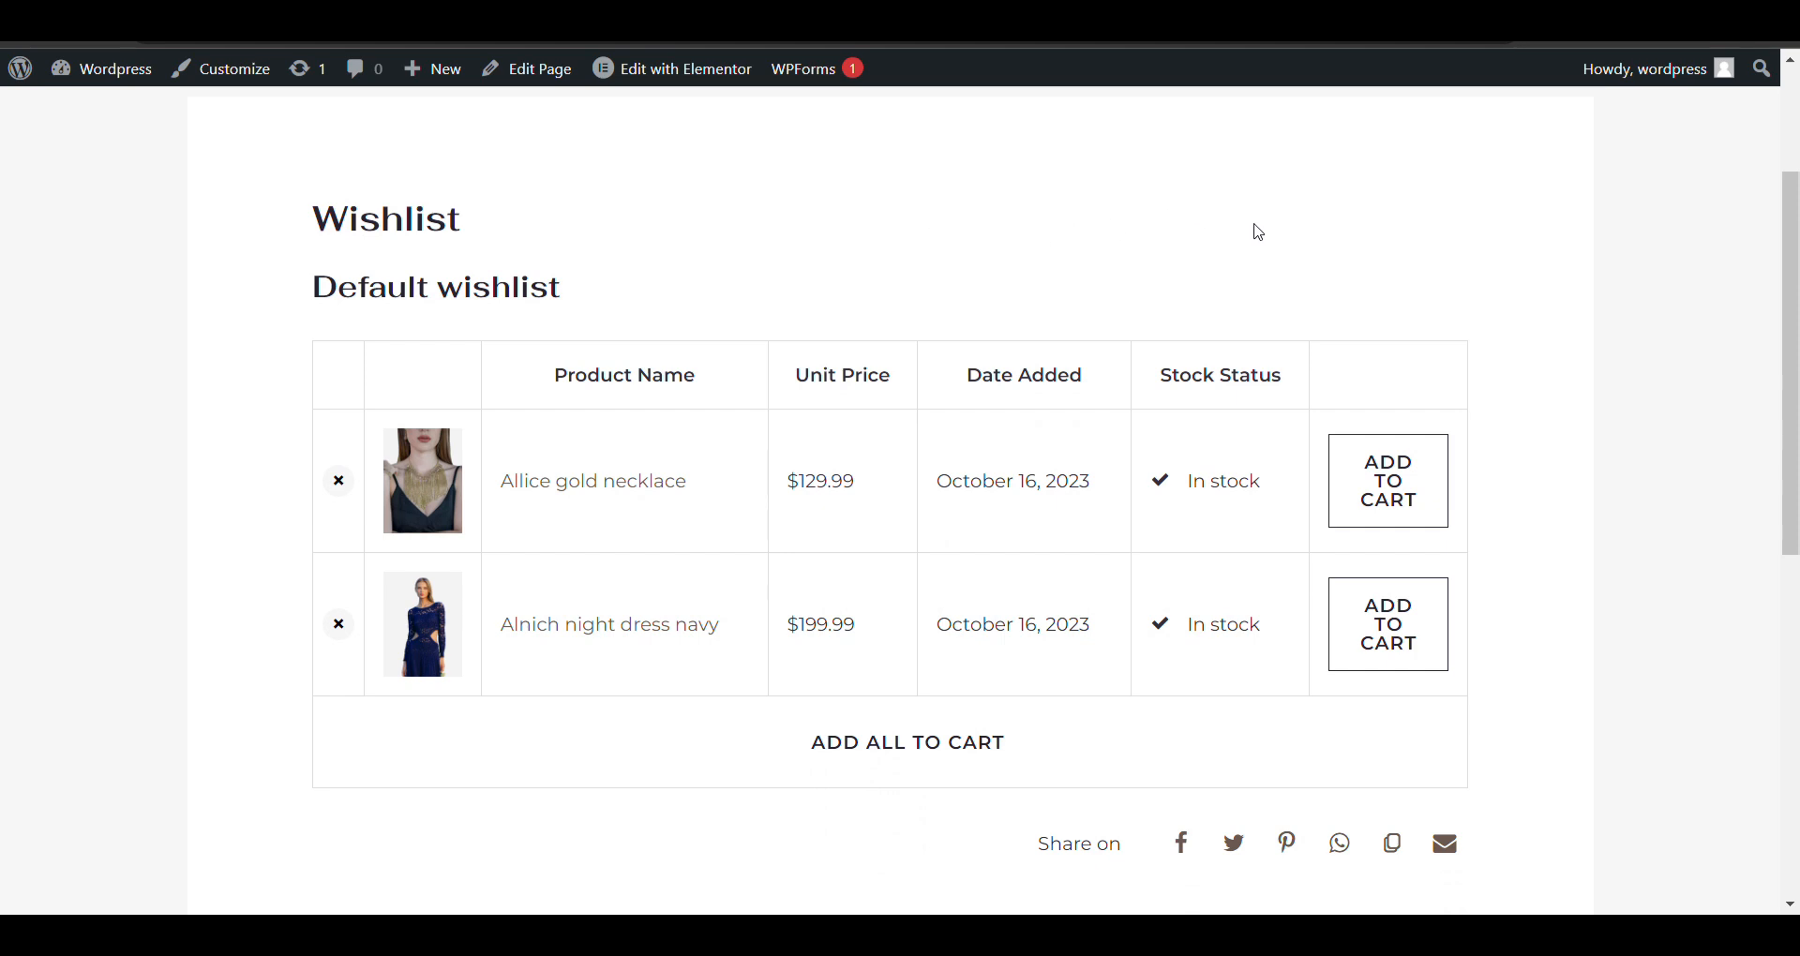
pyautogui.moveTo(1687, 97)
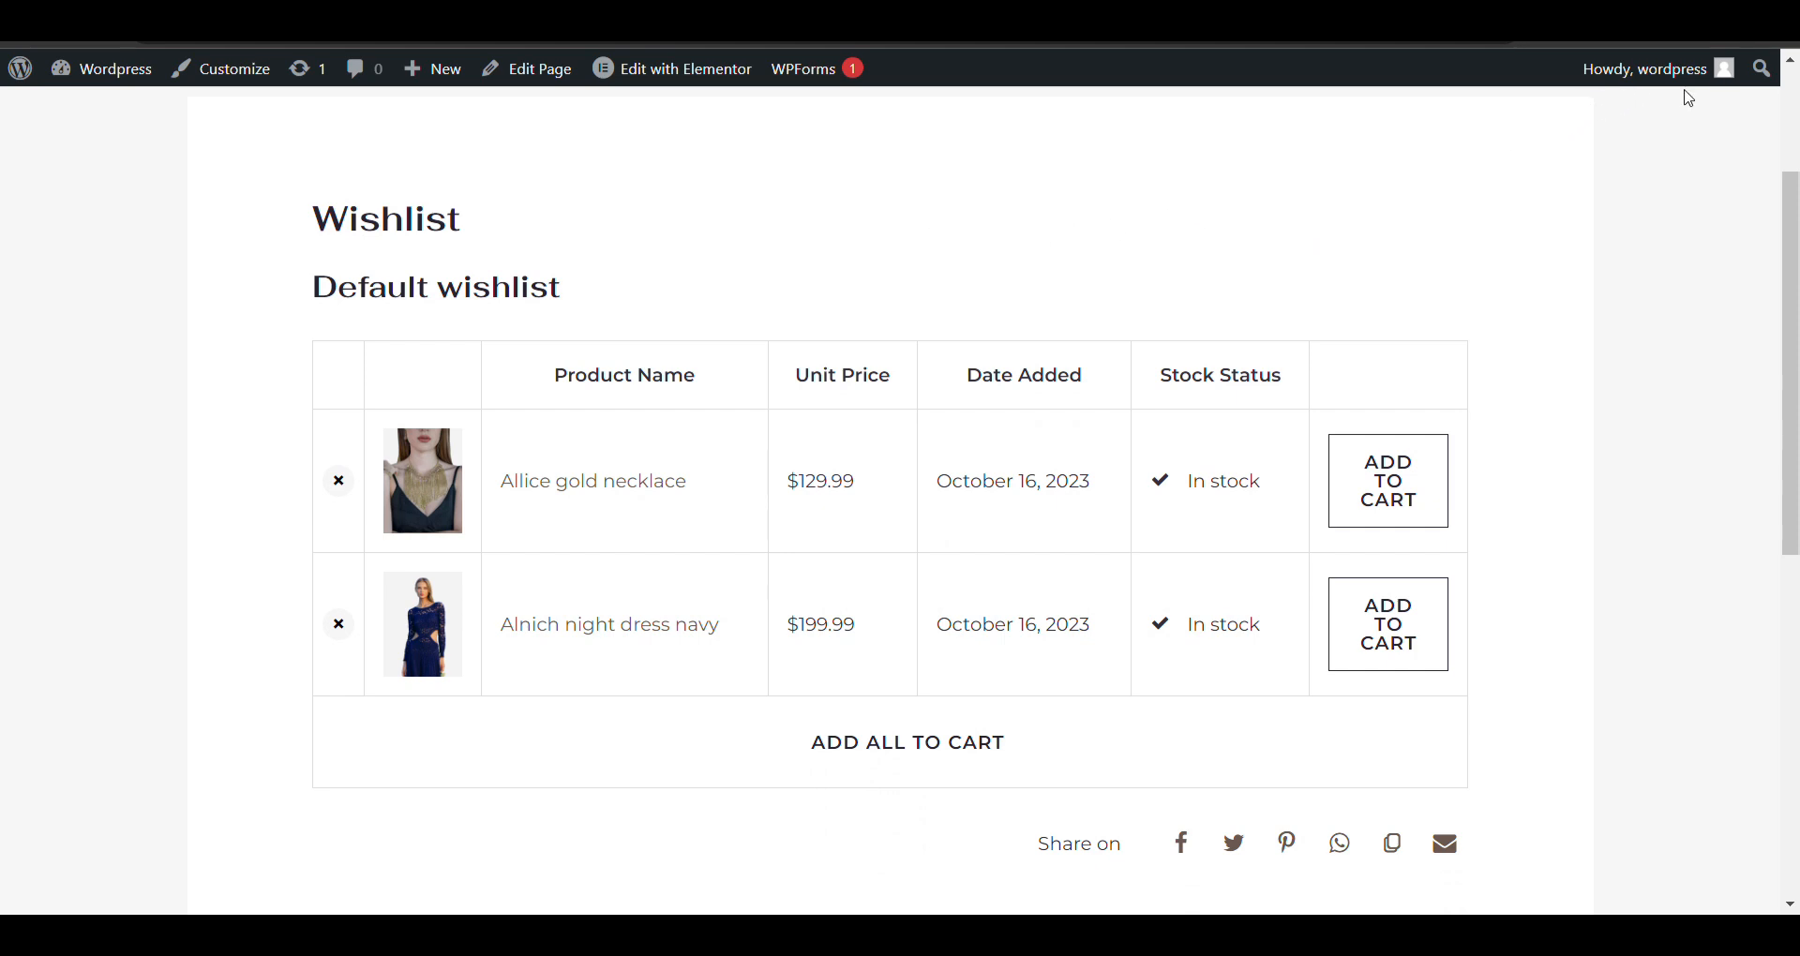